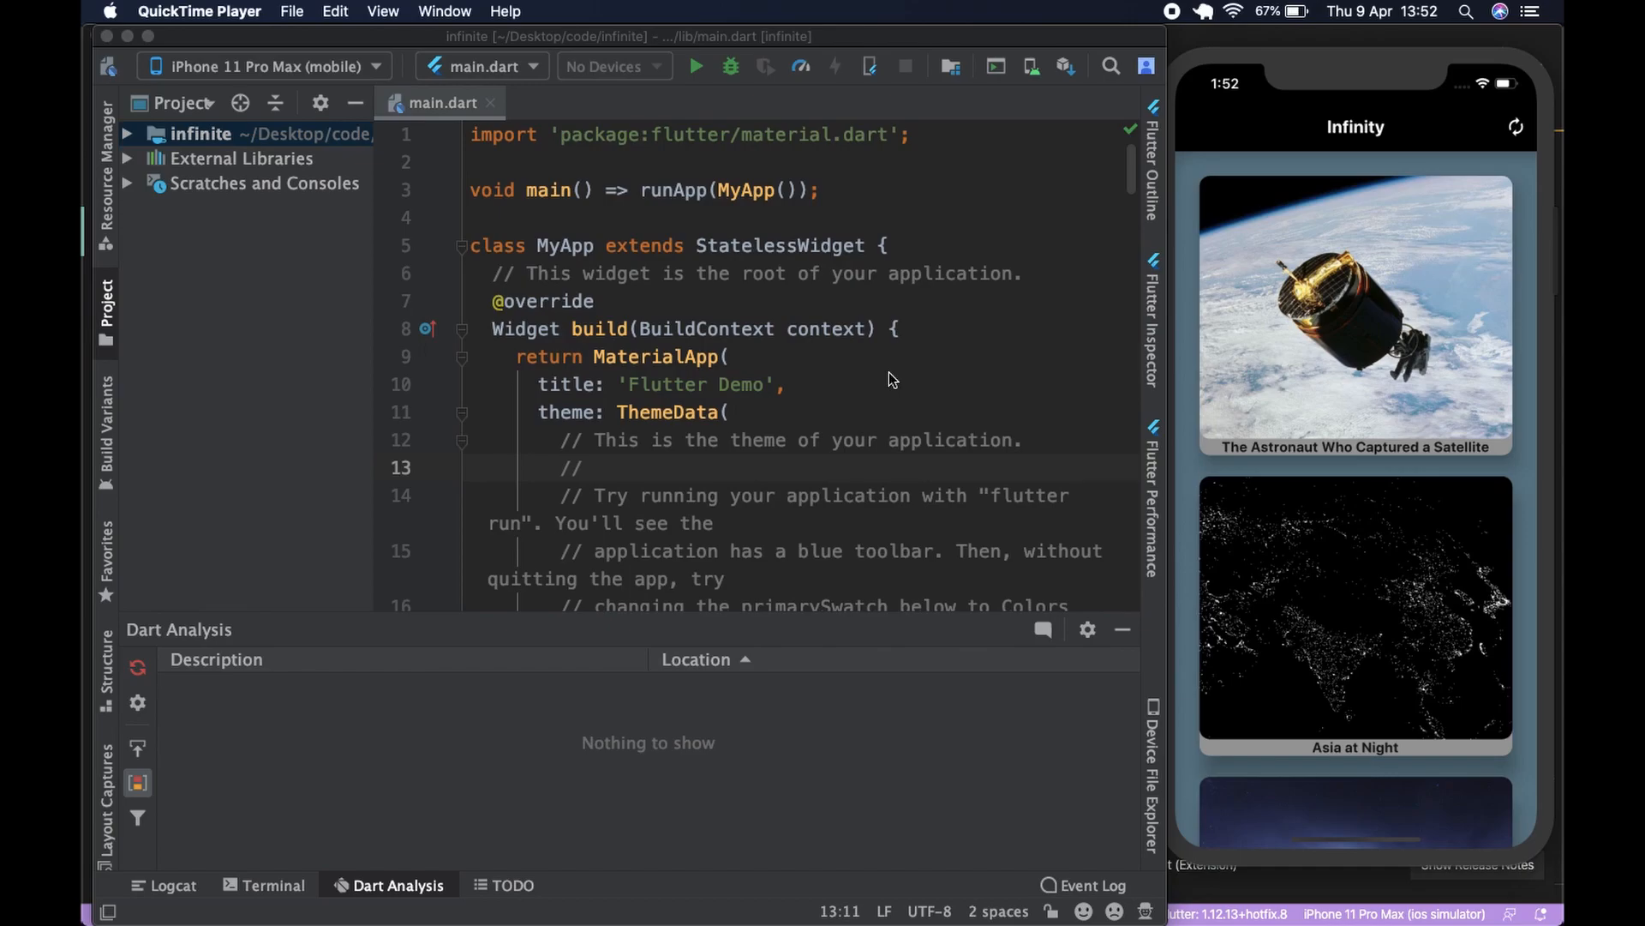
{"action": "mouse_move", "coordinate": [1293, 362]}
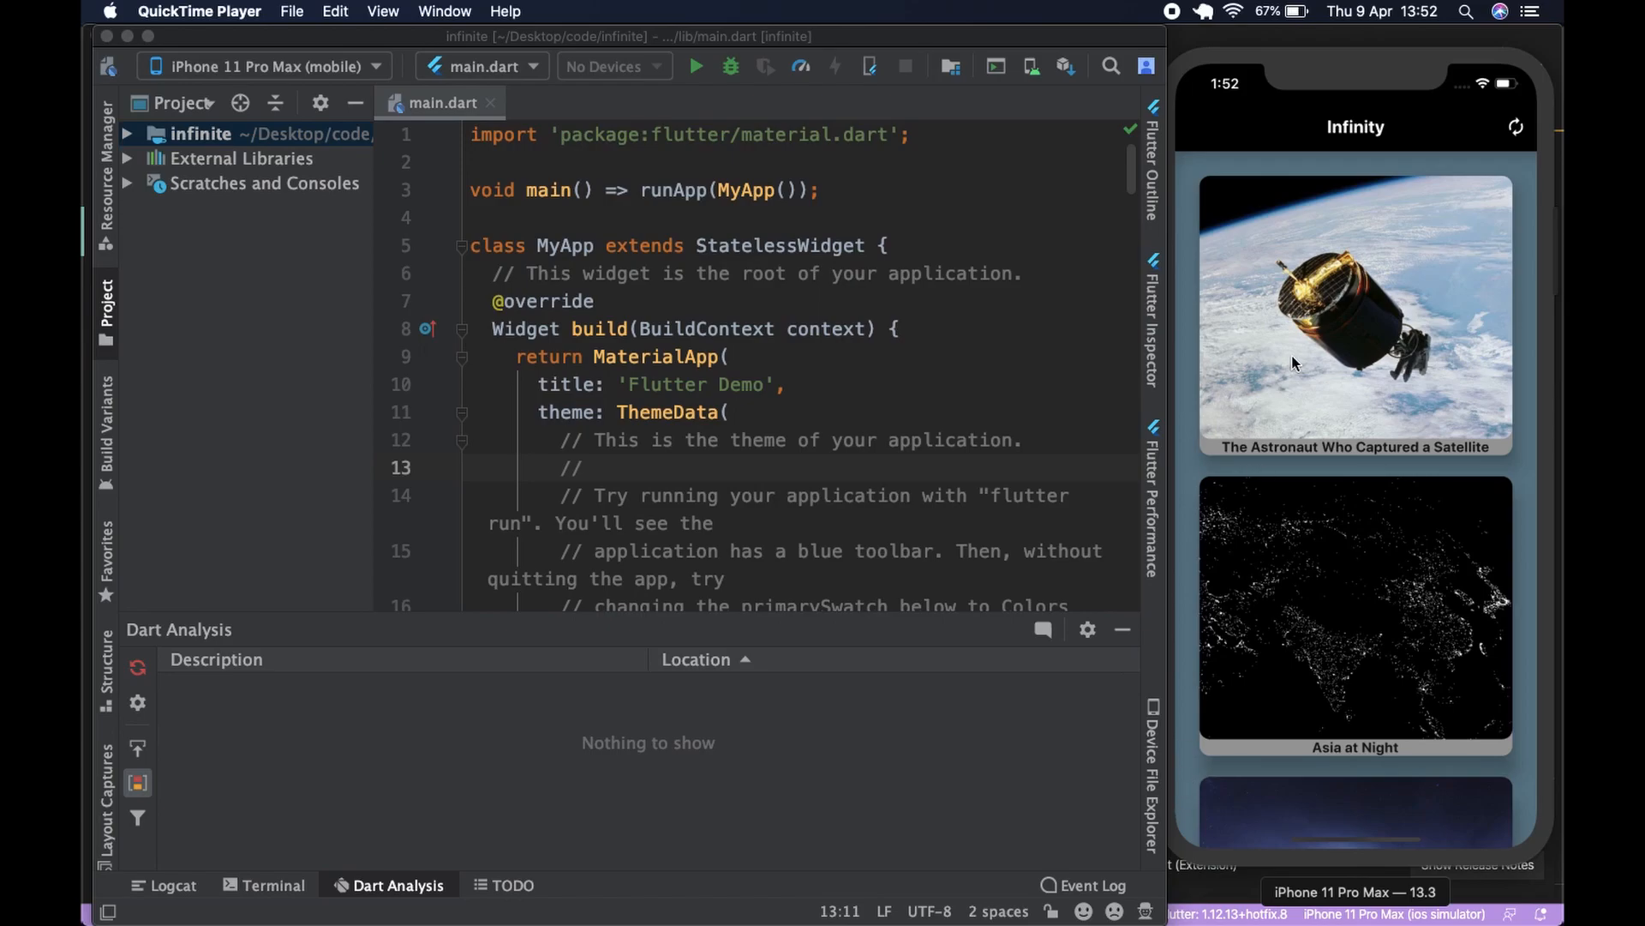
{"action": "mouse_move", "coordinate": [1358, 86]}
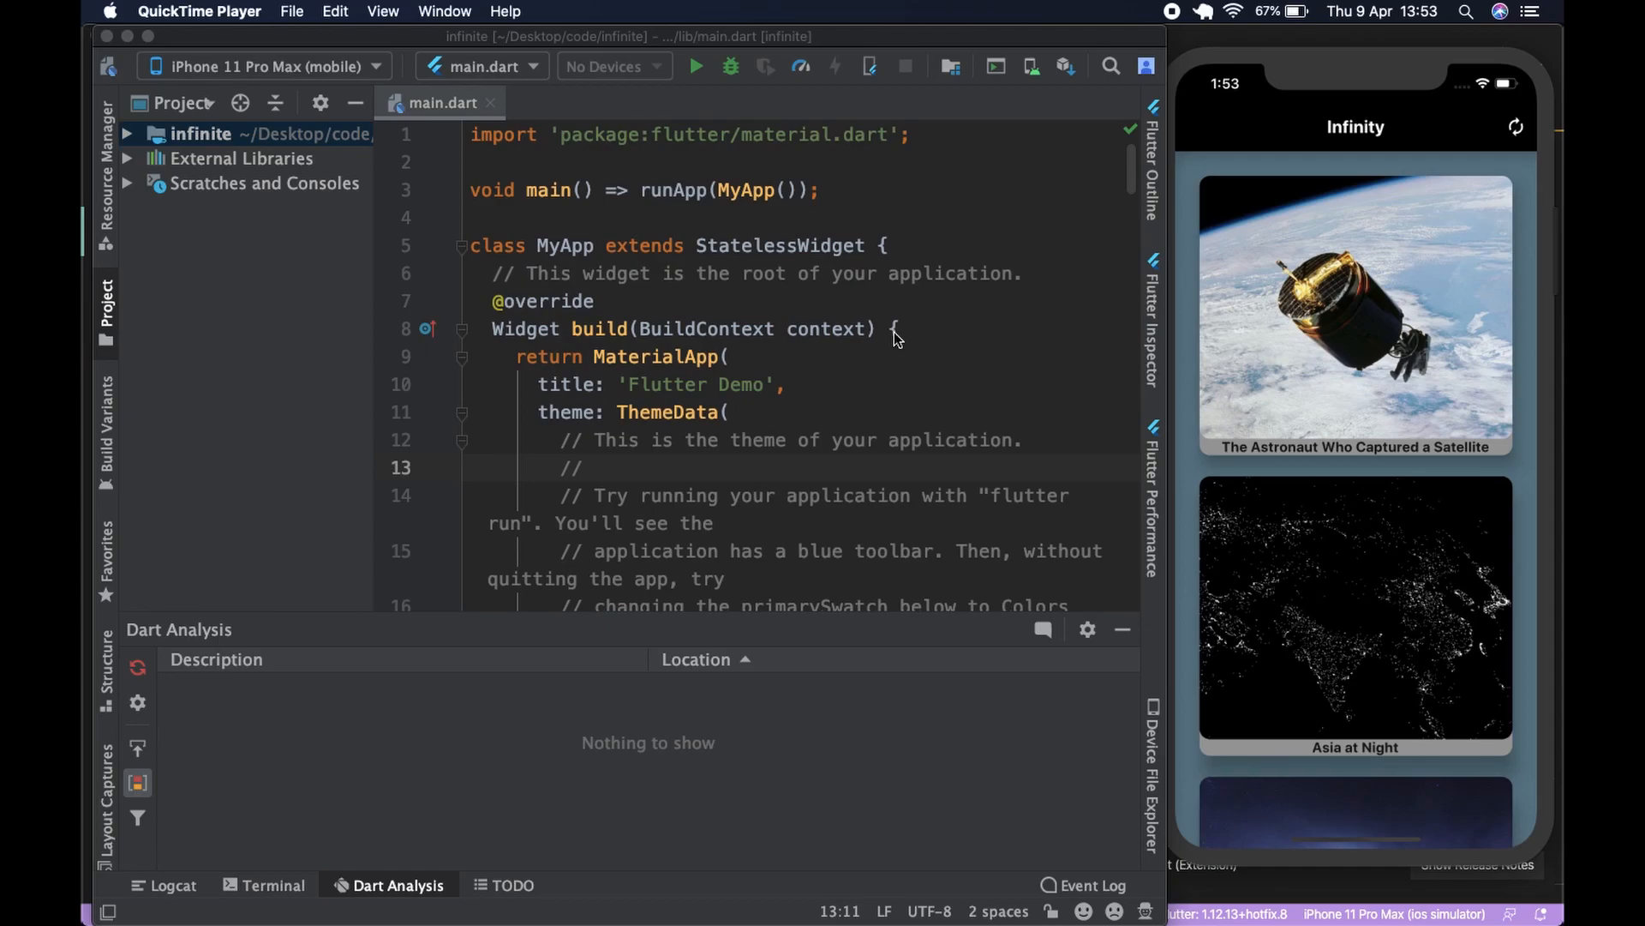
{"action": "mouse_move", "coordinate": [554, 317]}
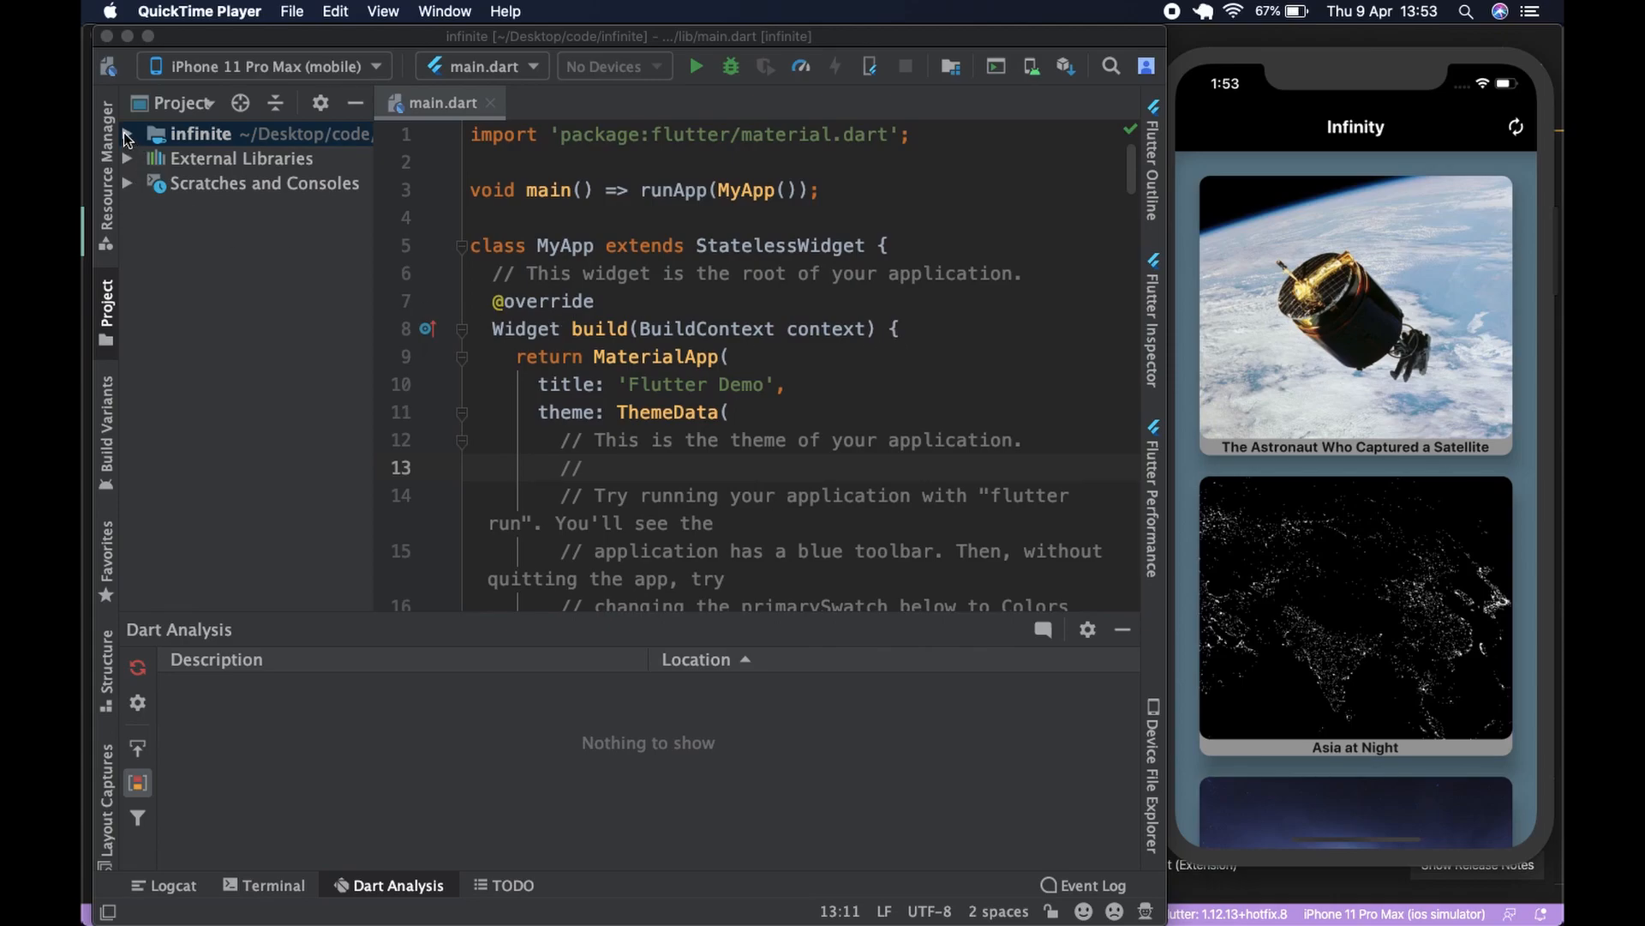
- Open pubspec.yaml and add an empty line below cupertino_icons in dependencies
{"action": "left_click", "coordinate": [125, 134]}
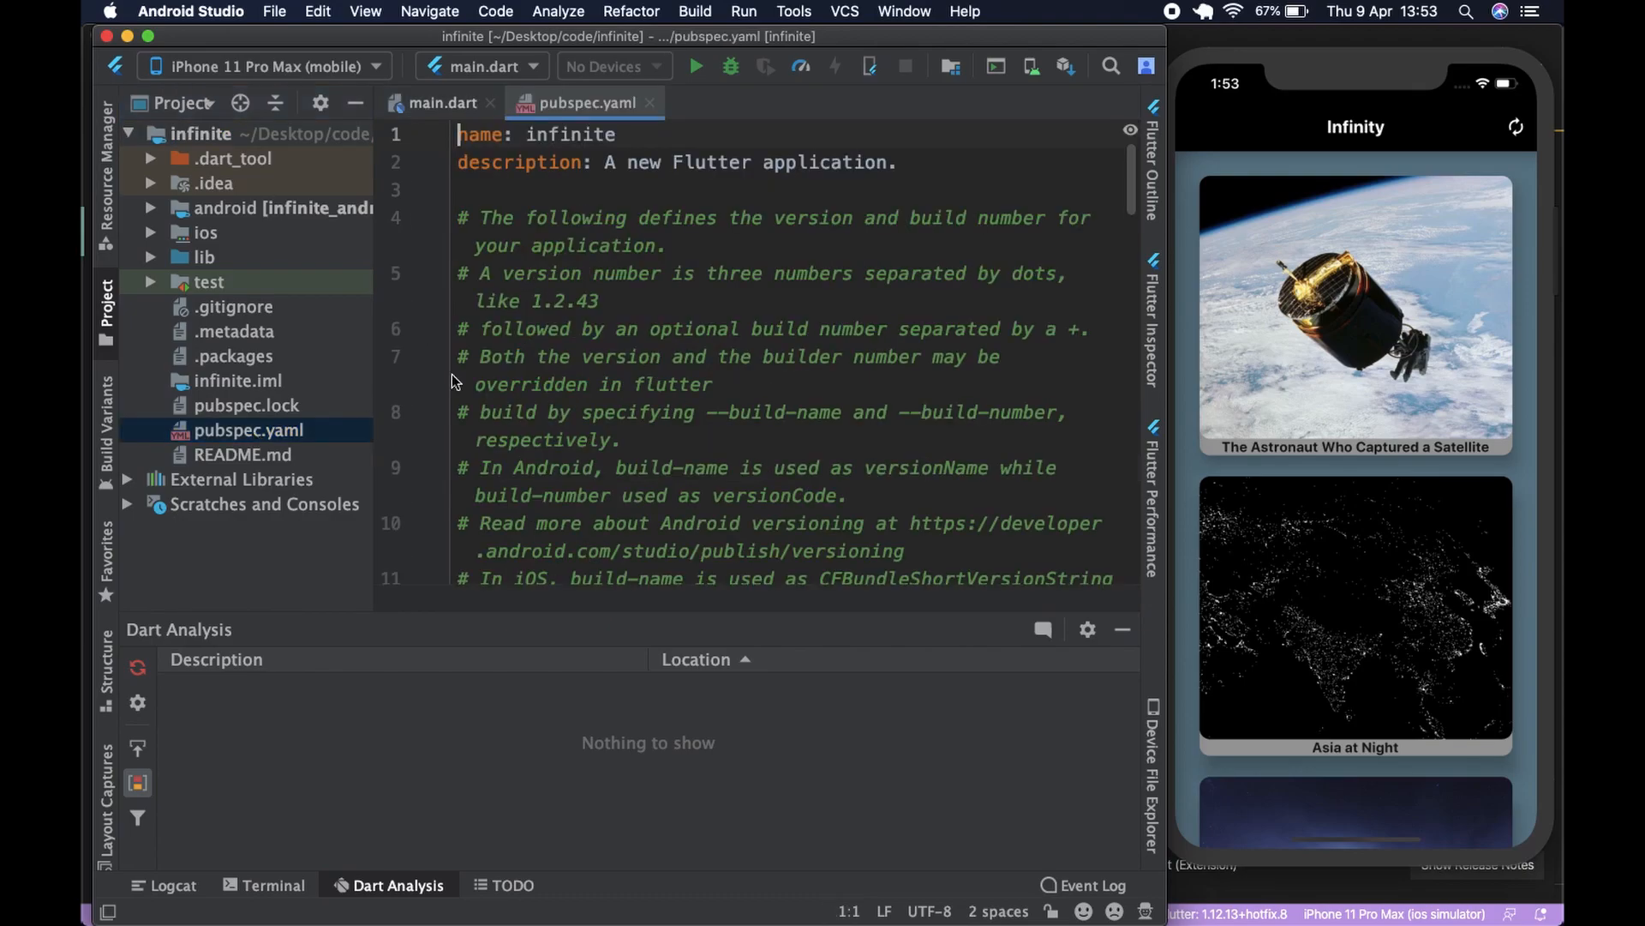
{"action": "scroll", "scroll_direction": "down", "scroll_amount": 3}
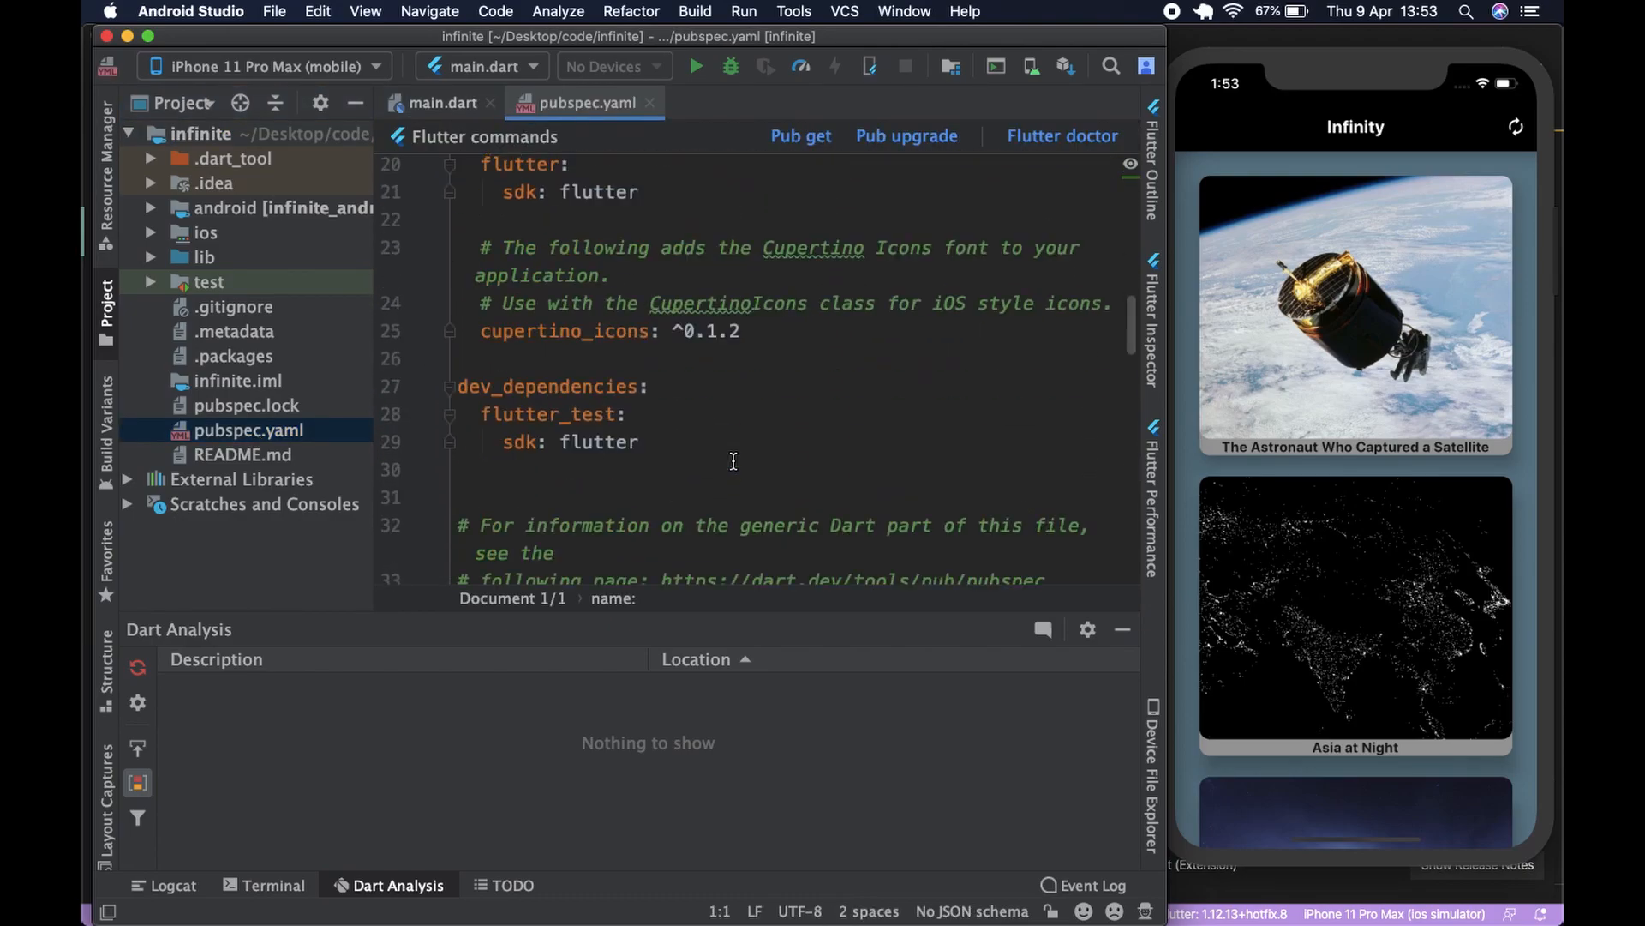
{"action": "scroll", "scroll_direction": "up", "scroll_amount": 3}
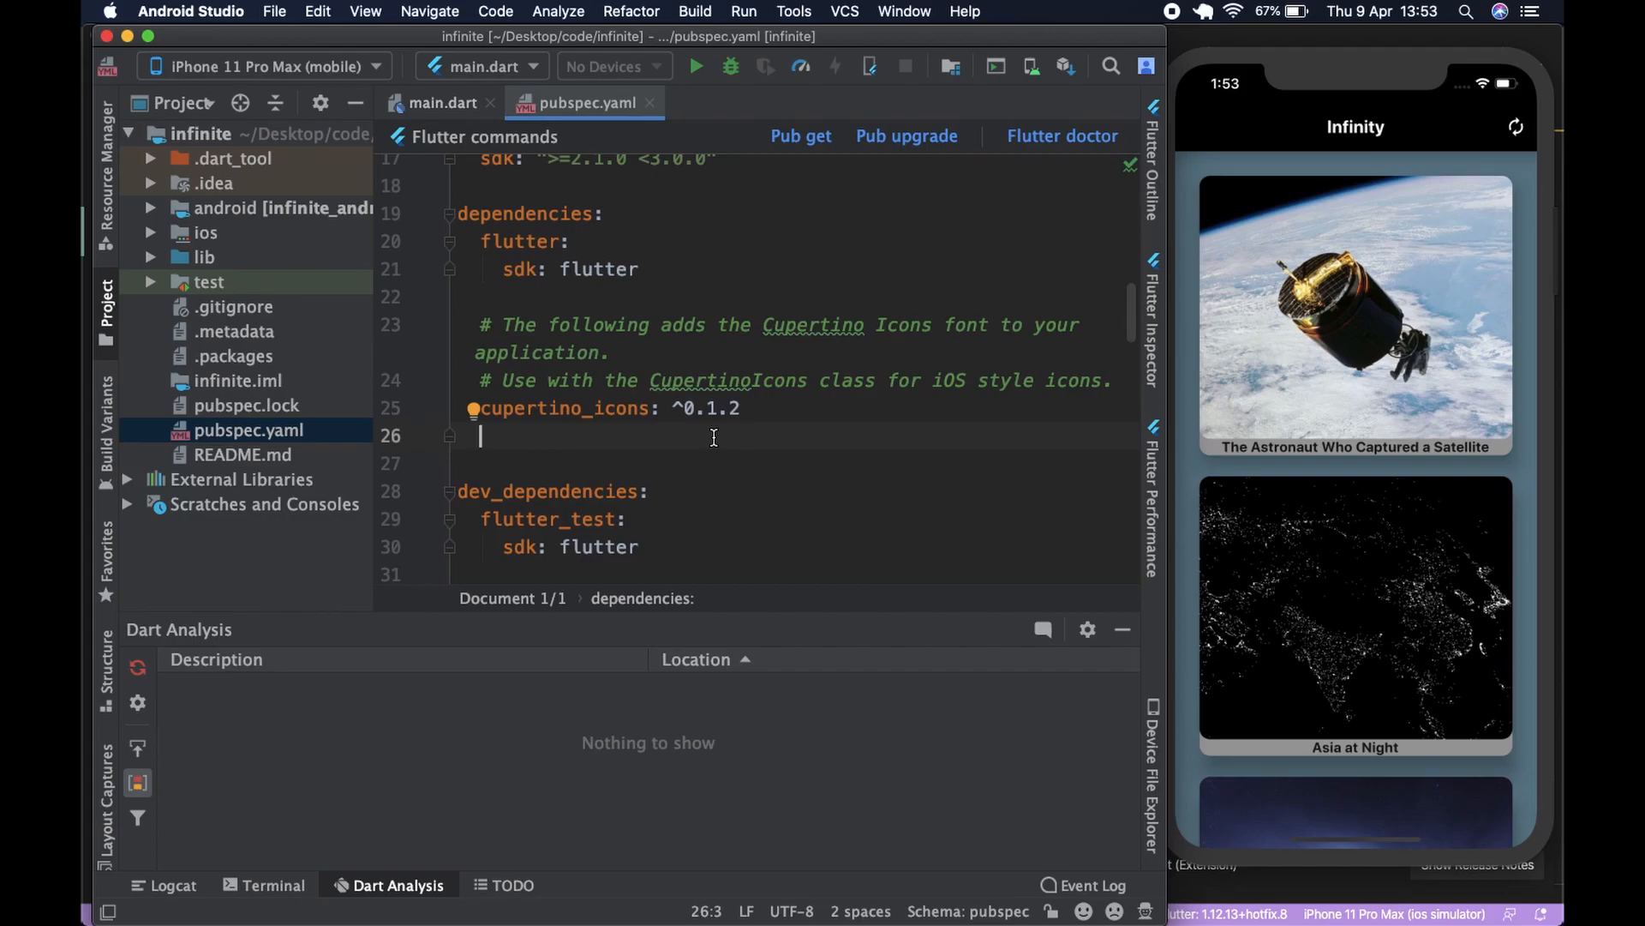
{"action": "mouse_move", "coordinate": [494, 518]}
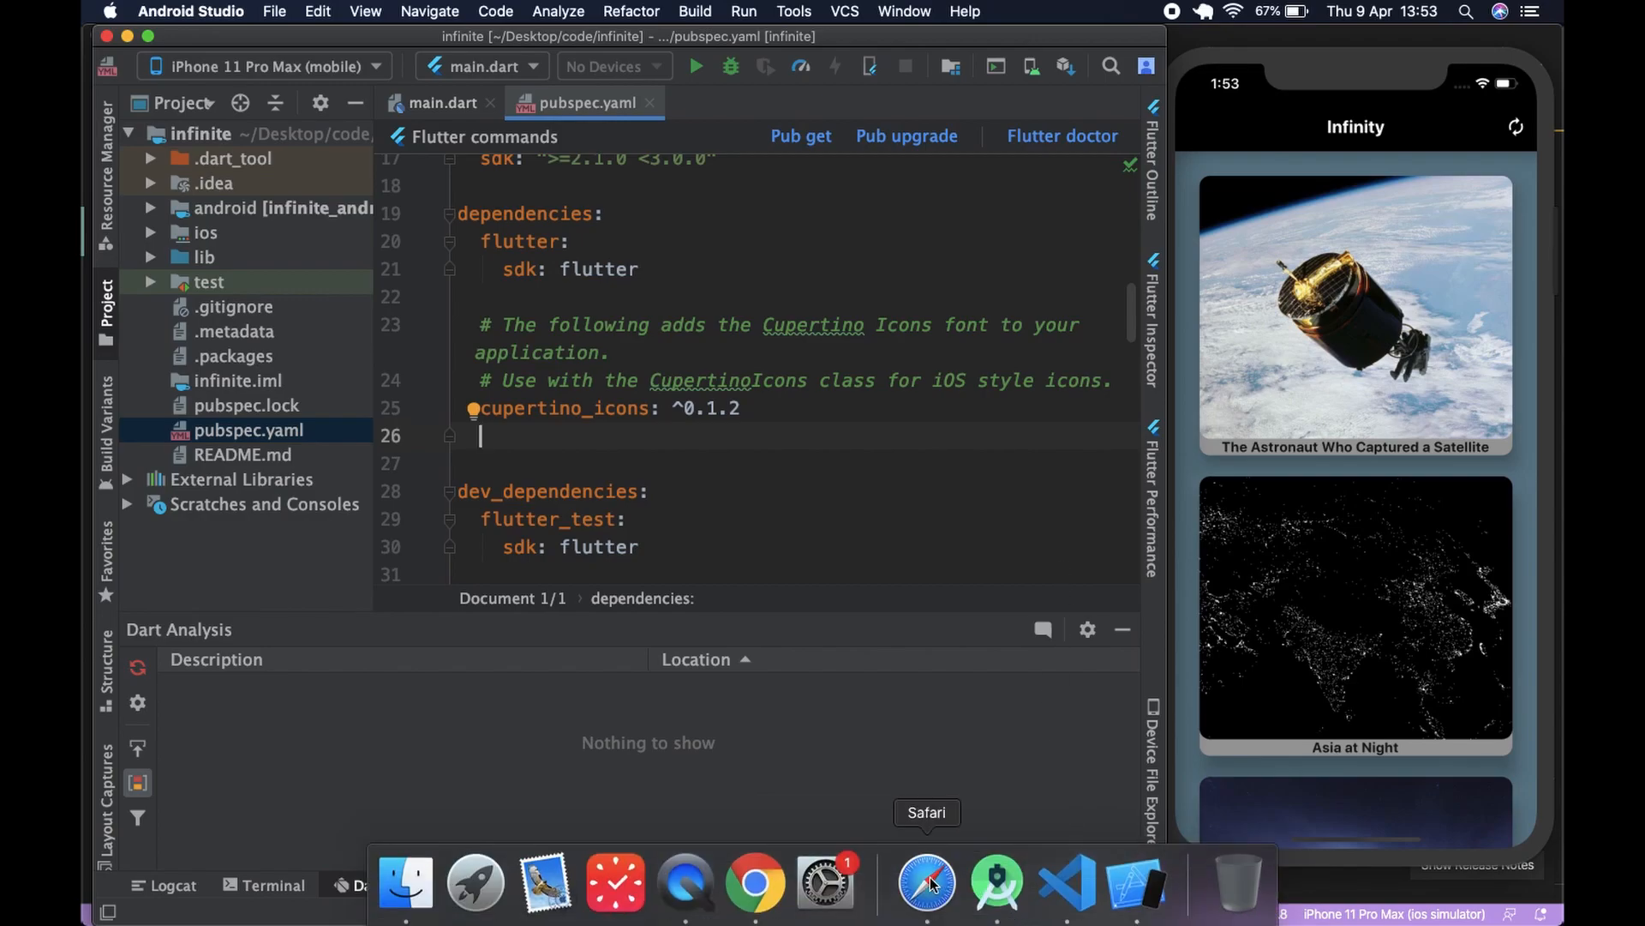
- Search pub.dev in Safari for http and open the http package page
{"action": "left_click", "coordinate": [925, 881]}
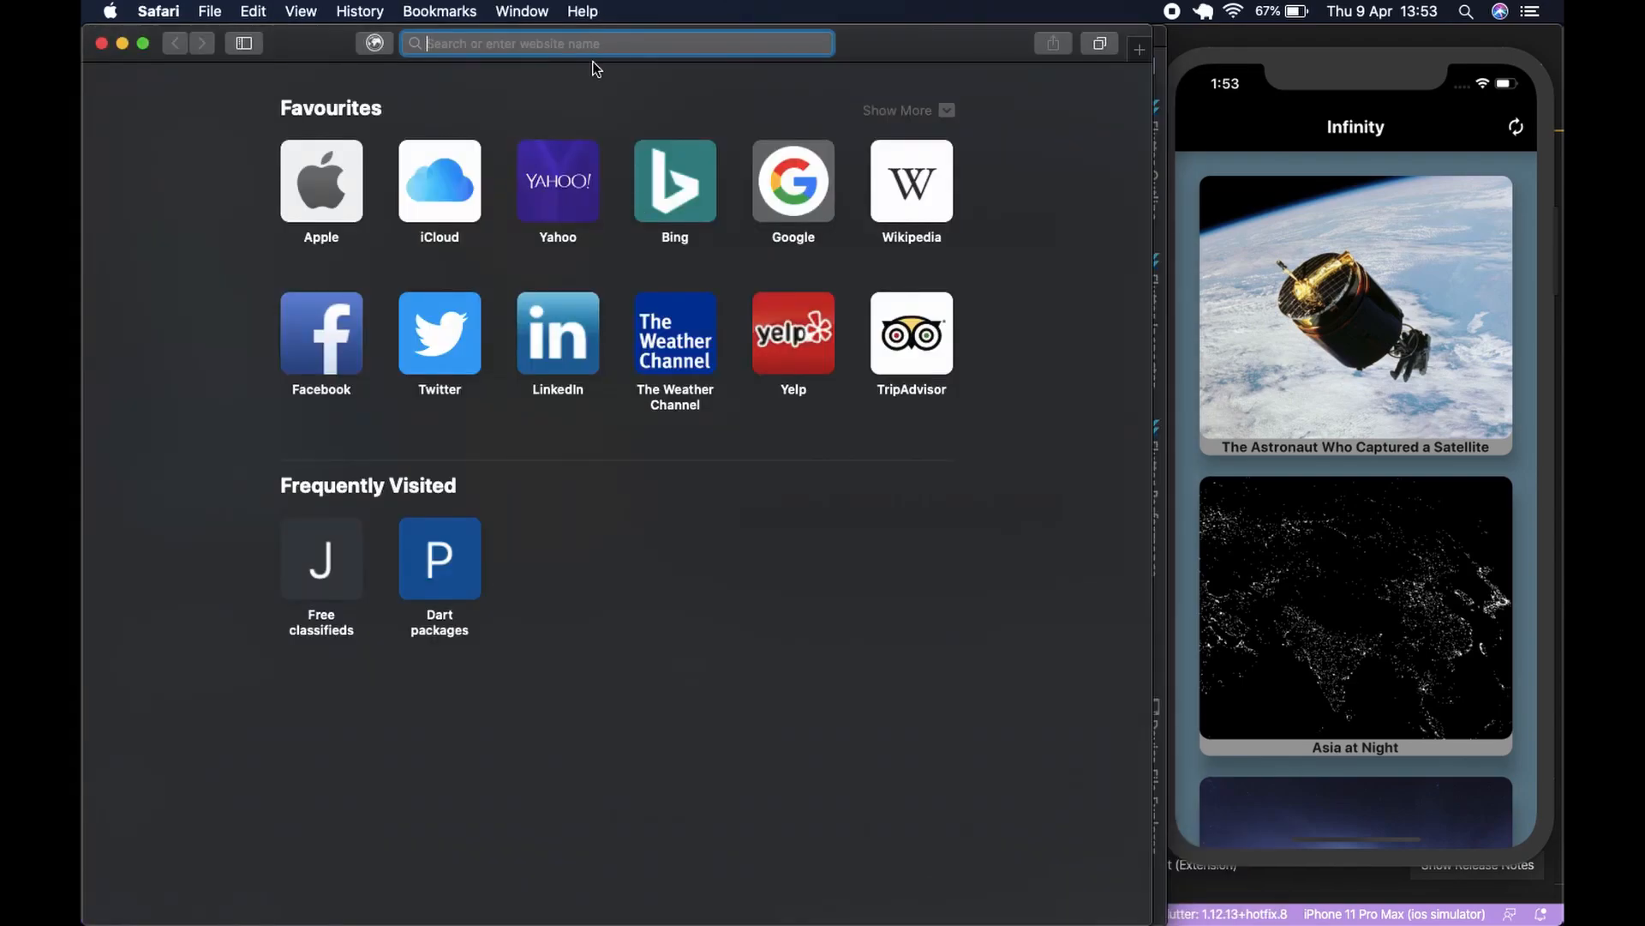
{"action": "left_click", "coordinate": [439, 557]}
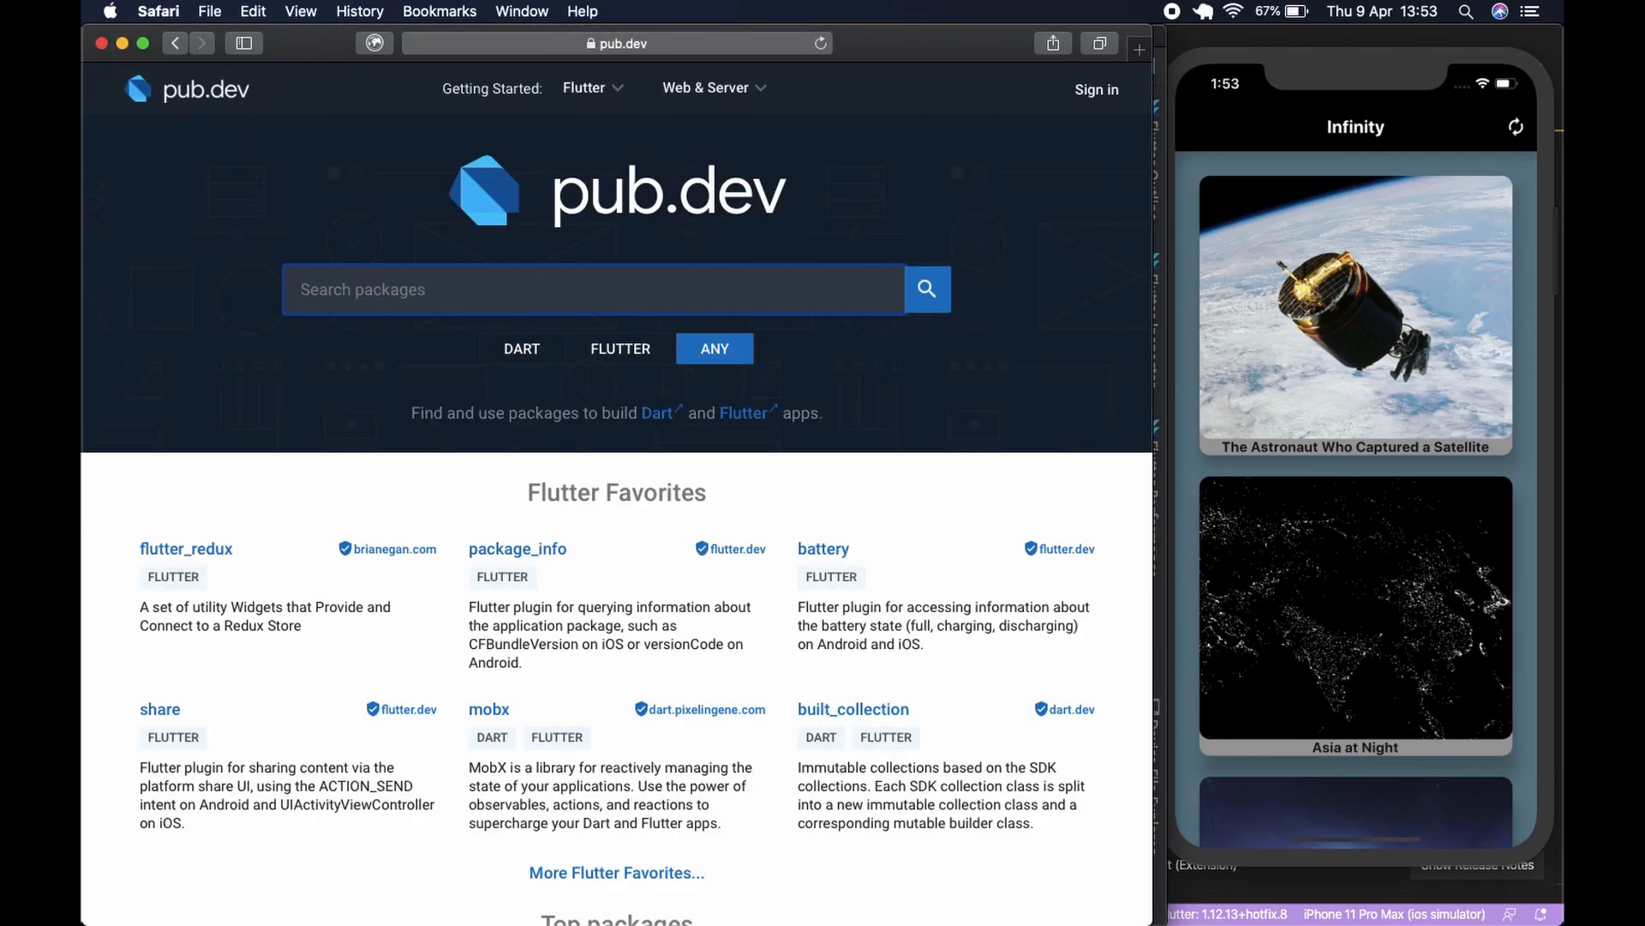
{"action": "type", "text": "hh"}
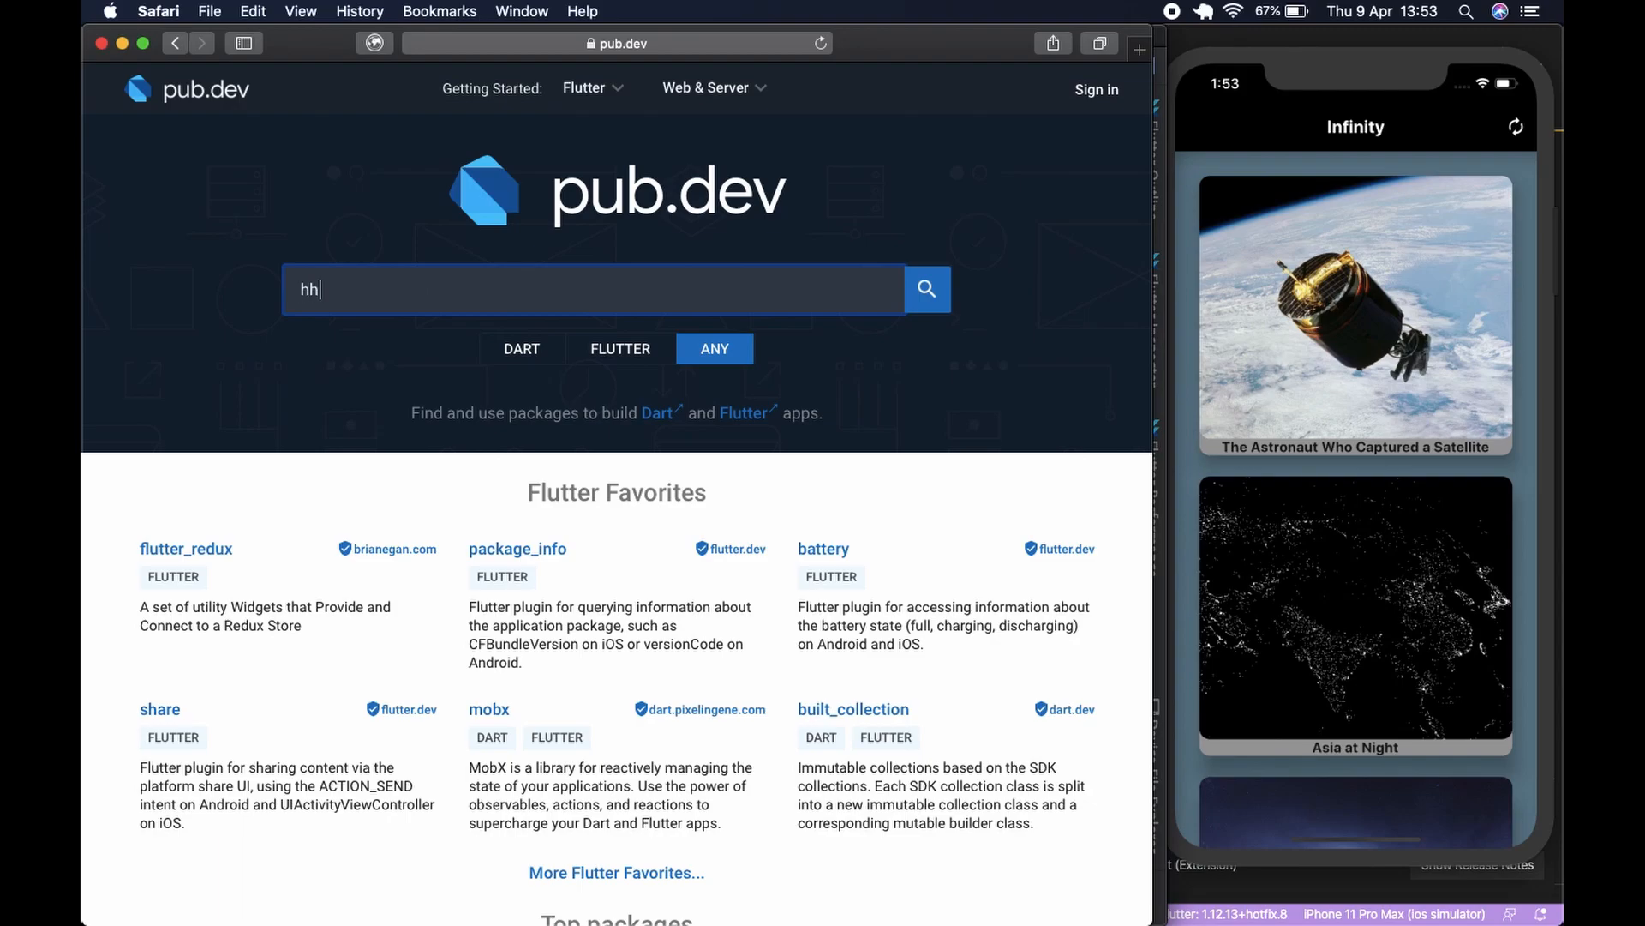
{"action": "type", "text": "ttp"}
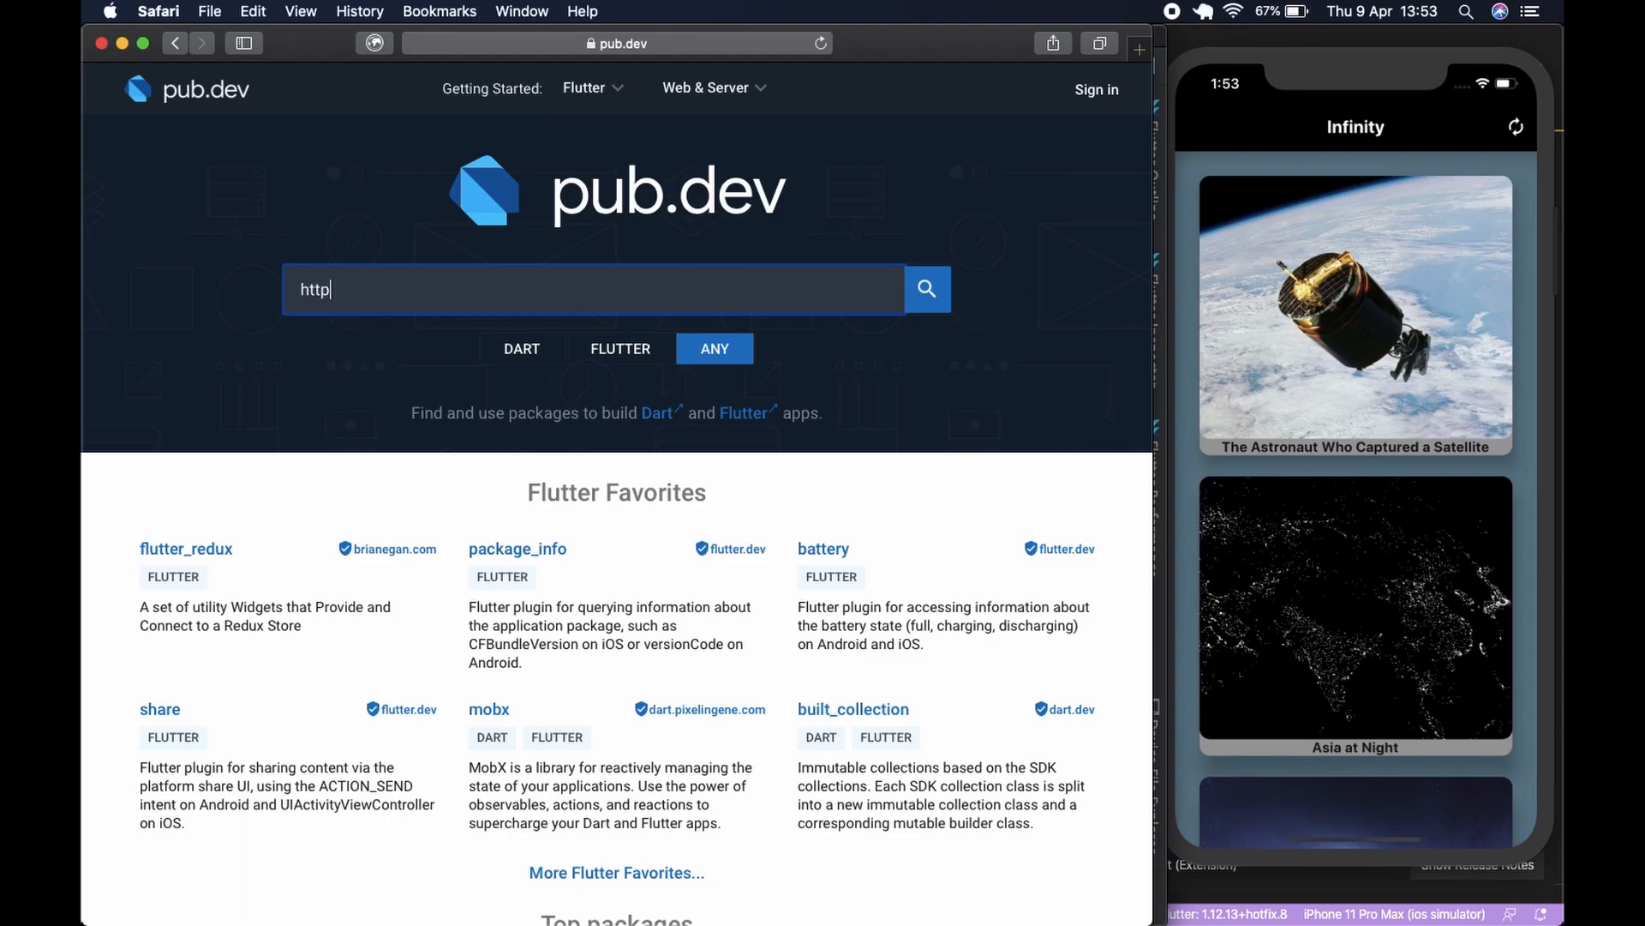
{"action": "left_click", "coordinate": [925, 288]}
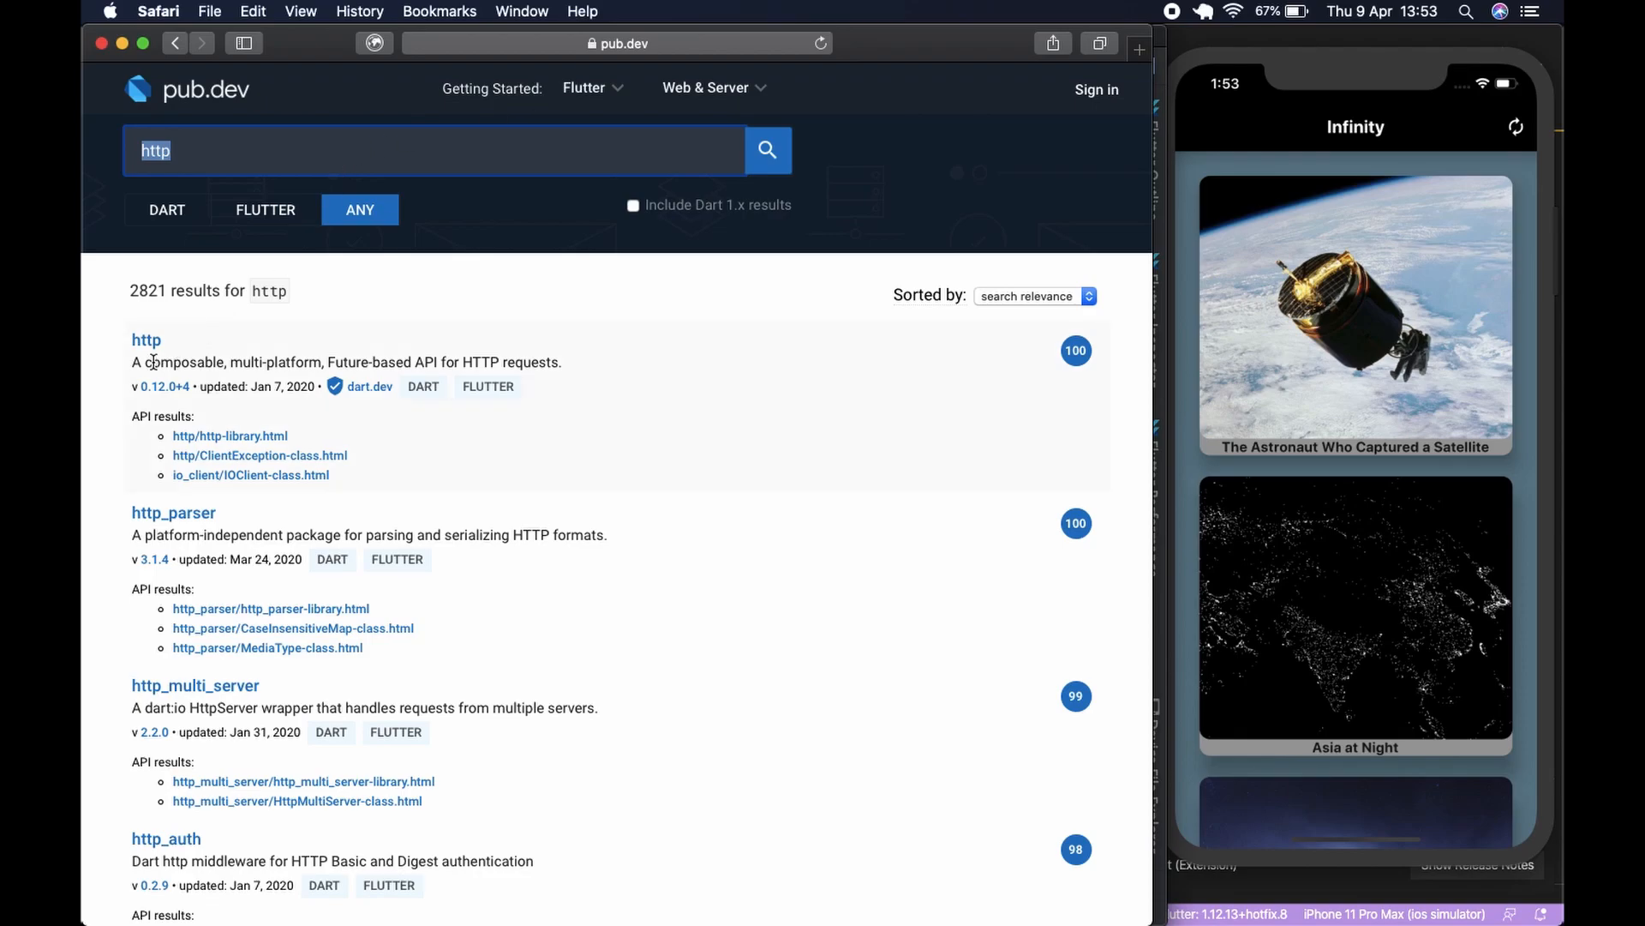
{"action": "left_click", "coordinate": [146, 340]}
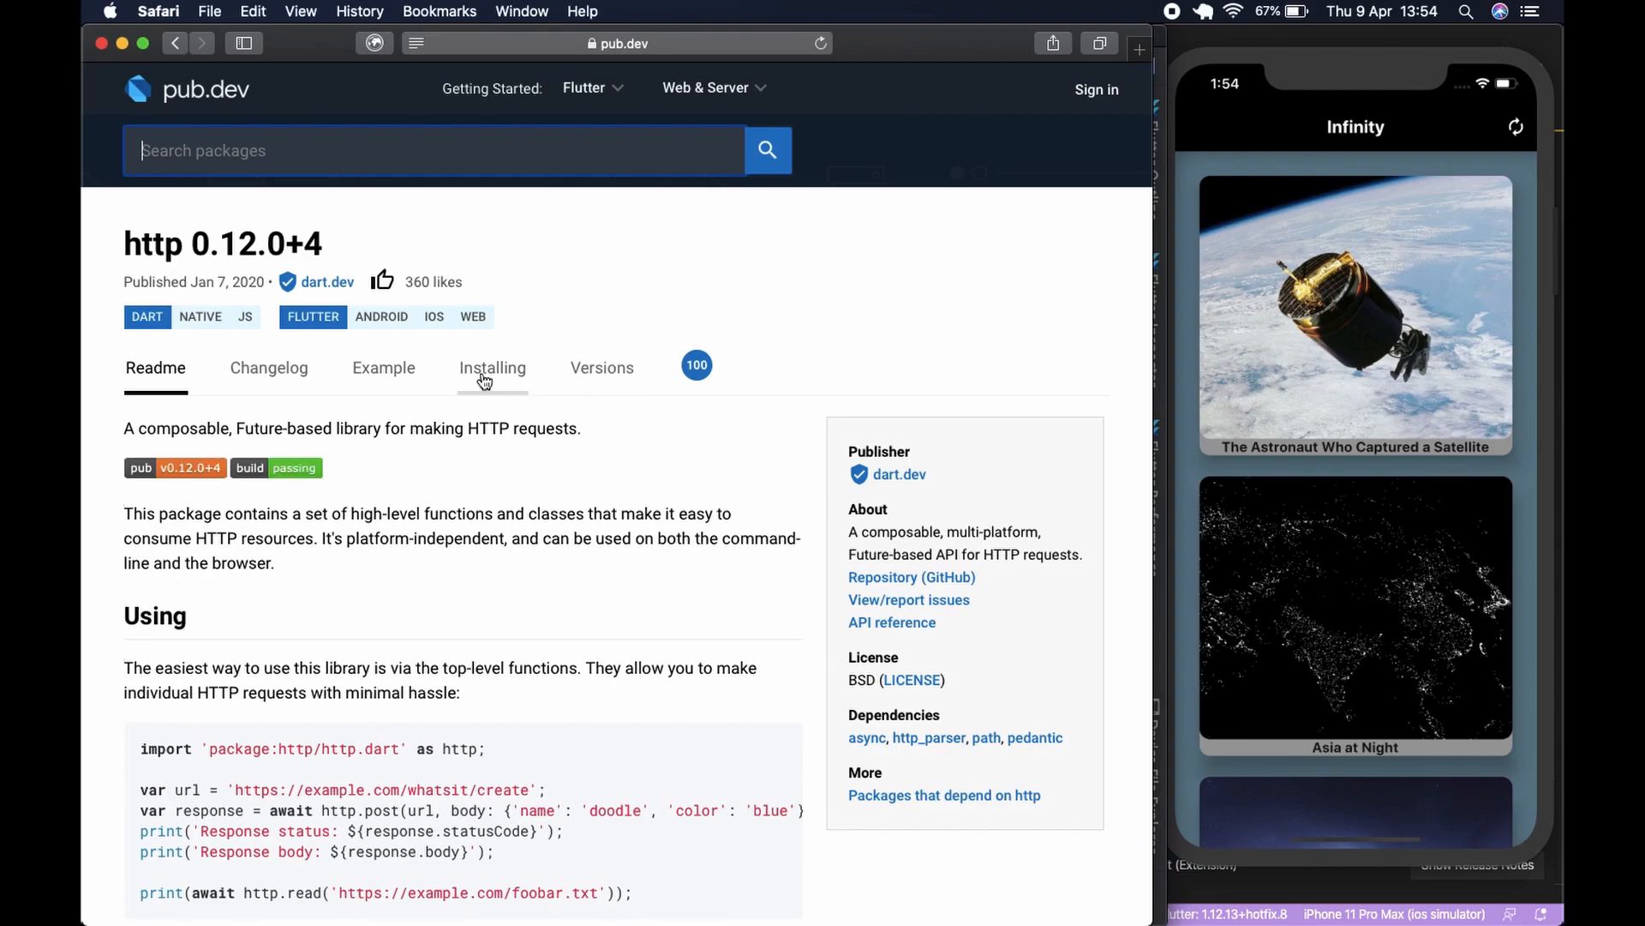
- Copy the http: ^0.12.0+4 dependency line from the Installing instructions
{"action": "left_click", "coordinate": [491, 367]}
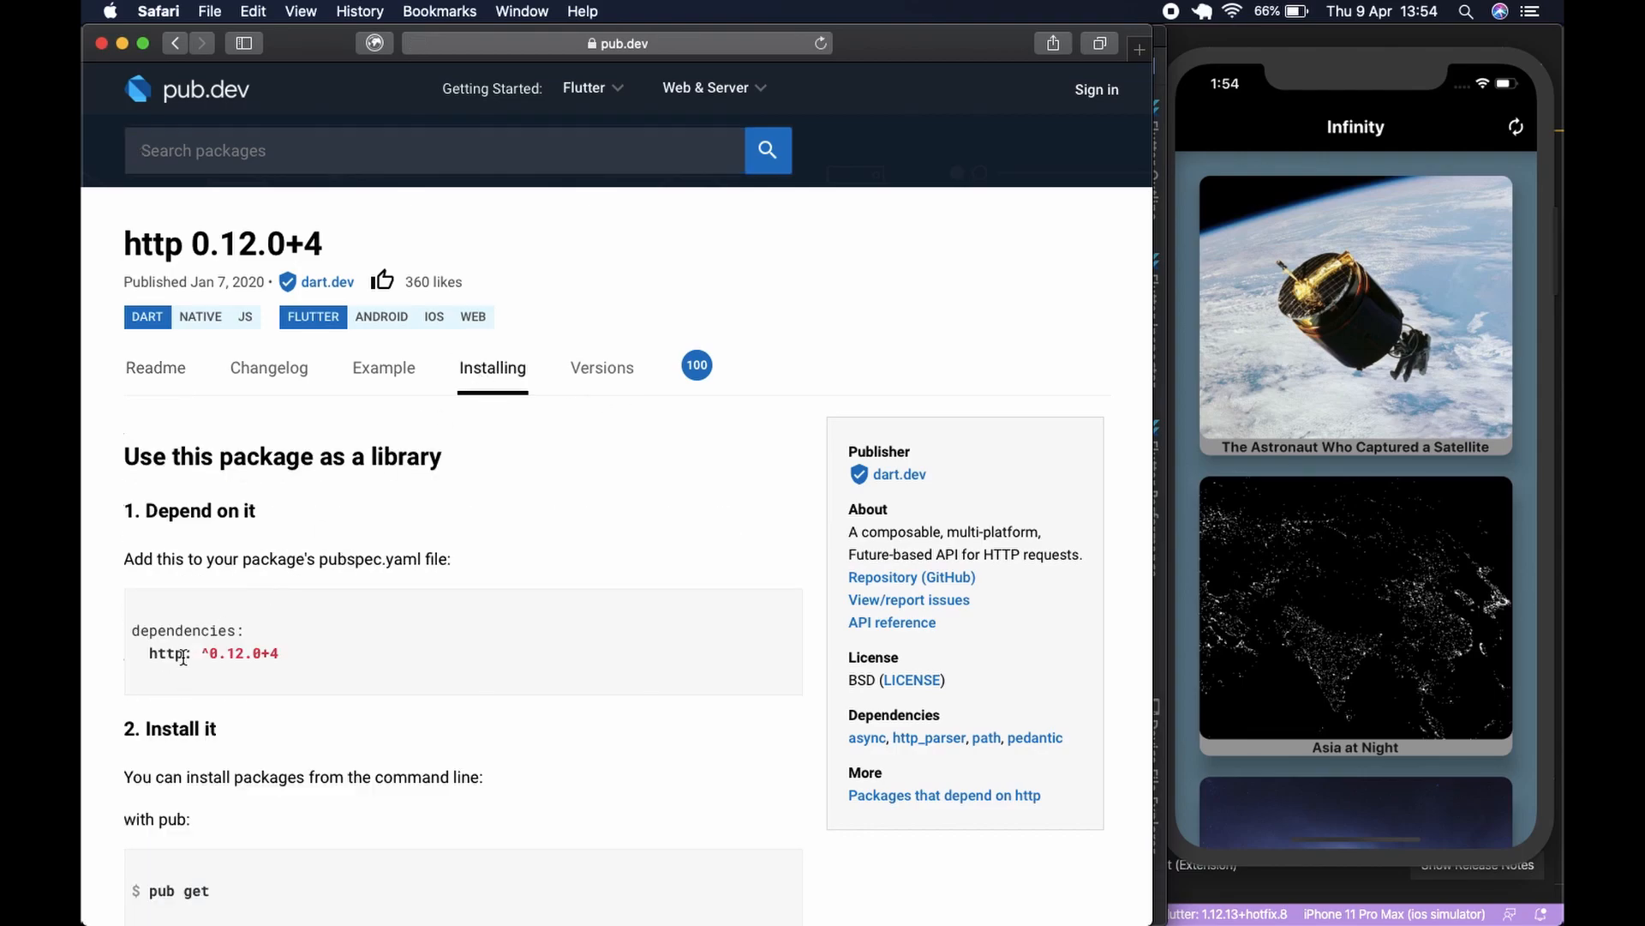
{"action": "double_click", "coordinate": [188, 653]}
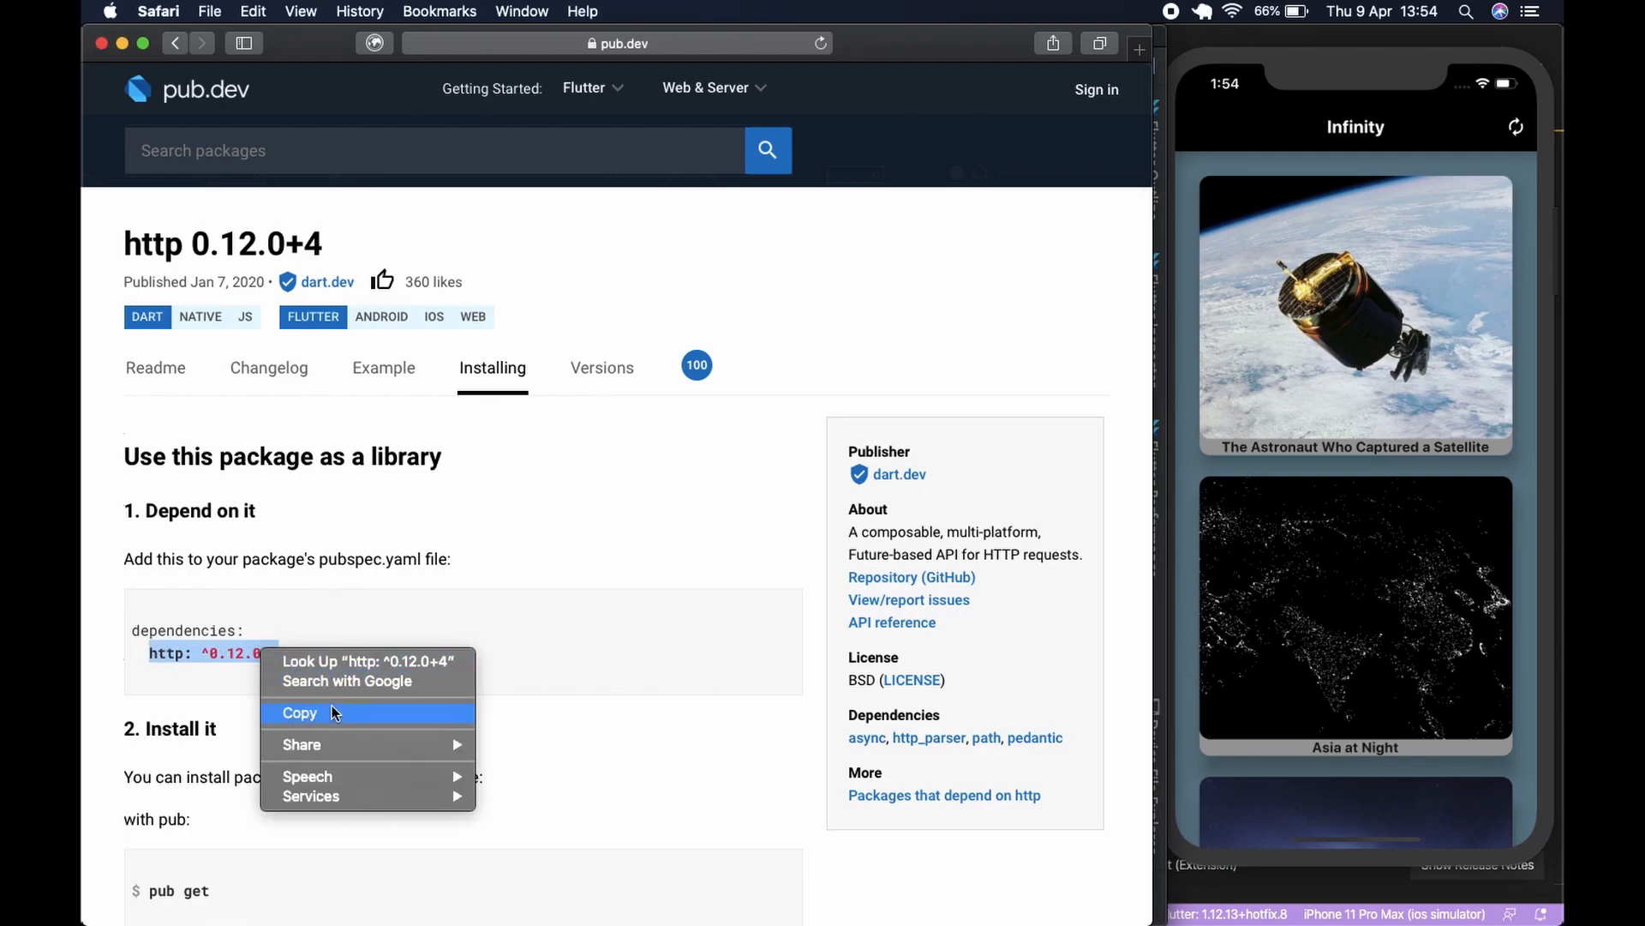
{"action": "left_click", "coordinate": [298, 713]}
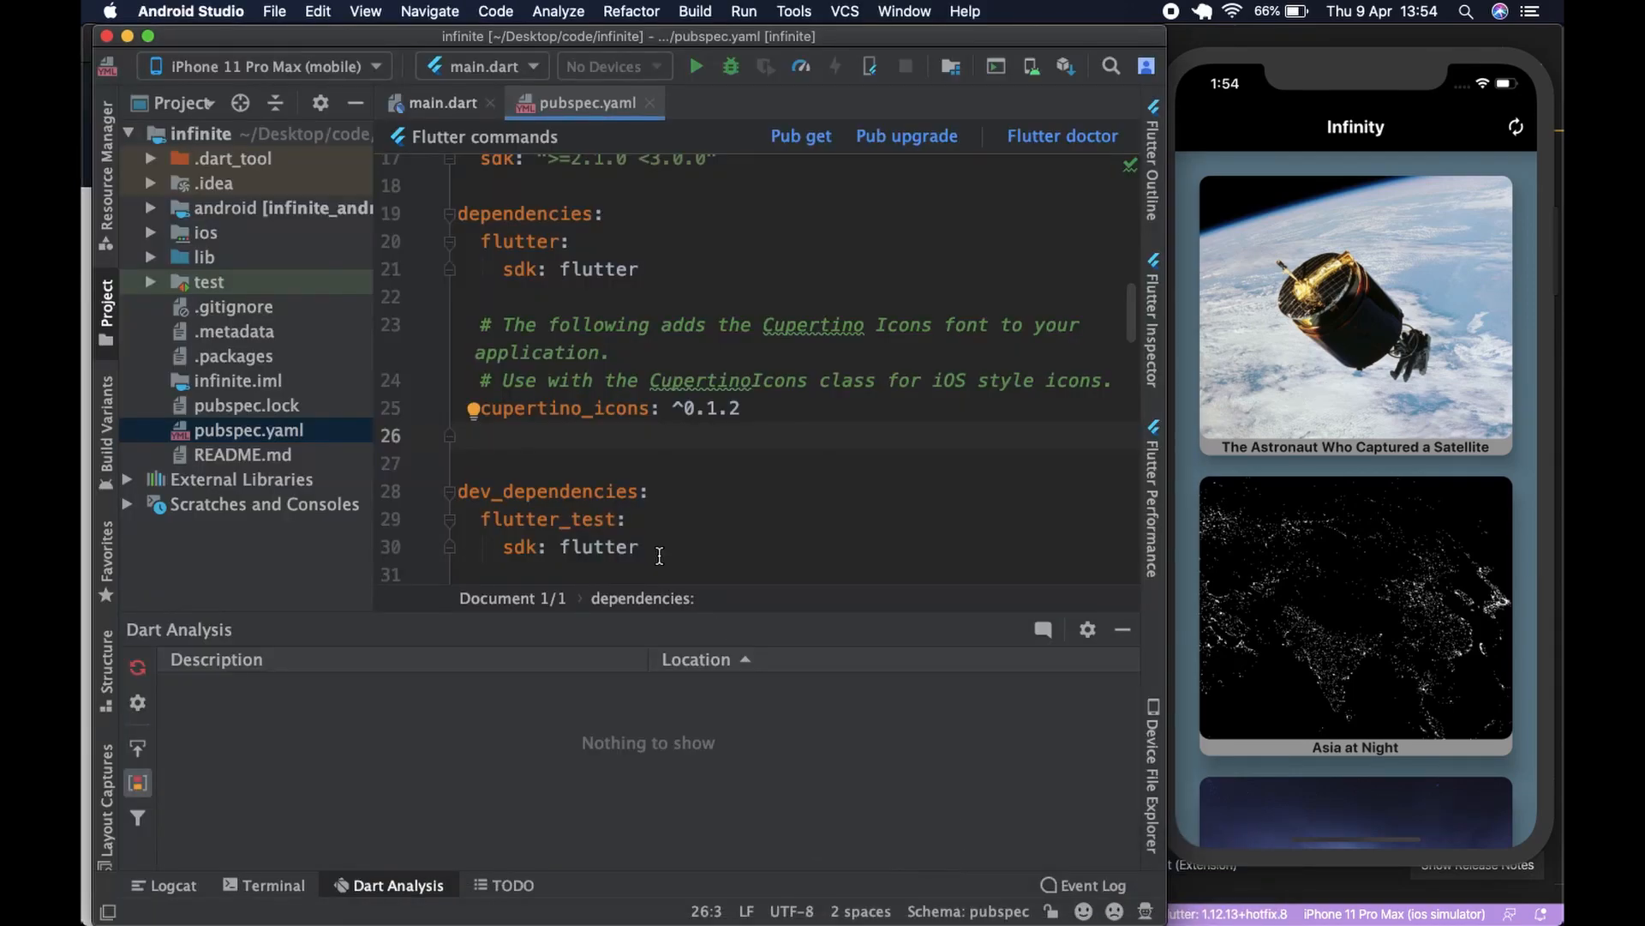
- Paste http: ^0.12.0+4 under cupertino_icons in pubspec.yaml's dependencies
{"action": "type", "text": "http: ^0.12.0+4"}
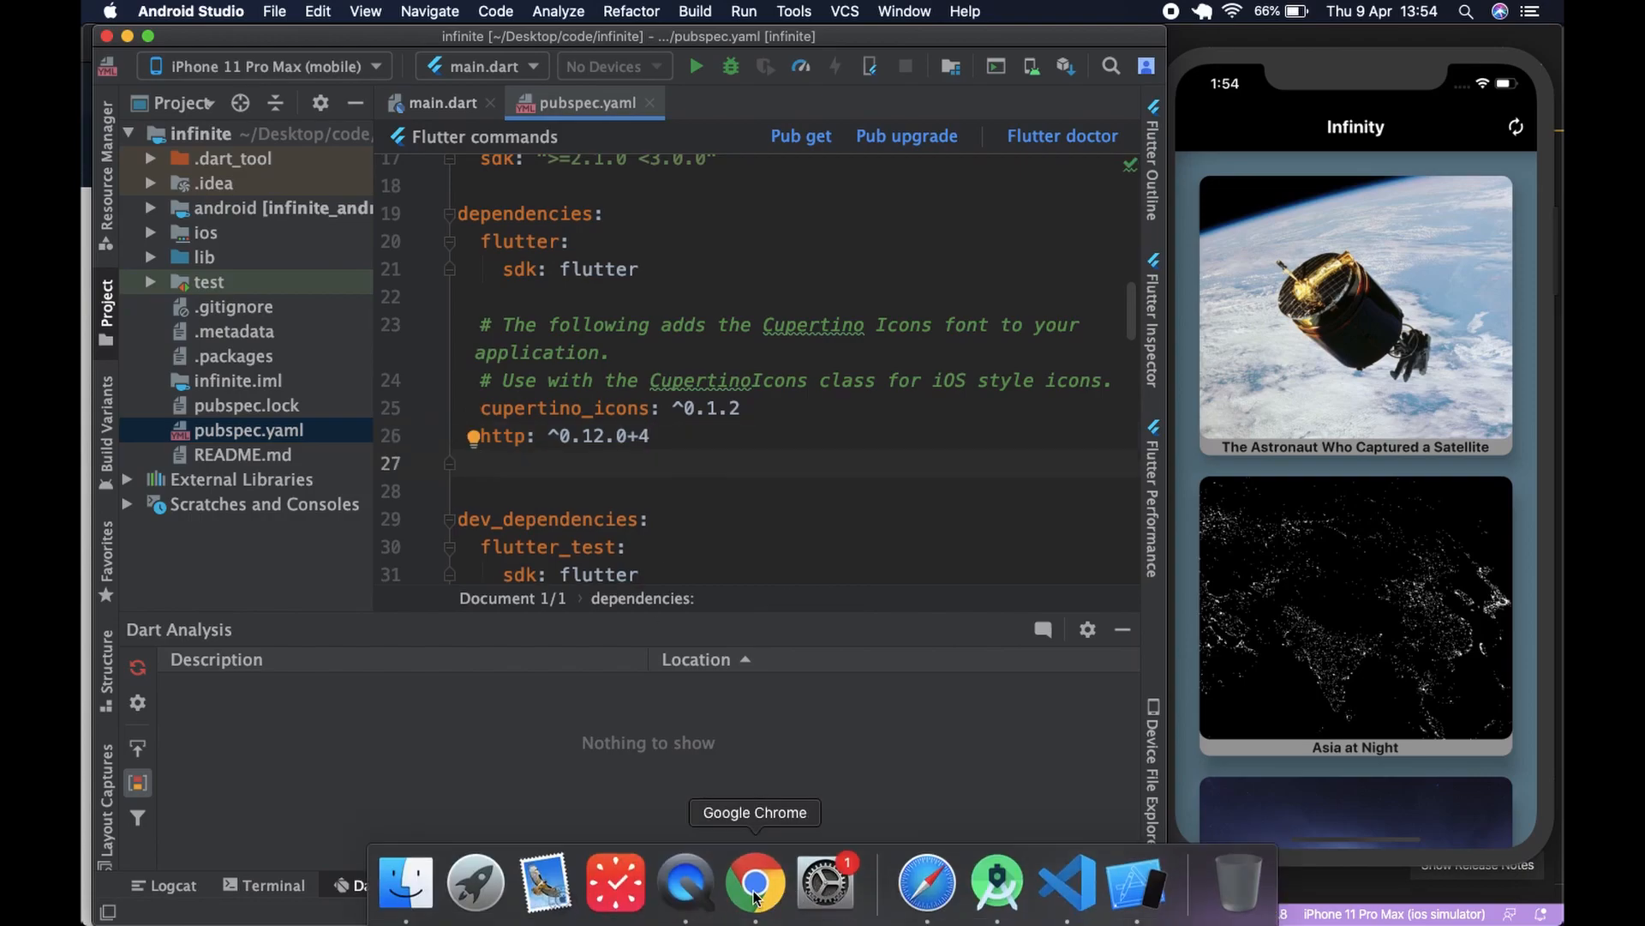
{"action": "mouse_move", "coordinate": [928, 884]}
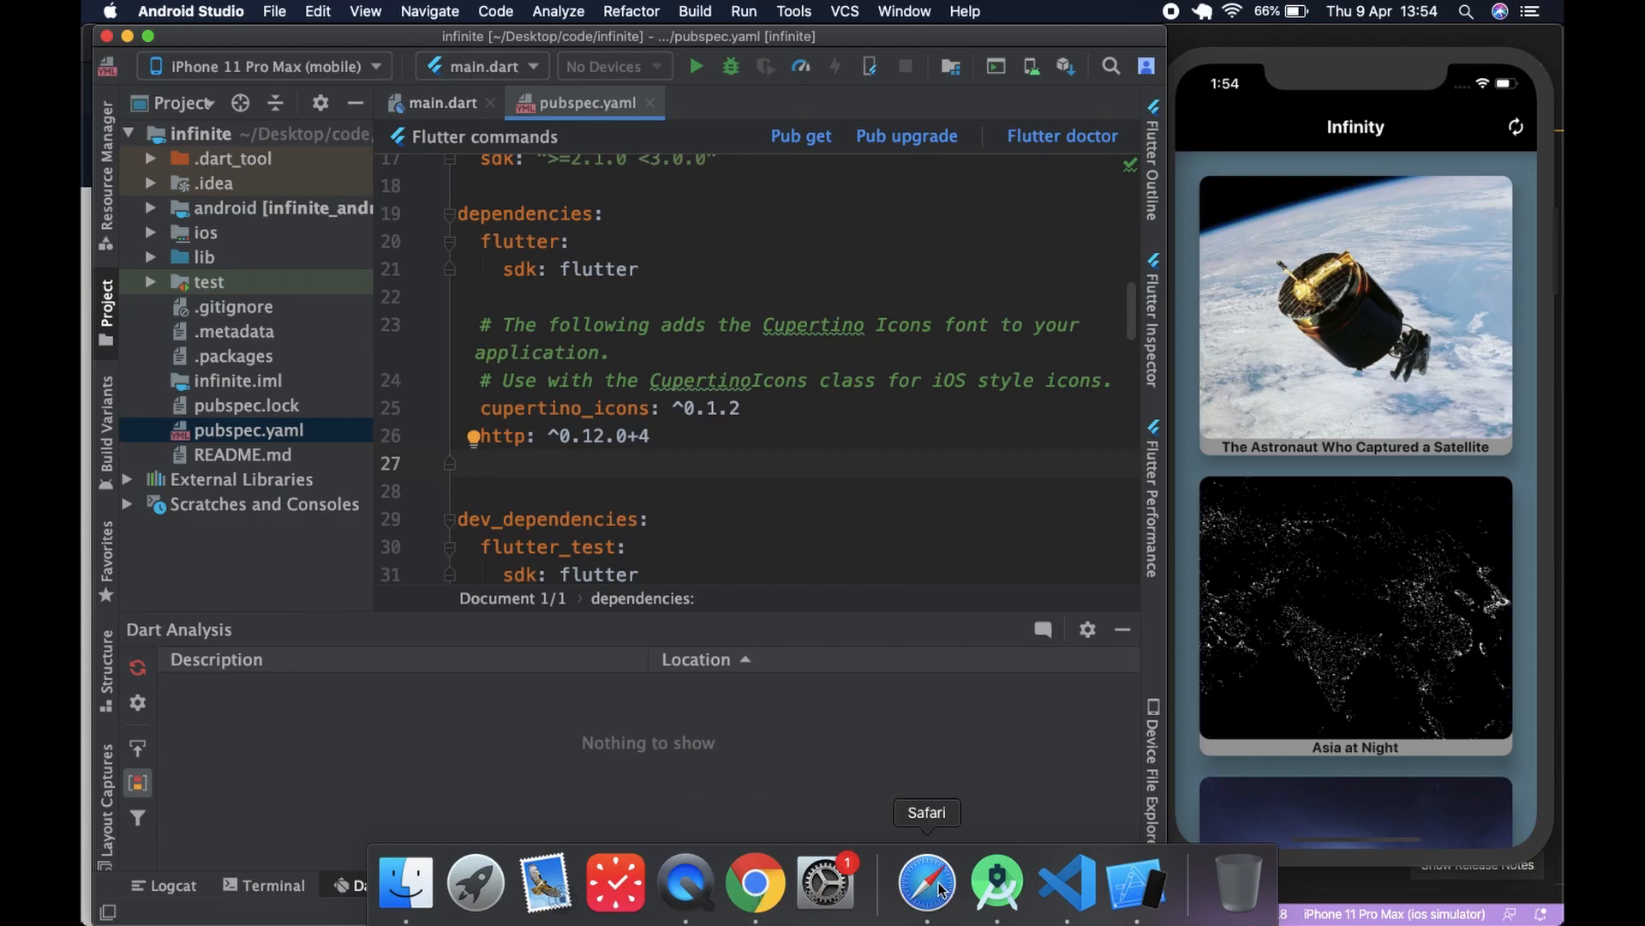
- Search pub.dev for cached_network_image and open its package page
{"action": "left_click", "coordinate": [926, 881]}
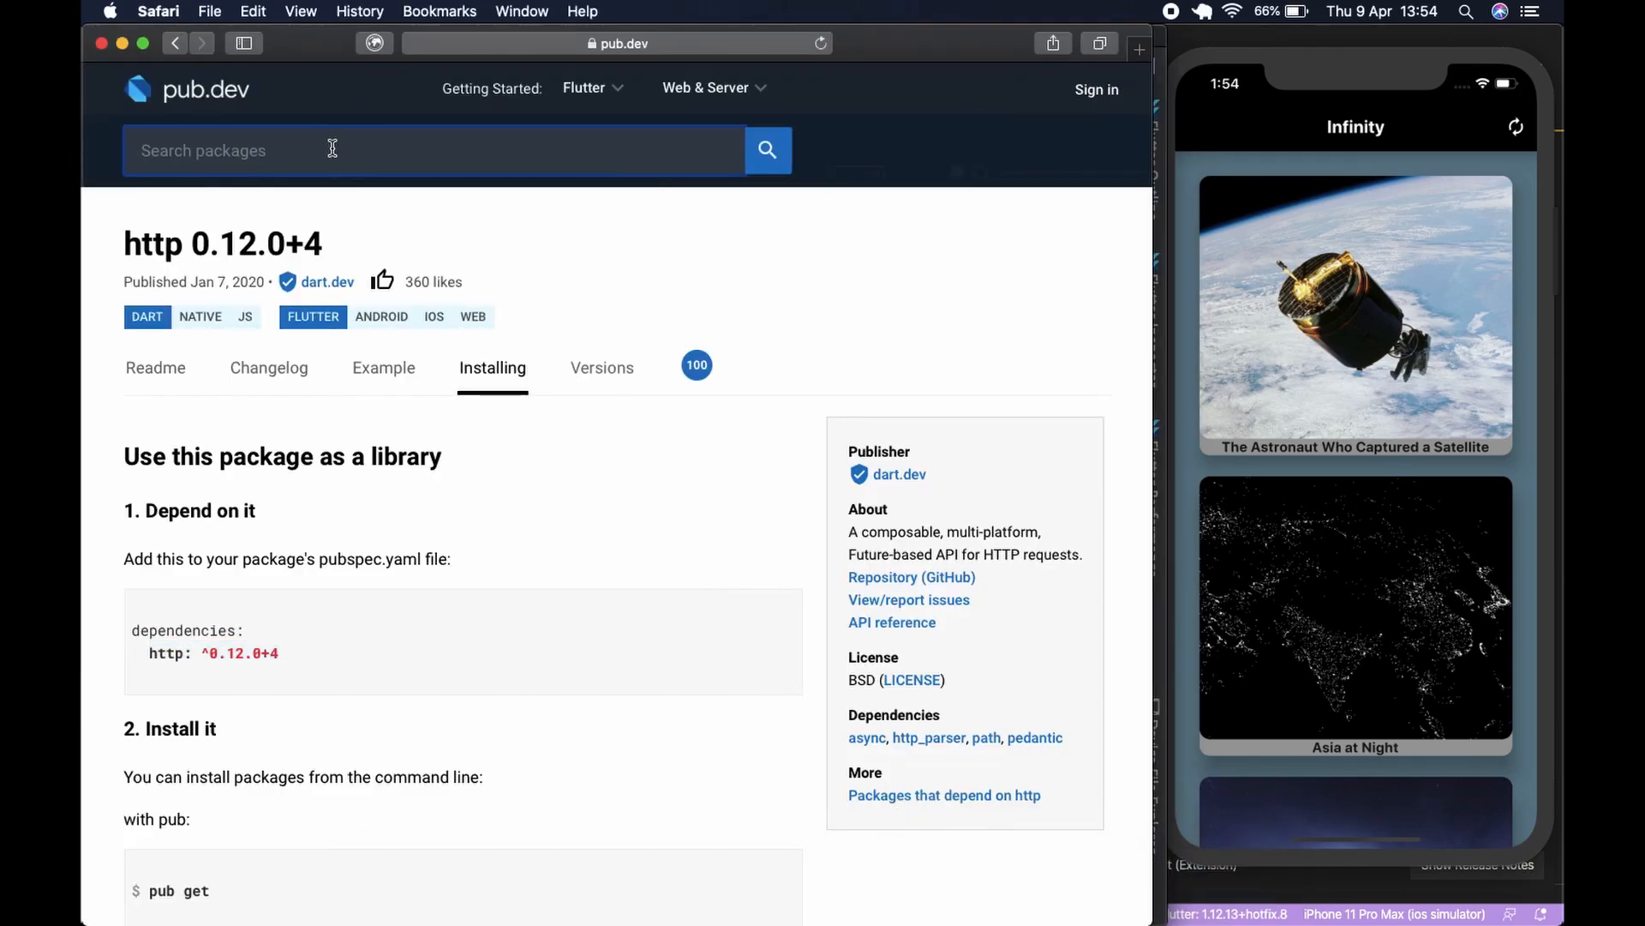
{"action": "type", "text": "cahed_network image"}
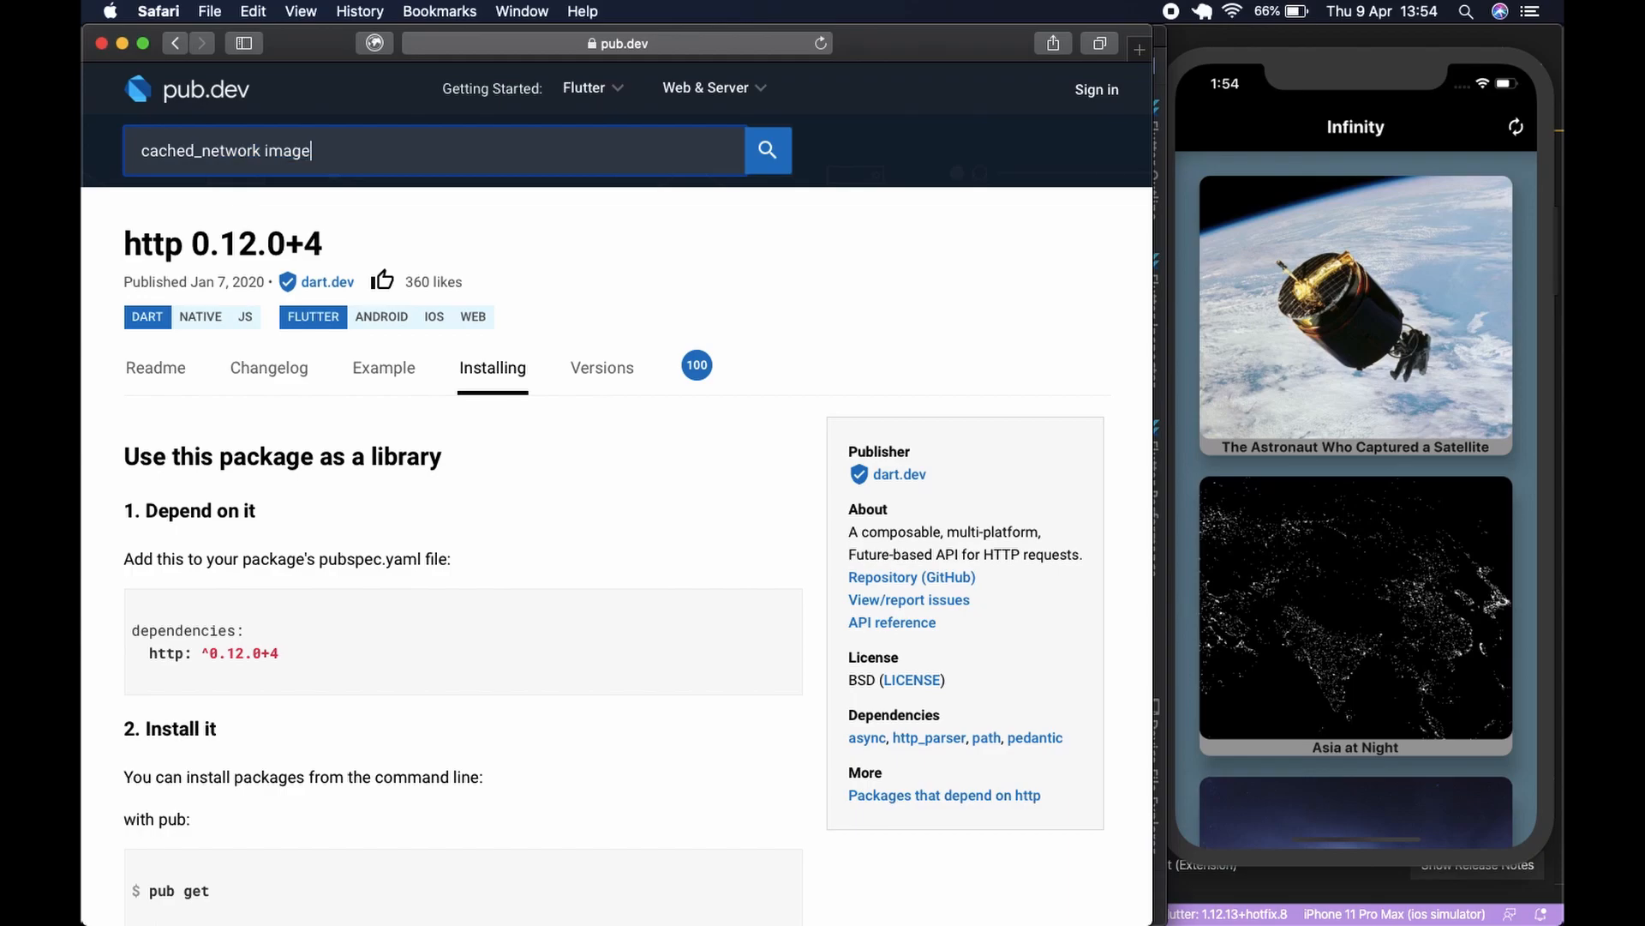
{"action": "left_click", "coordinate": [768, 150]}
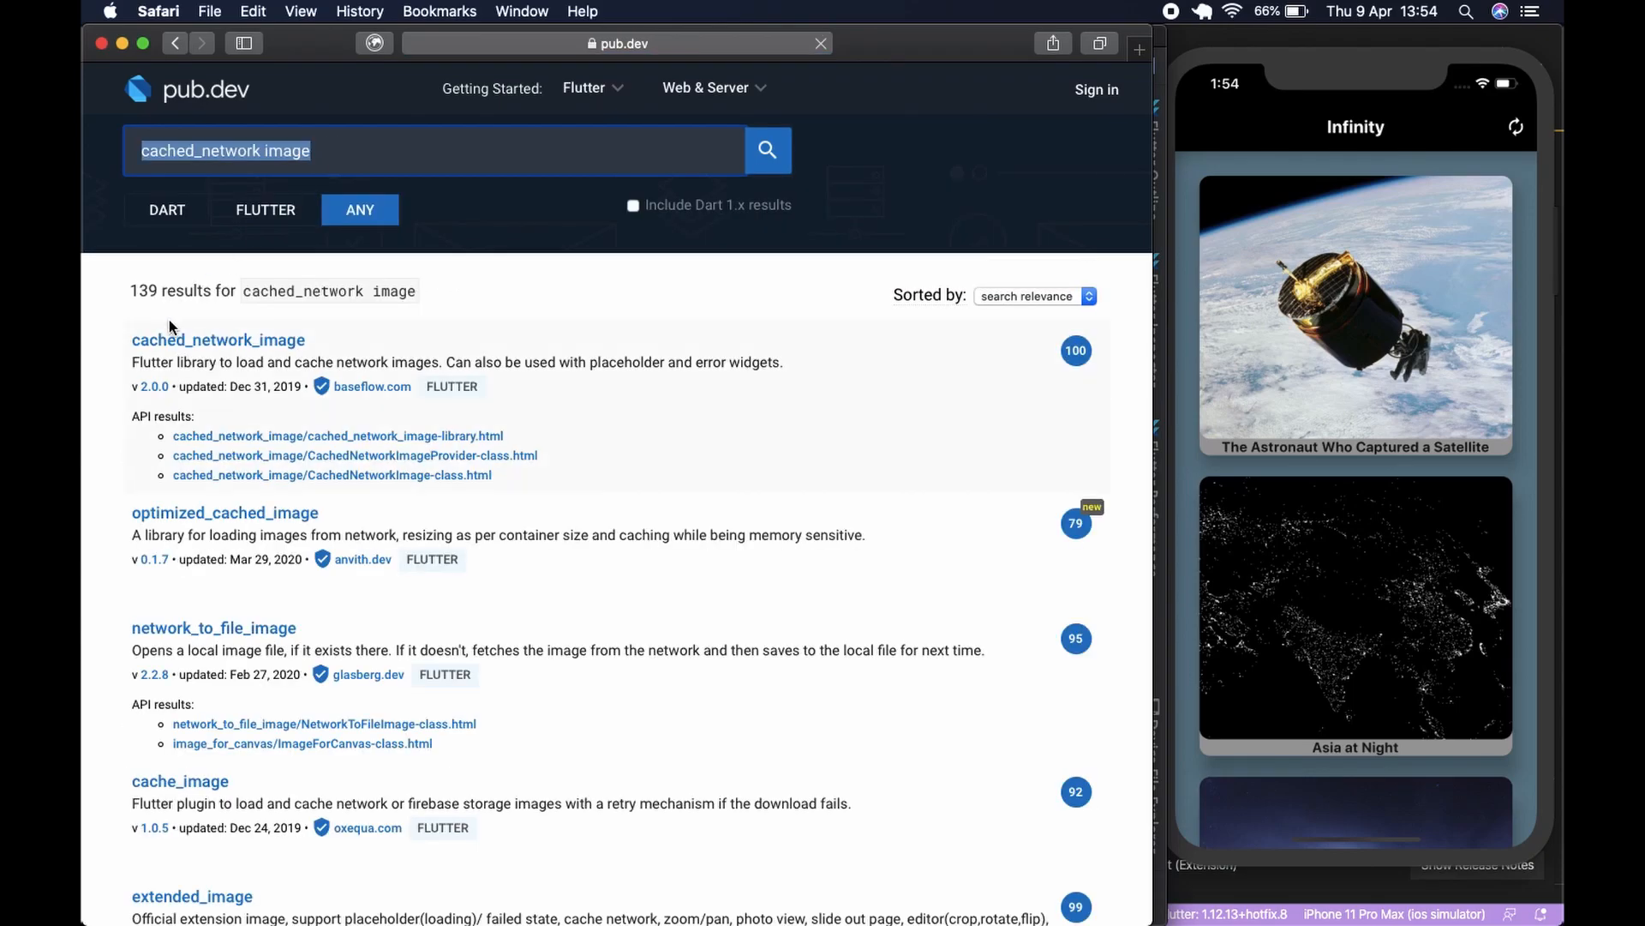
{"action": "left_click", "coordinate": [218, 339]}
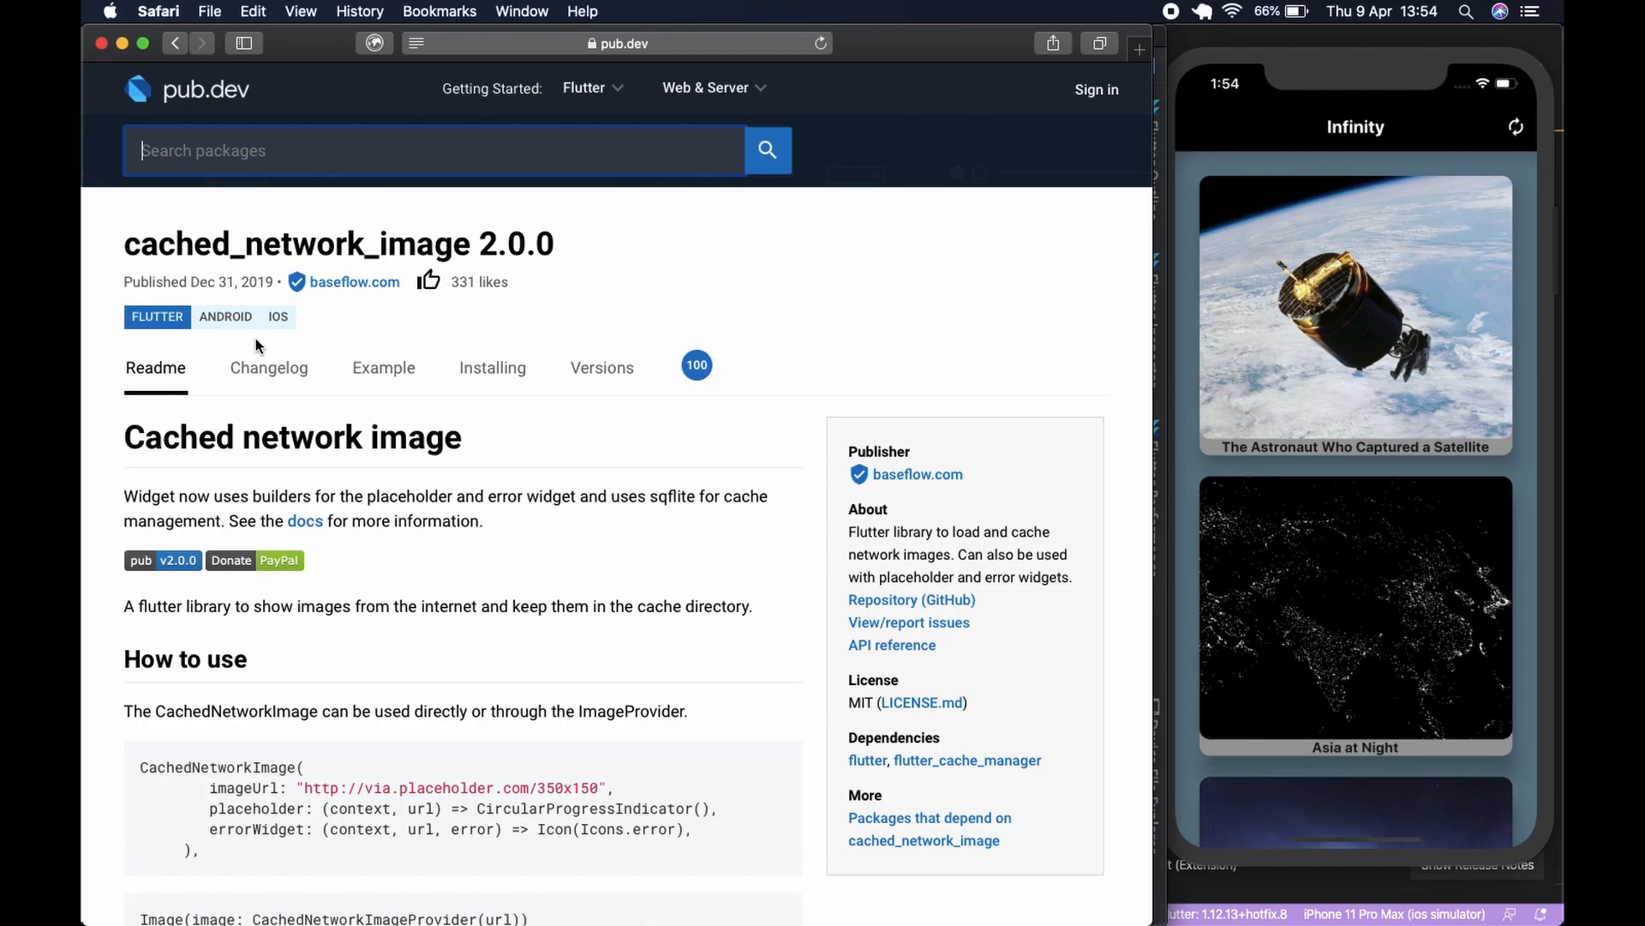
{"action": "mouse_move", "coordinate": [264, 540]}
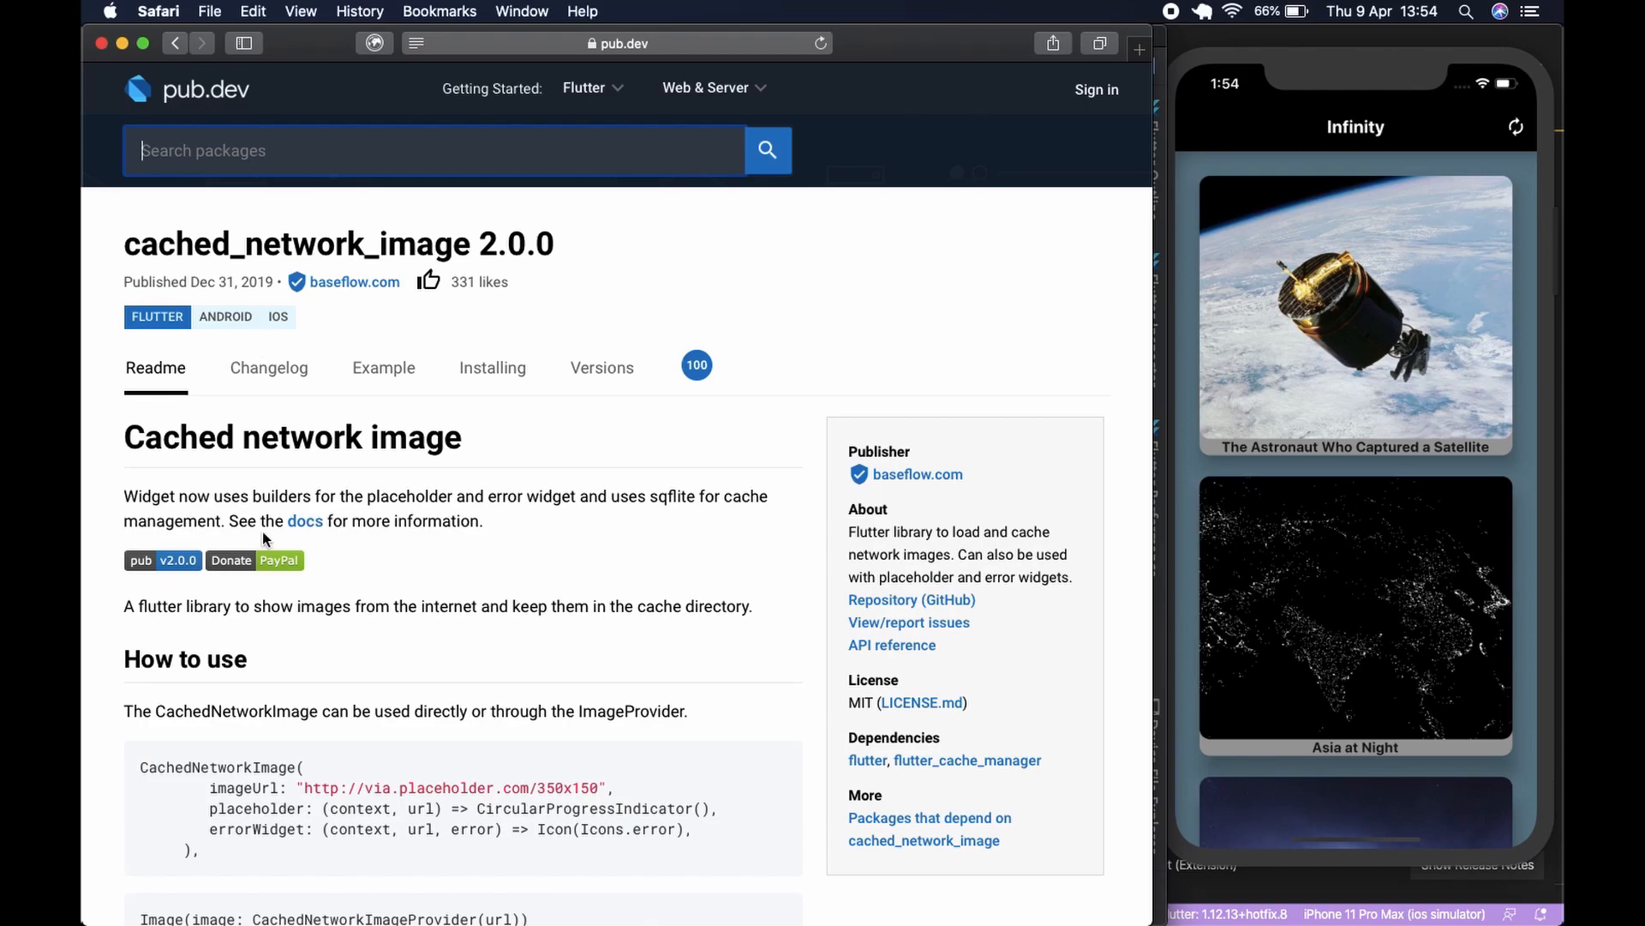
- Copy cached_network_image: ^2.0.0 from Installing and paste it under http in pubspec.yaml
{"action": "left_click", "coordinate": [492, 367]}
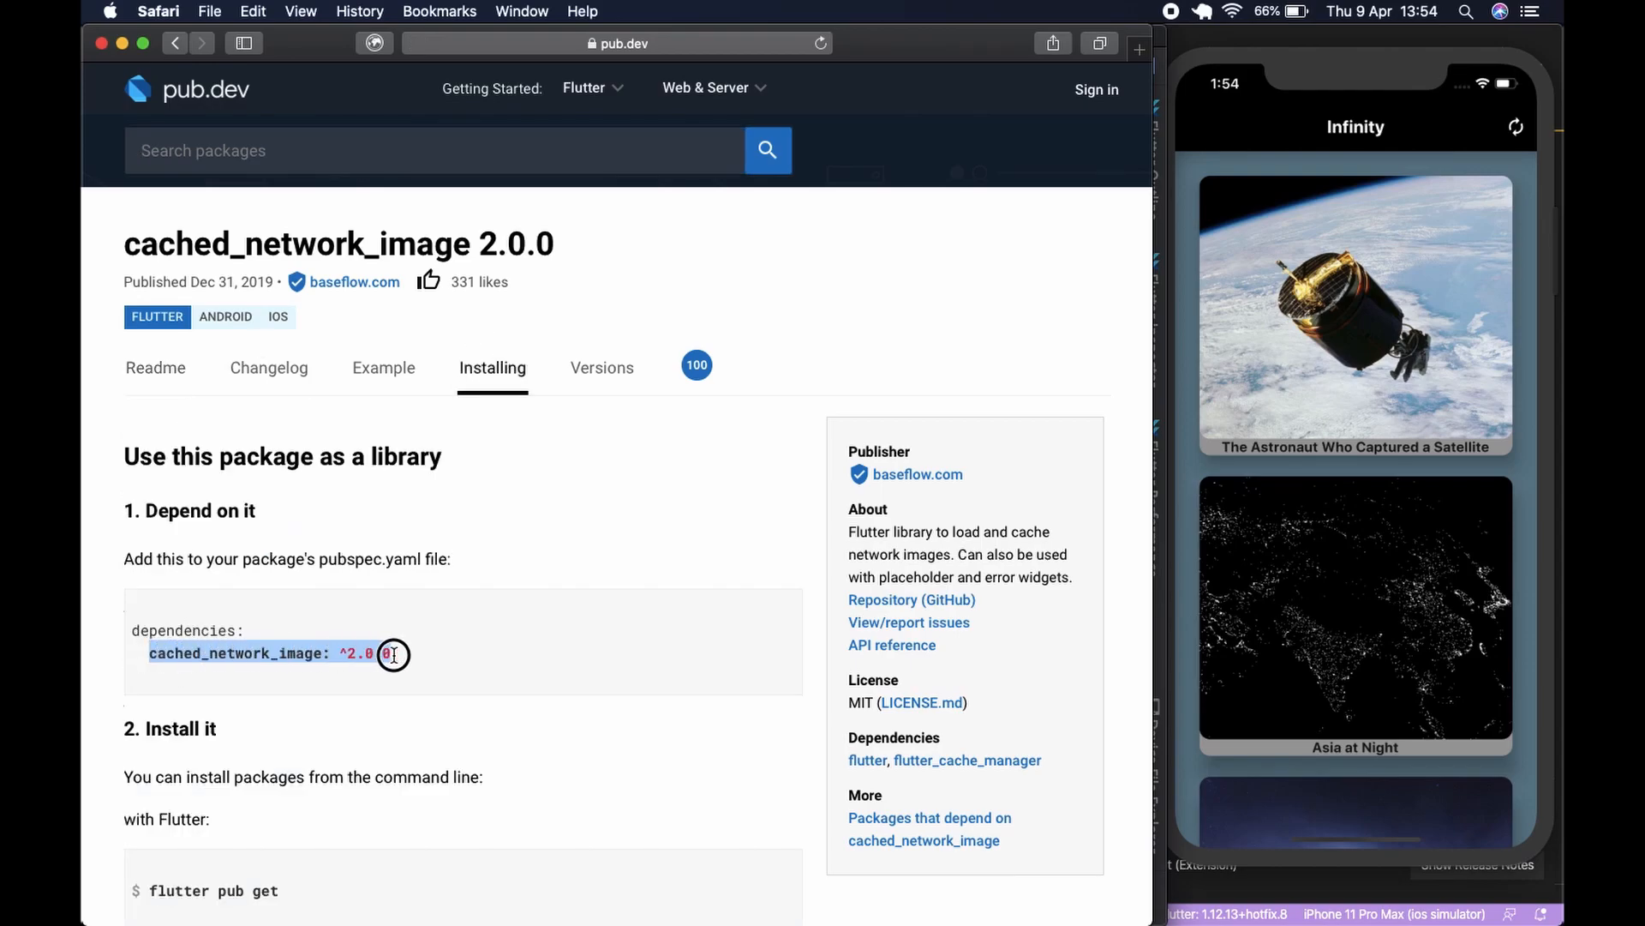
{"action": "right_click", "coordinate": [394, 653]}
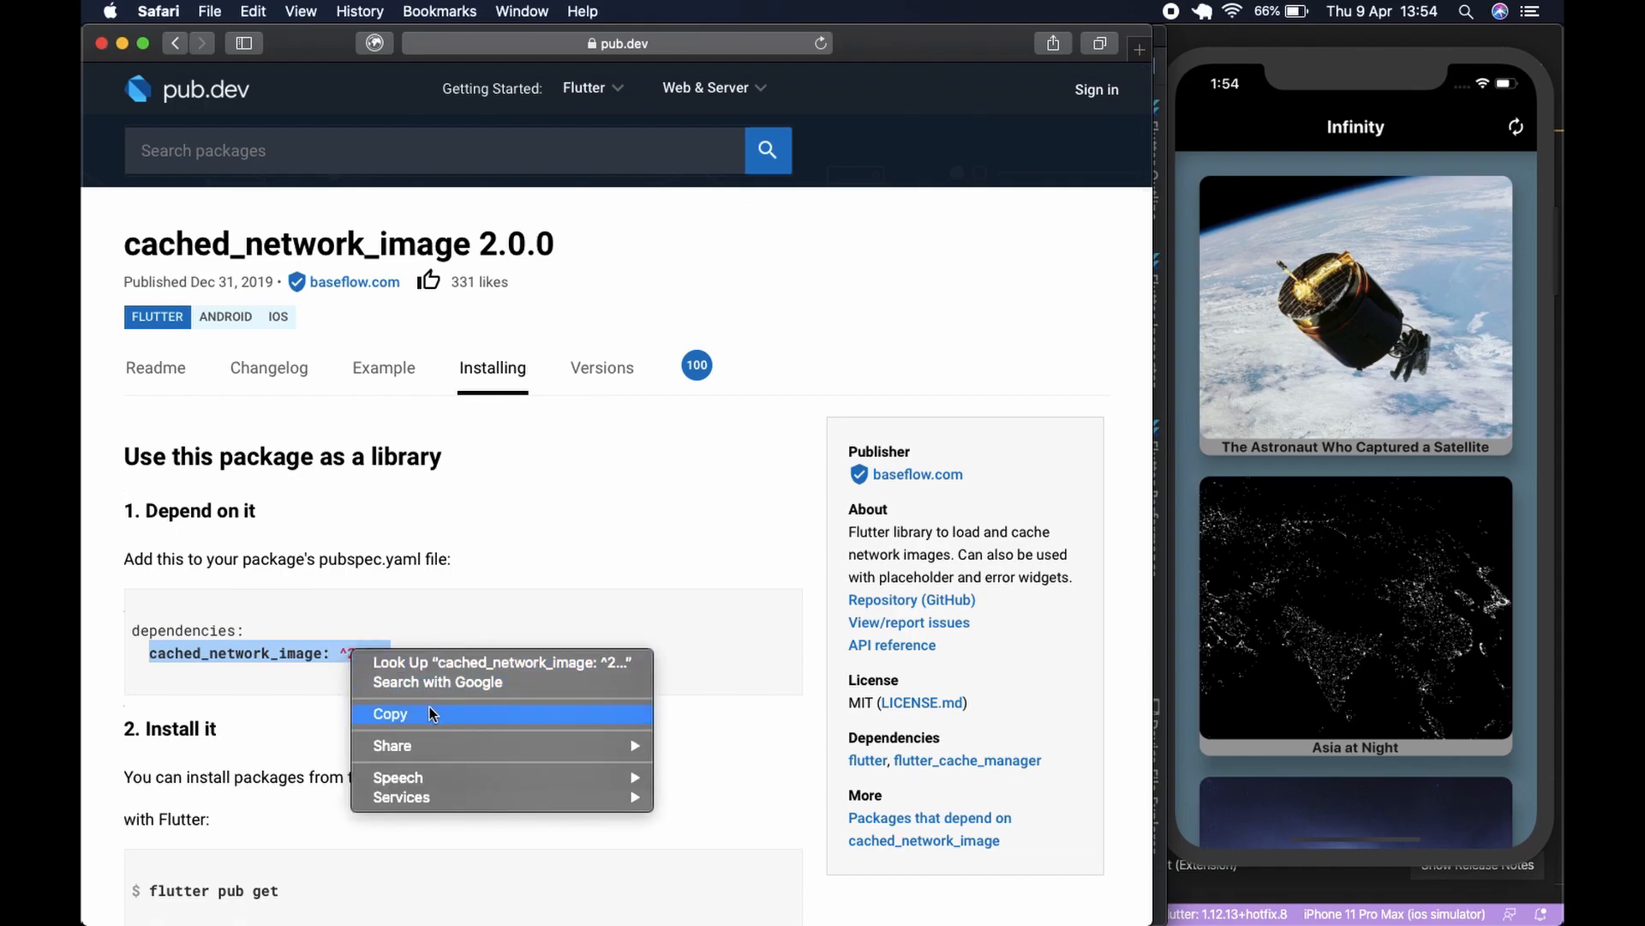
{"action": "left_click", "coordinate": [389, 713]}
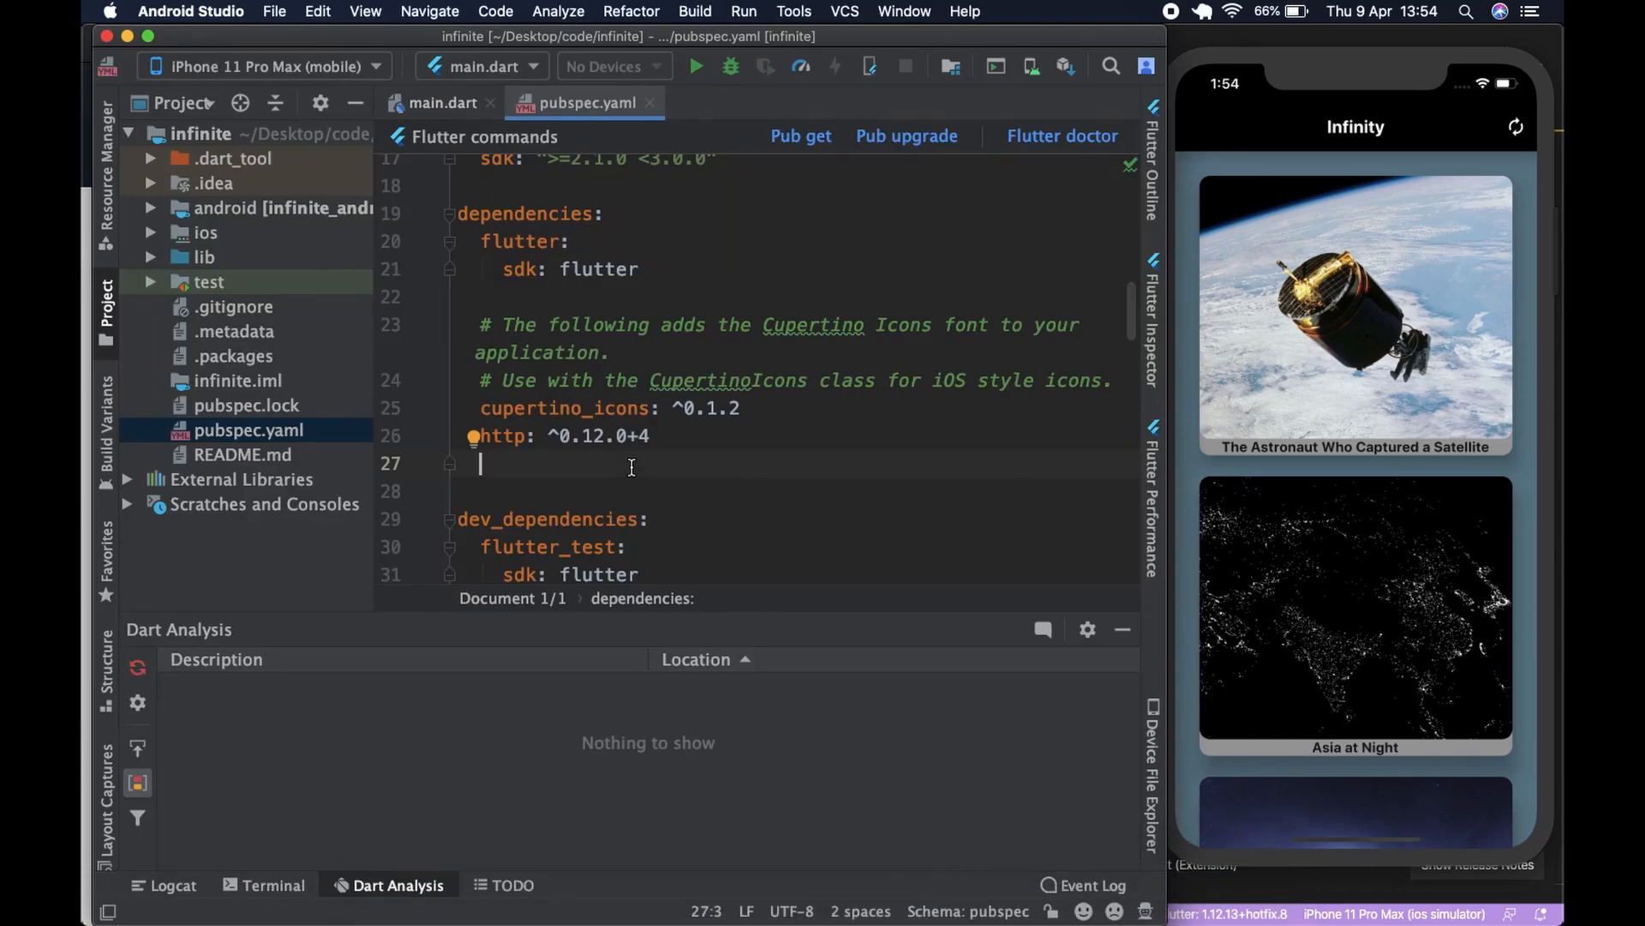
{"action": "type", "text": "cached_network_image: ^2.0.0"}
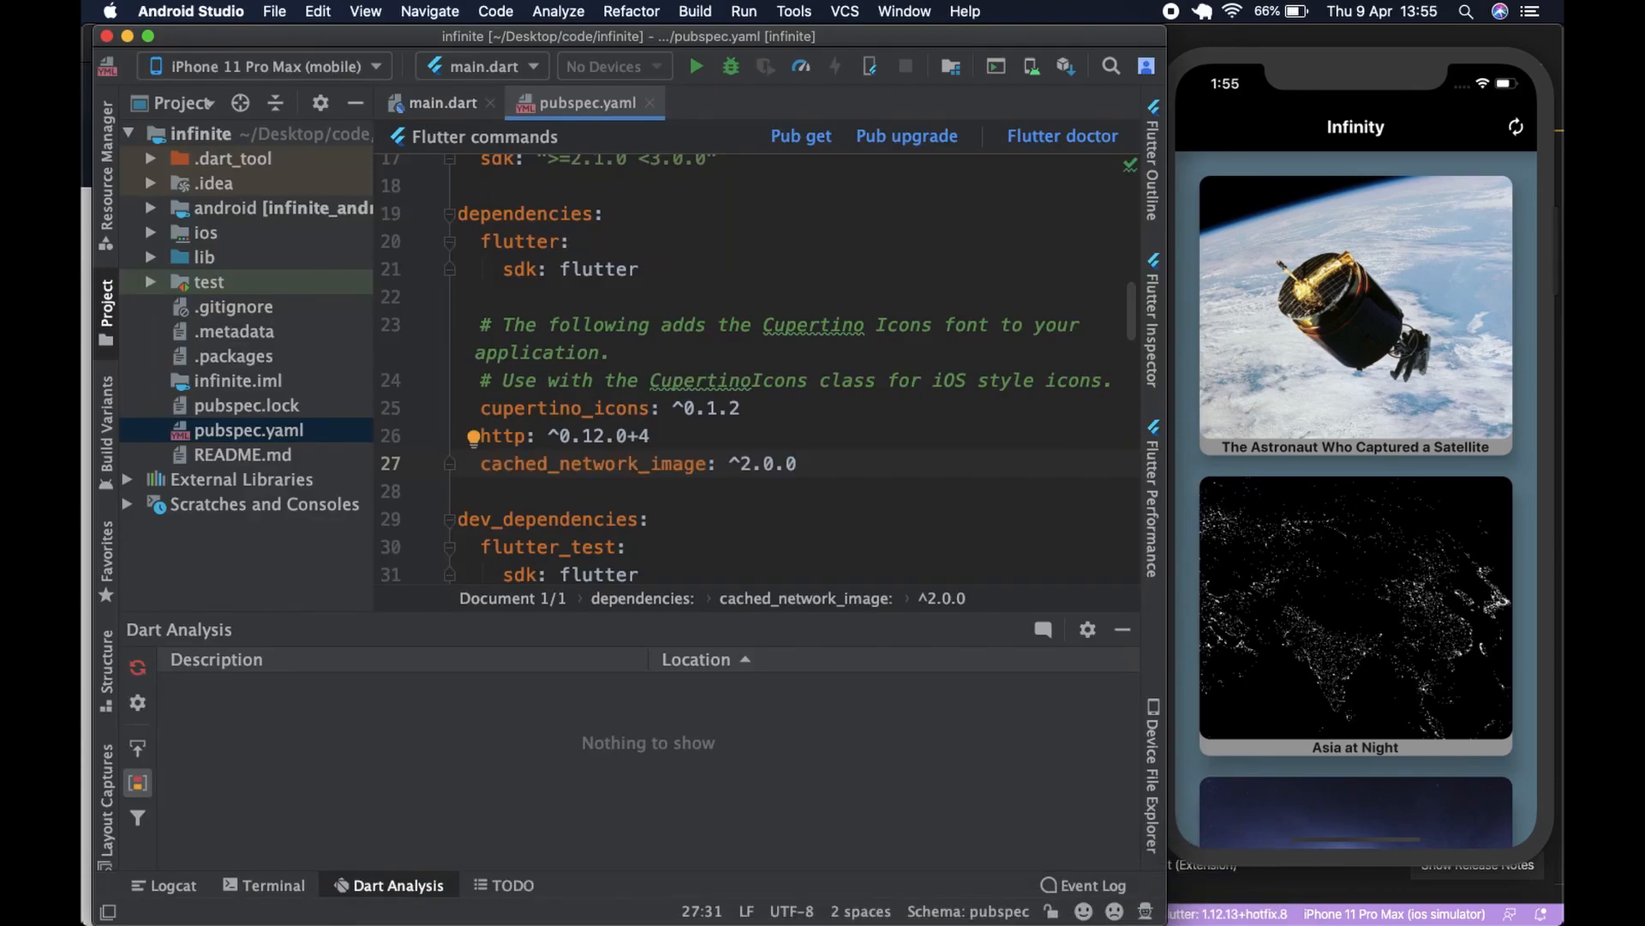
{"action": "mouse_move", "coordinate": [754, 881]}
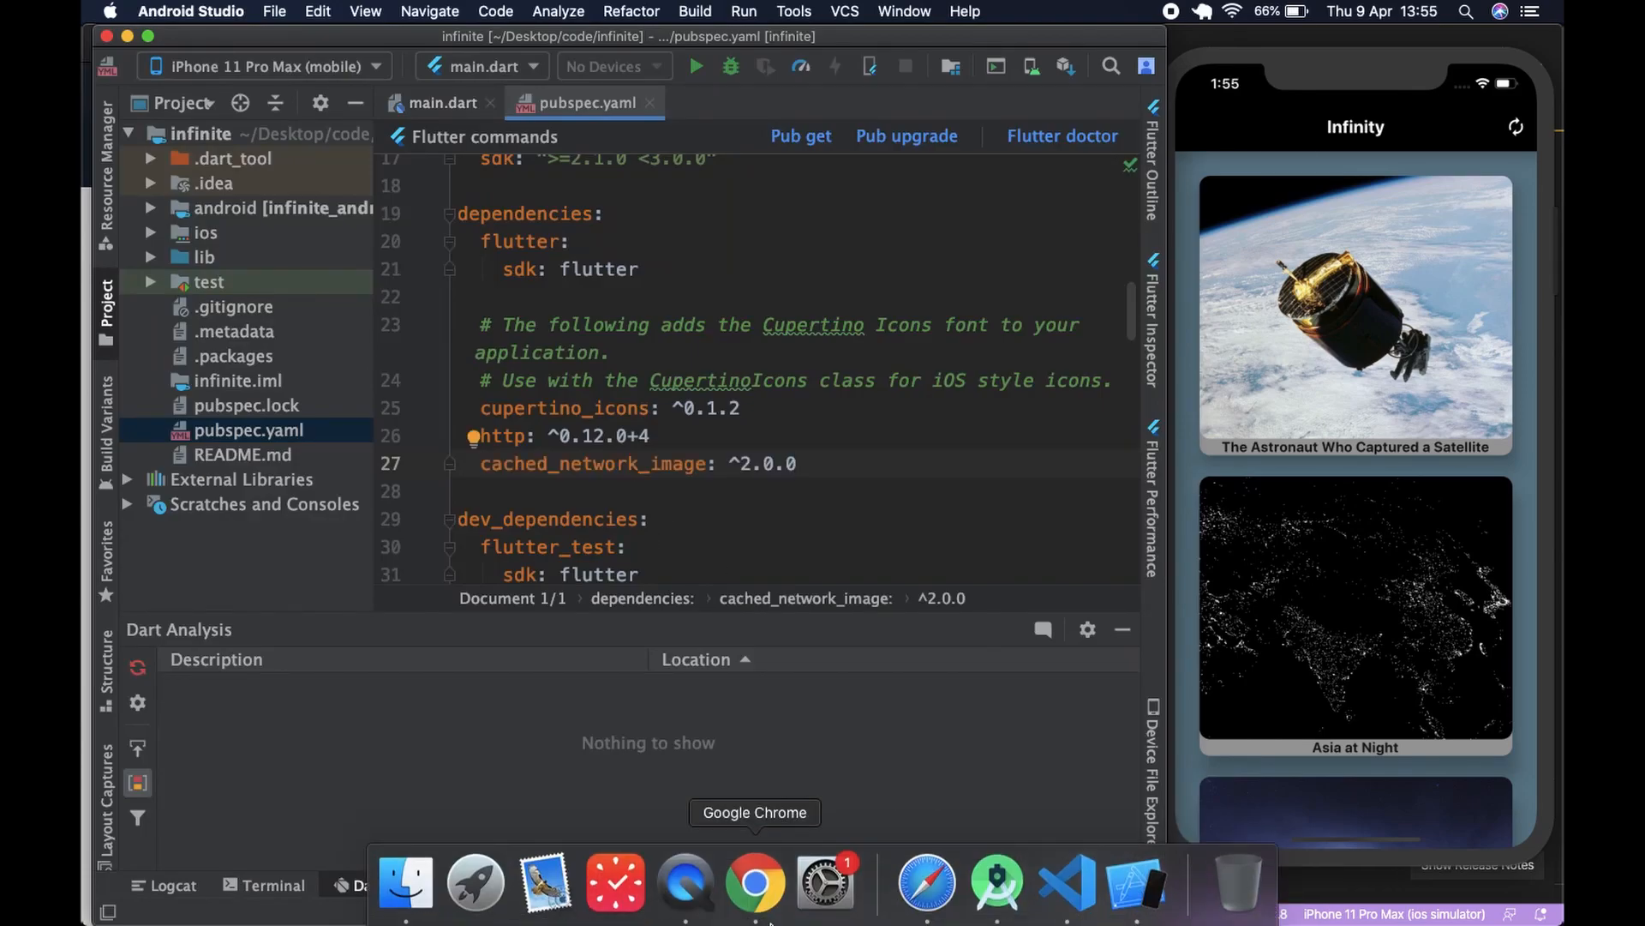
{"action": "mouse_move", "coordinate": [927, 881]}
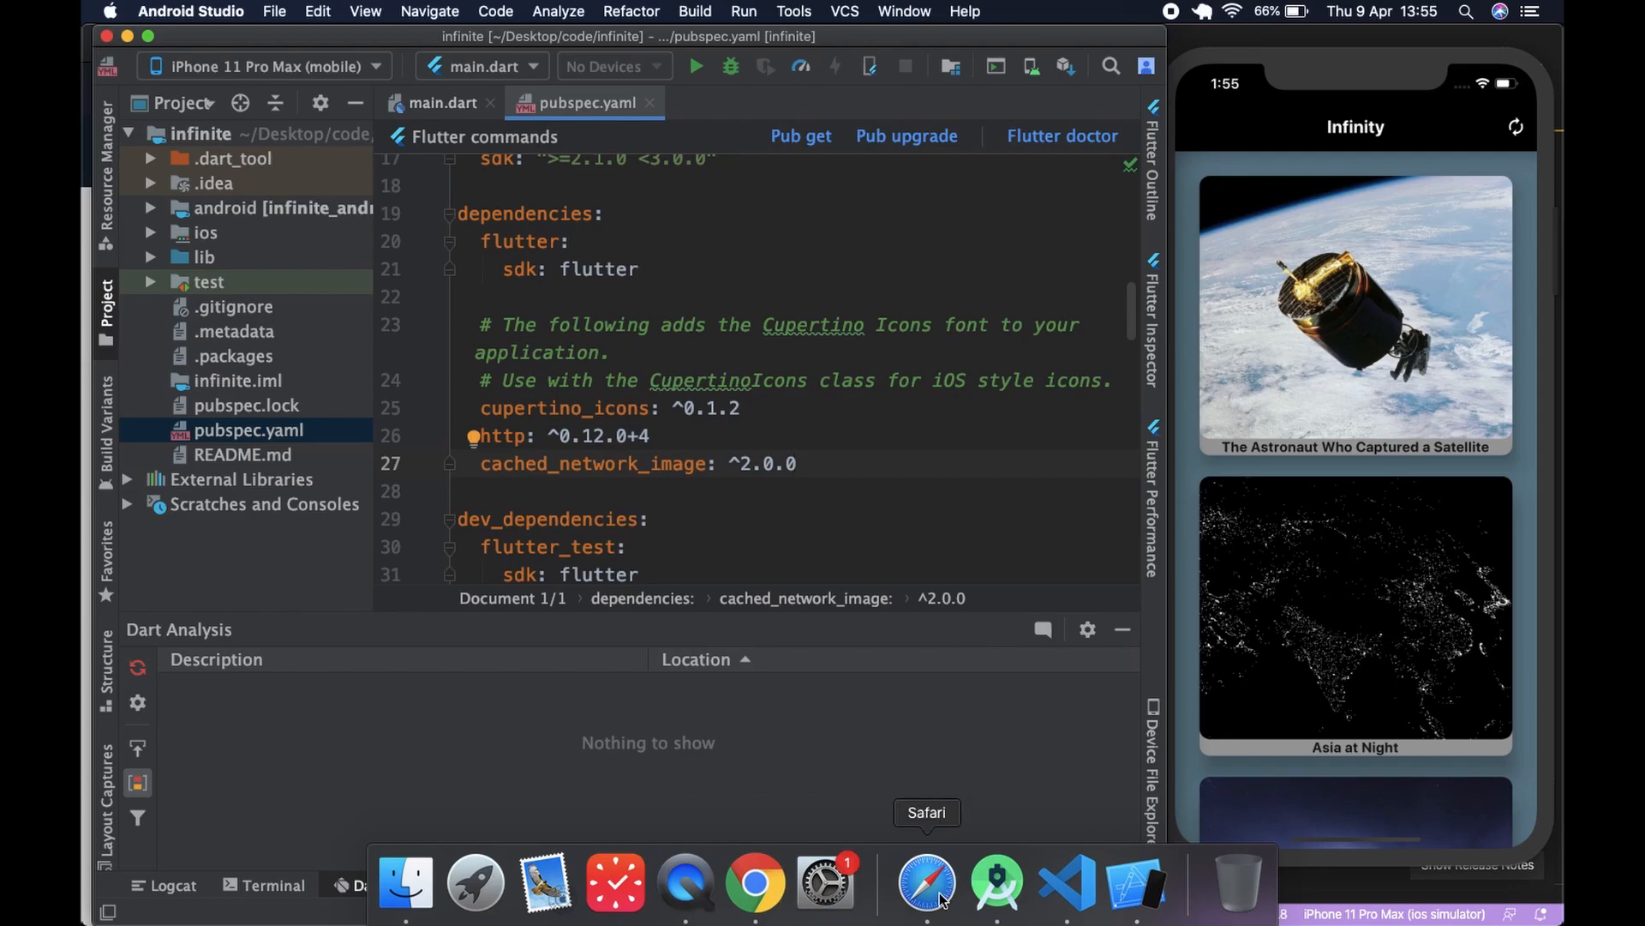
- Search pub.dev for 'transparent image', fixing the autocompleted search text
{"action": "left_click", "coordinate": [924, 881]}
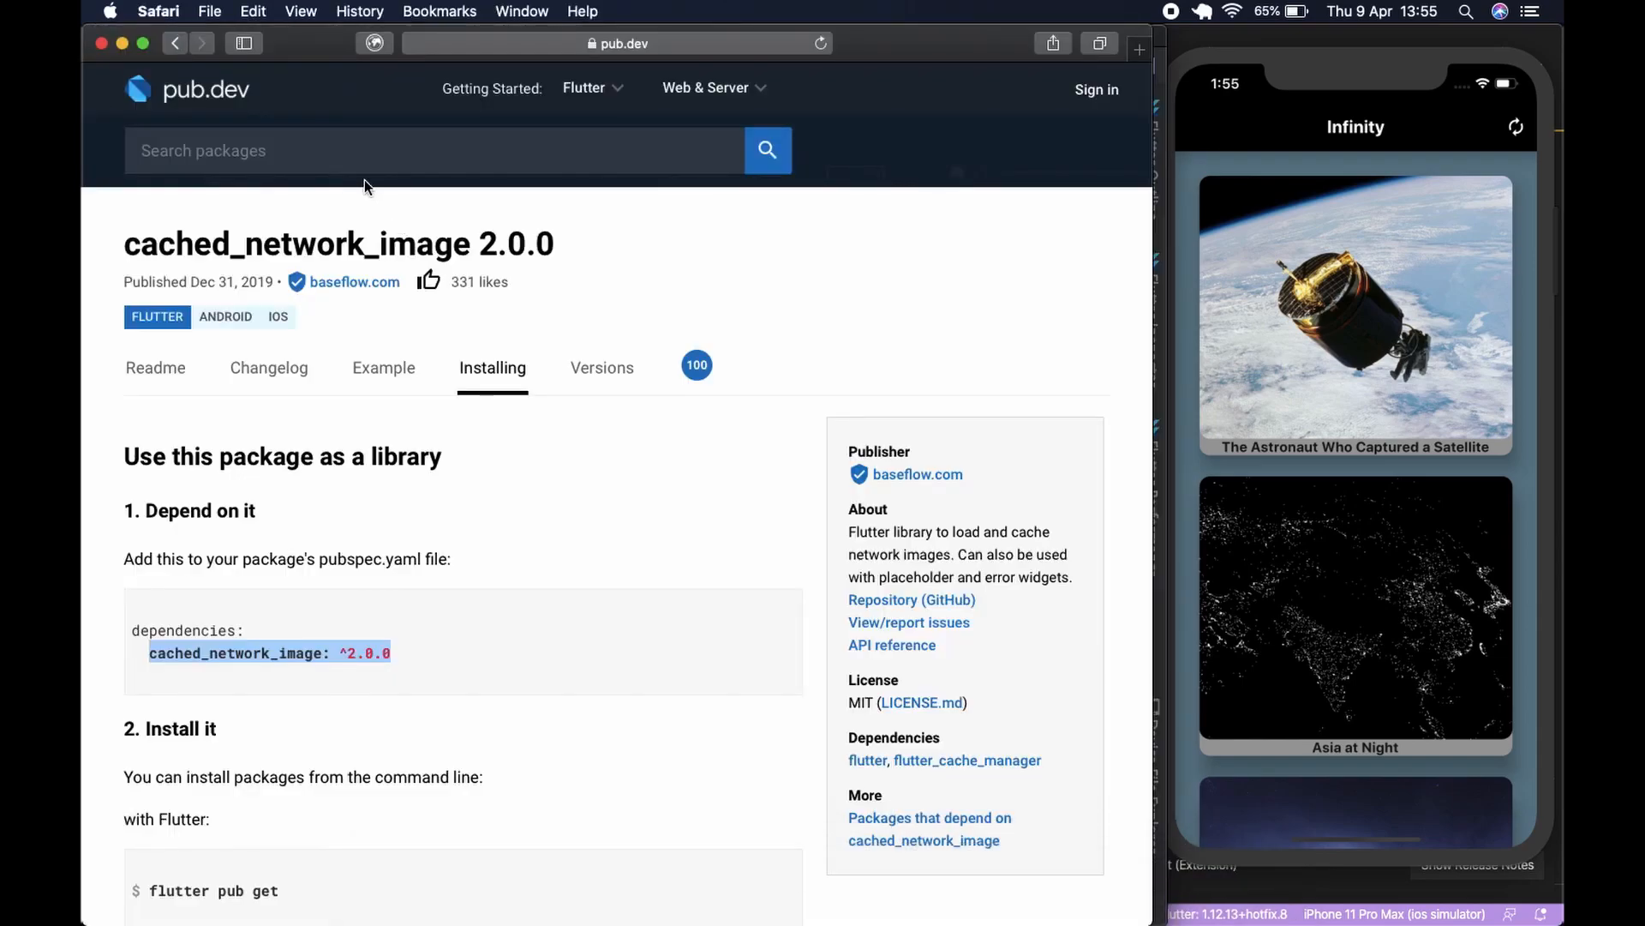
{"action": "type", "text": "transpa"}
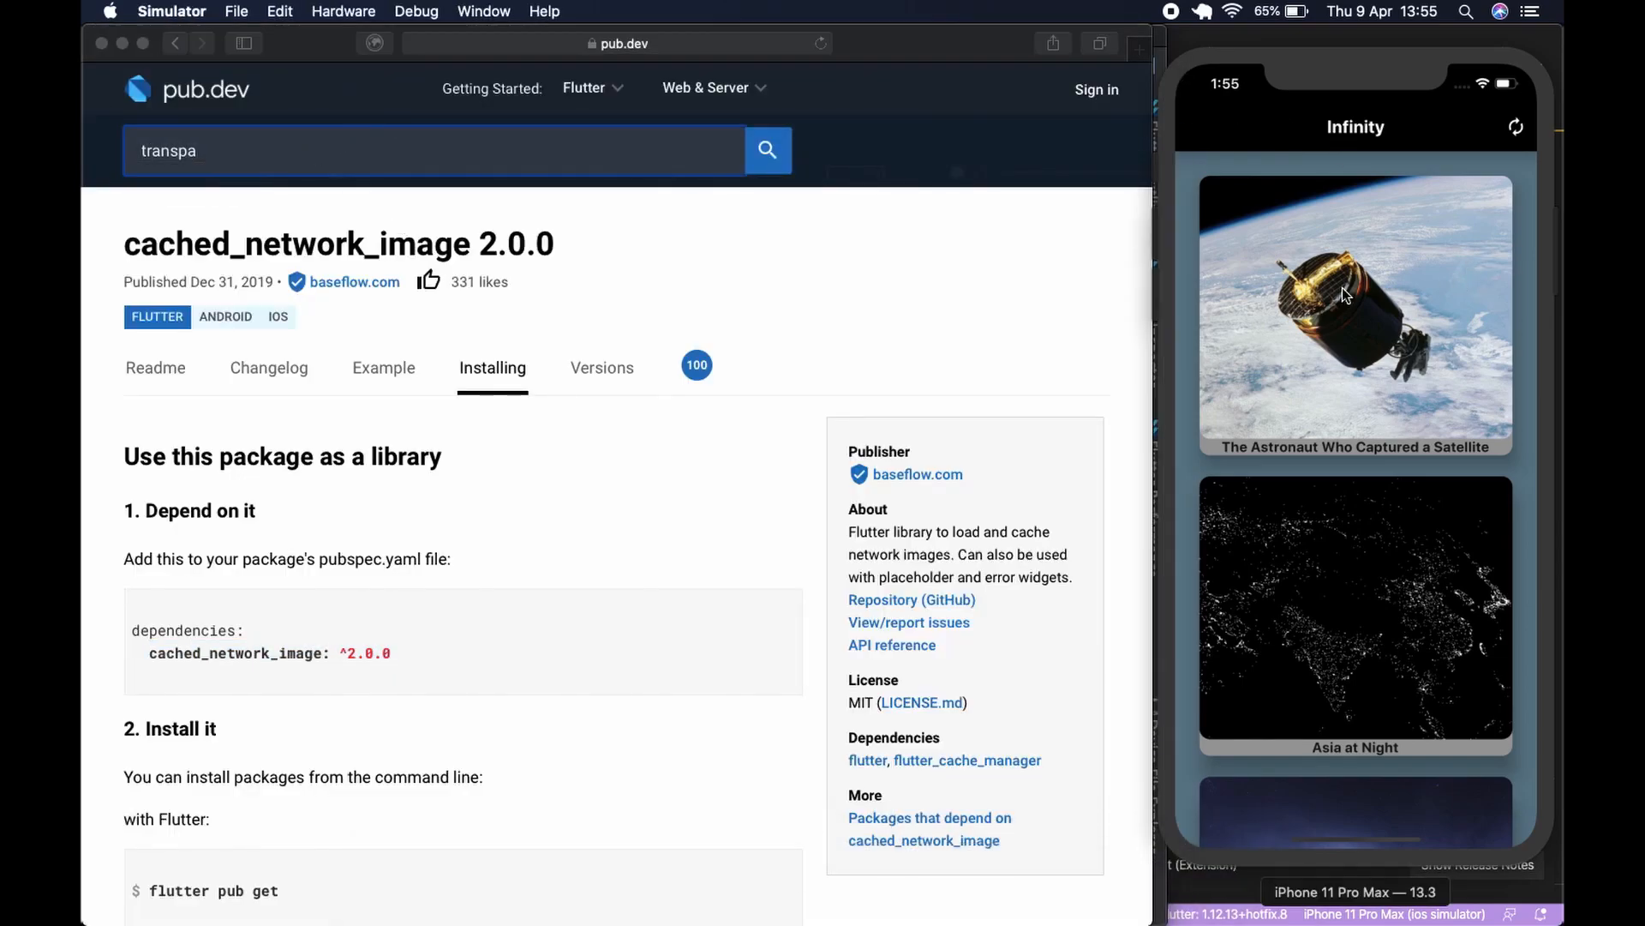
{"action": "left_click", "coordinate": [1354, 315]}
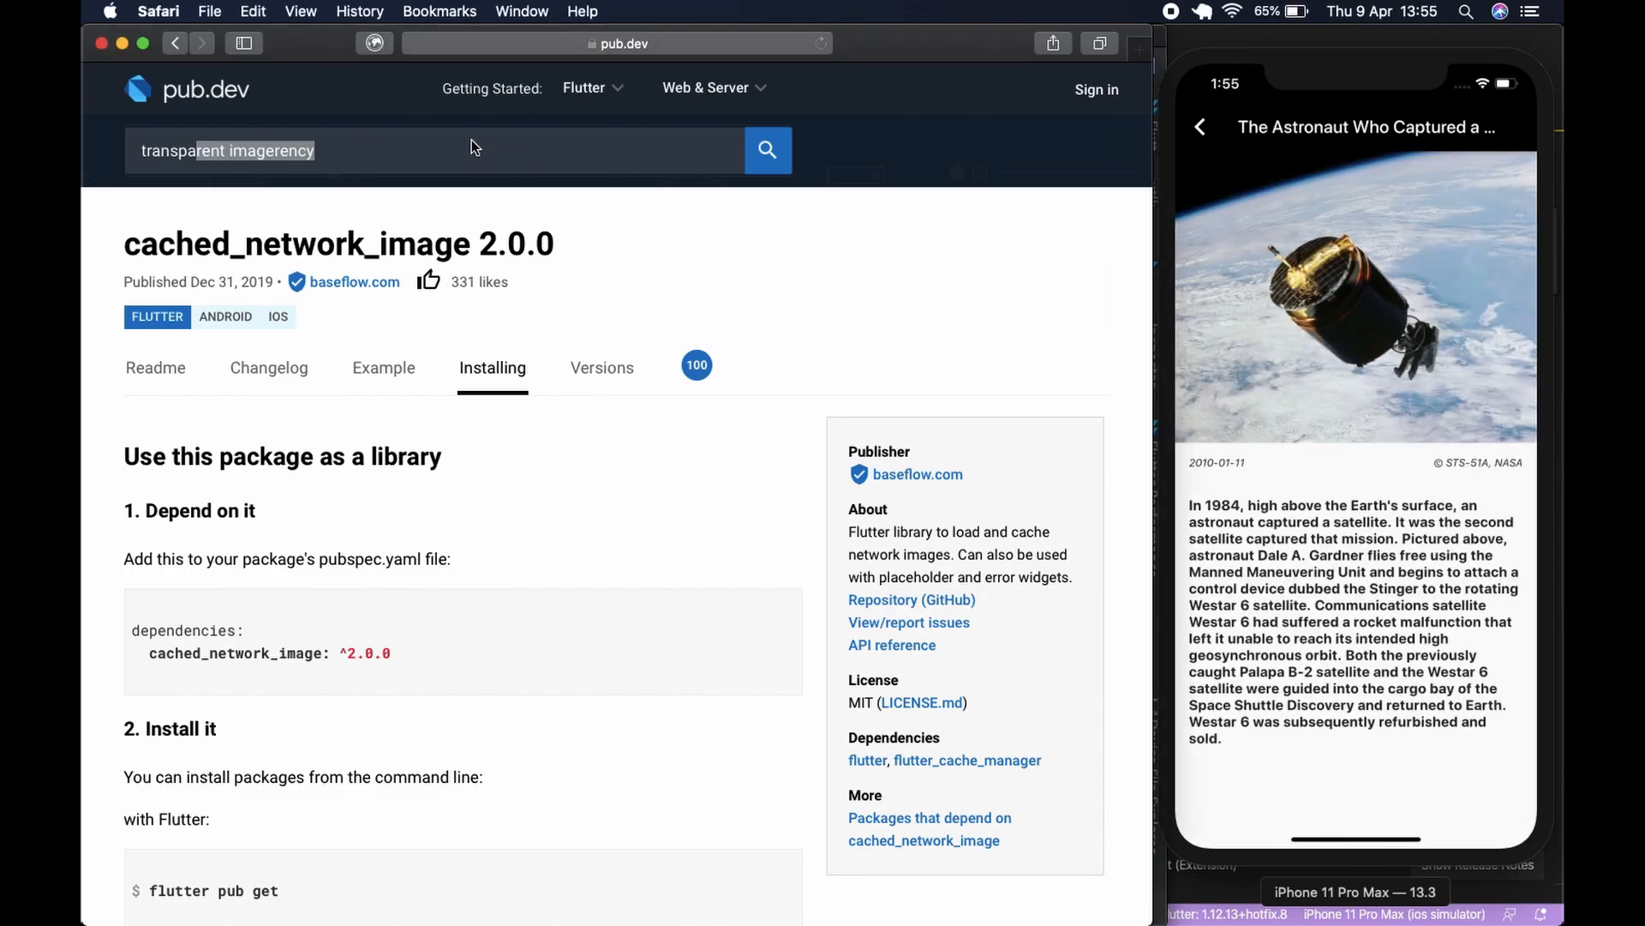
{"action": "left_click", "coordinate": [459, 151]}
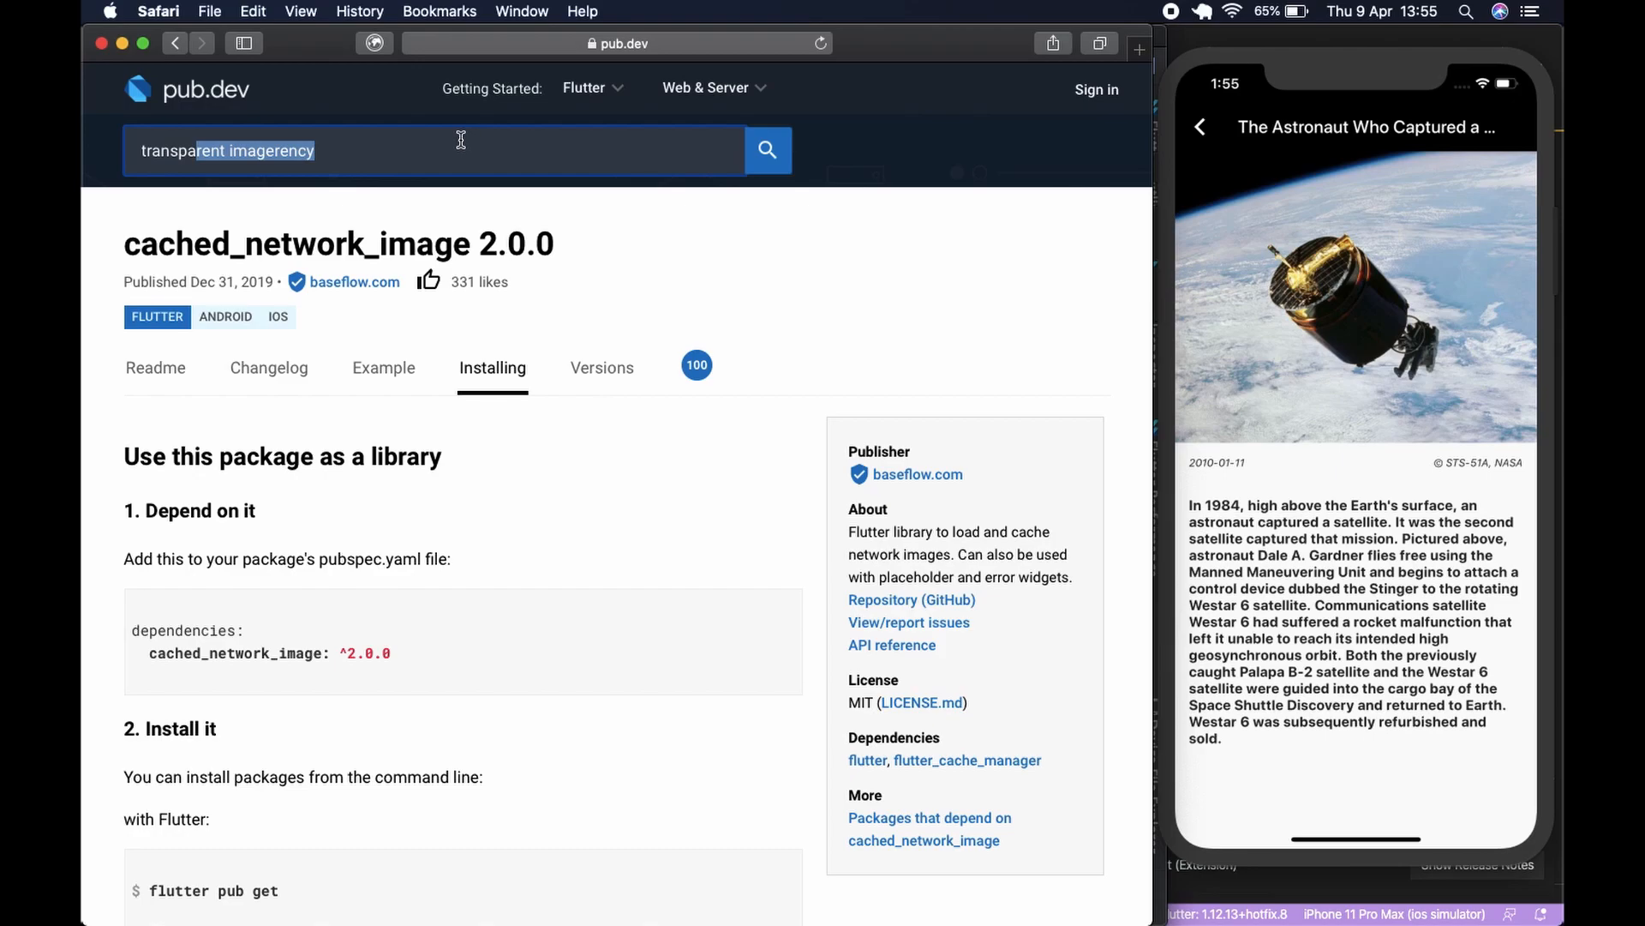
{"action": "key", "text": "Backspace"}
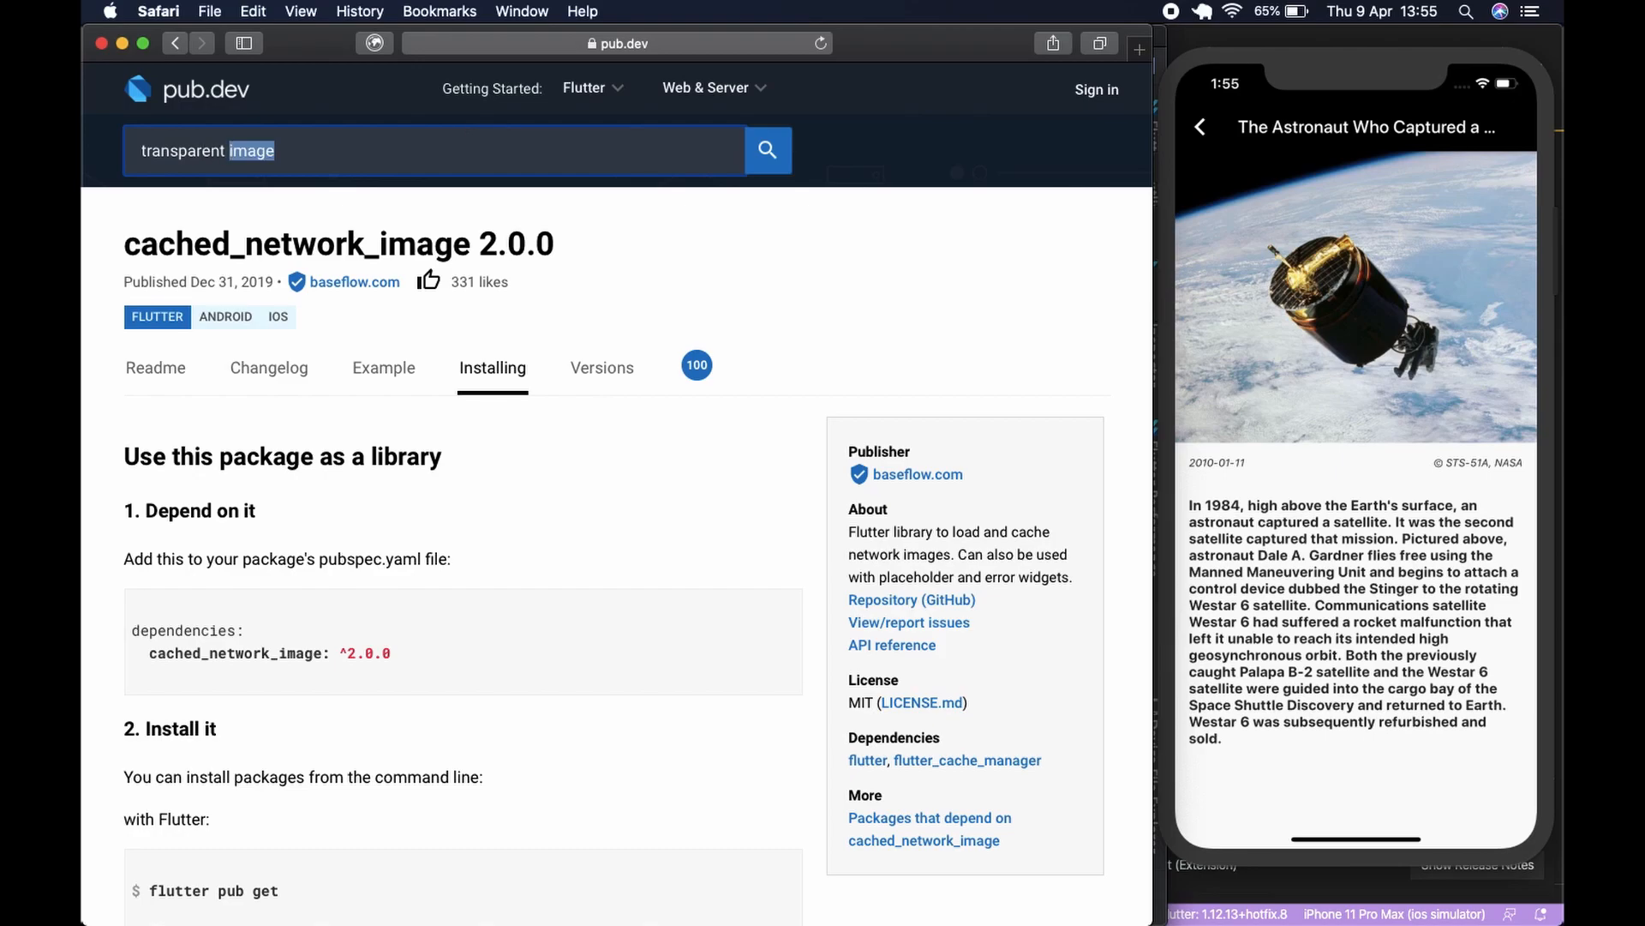
{"action": "left_click", "coordinate": [766, 150]}
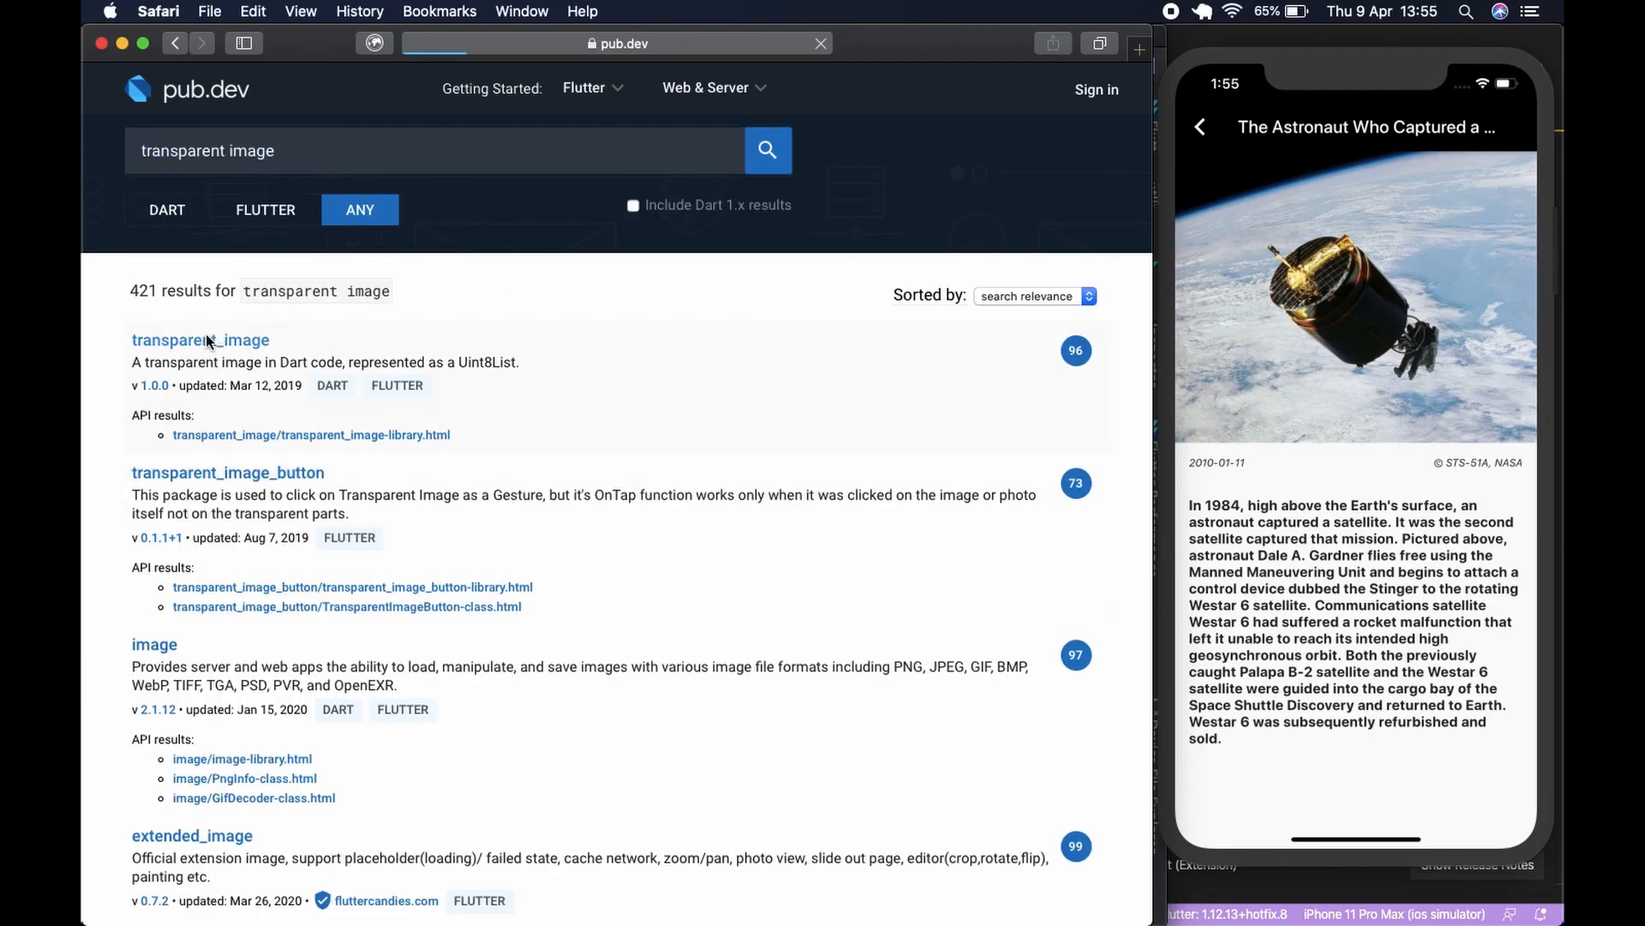
- Open transparent_image and its Installing instructions showing transparent_image: ^1.0.0
{"action": "left_click", "coordinate": [201, 340]}
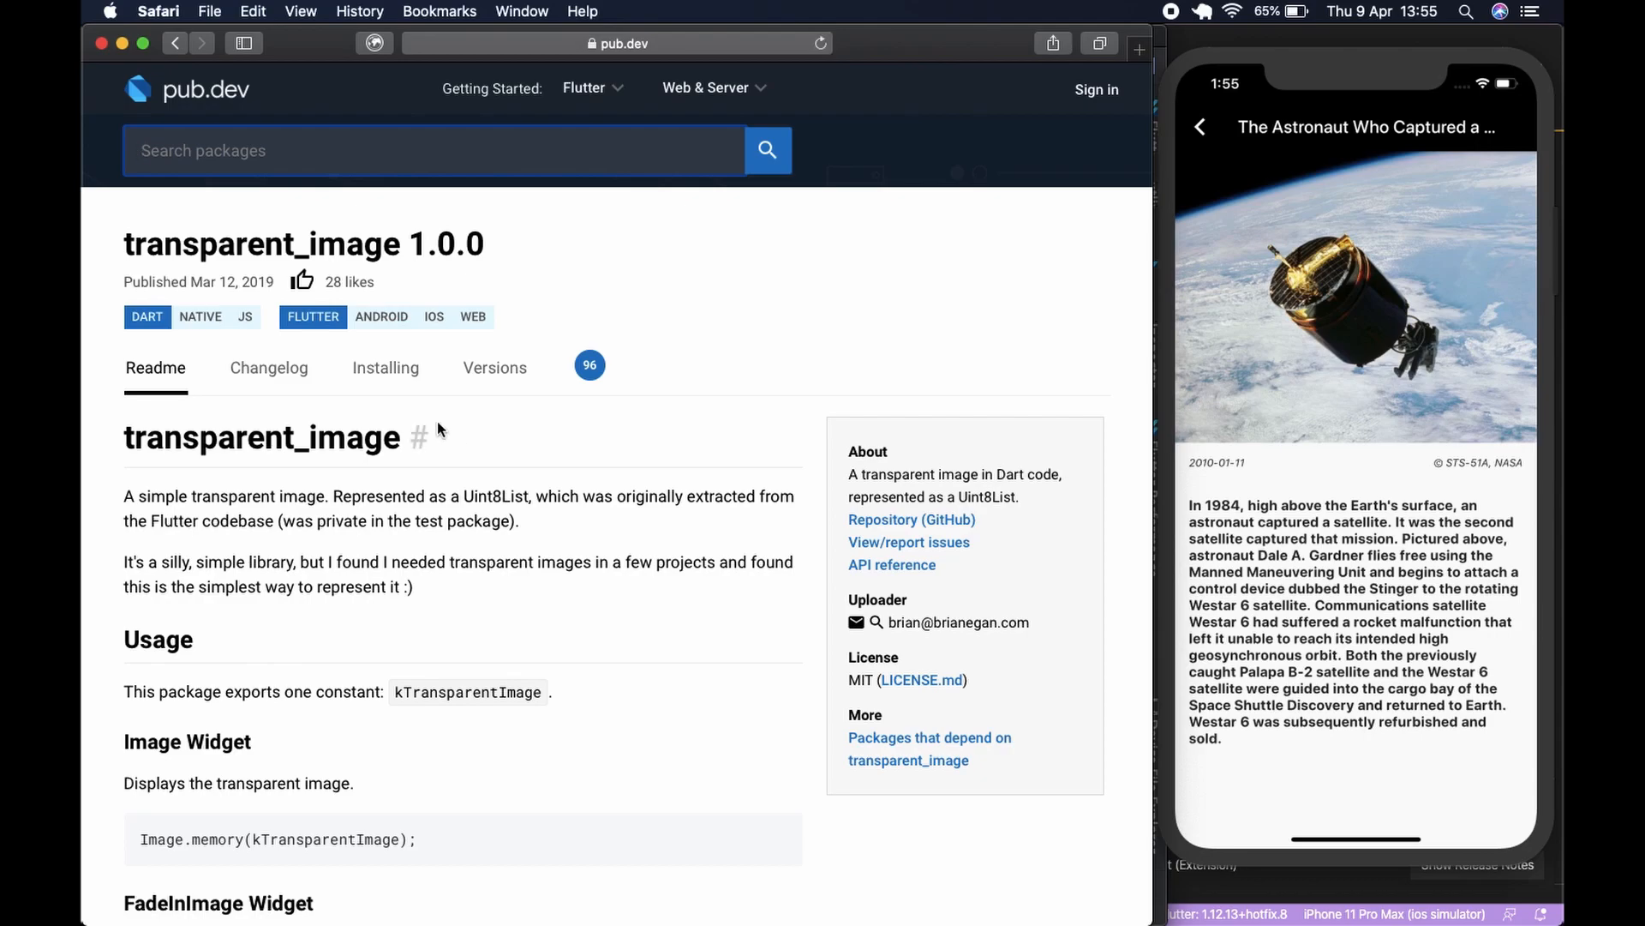
{"action": "left_click", "coordinate": [385, 367]}
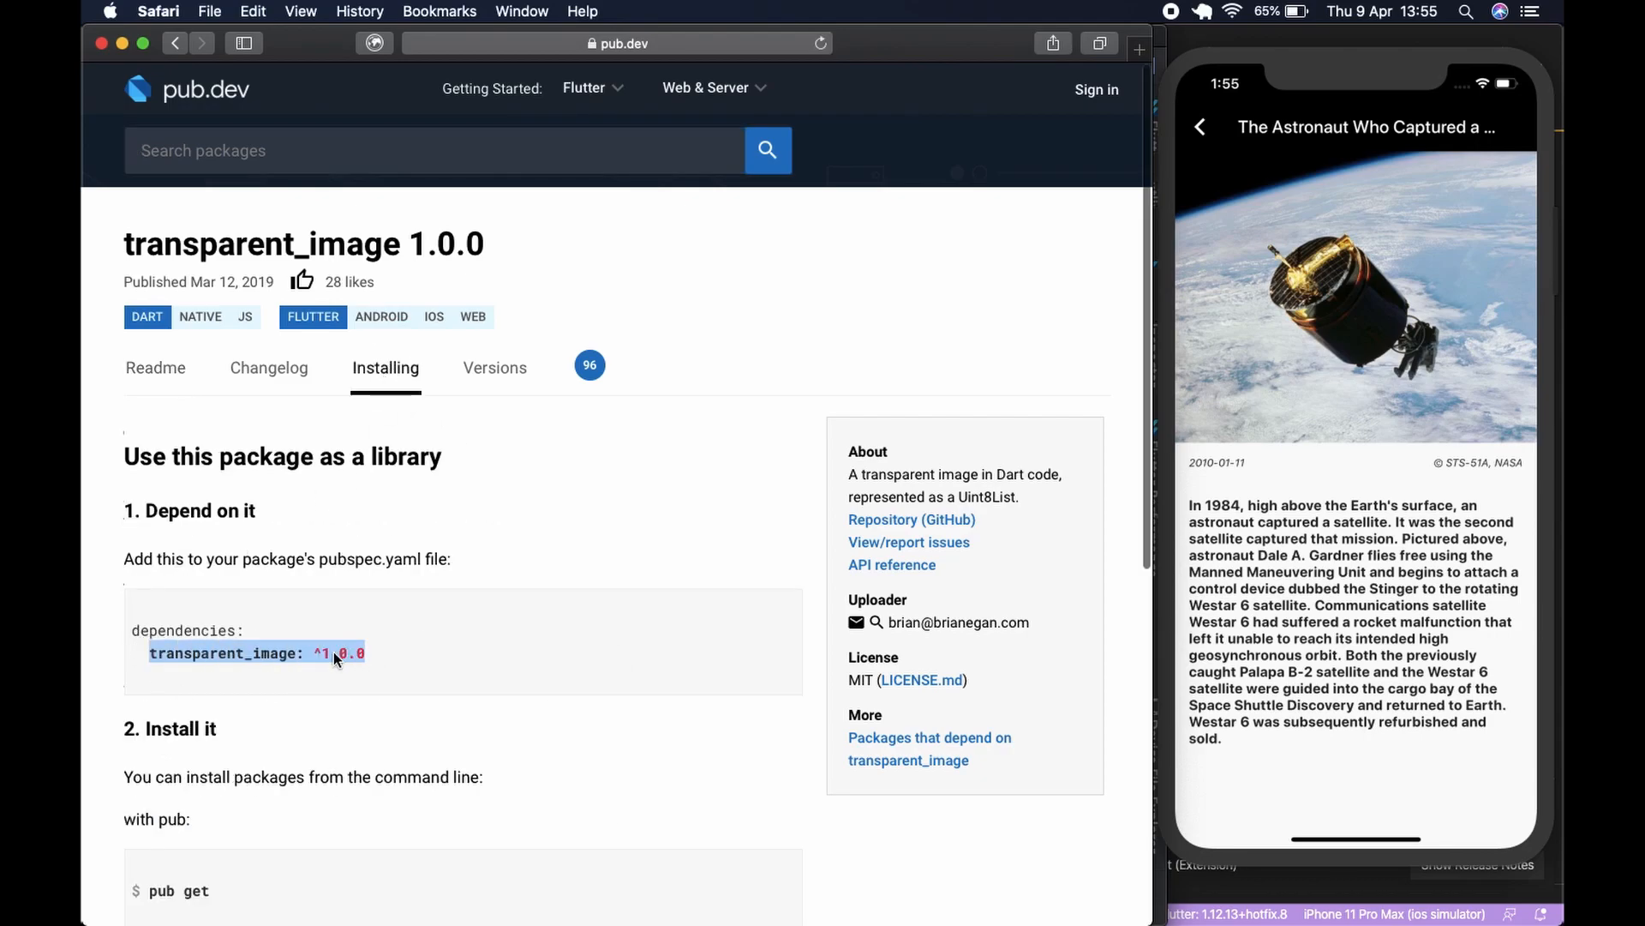
{"action": "mouse_move", "coordinate": [825, 881]}
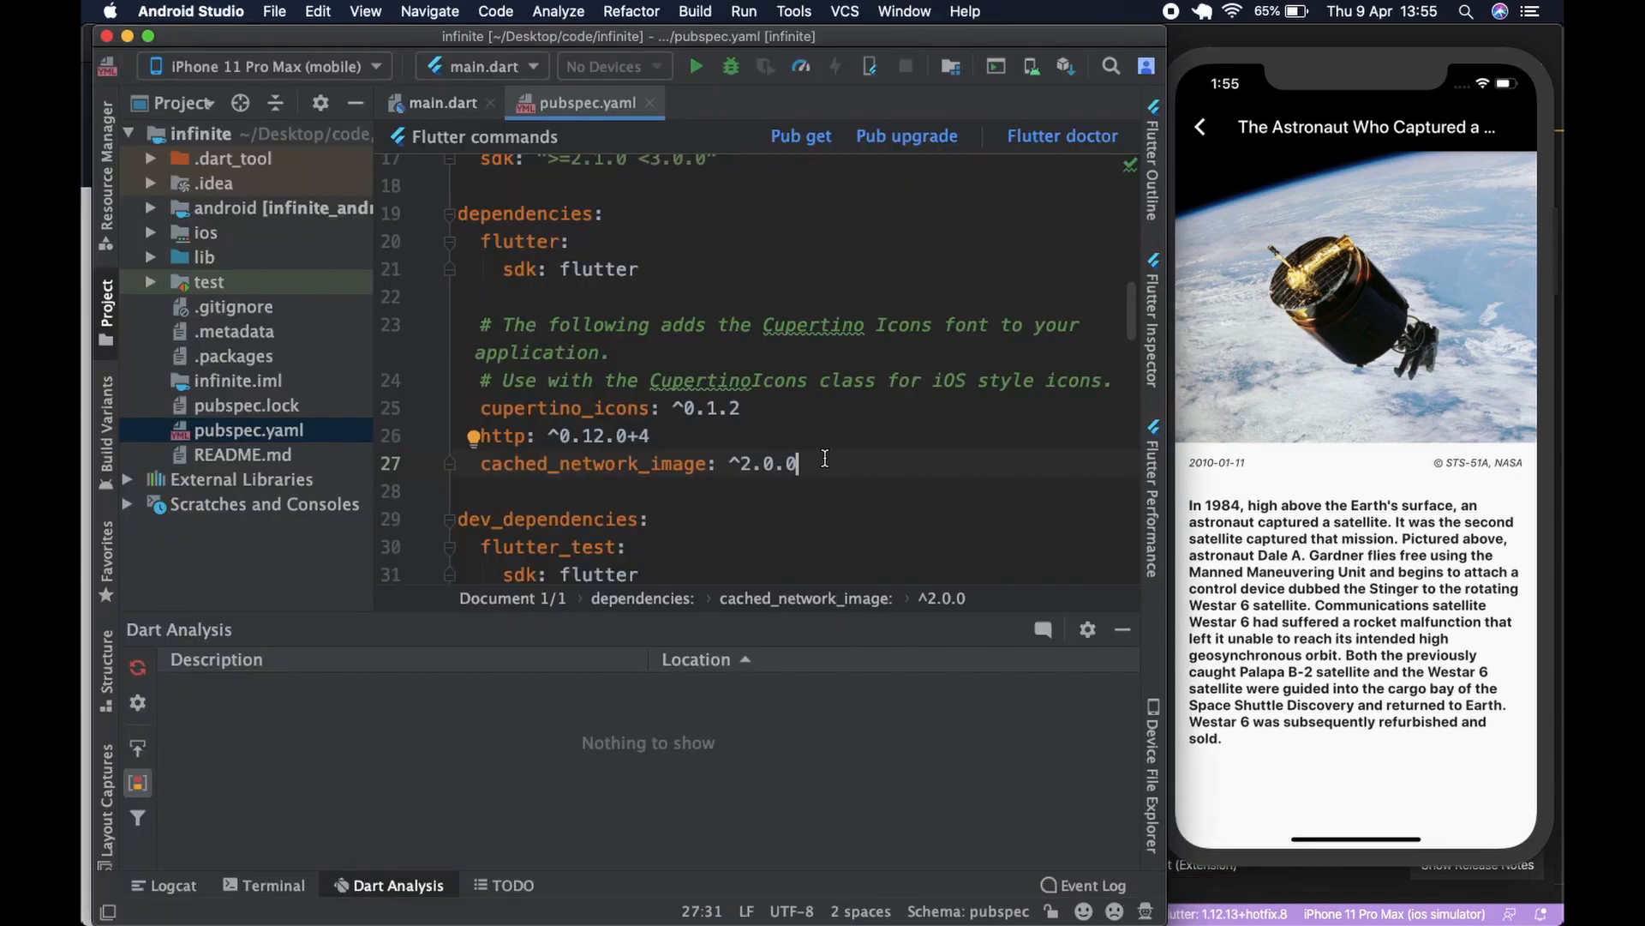
- Paste transparent_image: ^1.0.0 under cached_network_image in pubspec.yaml's dependencies
{"action": "type", "text": "transparent_image: ^1.0.0"}
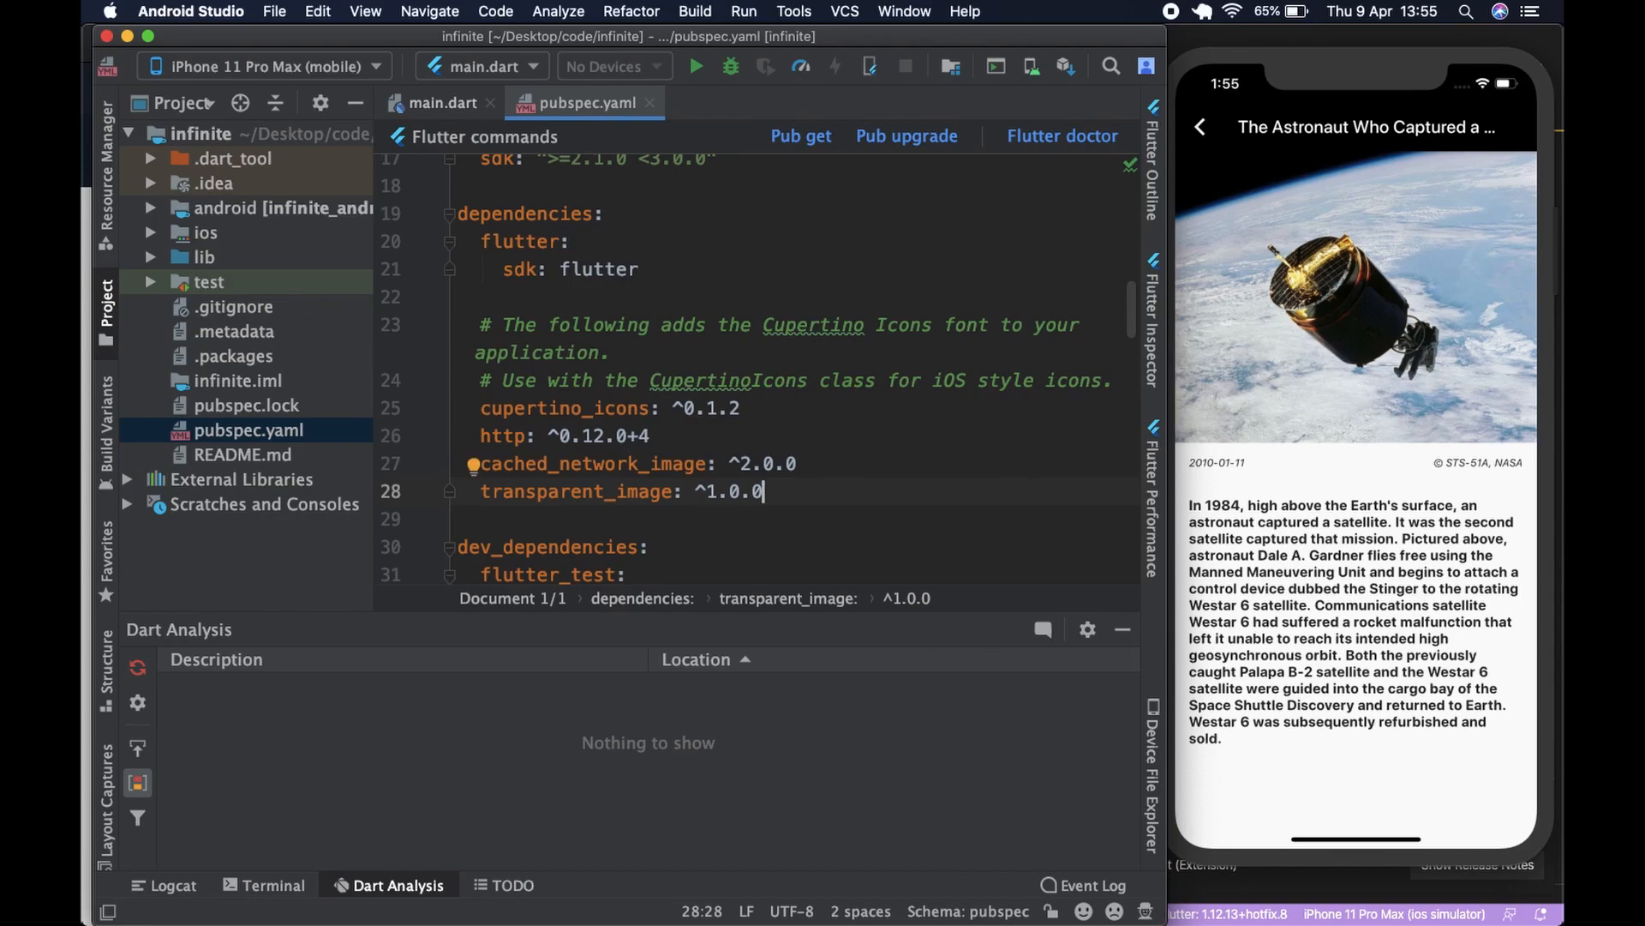
{"action": "mouse_move", "coordinate": [927, 881]}
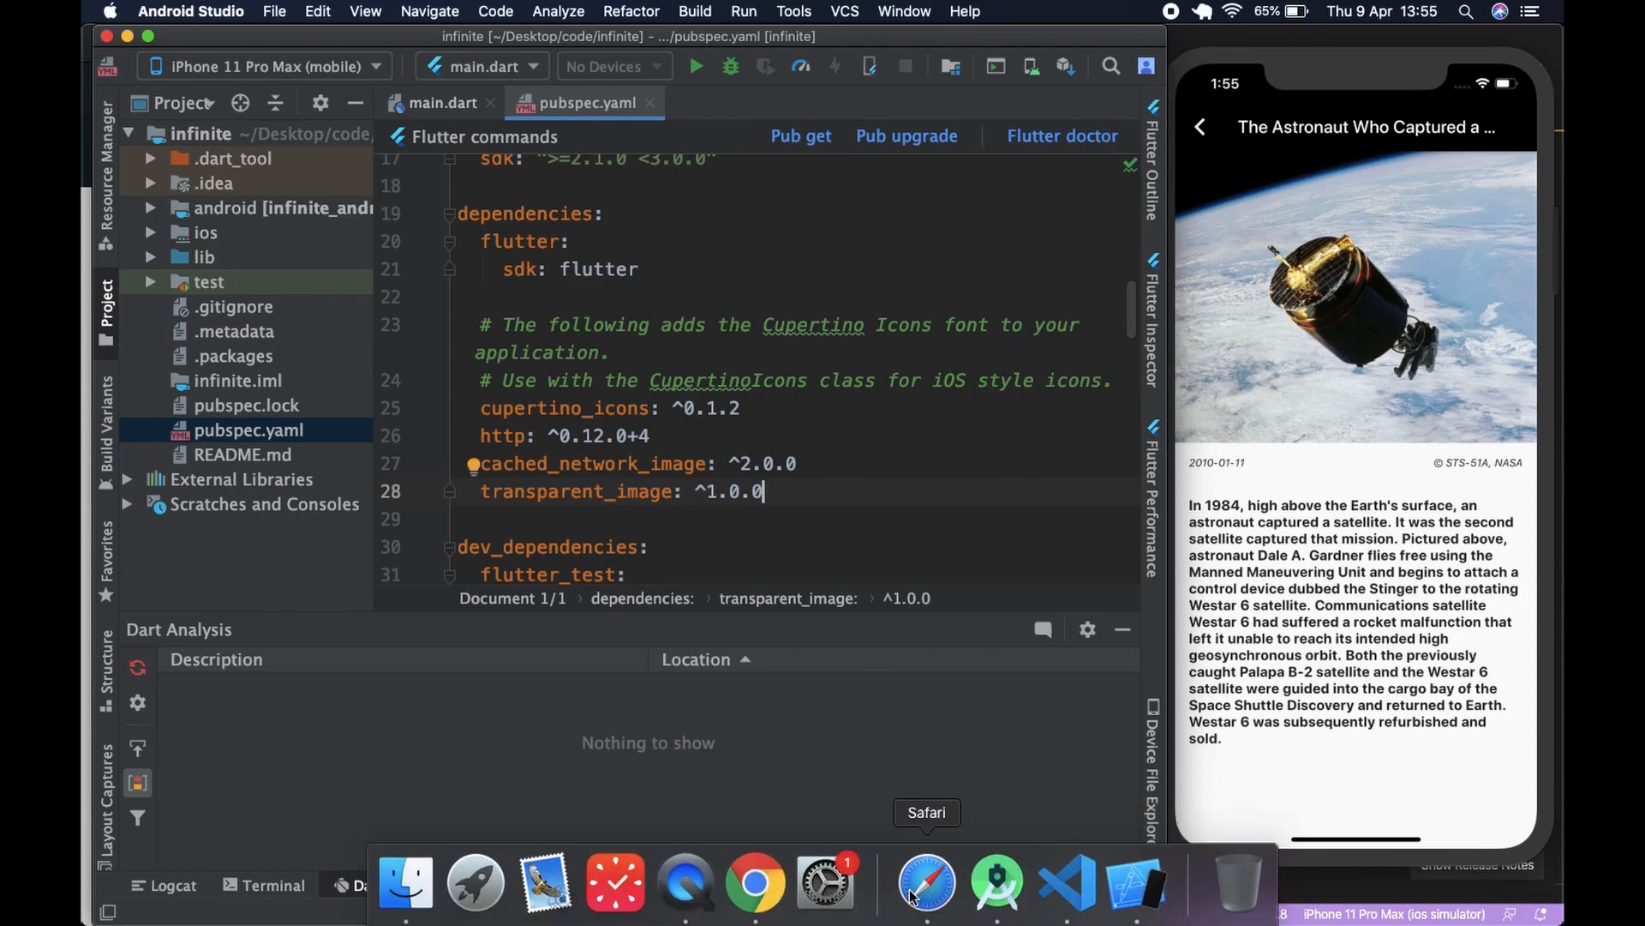
- Search pub.dev for 'image inkwell' and open the image_ink_well package page
{"action": "left_click", "coordinate": [923, 881]}
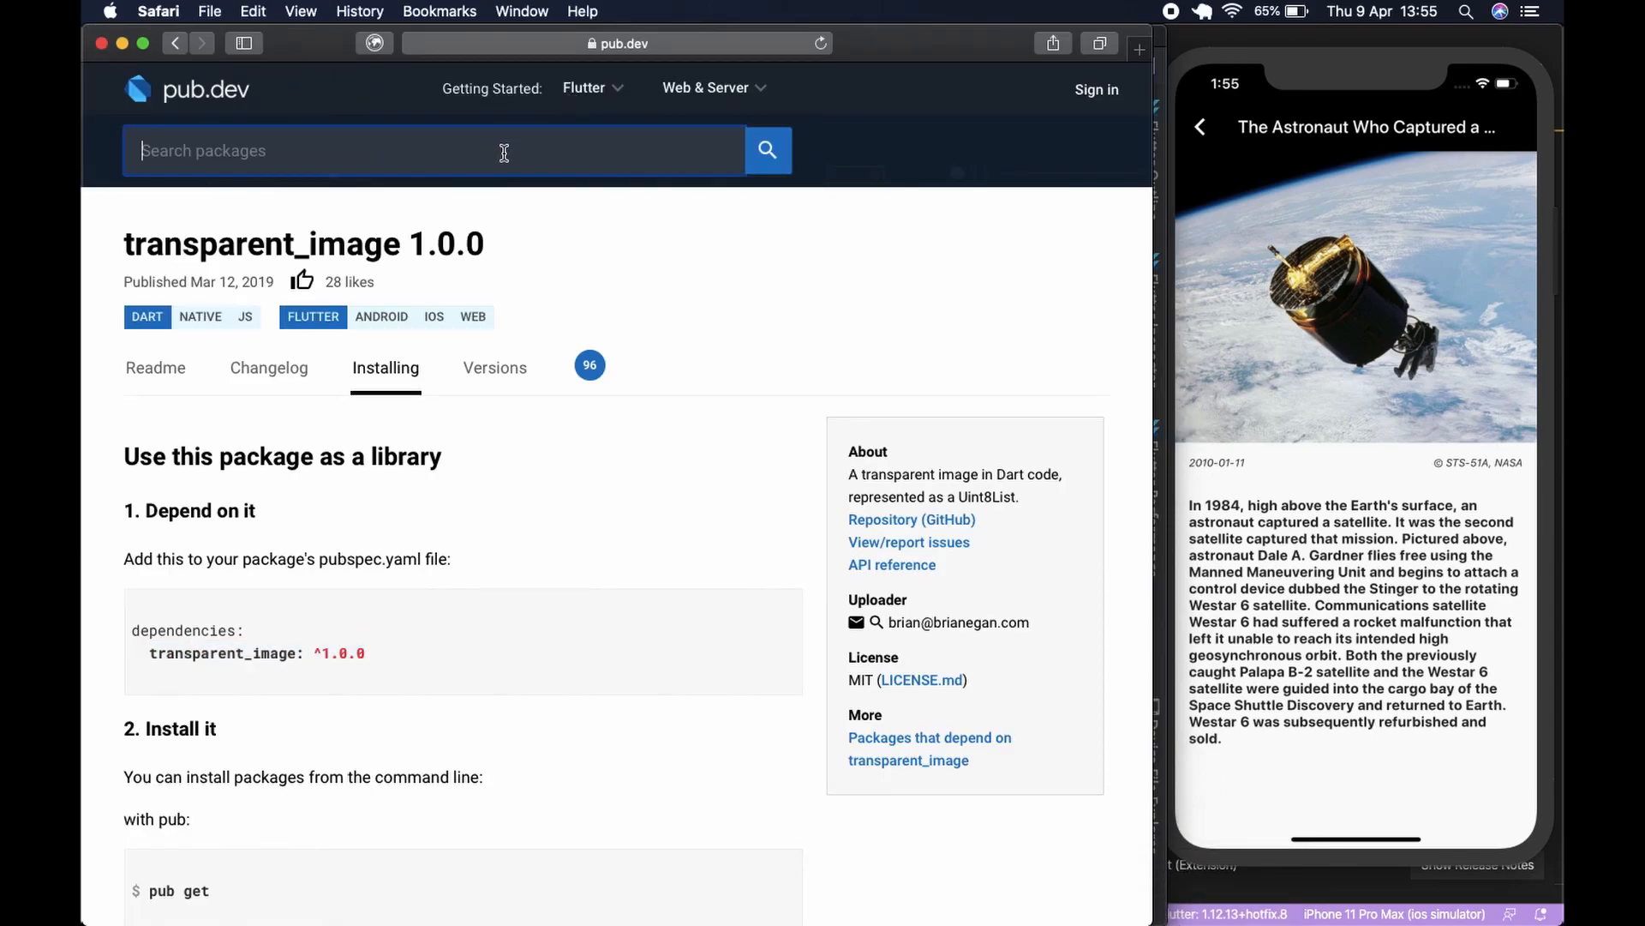
{"action": "type", "text": "image ink well"}
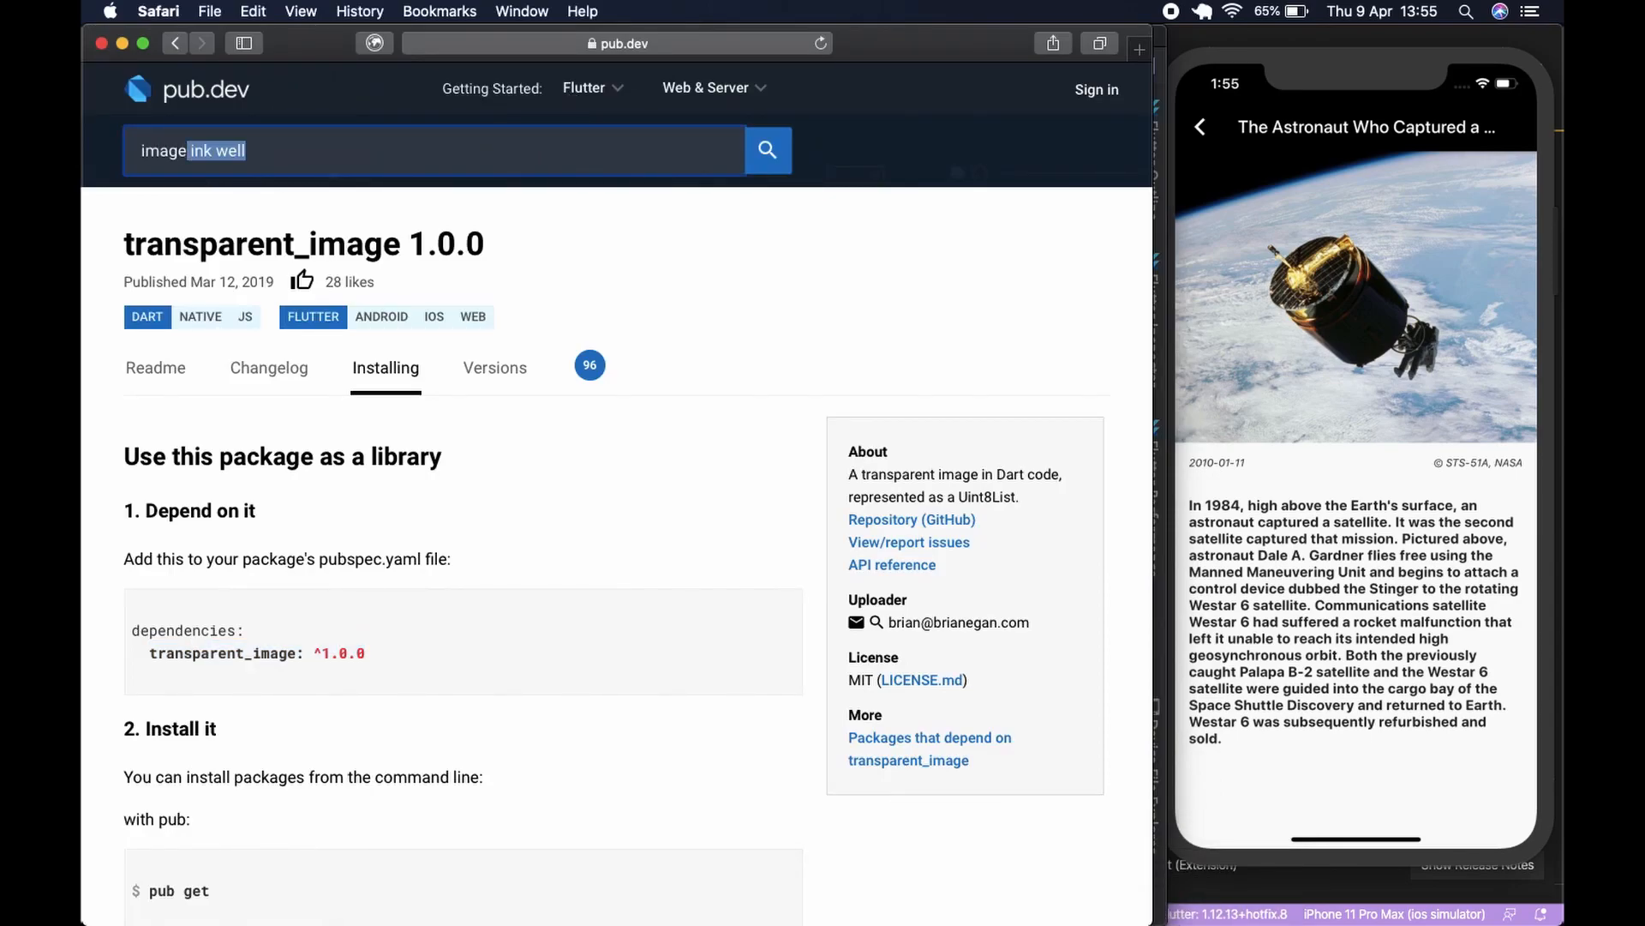
{"action": "type", "text": "inkwell"}
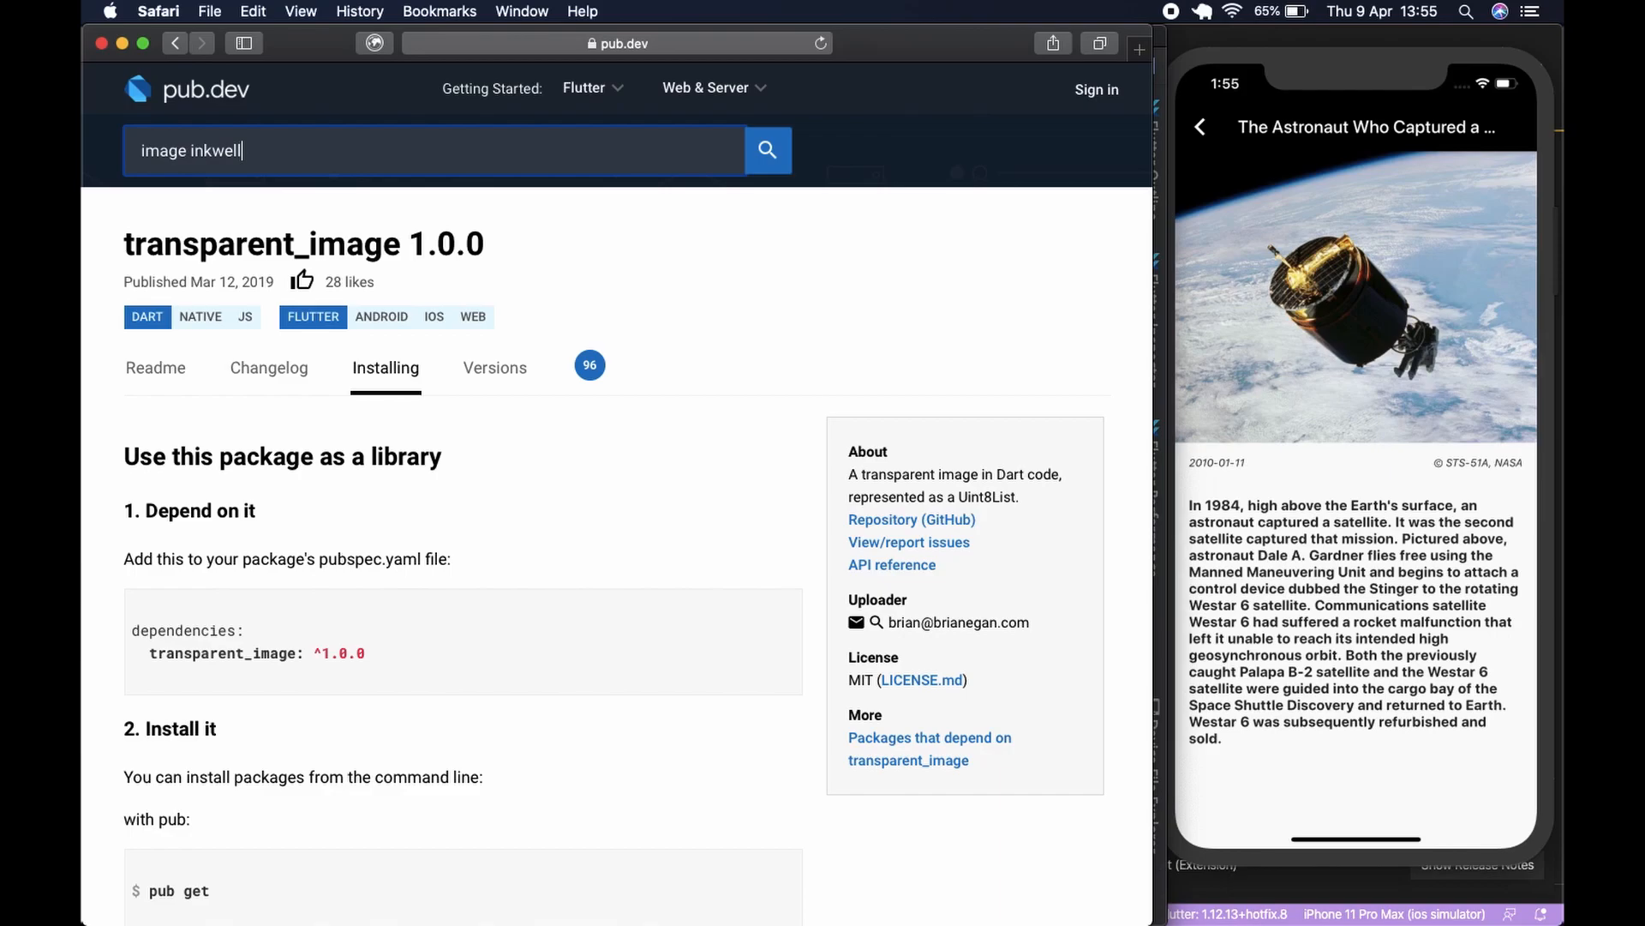
{"action": "left_click", "coordinate": [768, 151]}
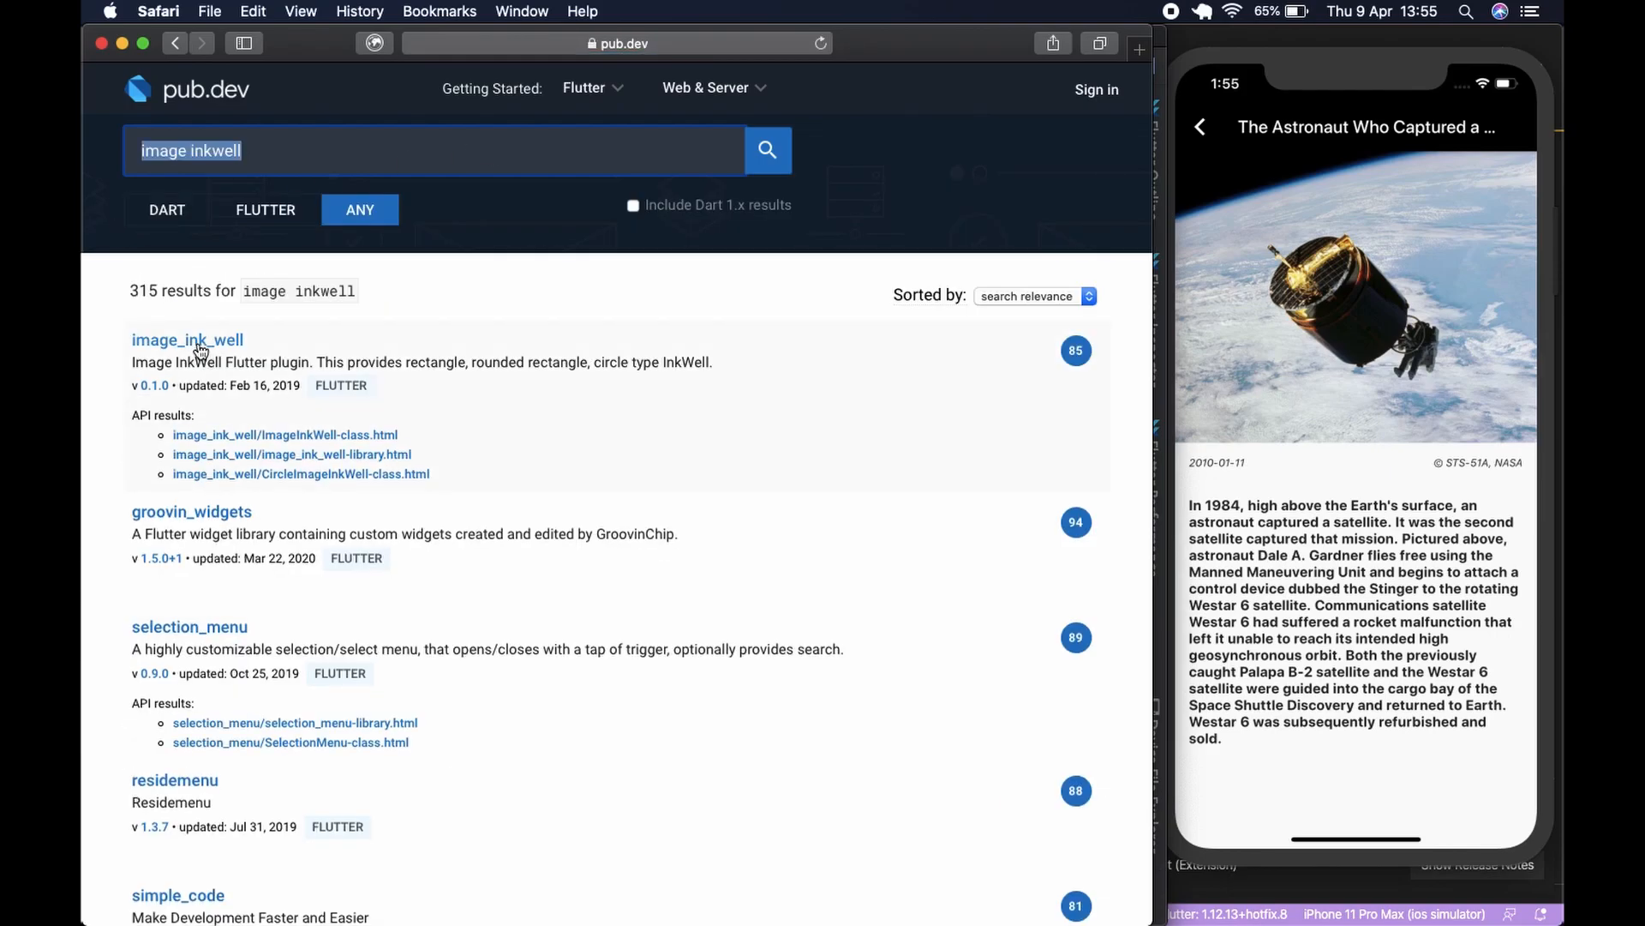
{"action": "left_click", "coordinate": [187, 340]}
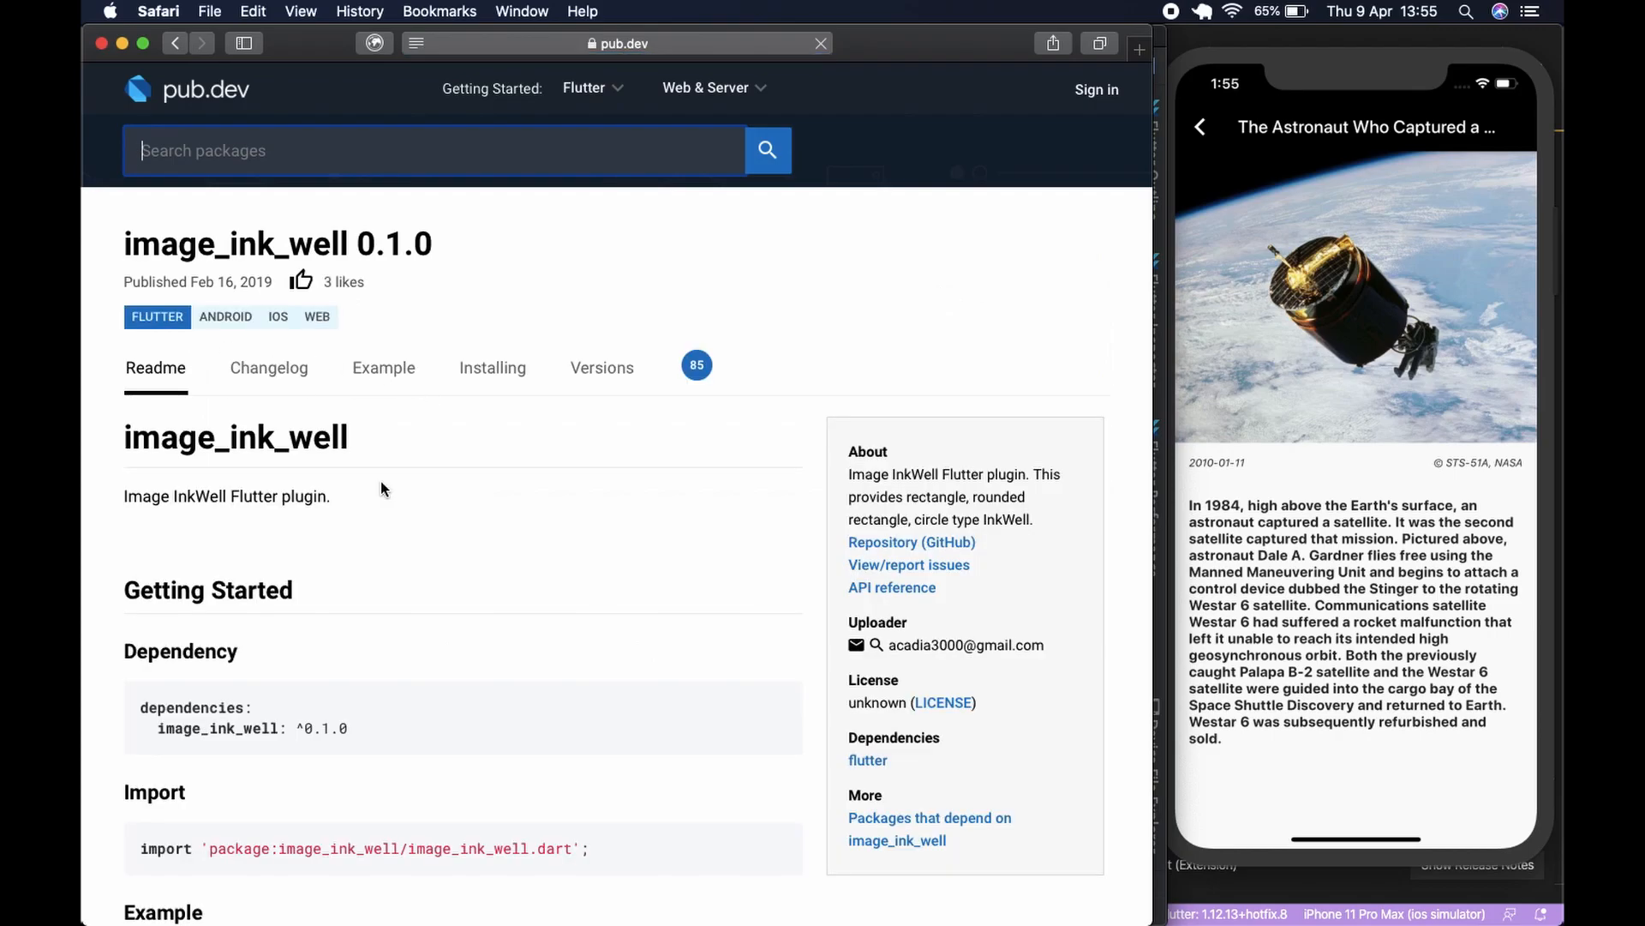
- Check the Readme, then copy image_ink_well: ^0.1.0 from the Installing instructions
{"action": "left_click", "coordinate": [492, 367]}
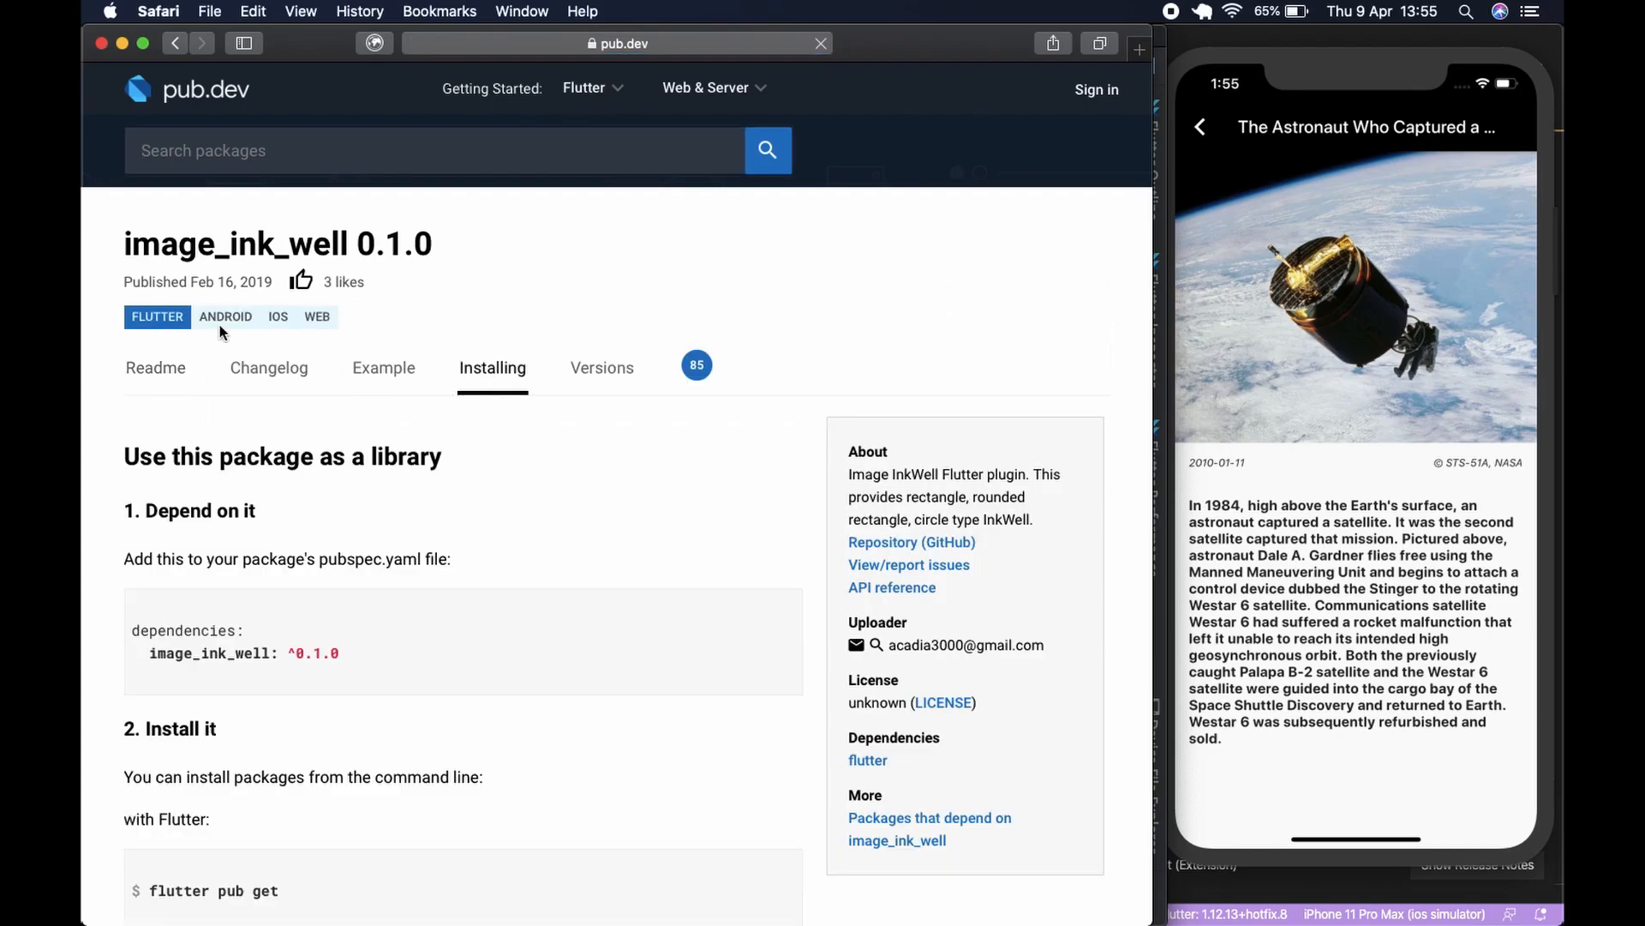
{"action": "left_click", "coordinate": [156, 367]}
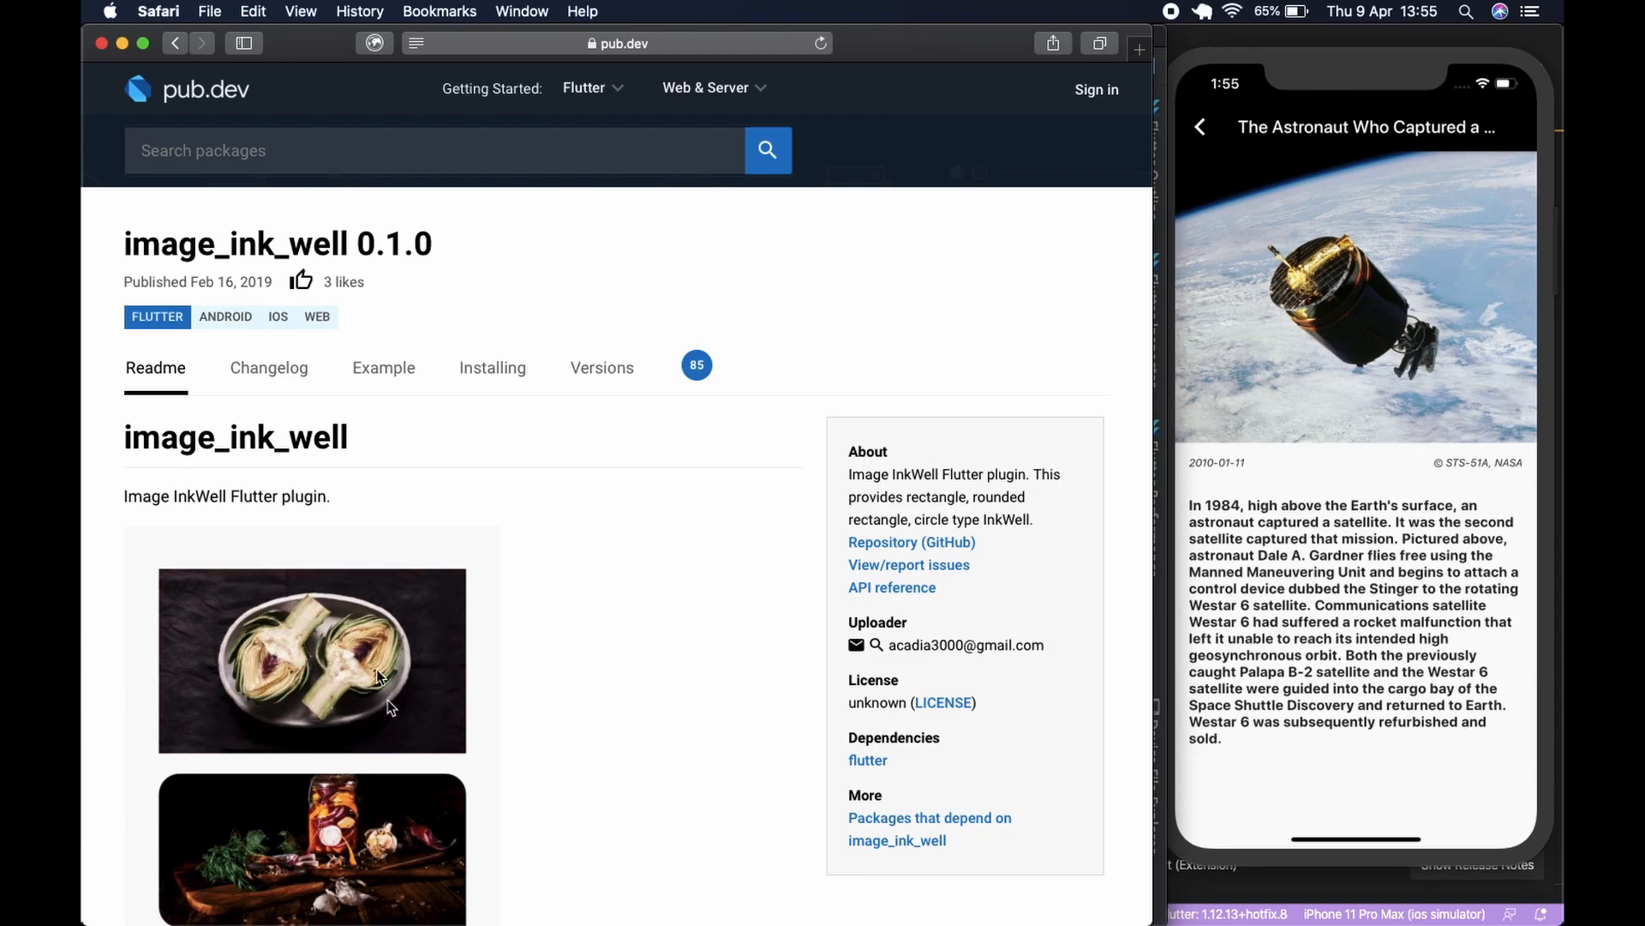
{"action": "mouse_move", "coordinate": [305, 876]}
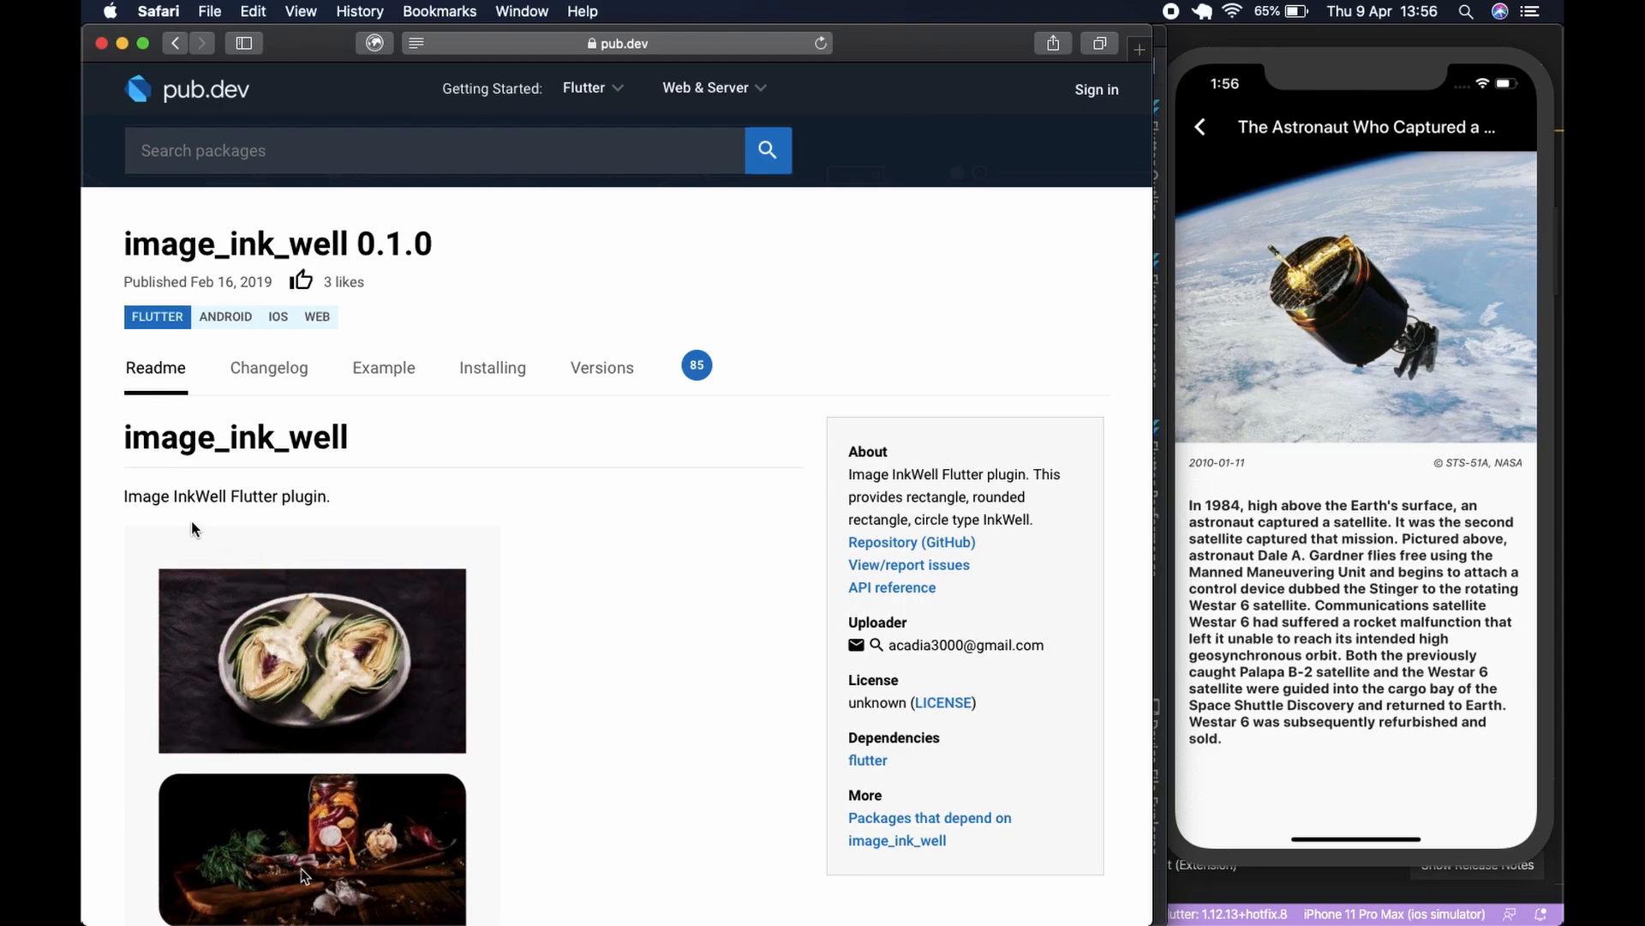
{"action": "left_click", "coordinate": [492, 367]}
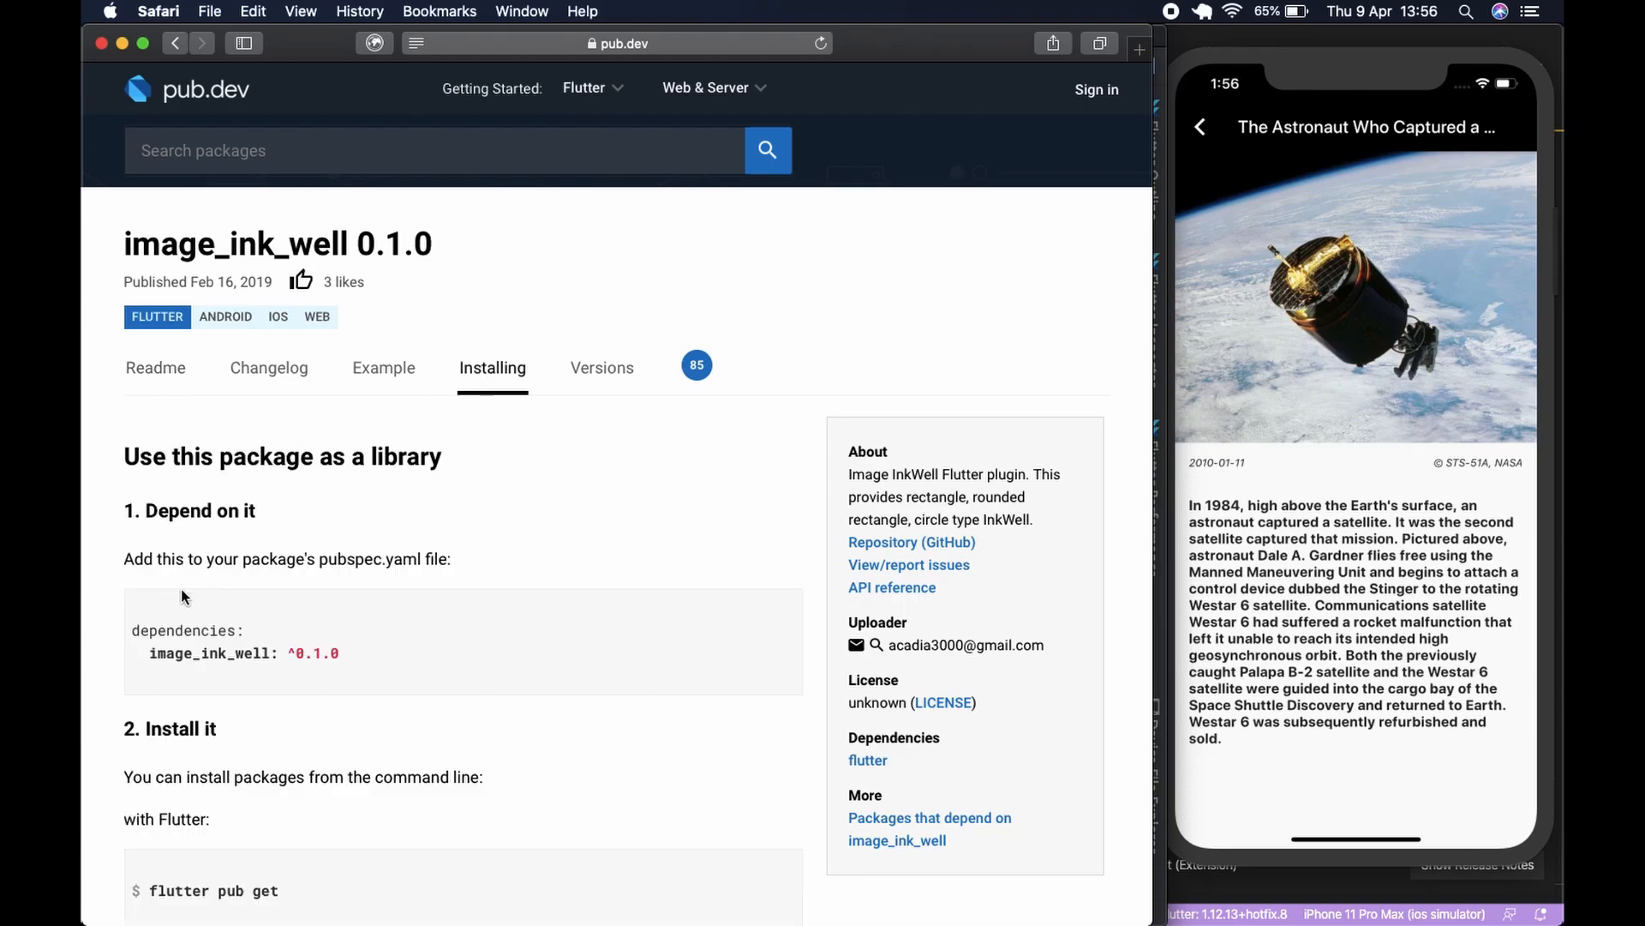
{"action": "double_click", "coordinate": [243, 651]}
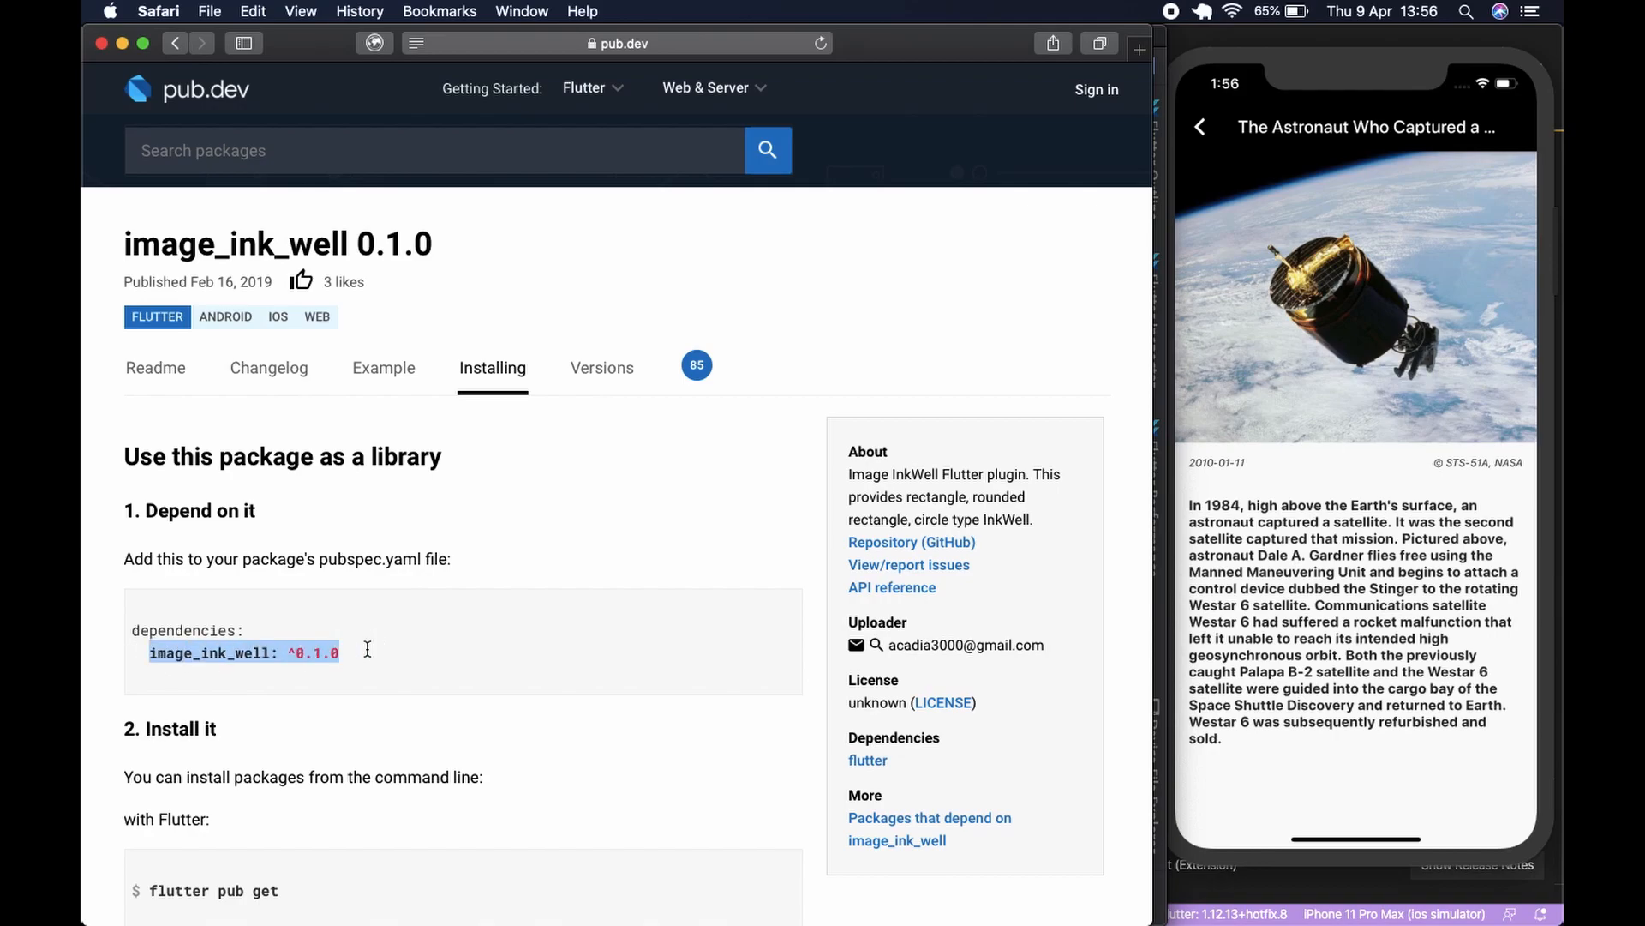
{"action": "left_click", "coordinate": [134, 675]}
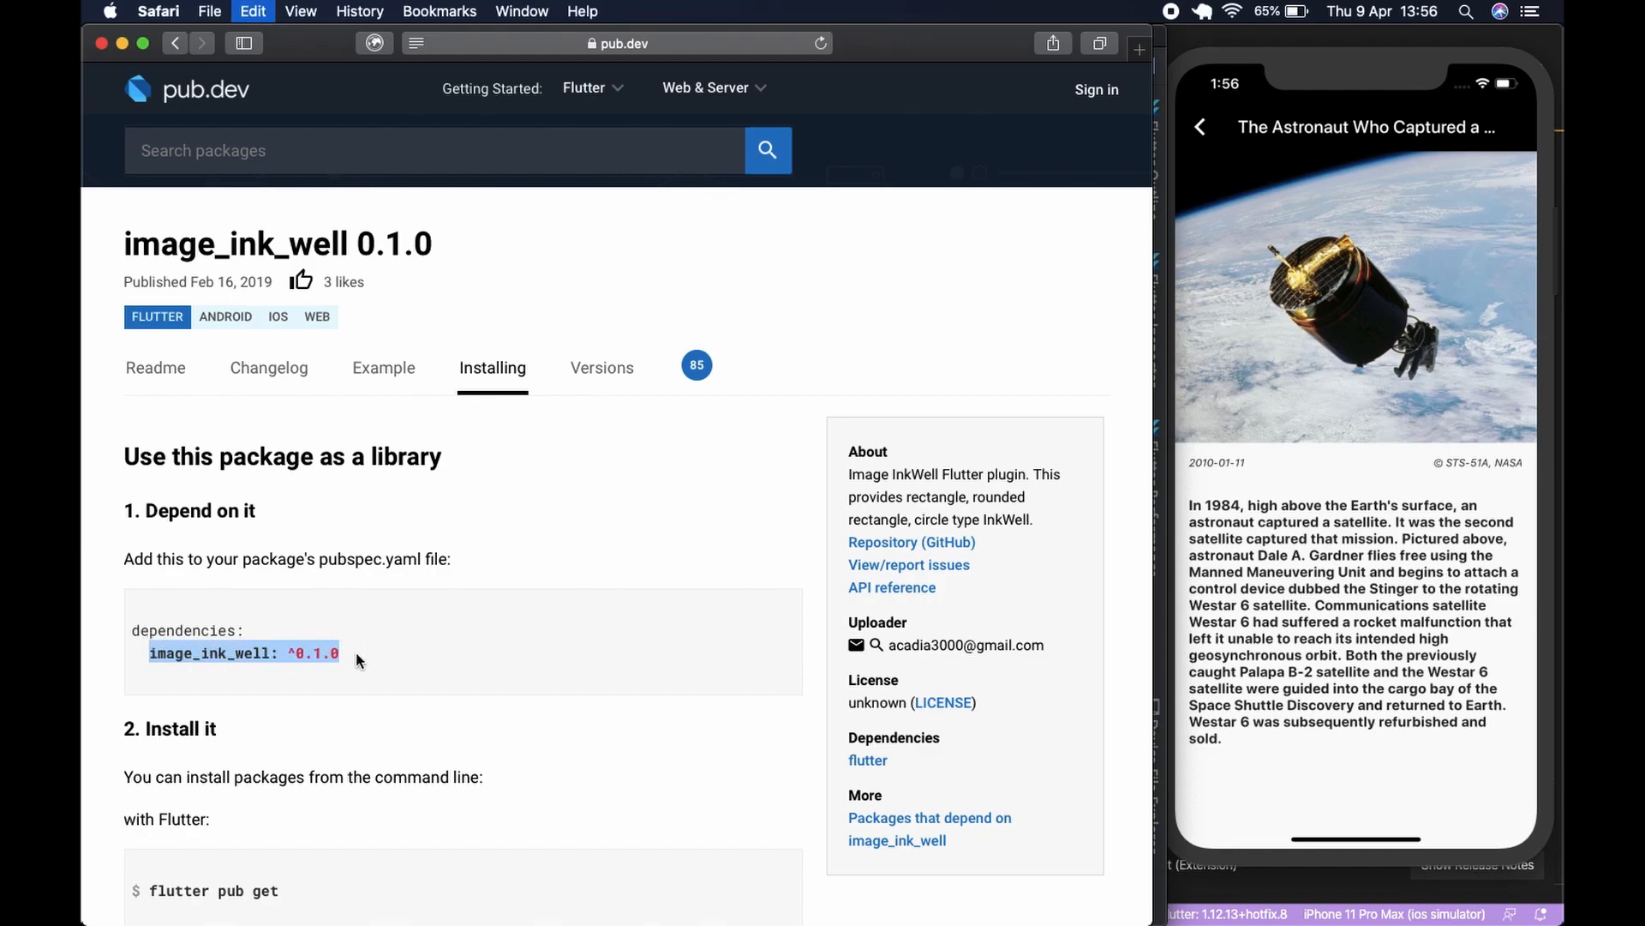
{"action": "left_click", "coordinate": [994, 880]}
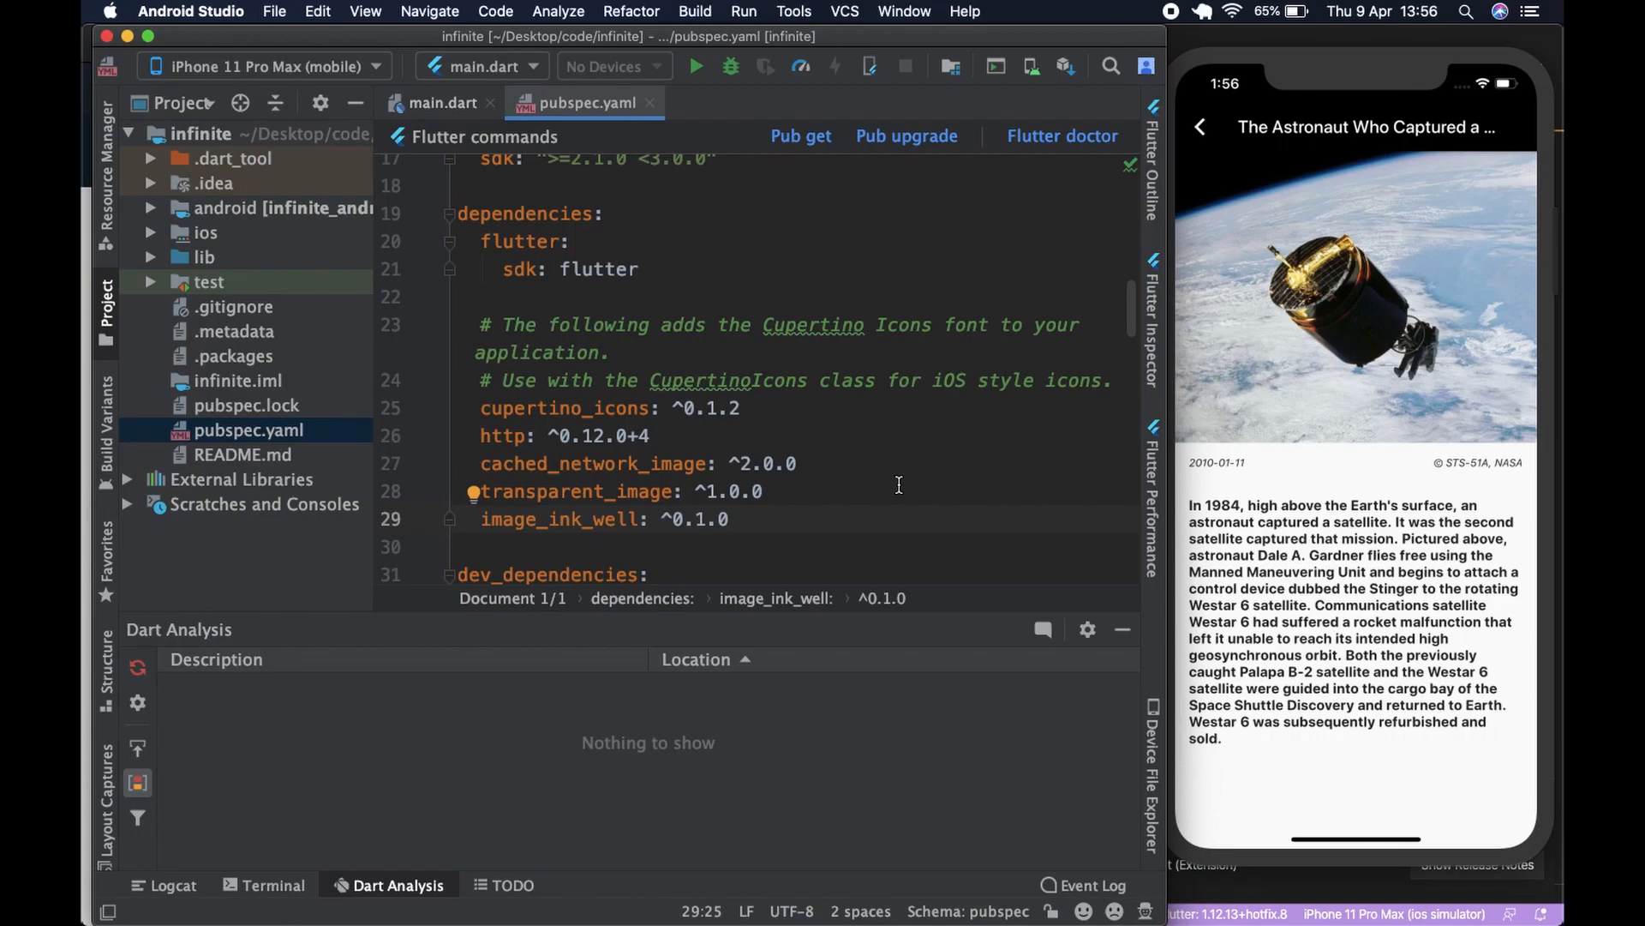
{"action": "mouse_move", "coordinate": [840, 129]}
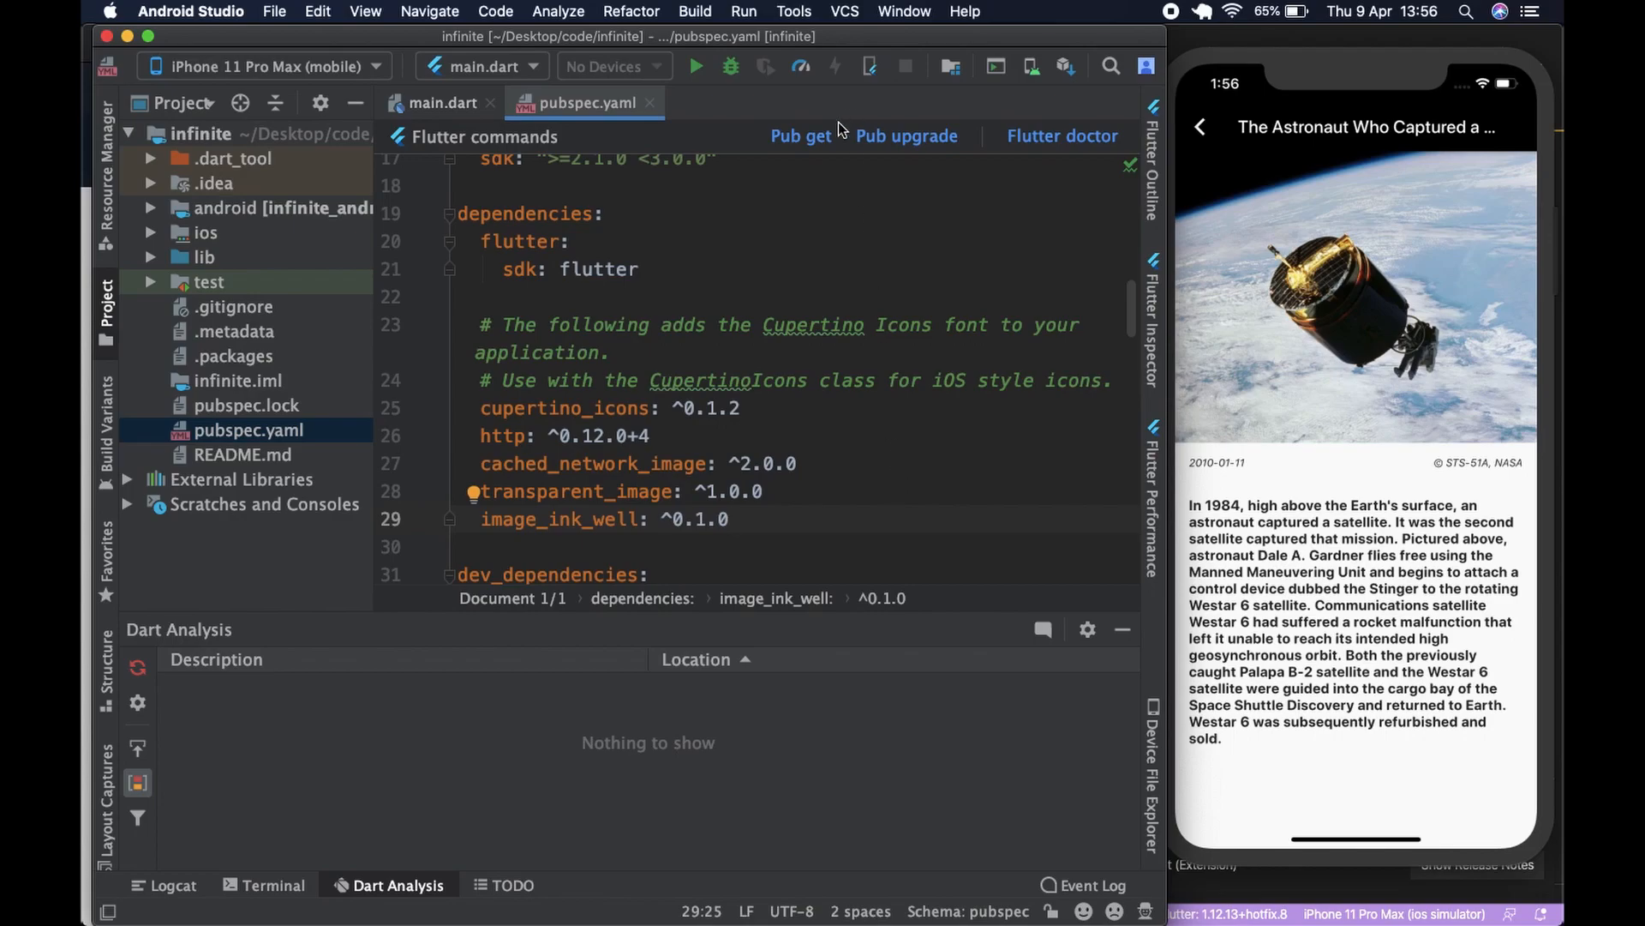
{"action": "mouse_move", "coordinate": [801, 136]}
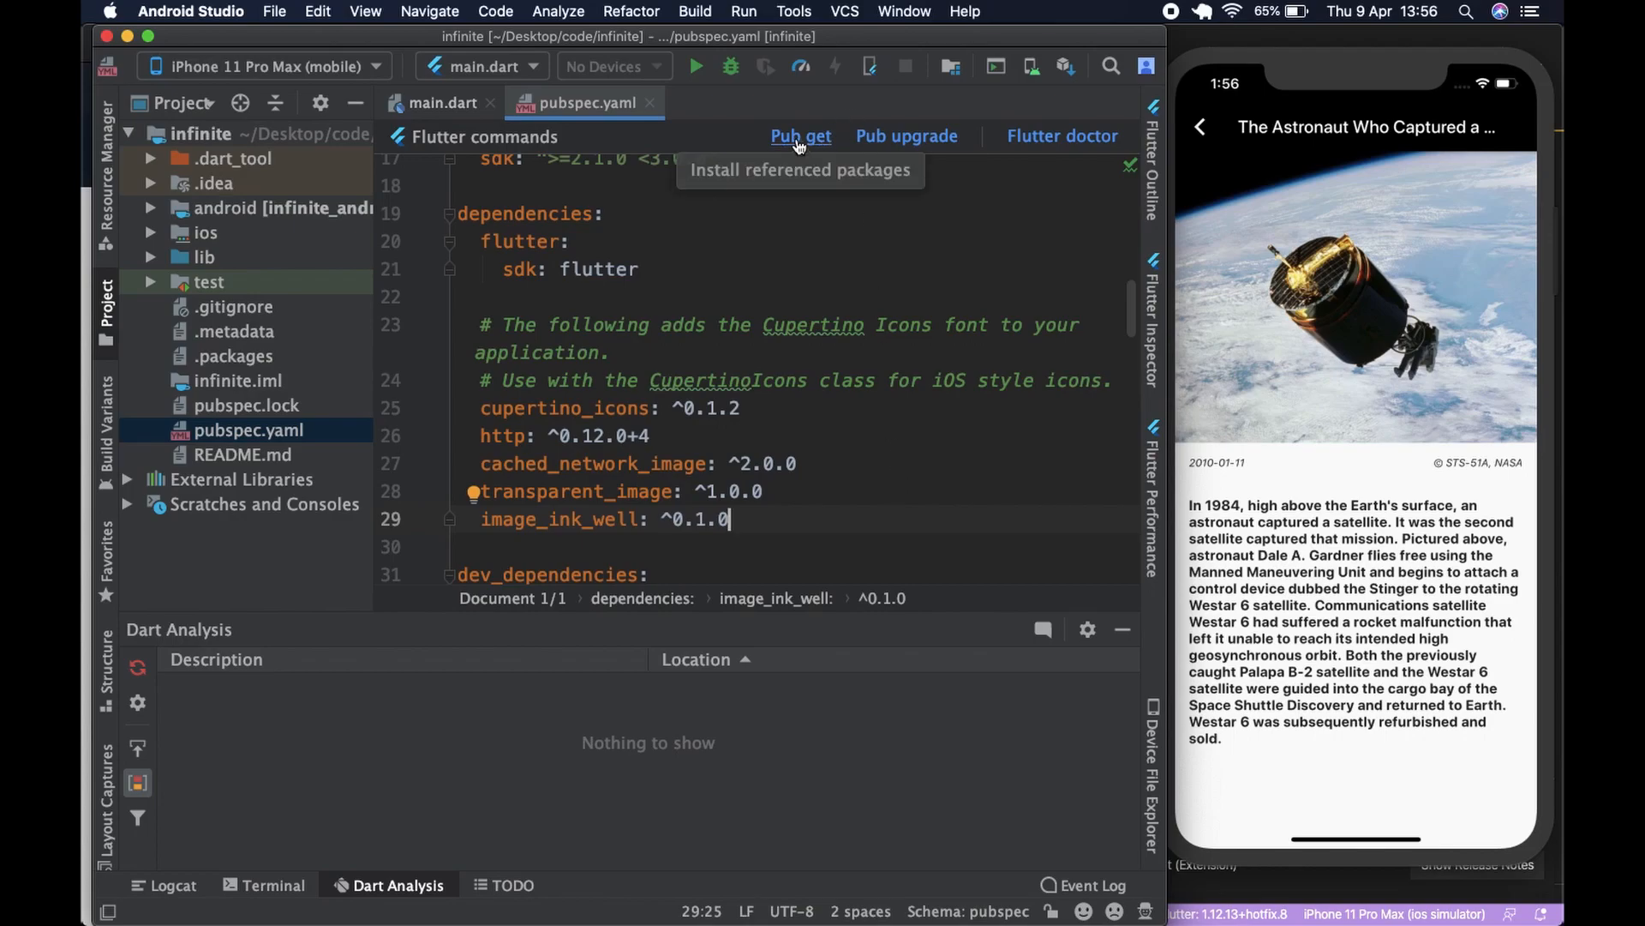
- Run Pub get to fetch the four newly added packages, finishing with exit code 0
{"action": "left_click", "coordinate": [800, 135]}
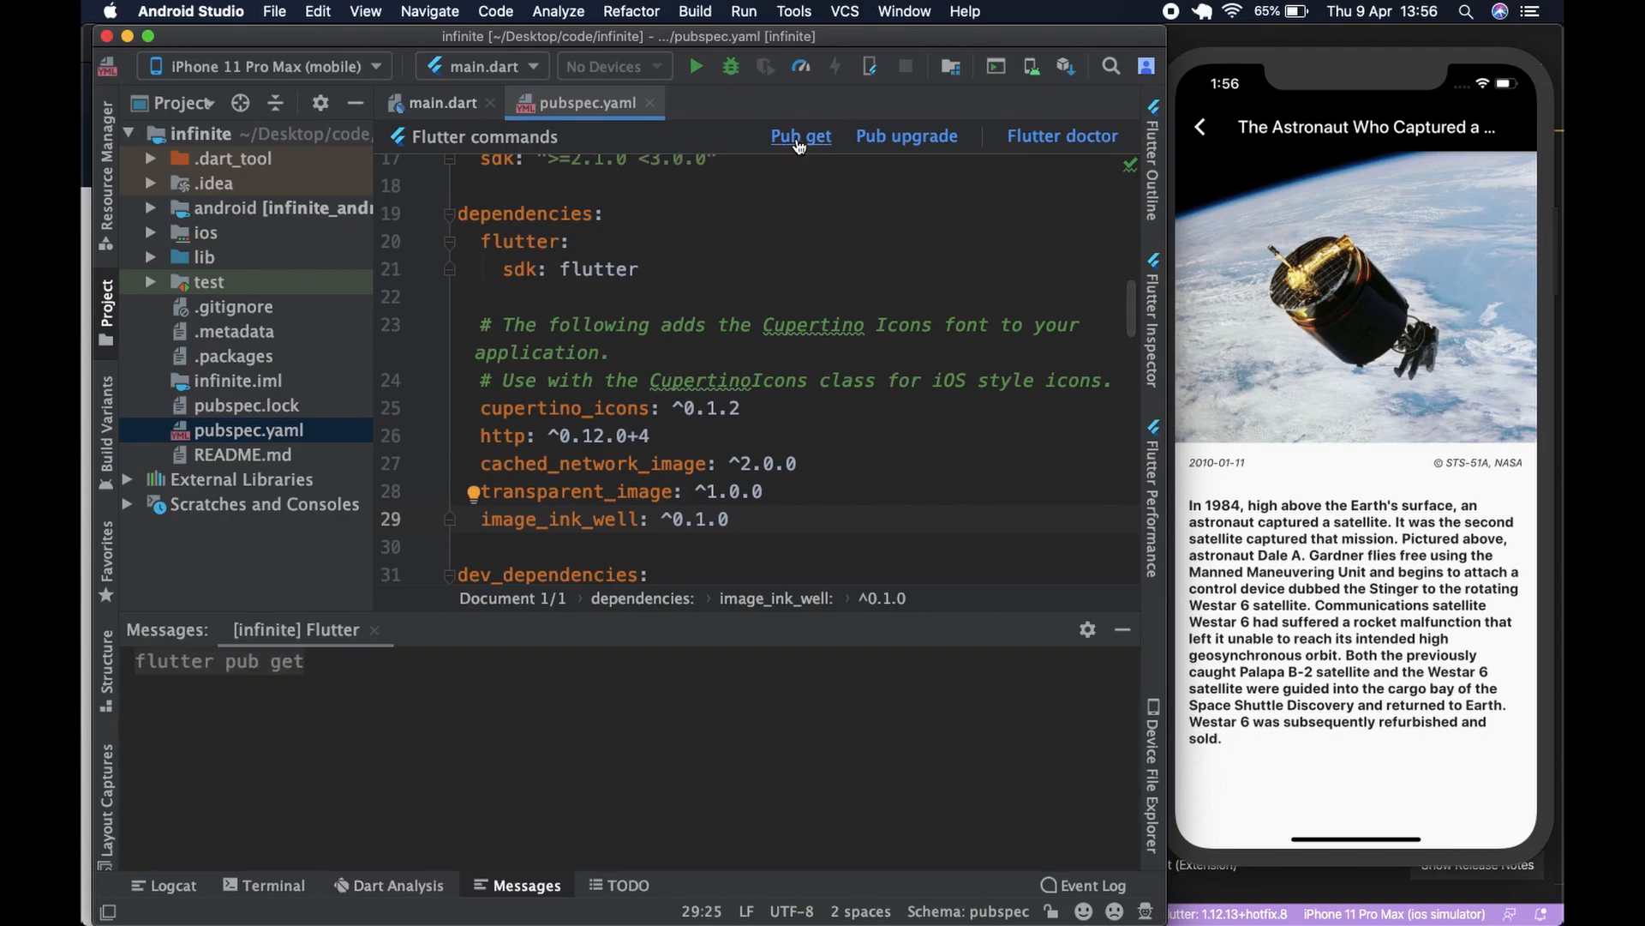
{"action": "left_click", "coordinate": [800, 136]}
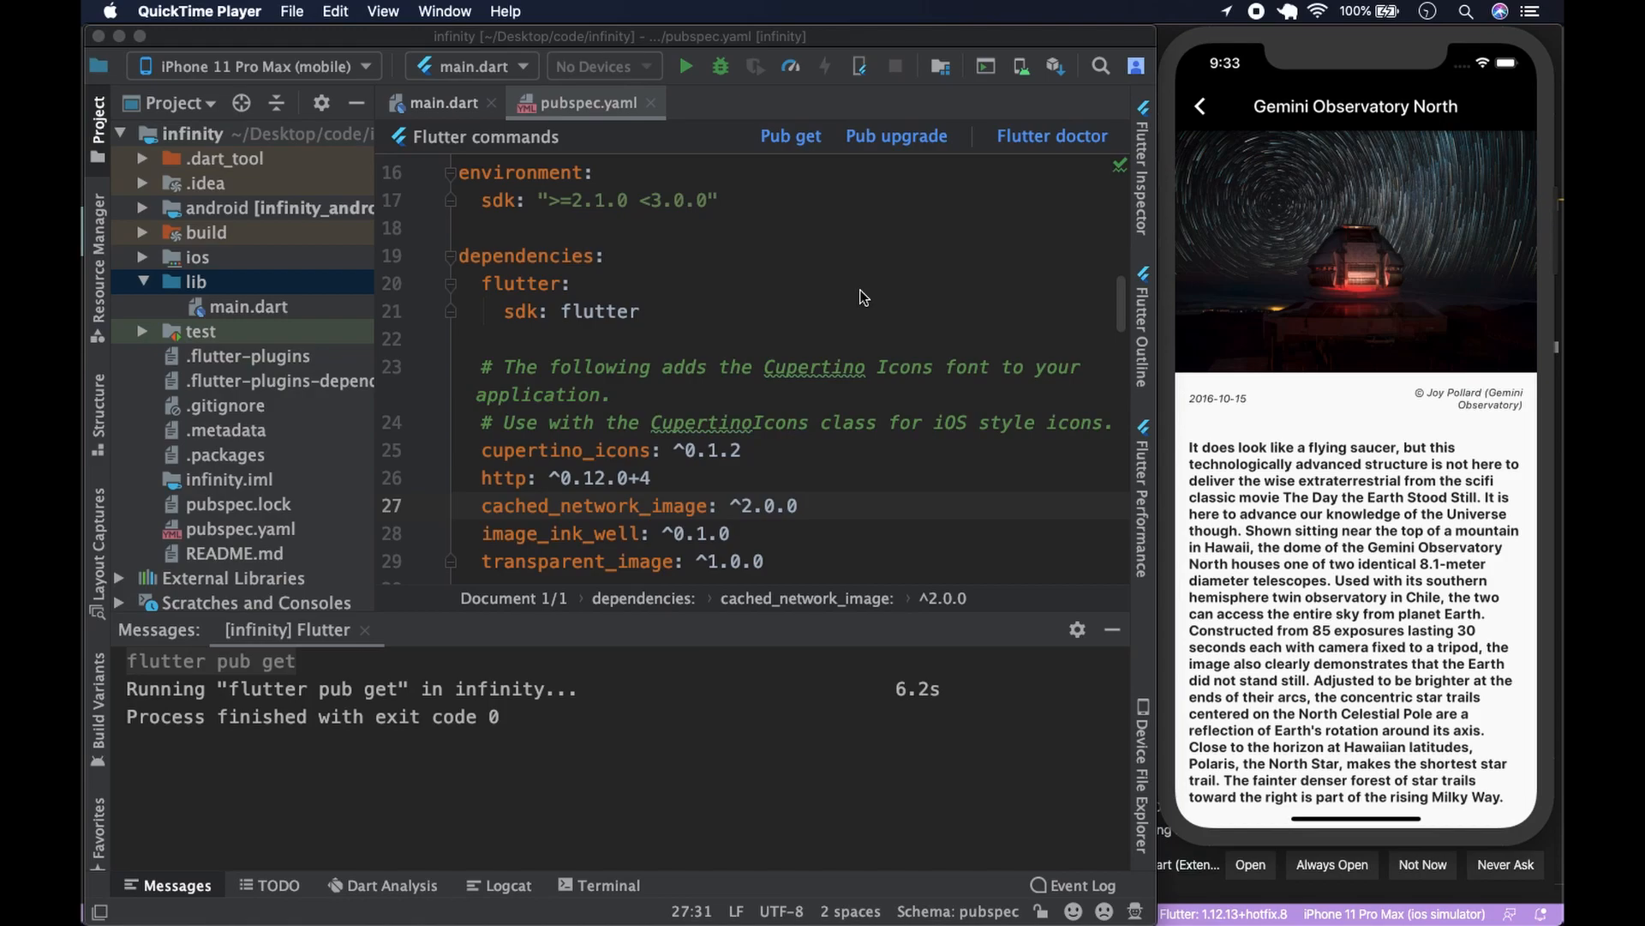
{"action": "mouse_move", "coordinate": [924, 881]}
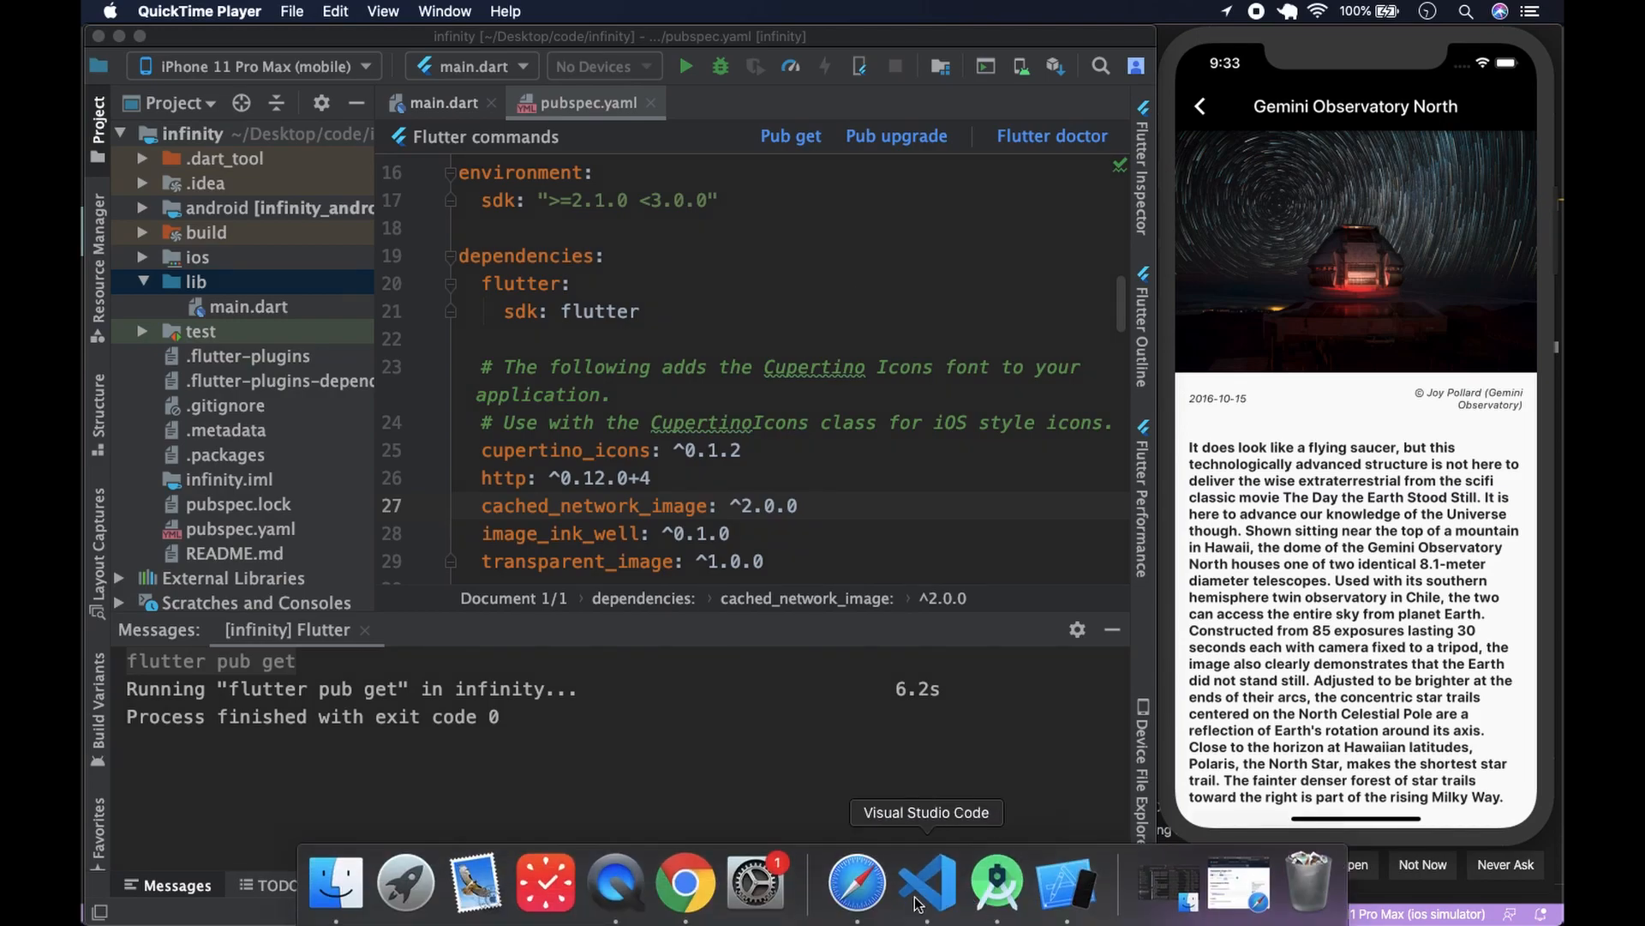
- Switch to the Ecosia results for 'heroku nasa apod api' and open the Heroku - APOD API result
{"action": "left_click", "coordinate": [884, 885]}
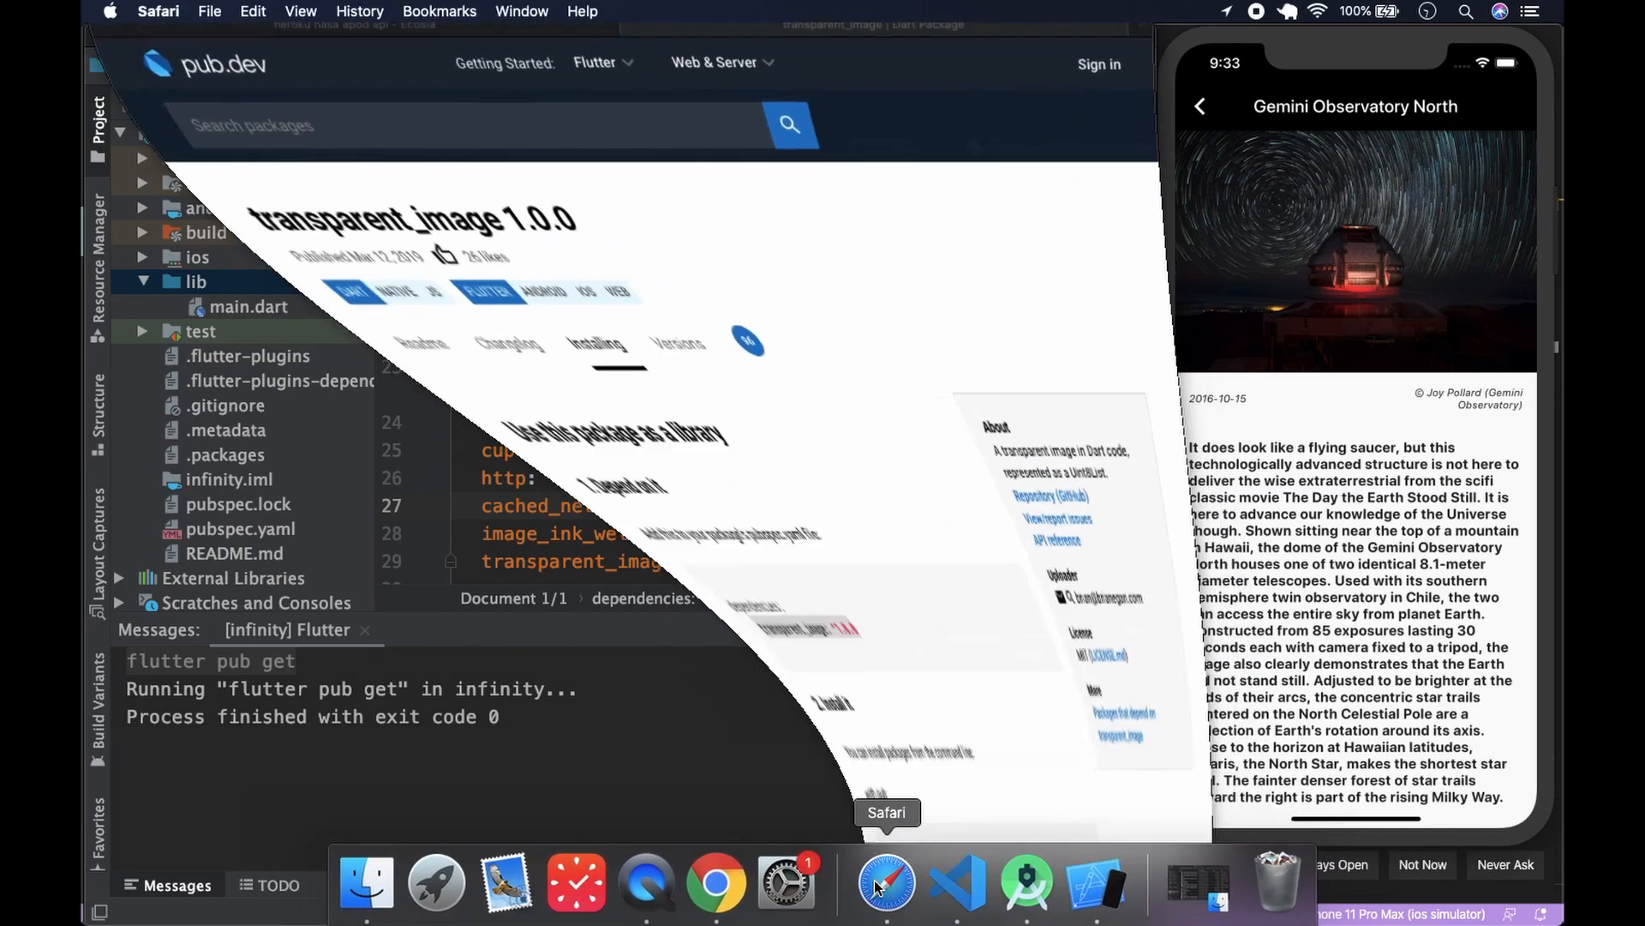
{"action": "left_click", "coordinate": [886, 883]}
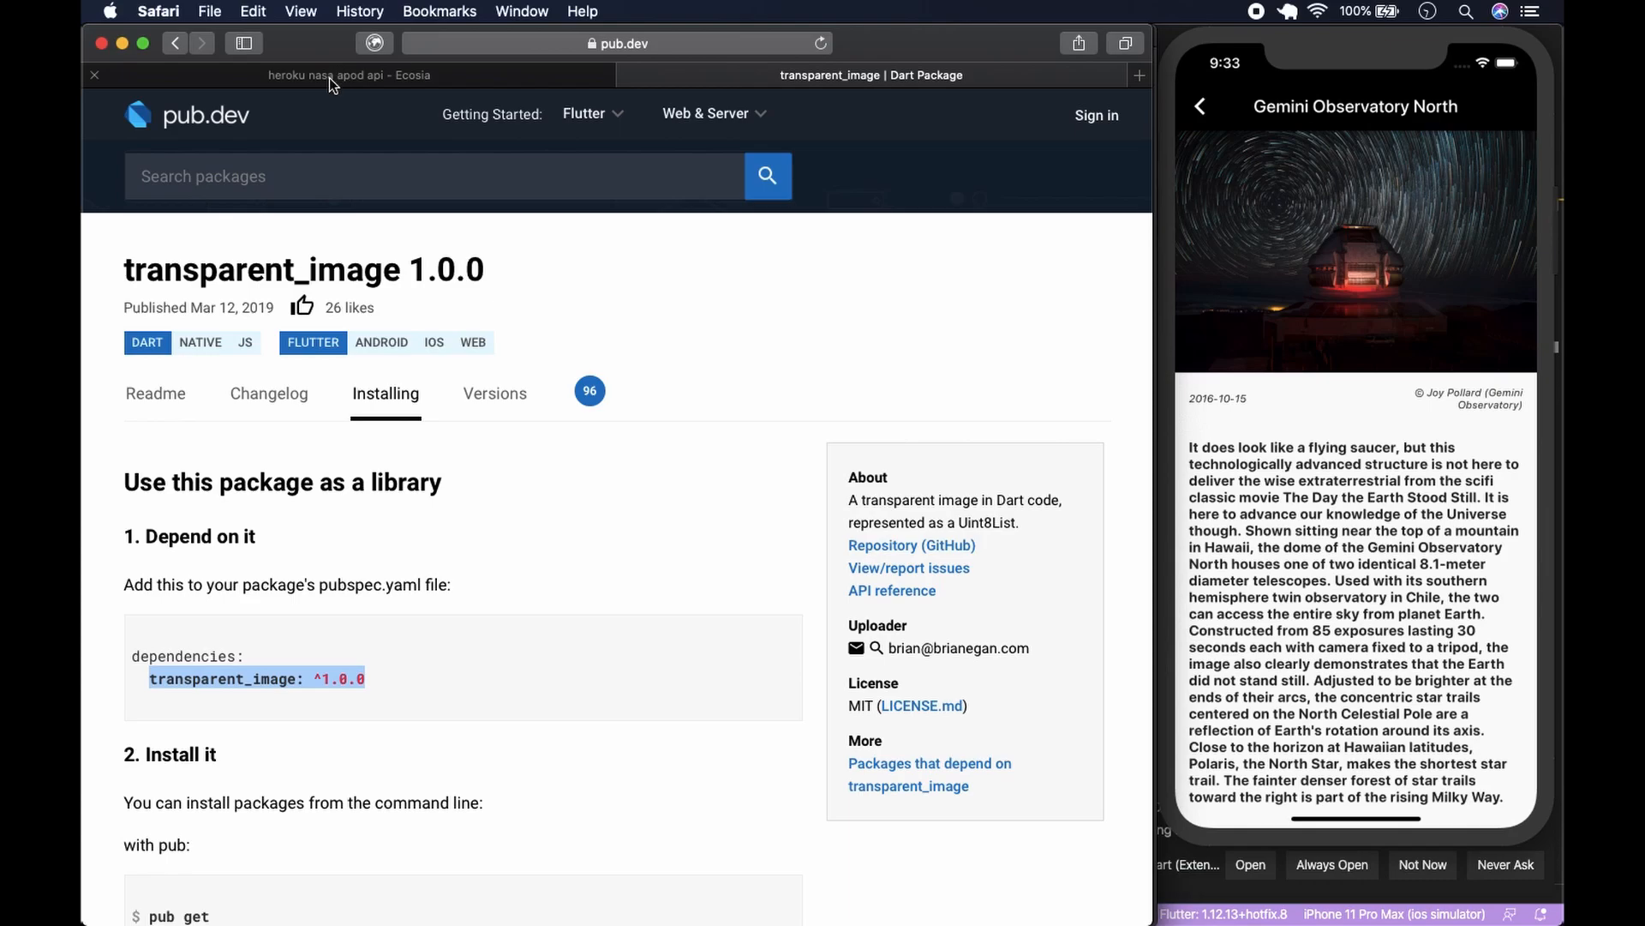
{"action": "left_click", "coordinate": [346, 74]}
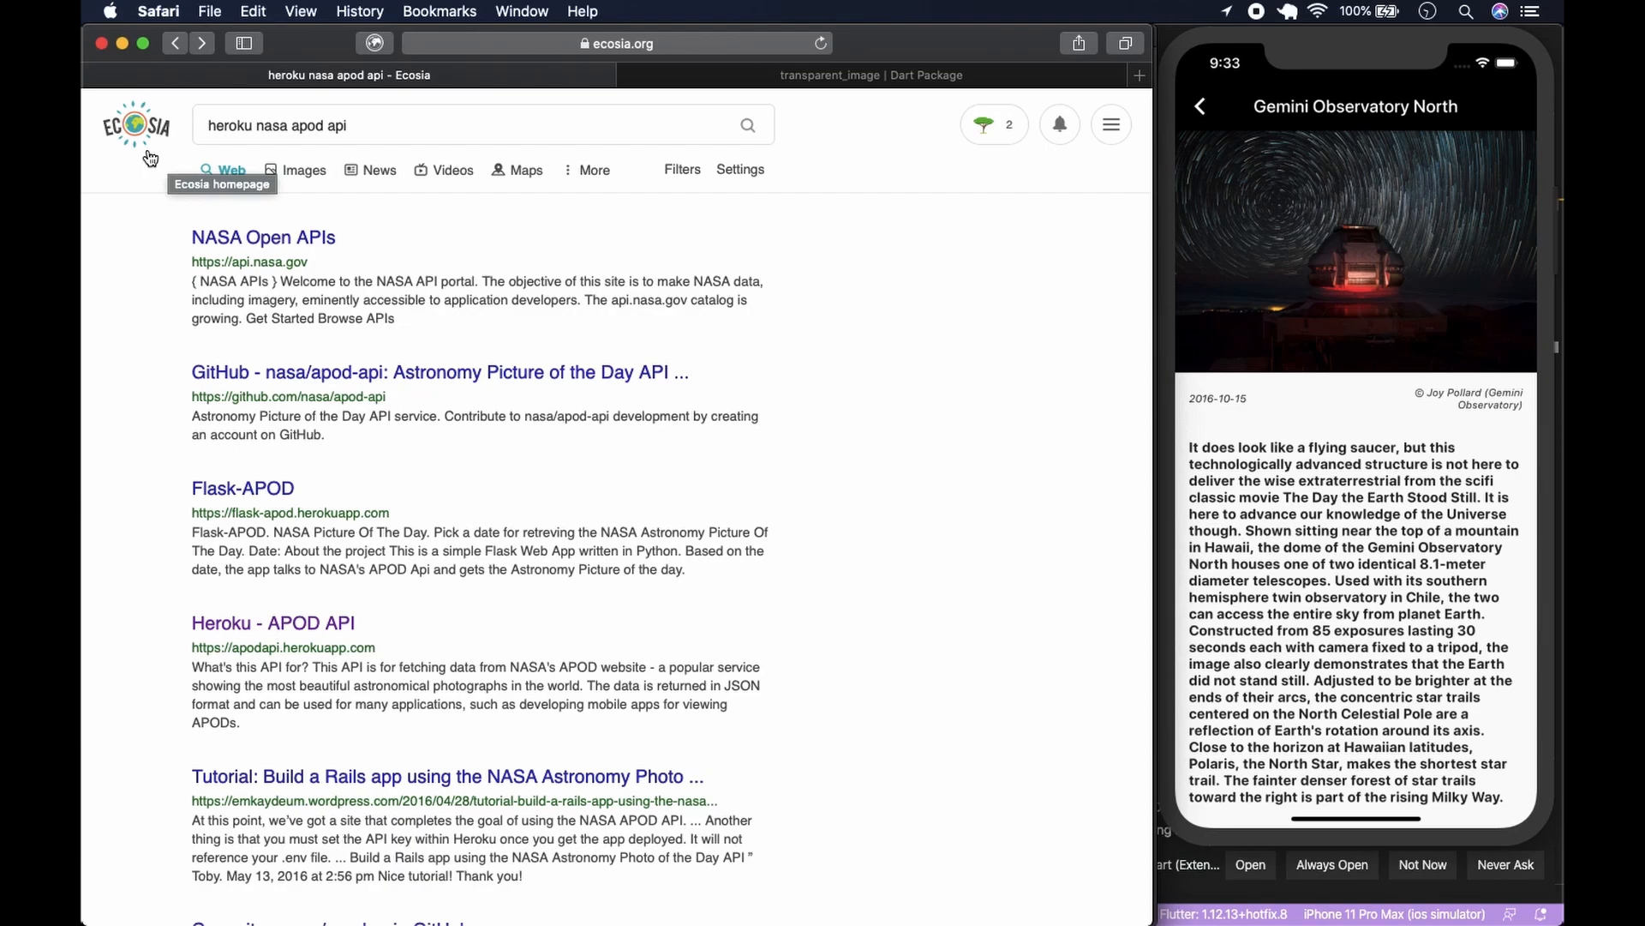
{"action": "mouse_move", "coordinate": [964, 212]}
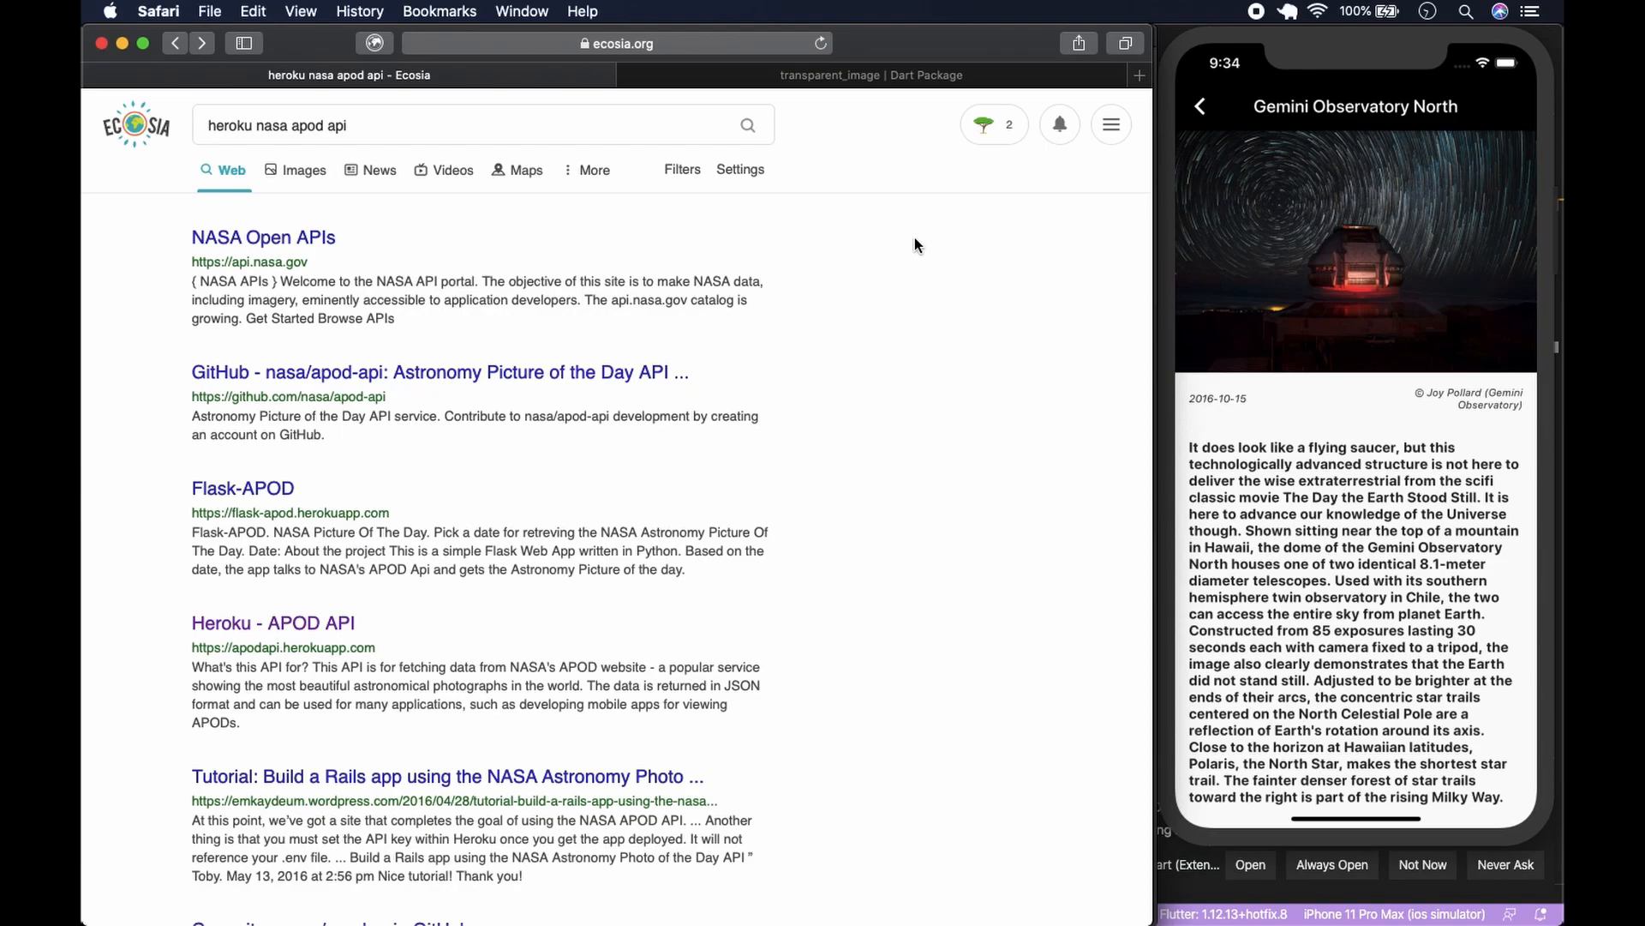
{"action": "mouse_move", "coordinate": [1016, 137]}
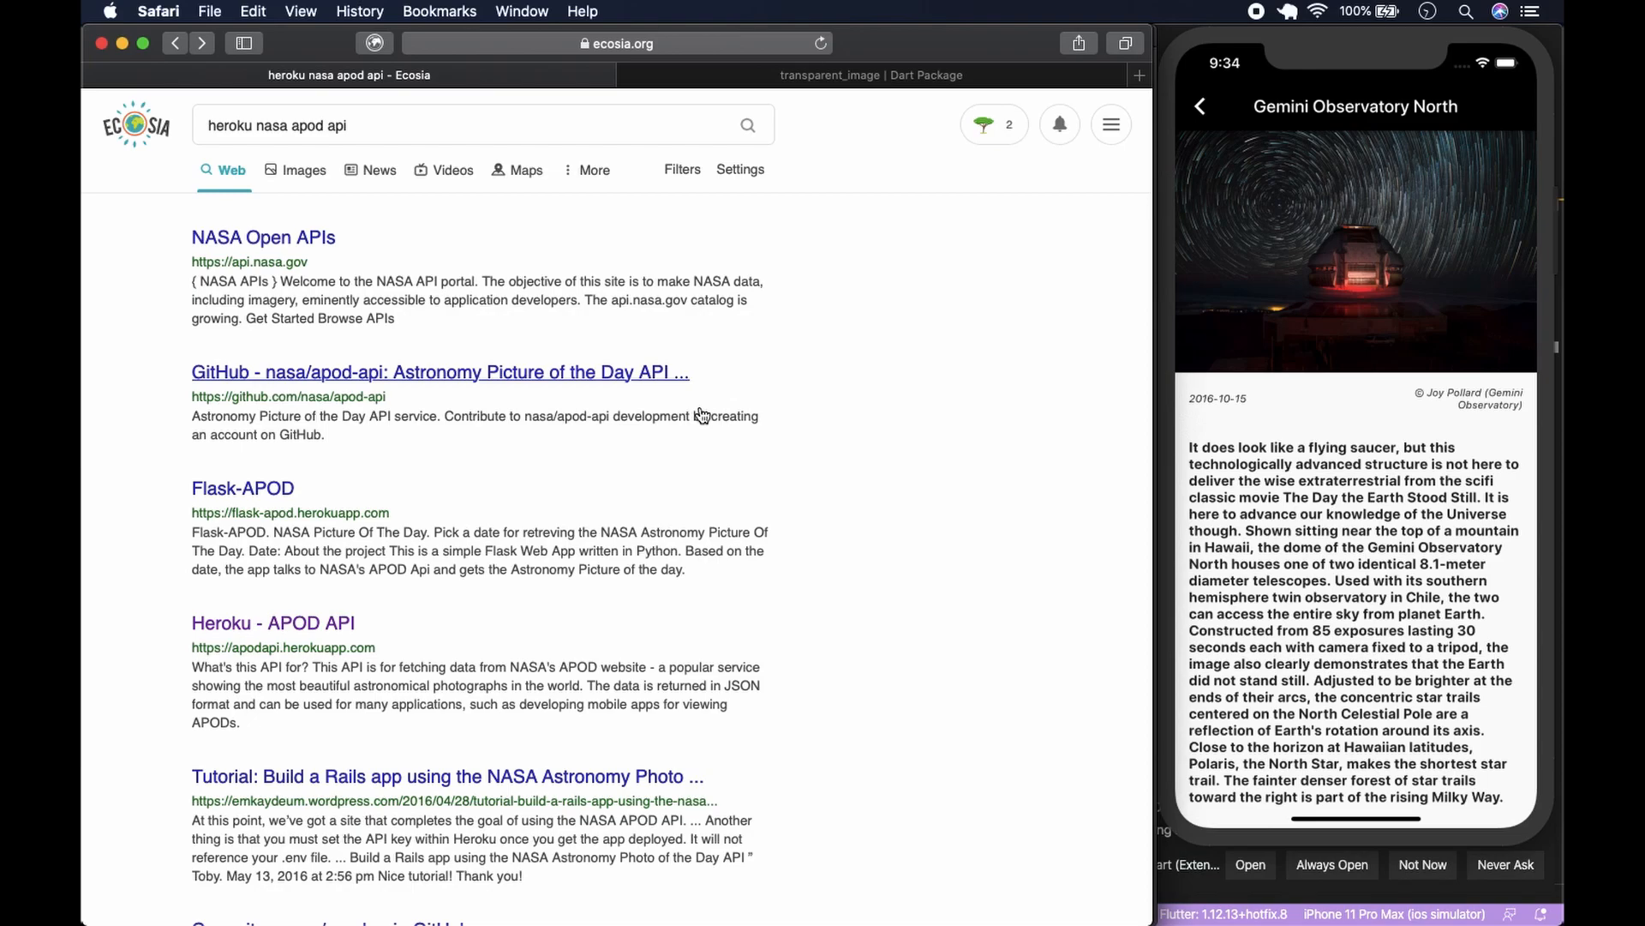
{"action": "mouse_move", "coordinate": [156, 205]}
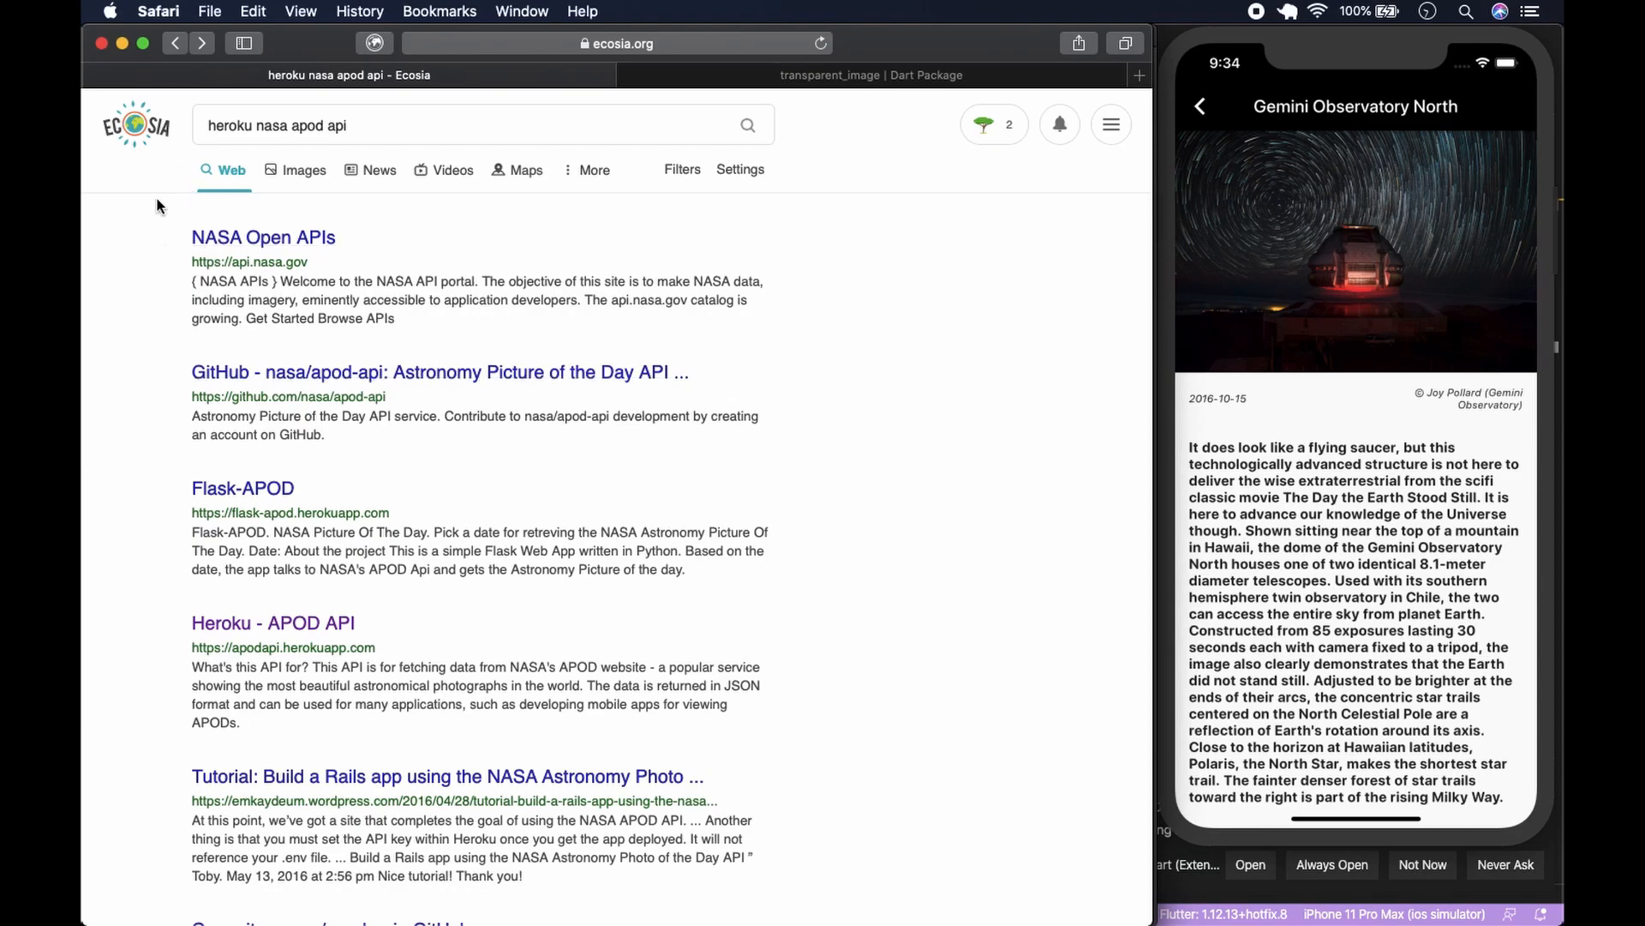
{"action": "mouse_move", "coordinate": [204, 137]}
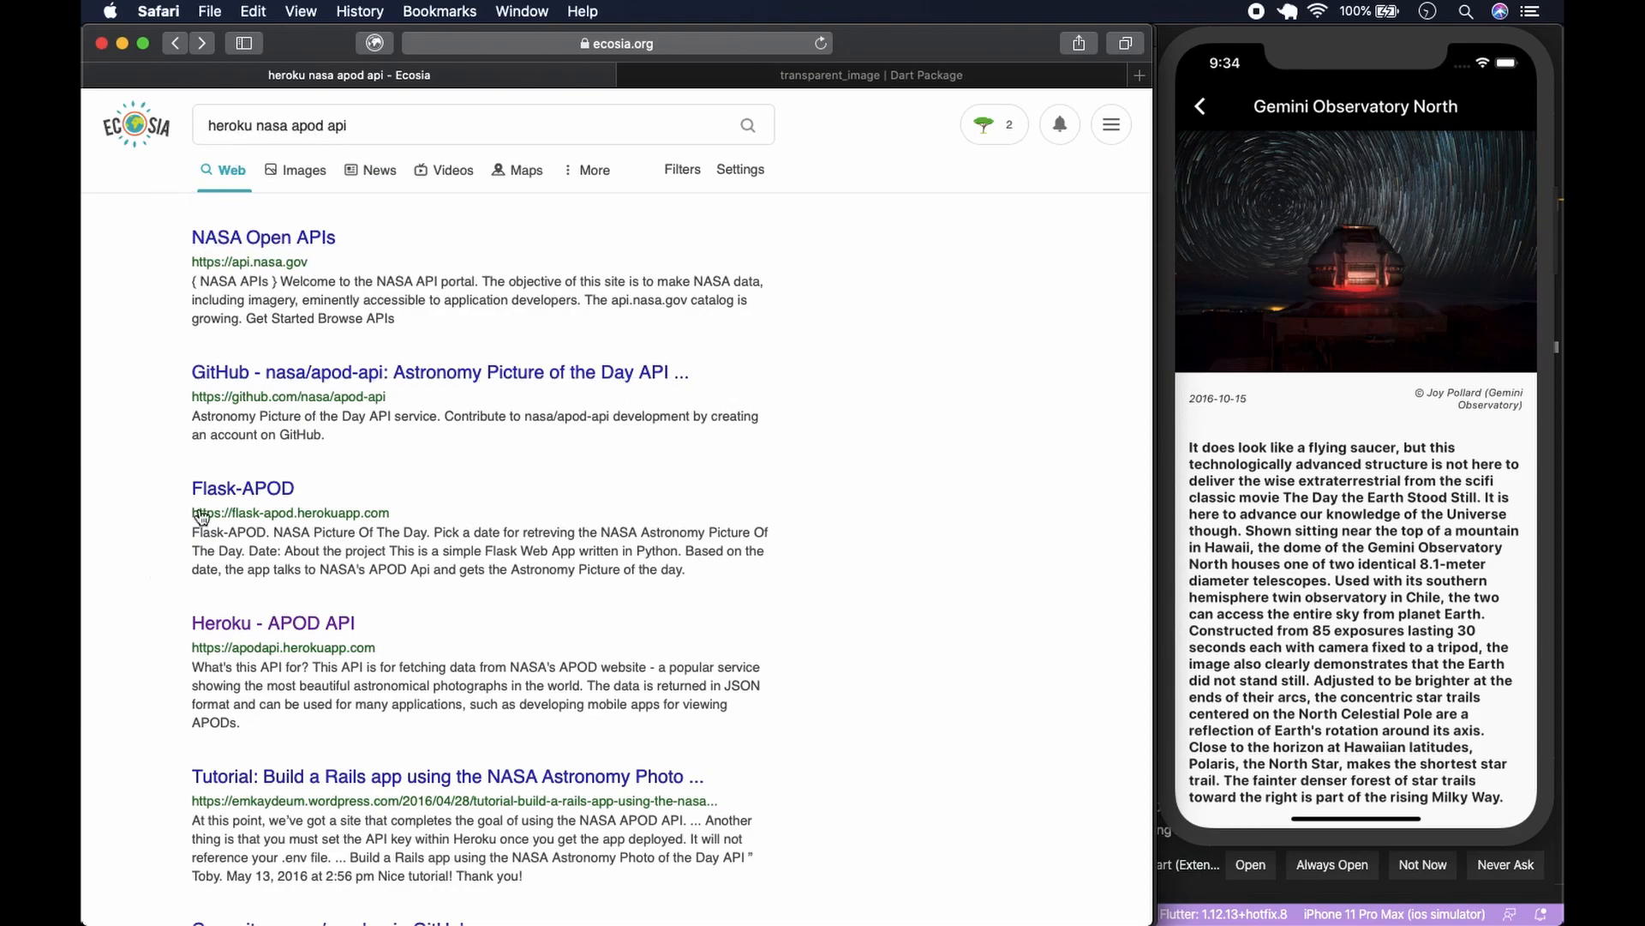
{"action": "mouse_move", "coordinate": [273, 622]}
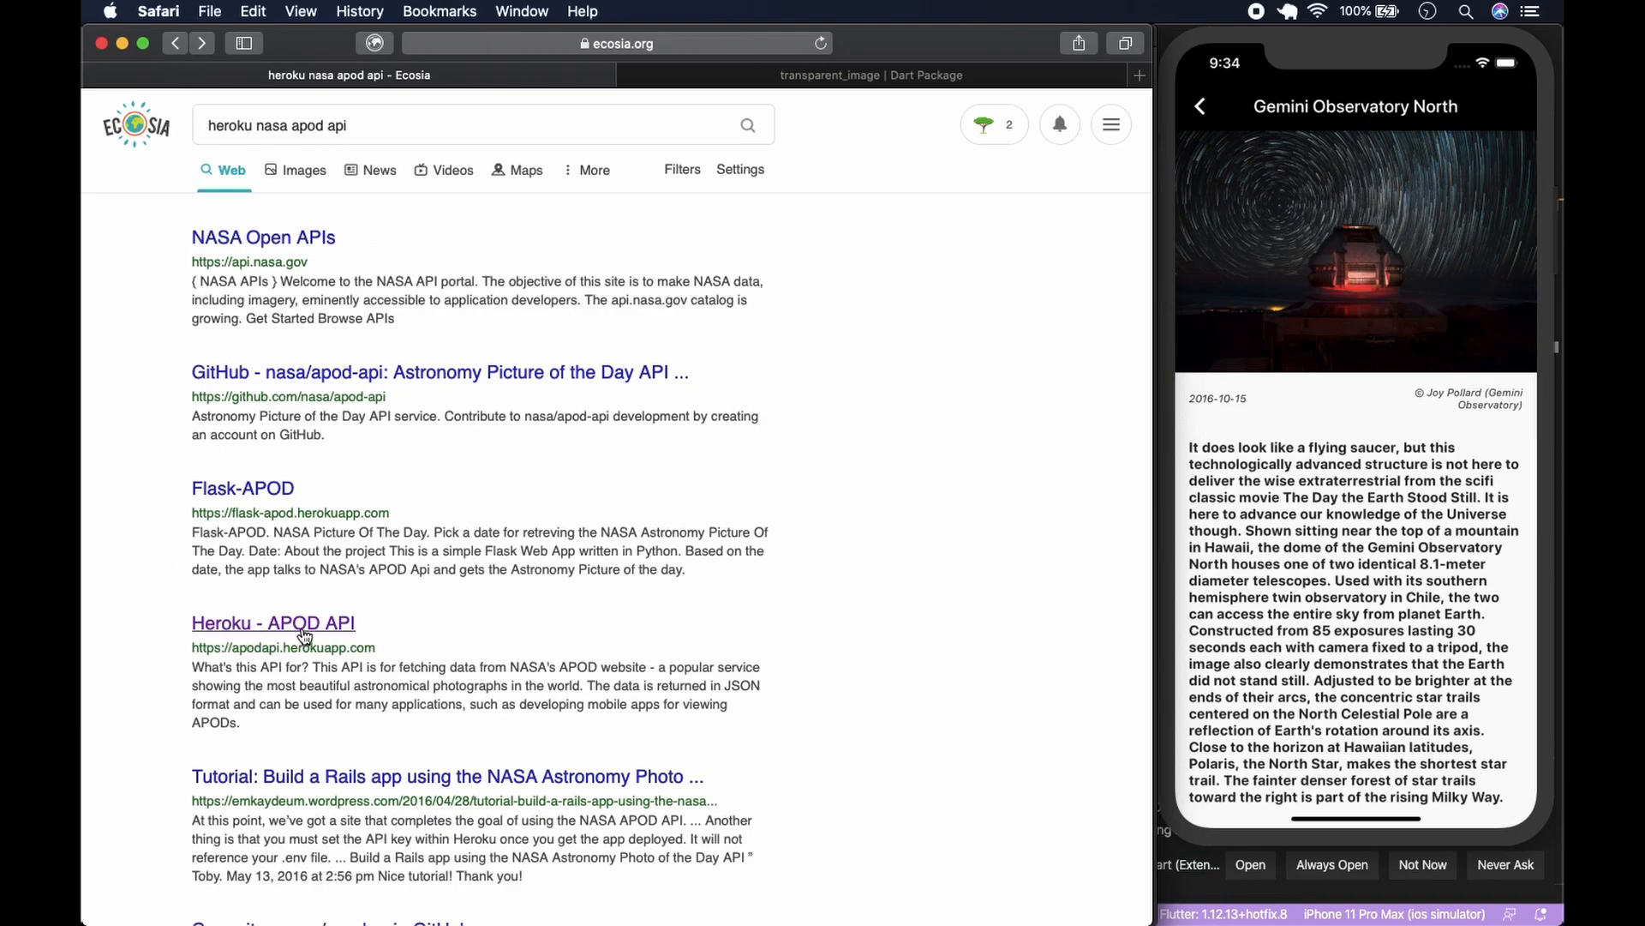
{"action": "left_click", "coordinate": [273, 622]}
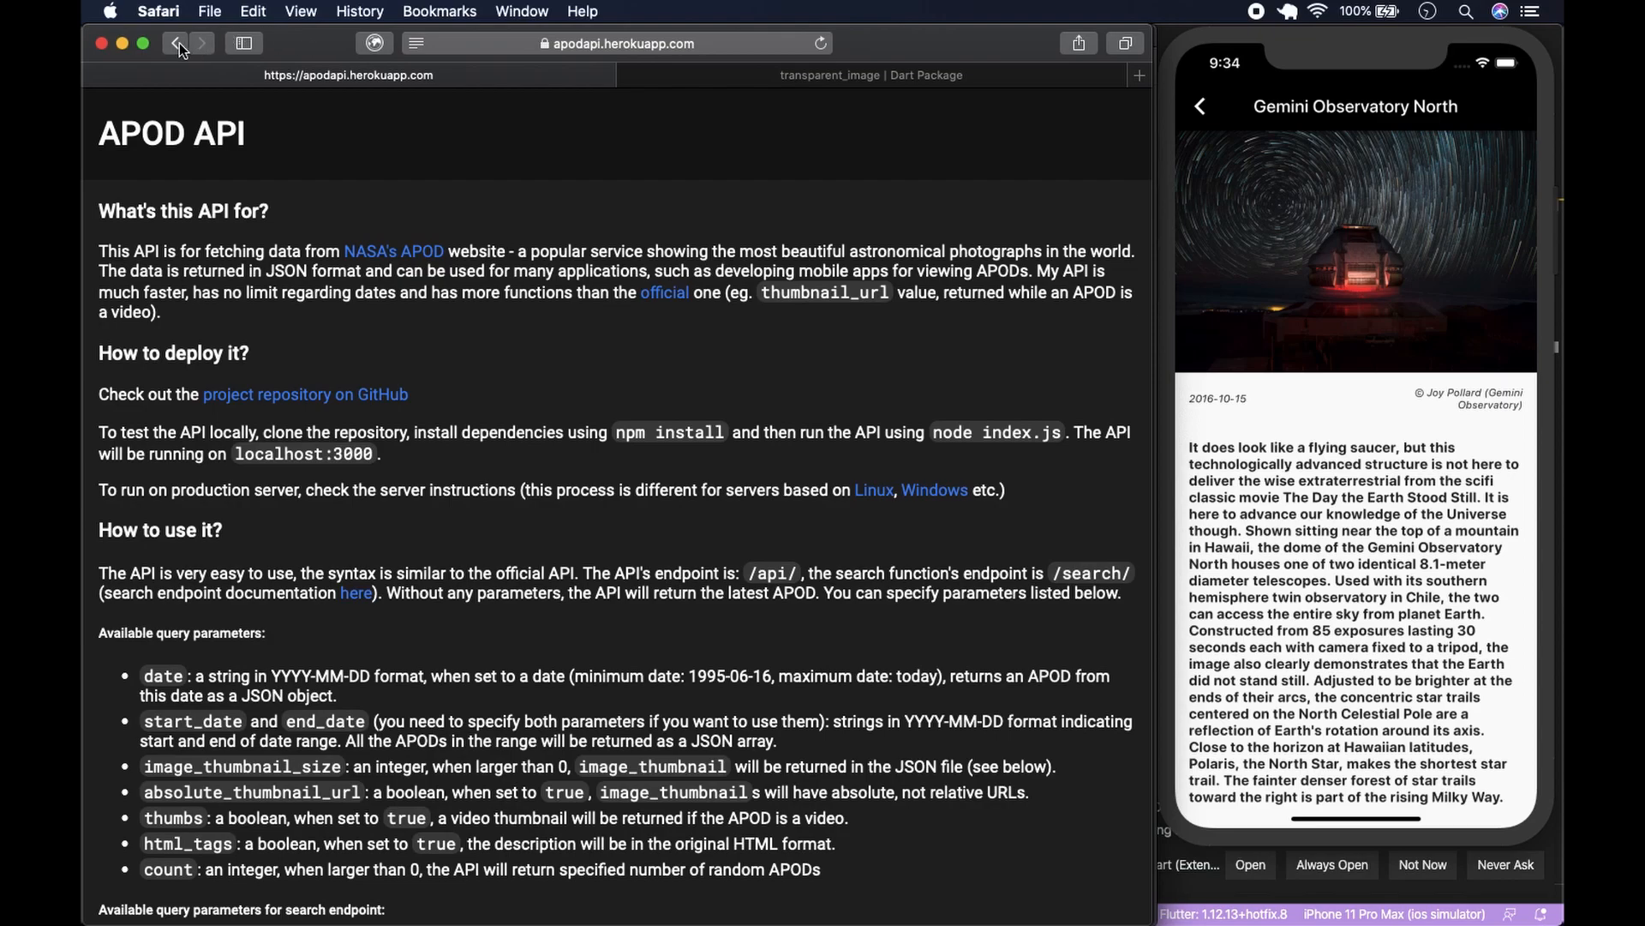
- Read the APOD API query parameters and example JSON down to the /api/?count=5 example
{"action": "left_click", "coordinate": [175, 43]}
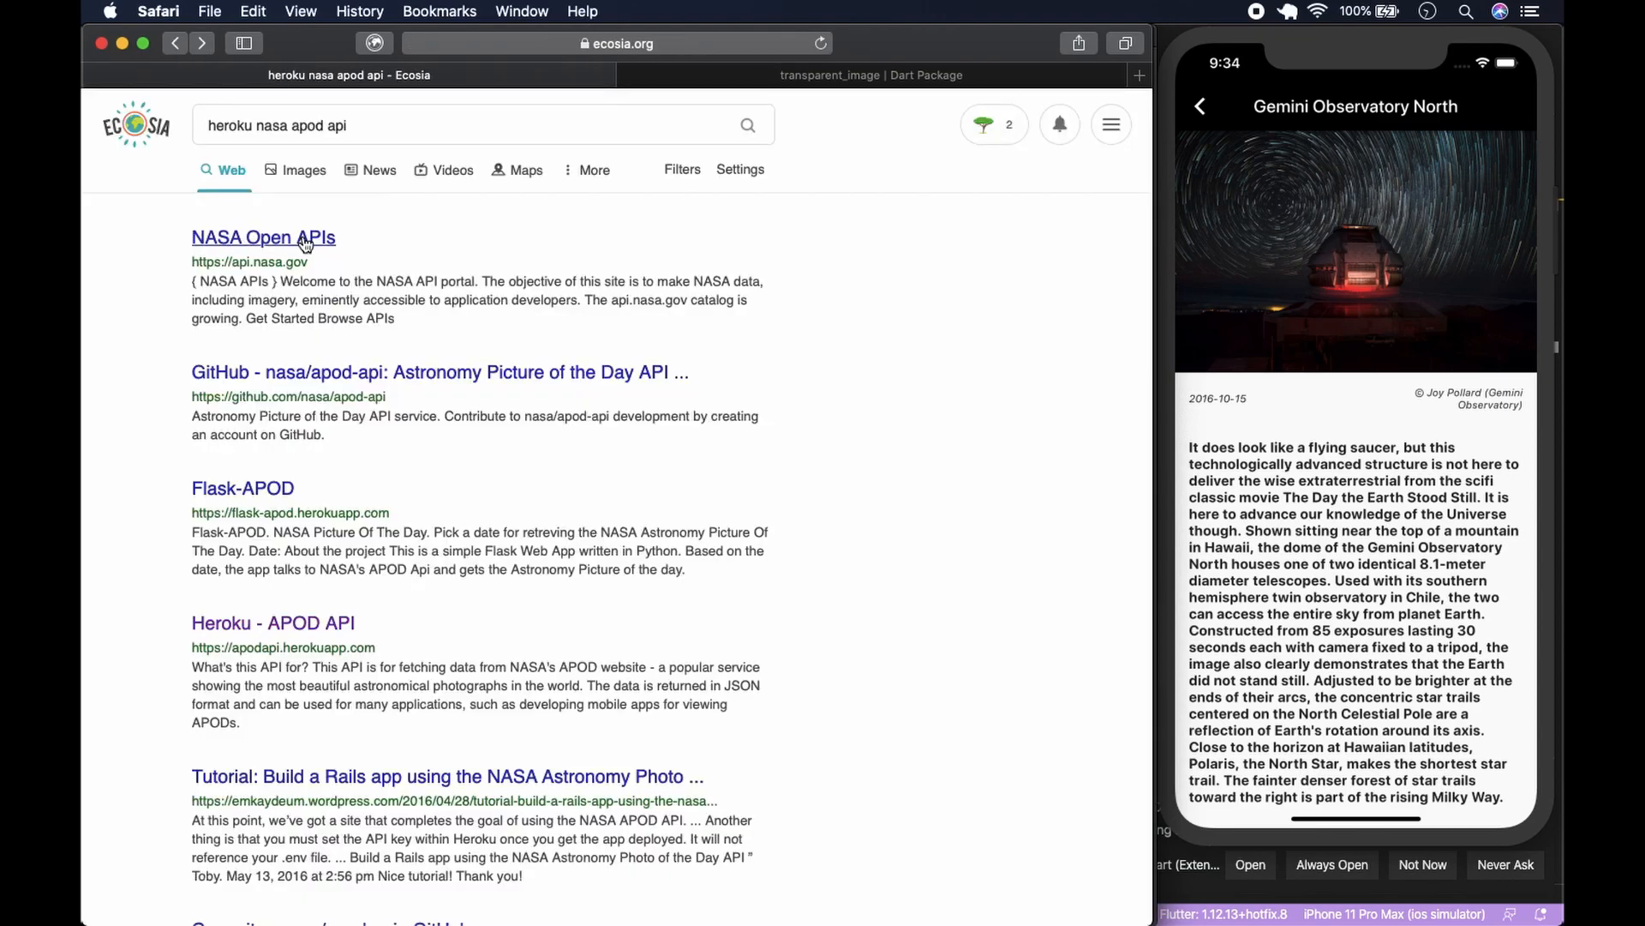
{"action": "mouse_move", "coordinate": [597, 377]}
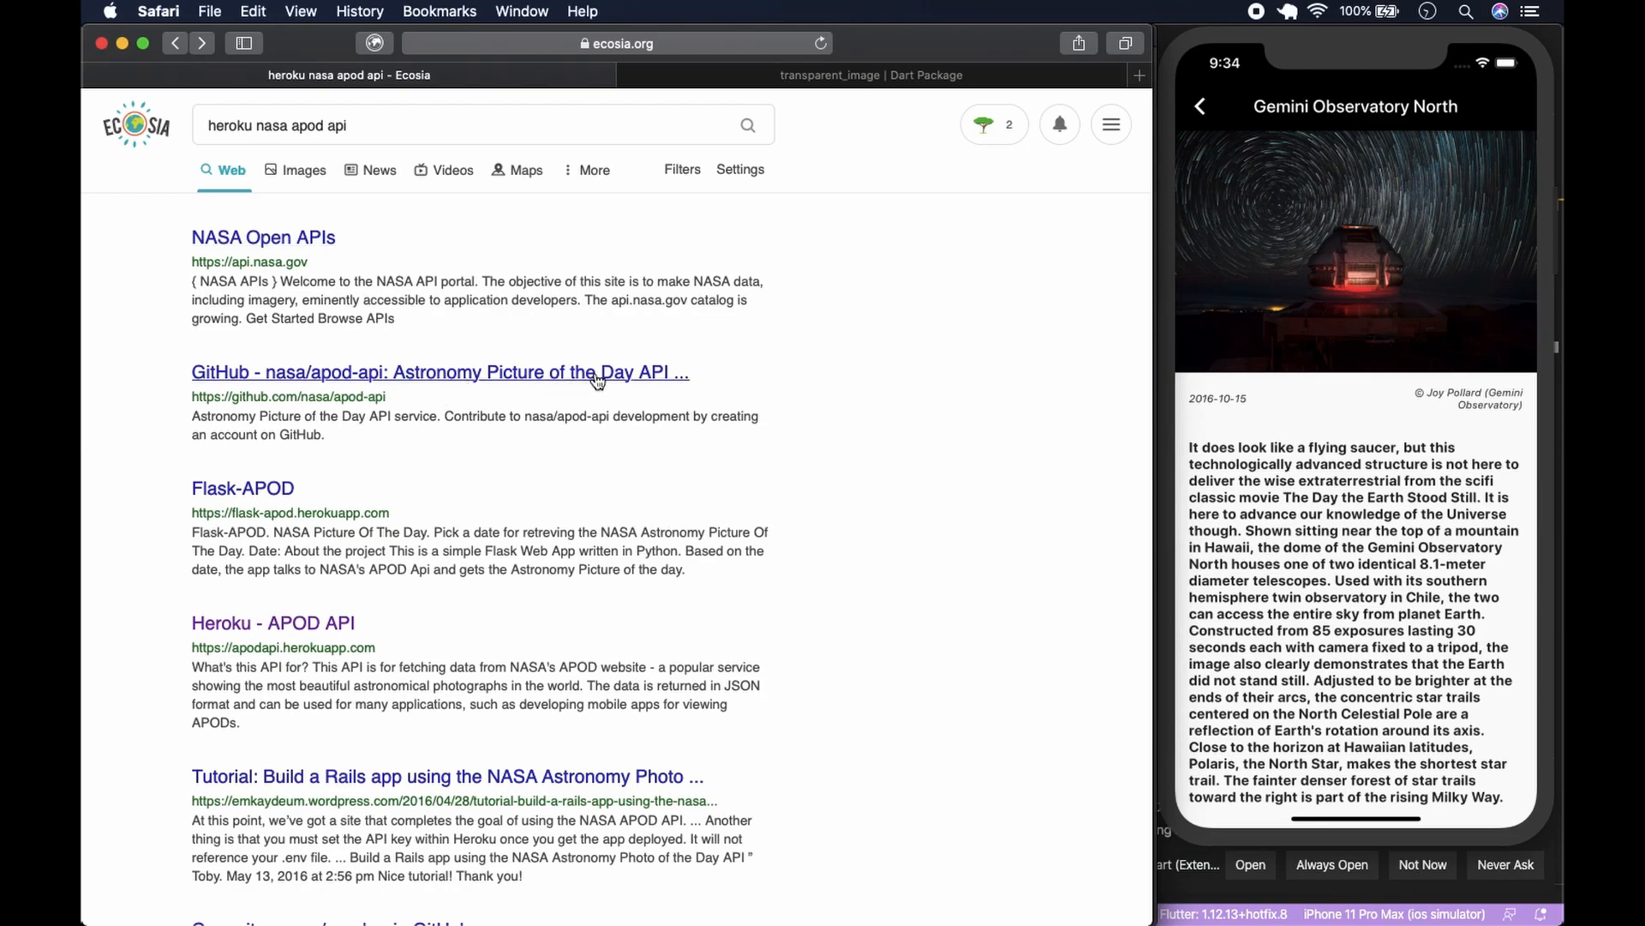
{"action": "mouse_move", "coordinate": [418, 86]}
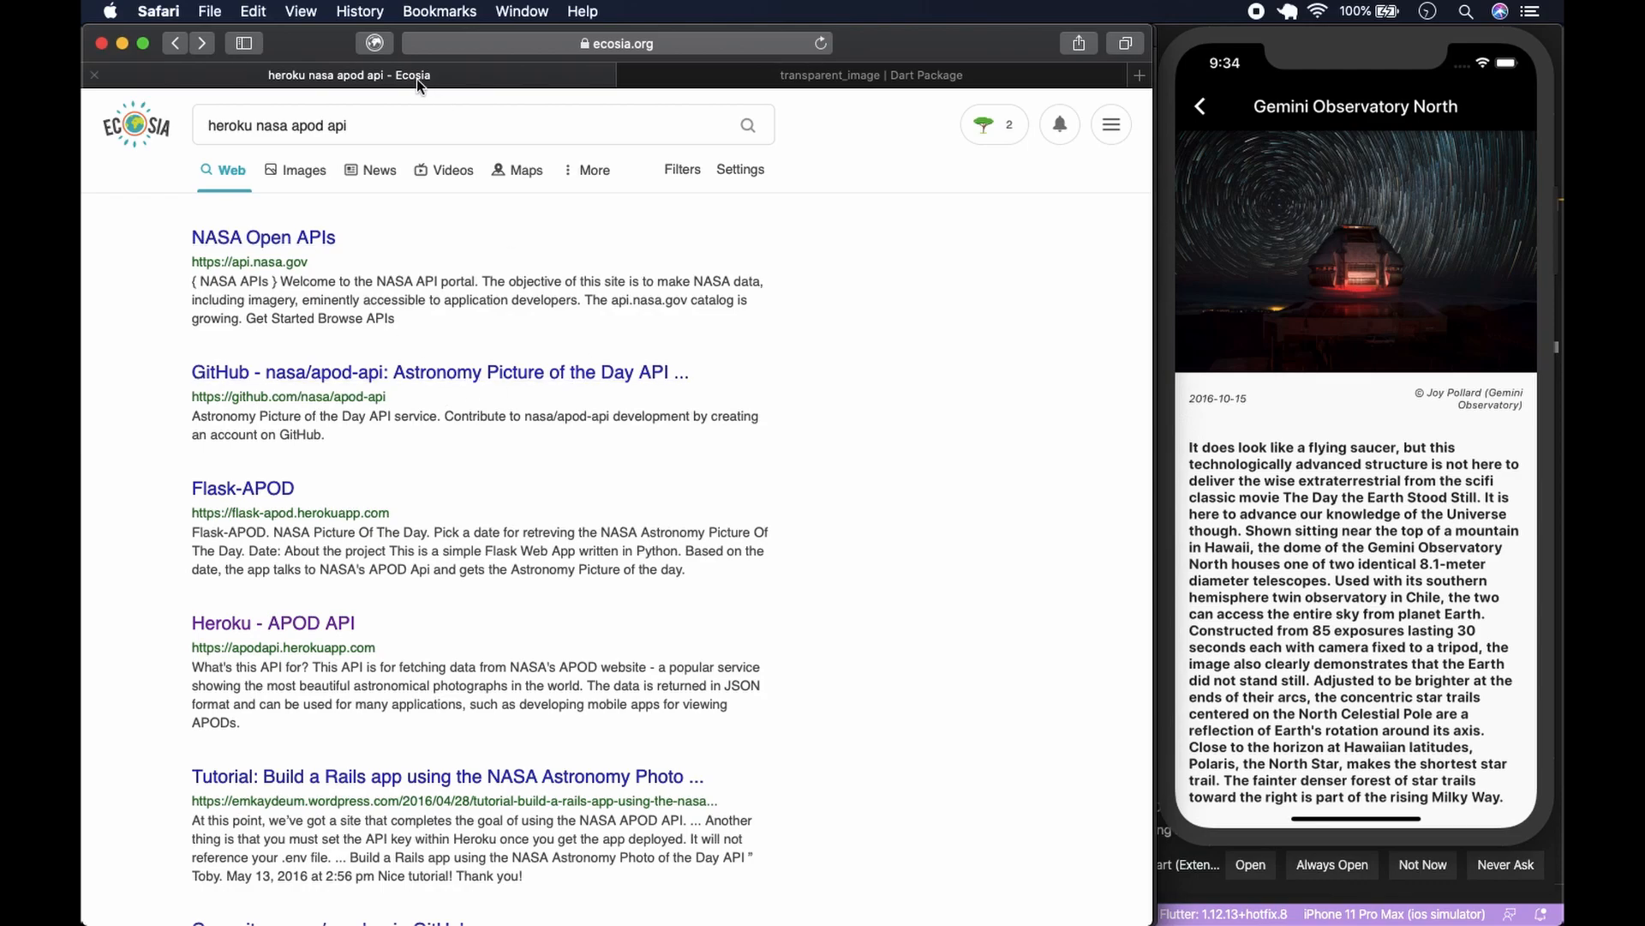
{"action": "left_click", "coordinate": [273, 622]}
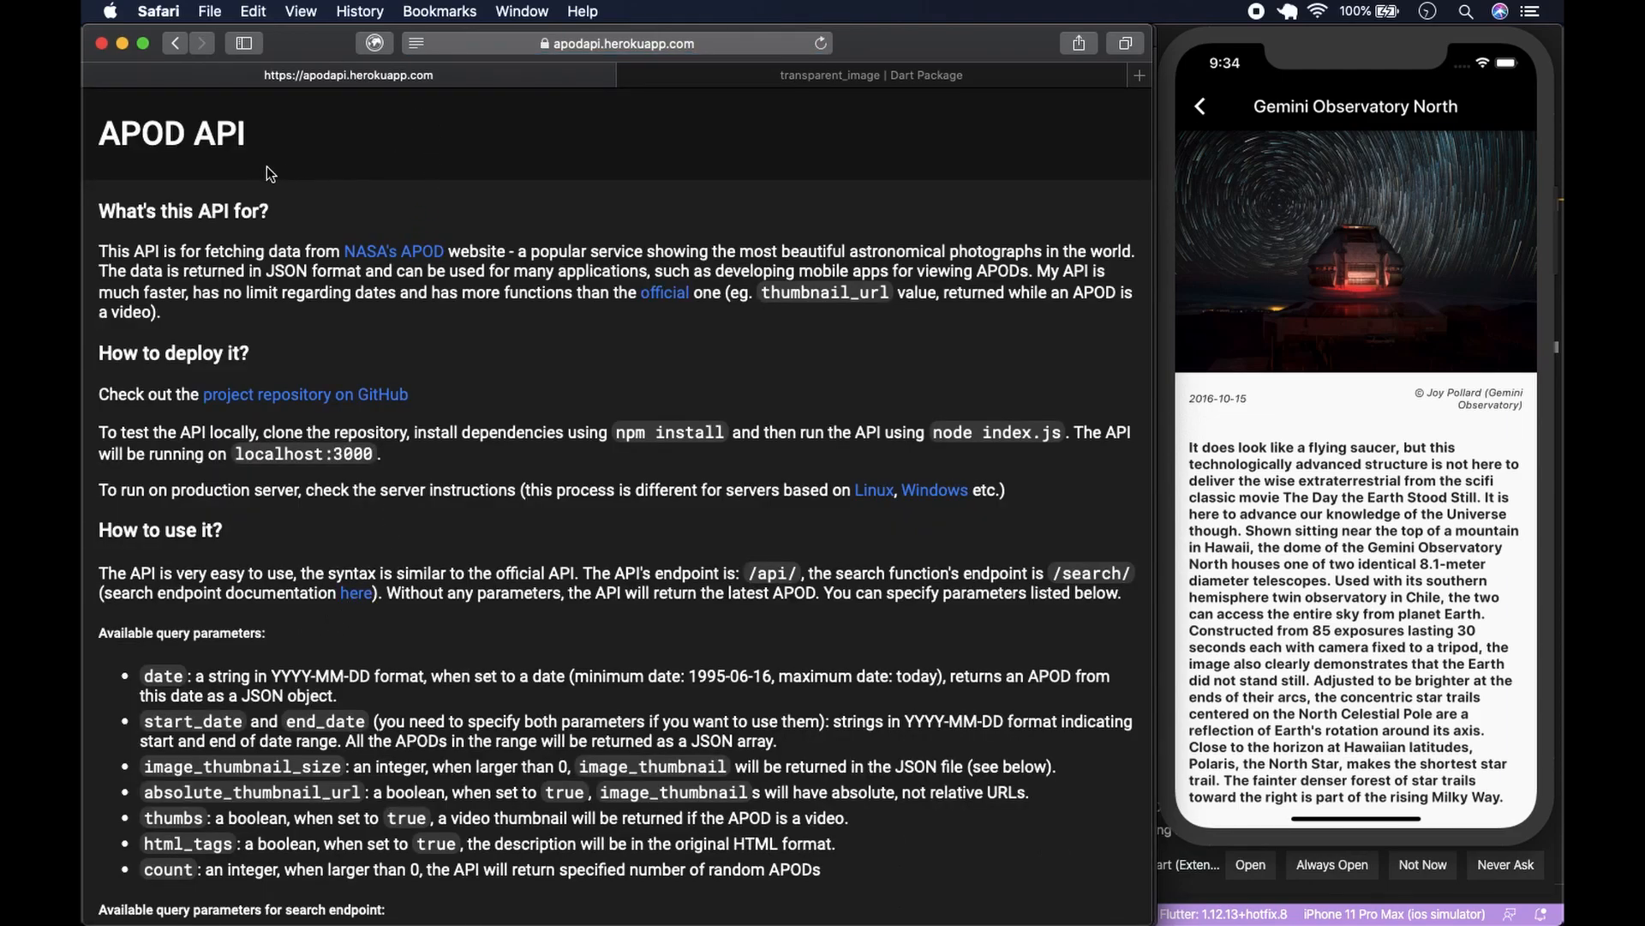
{"action": "mouse_move", "coordinate": [264, 168]}
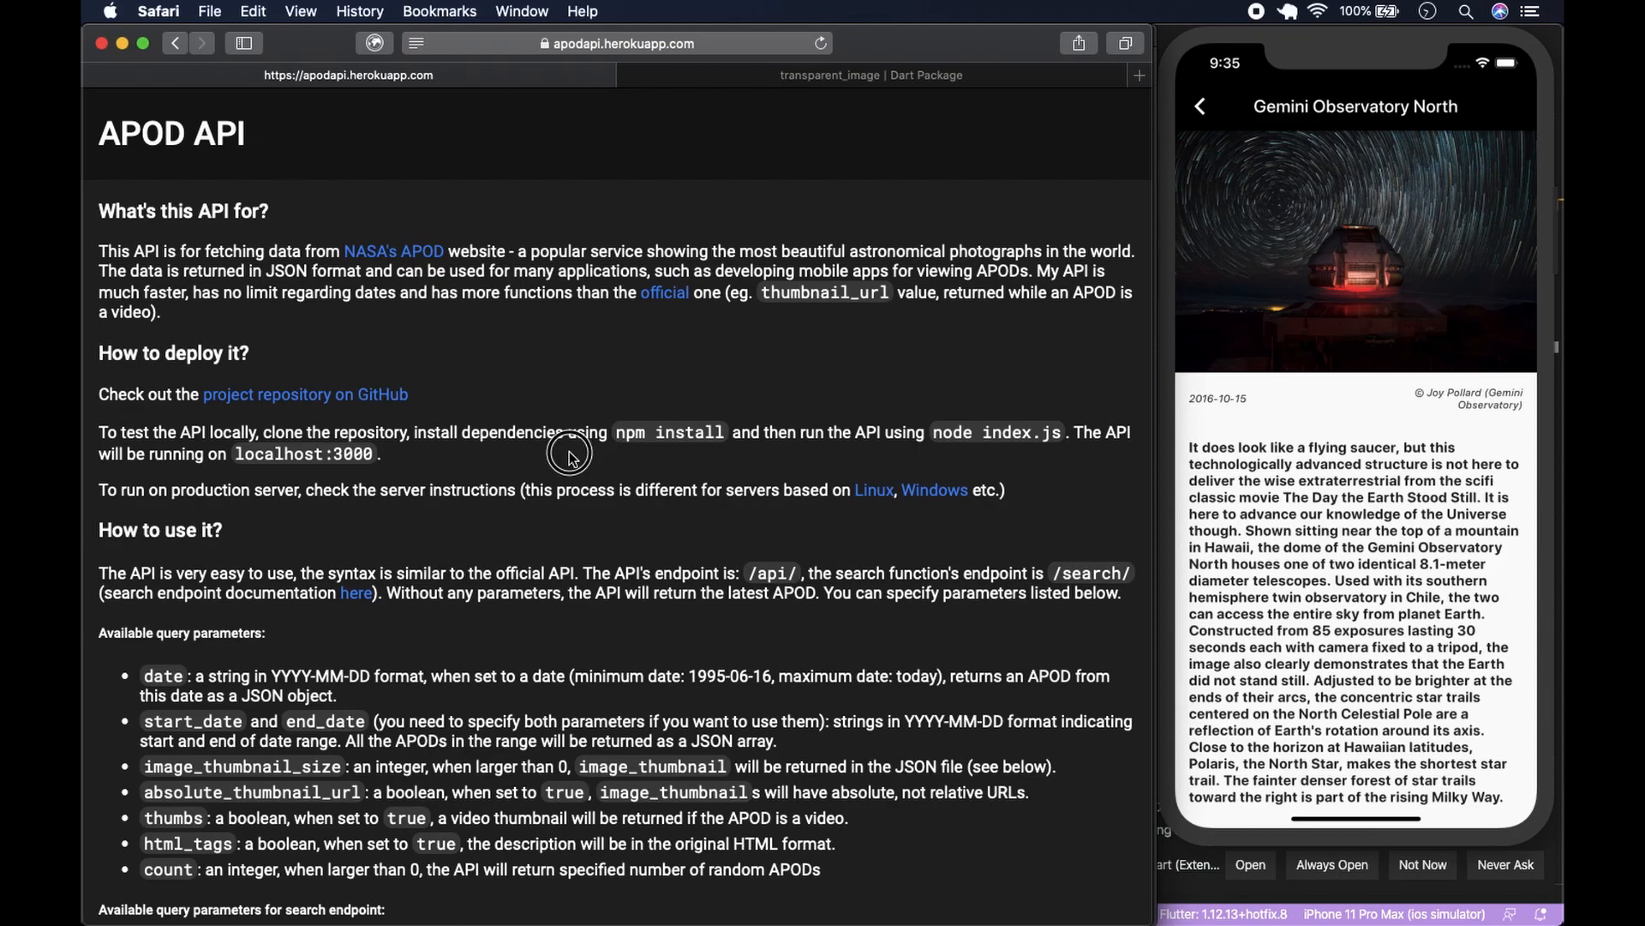
{"action": "mouse_move", "coordinate": [528, 380]}
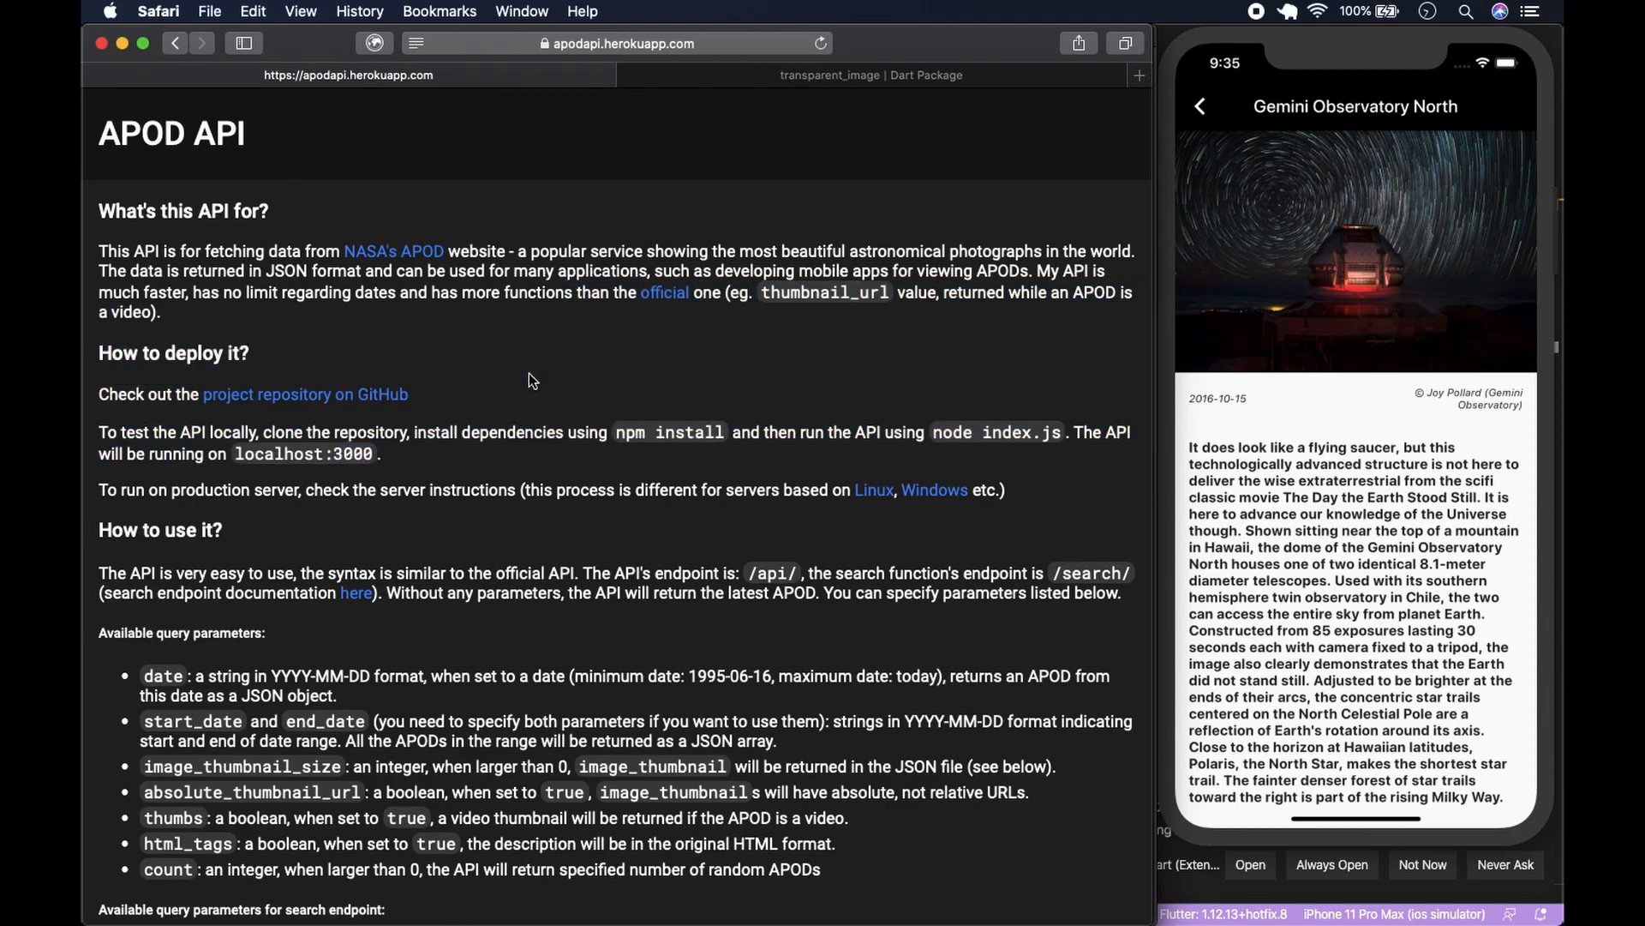
{"action": "scroll", "scroll_direction": "down", "scroll_amount": 3}
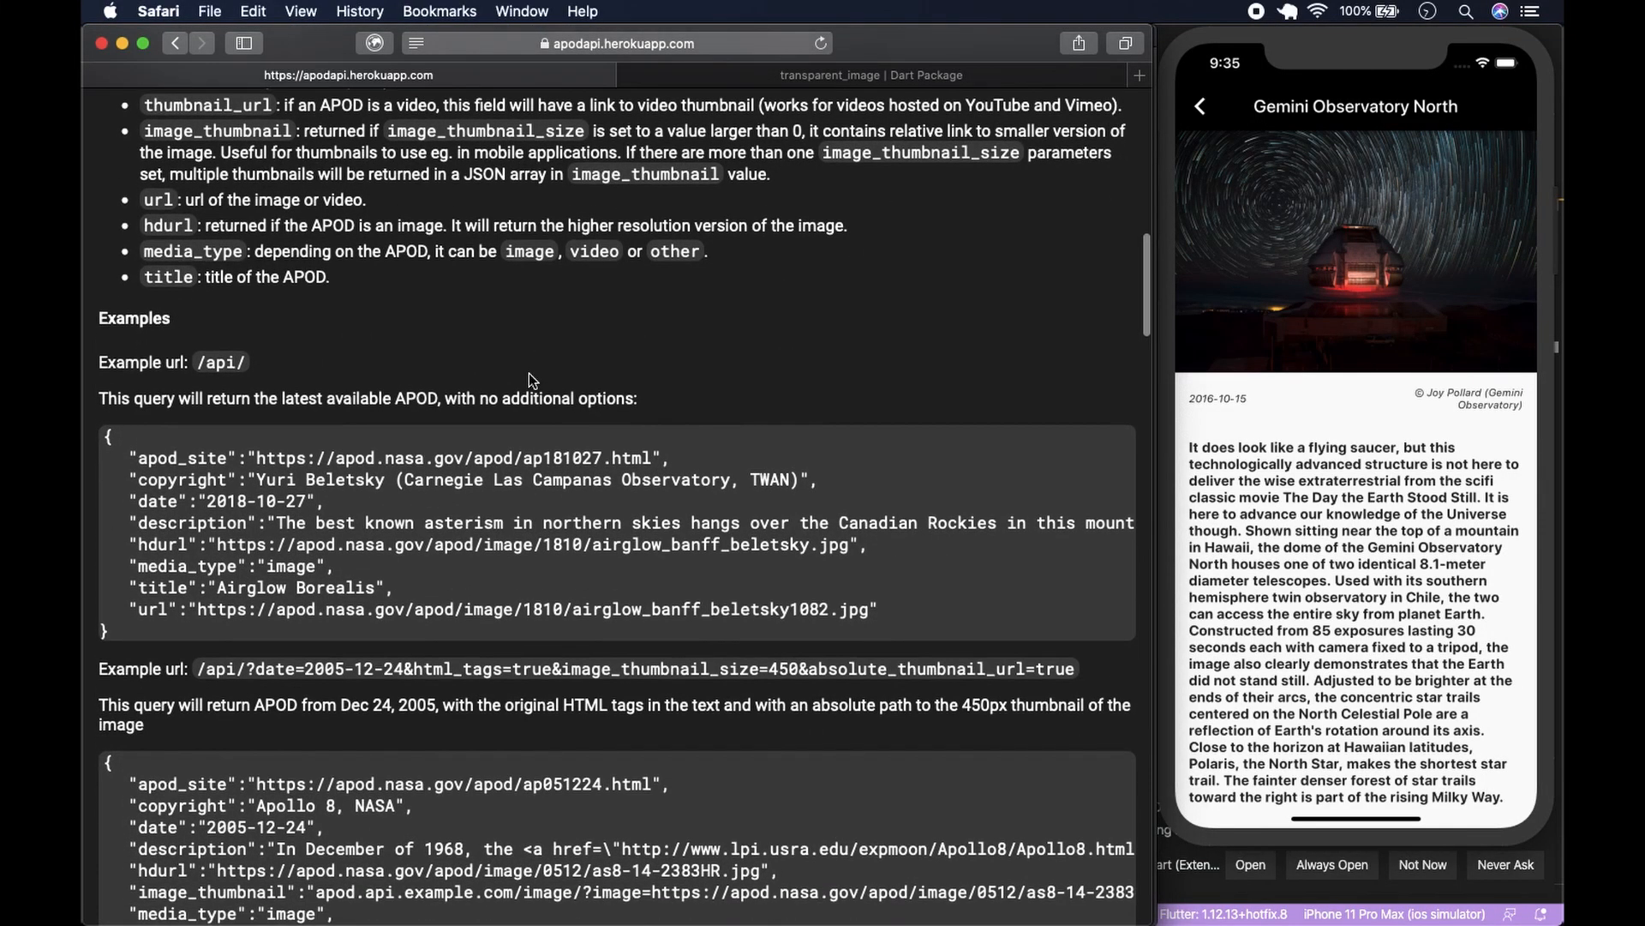
{"action": "scroll", "scroll_direction": "down", "scroll_amount": 3}
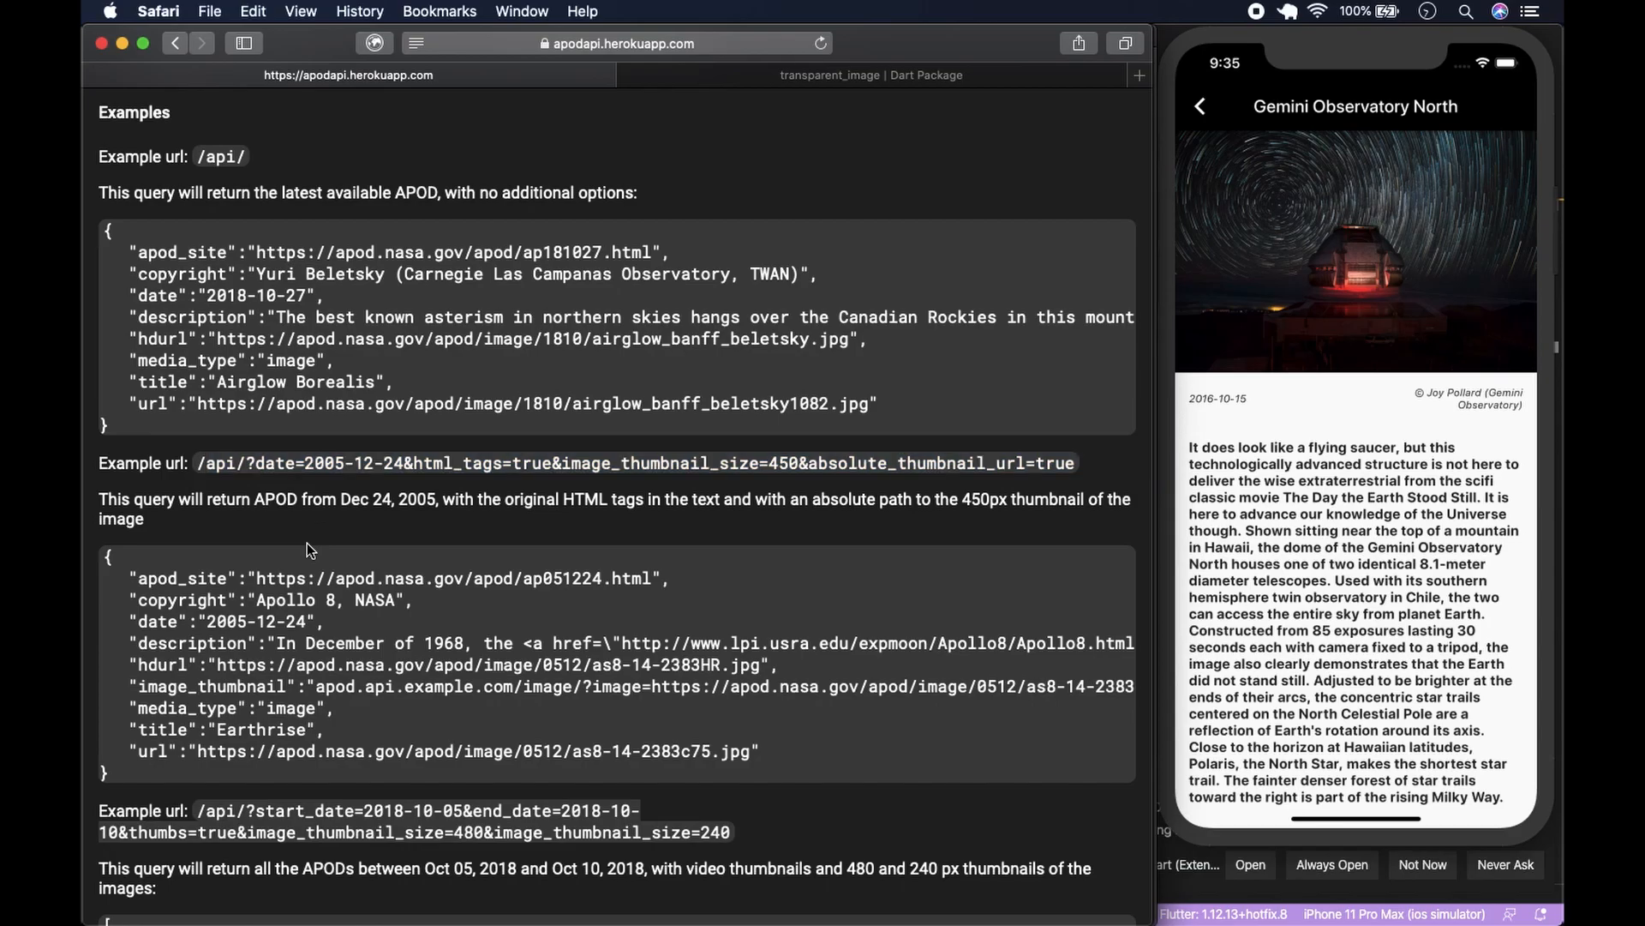
{"action": "scroll", "scroll_direction": "down", "scroll_amount": 3}
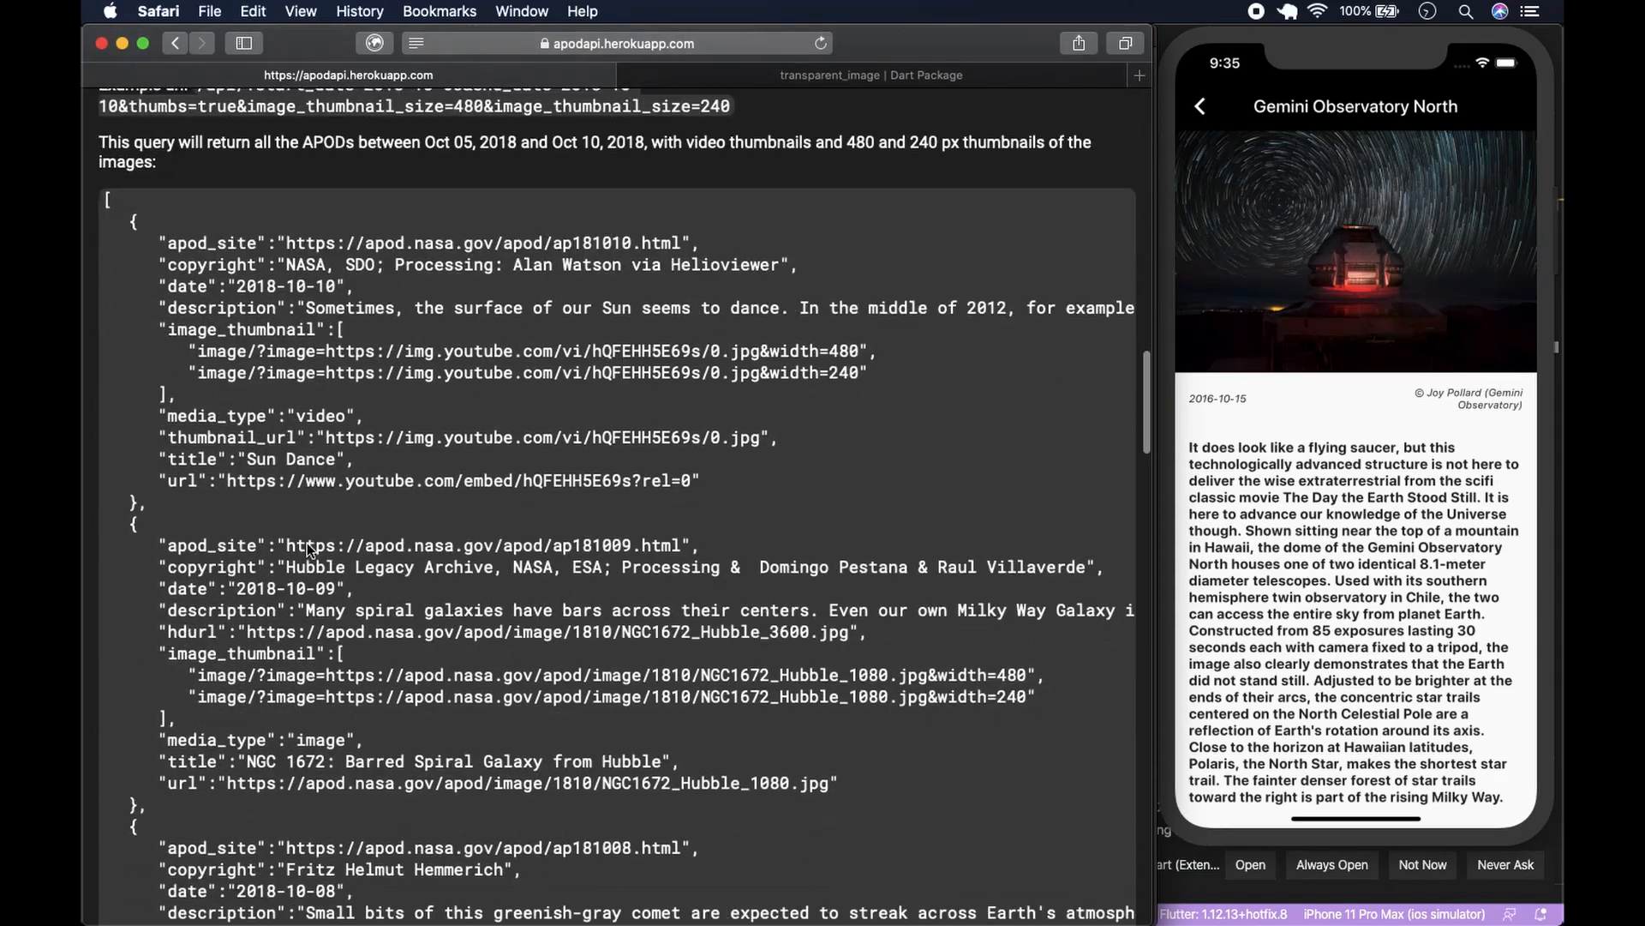
{"action": "scroll", "scroll_direction": "down", "scroll_amount": 3}
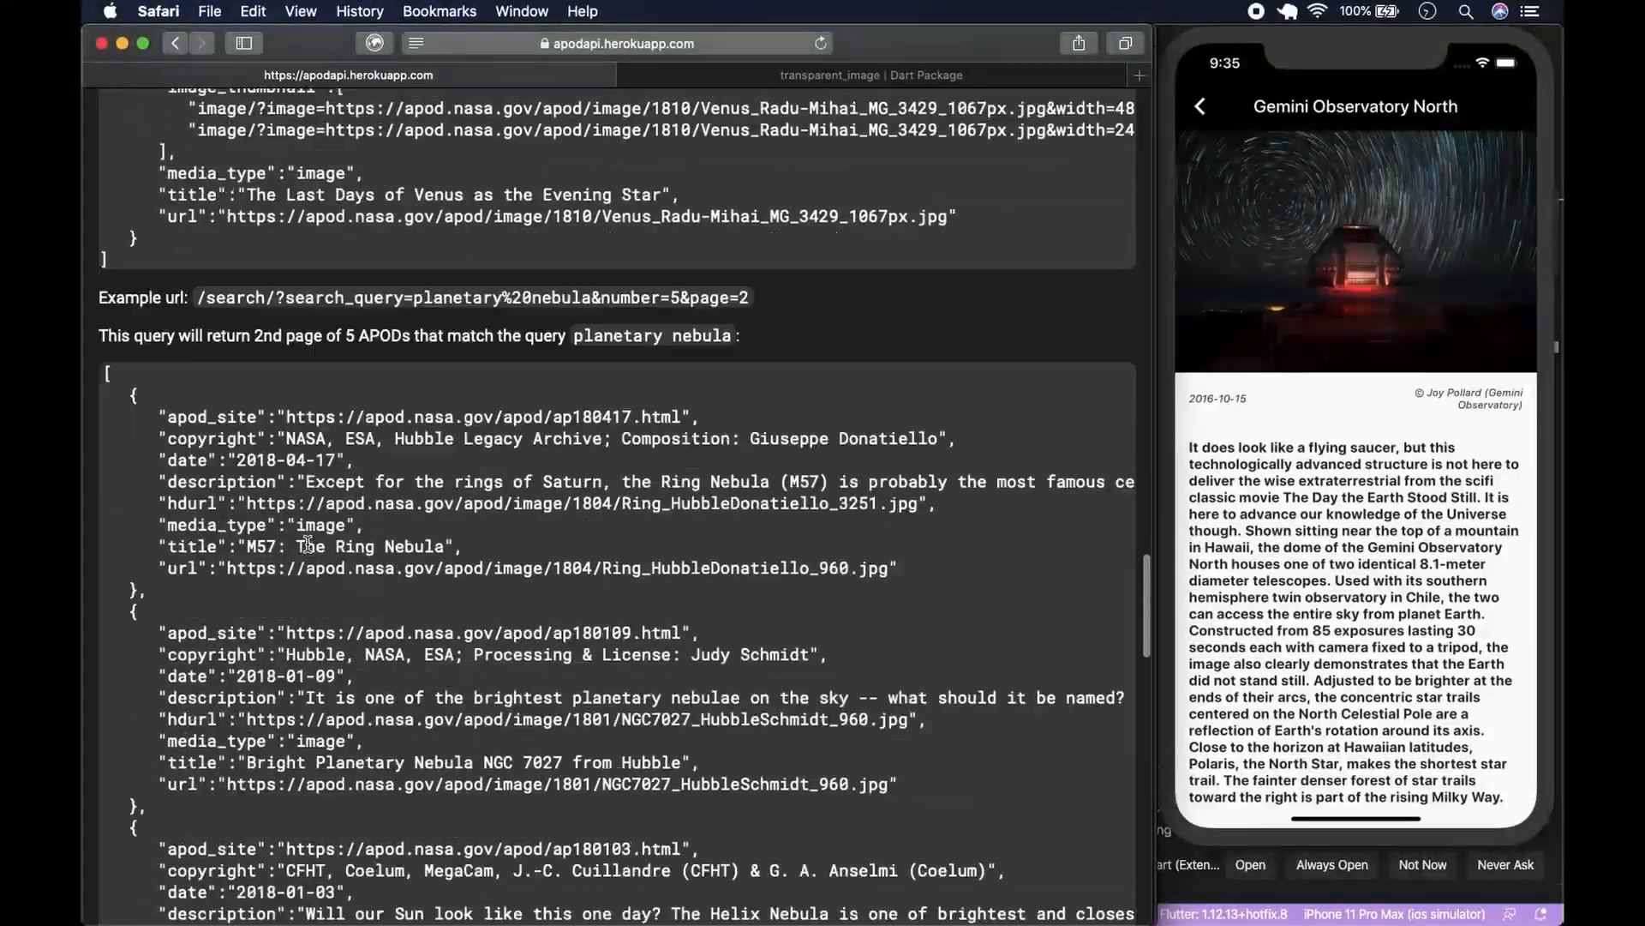
{"action": "scroll", "scroll_direction": "down", "scroll_amount": 3}
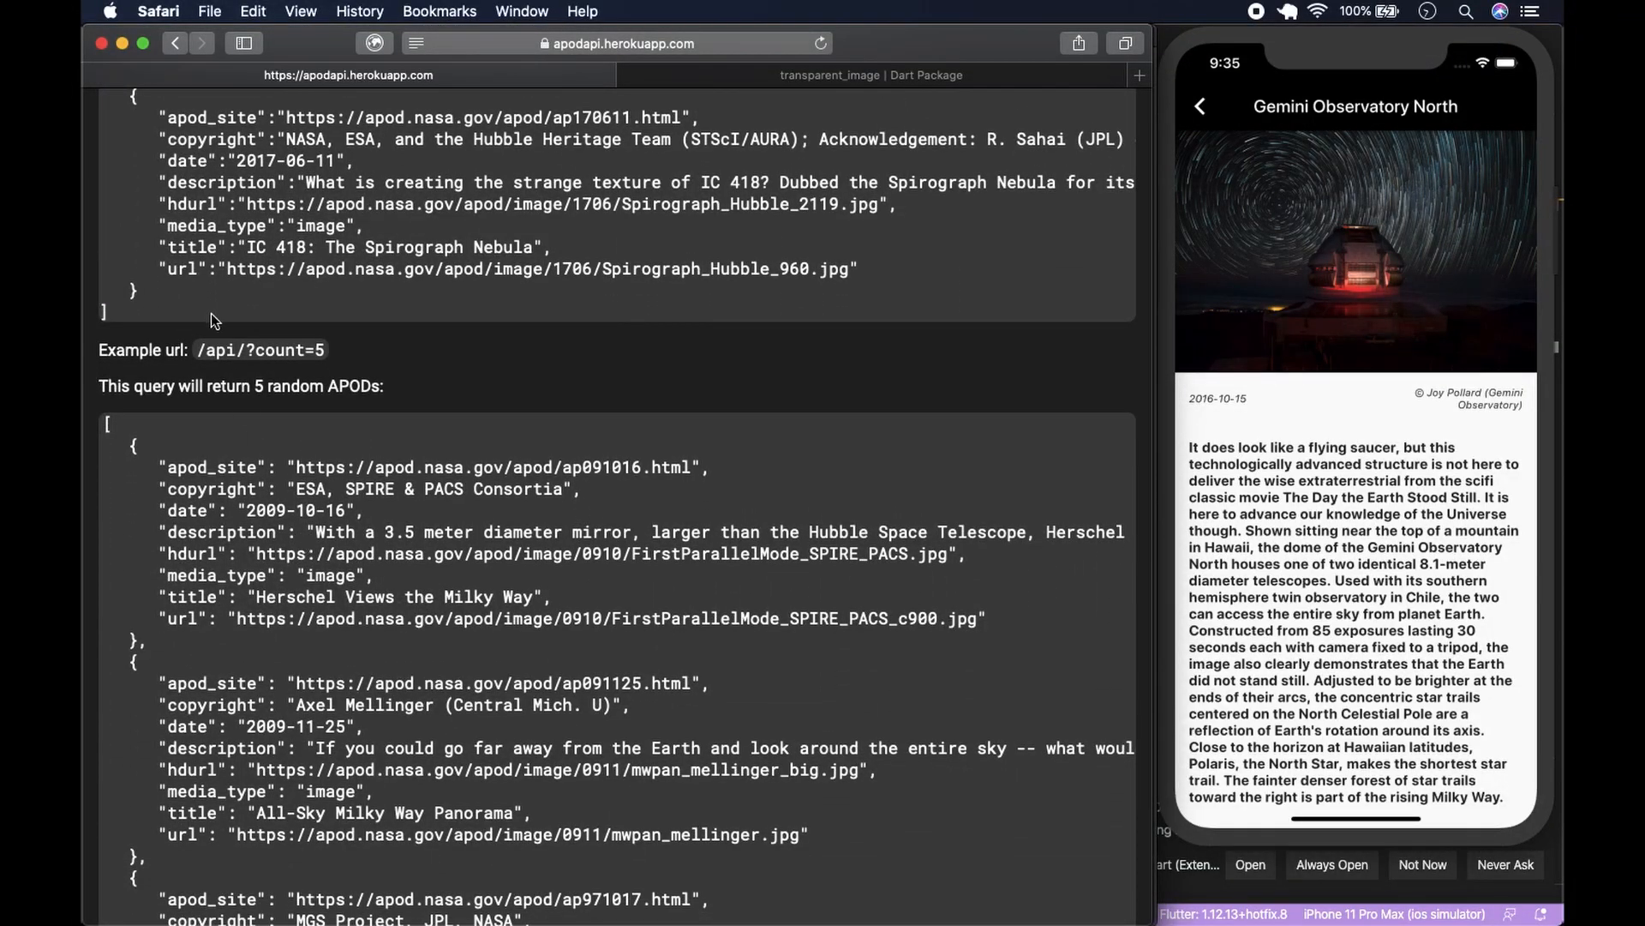
{"action": "mouse_move", "coordinate": [202, 348]}
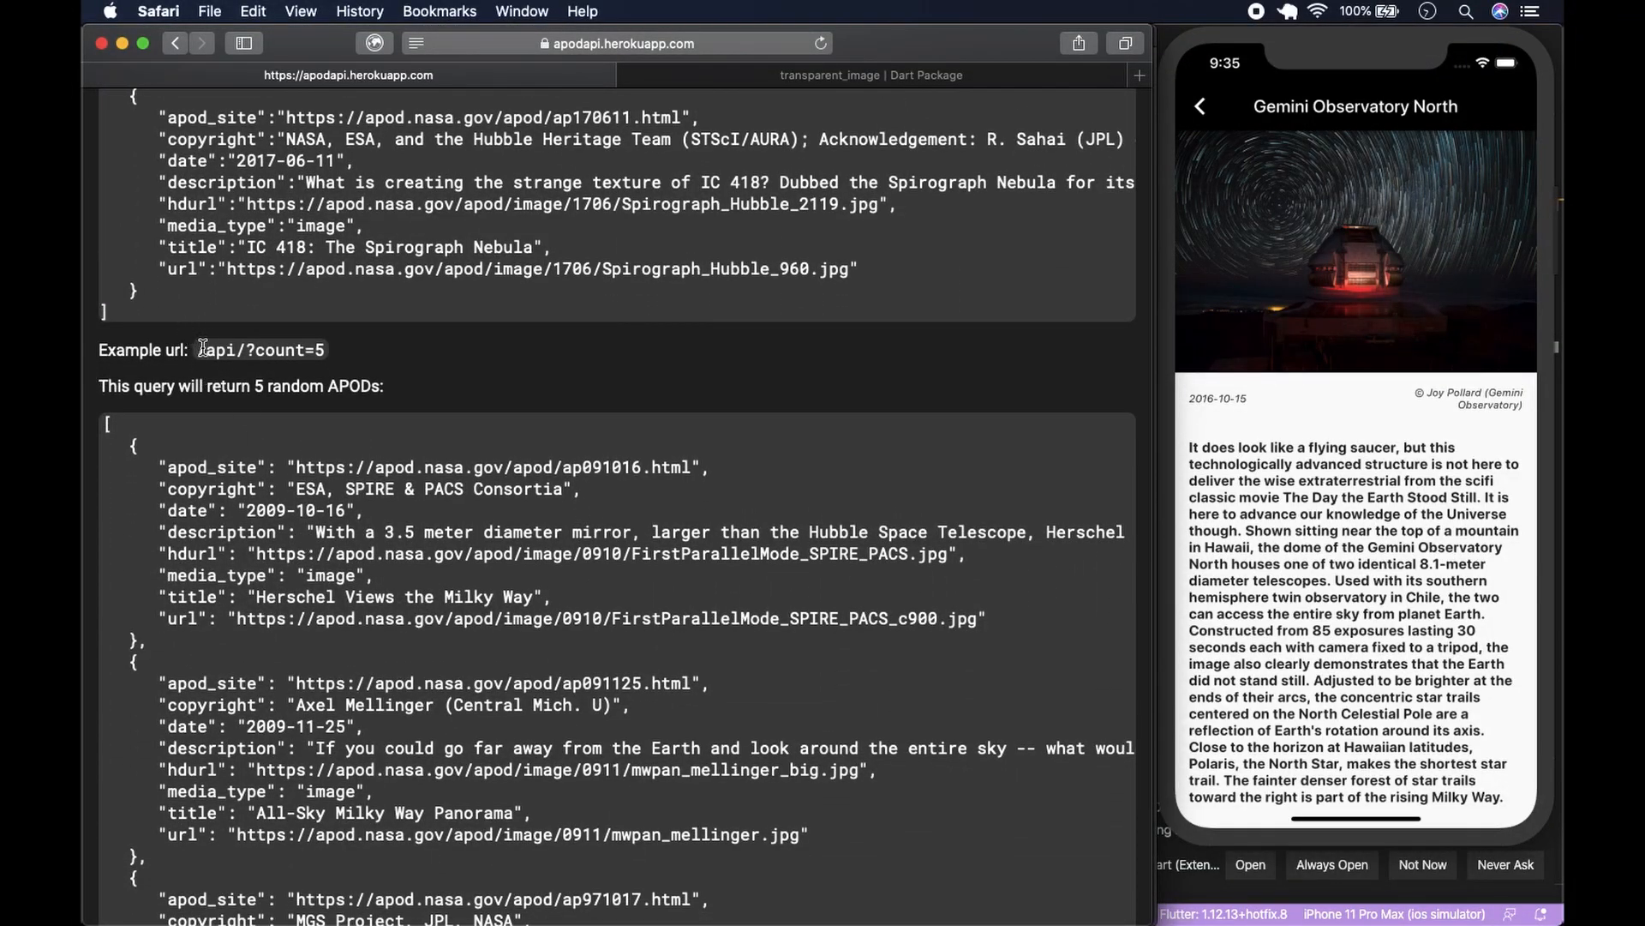
{"action": "mouse_move", "coordinate": [189, 418]}
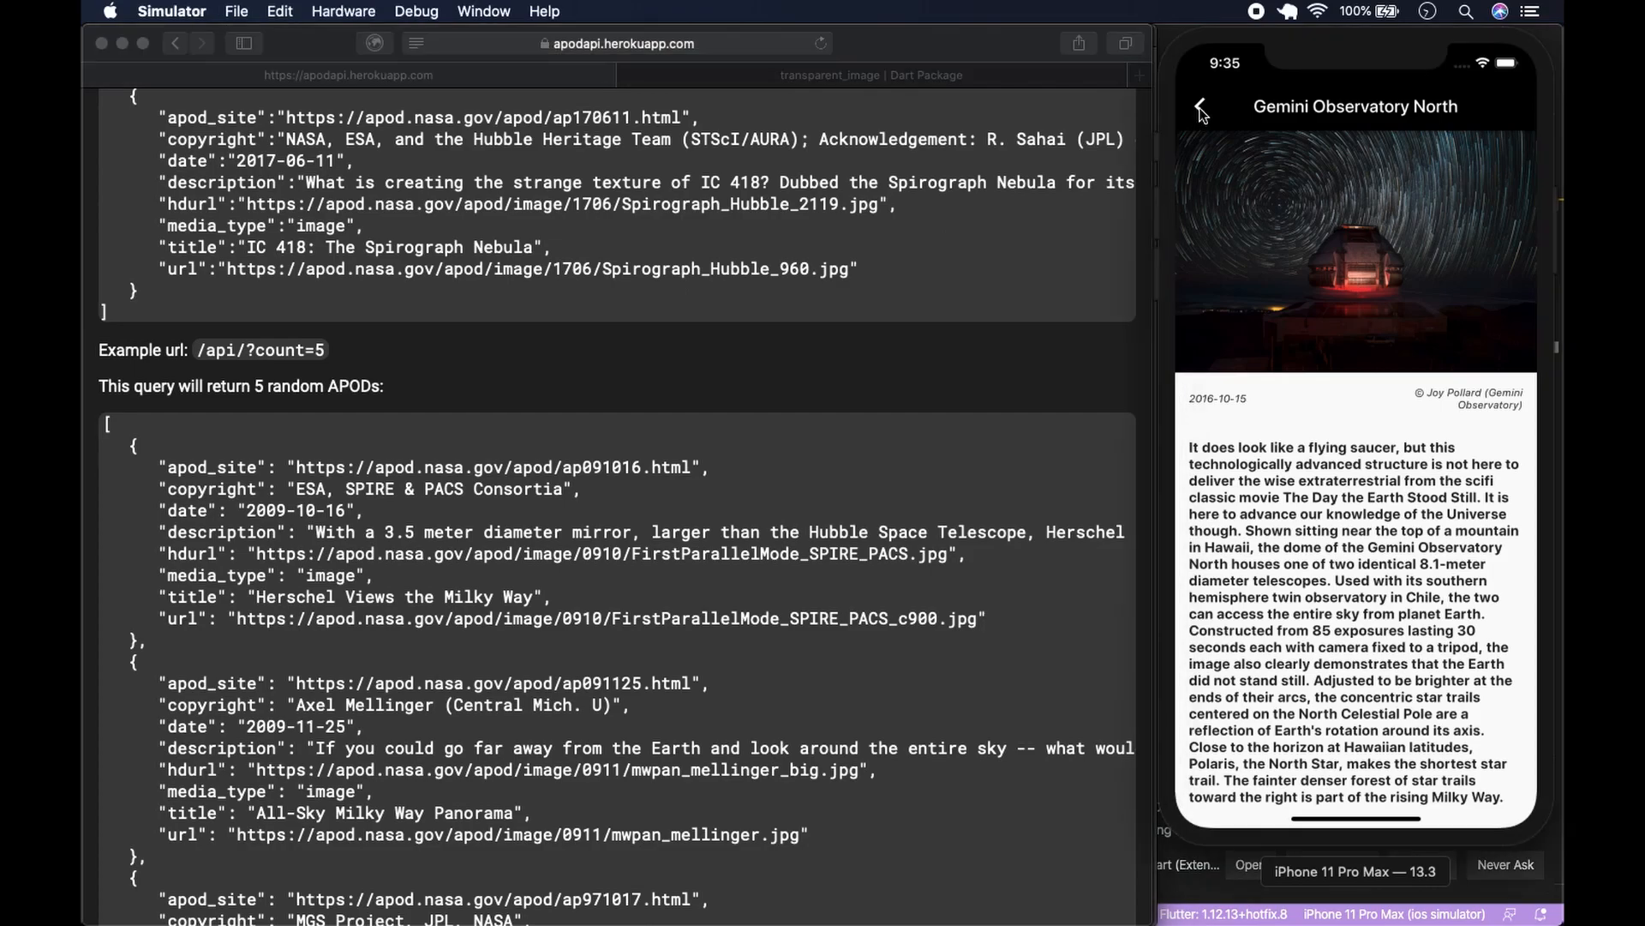
- Return from the Gemini Observatory North detail and scroll the picture-card list past Rosetta's Farewell
{"action": "left_click", "coordinate": [1200, 106]}
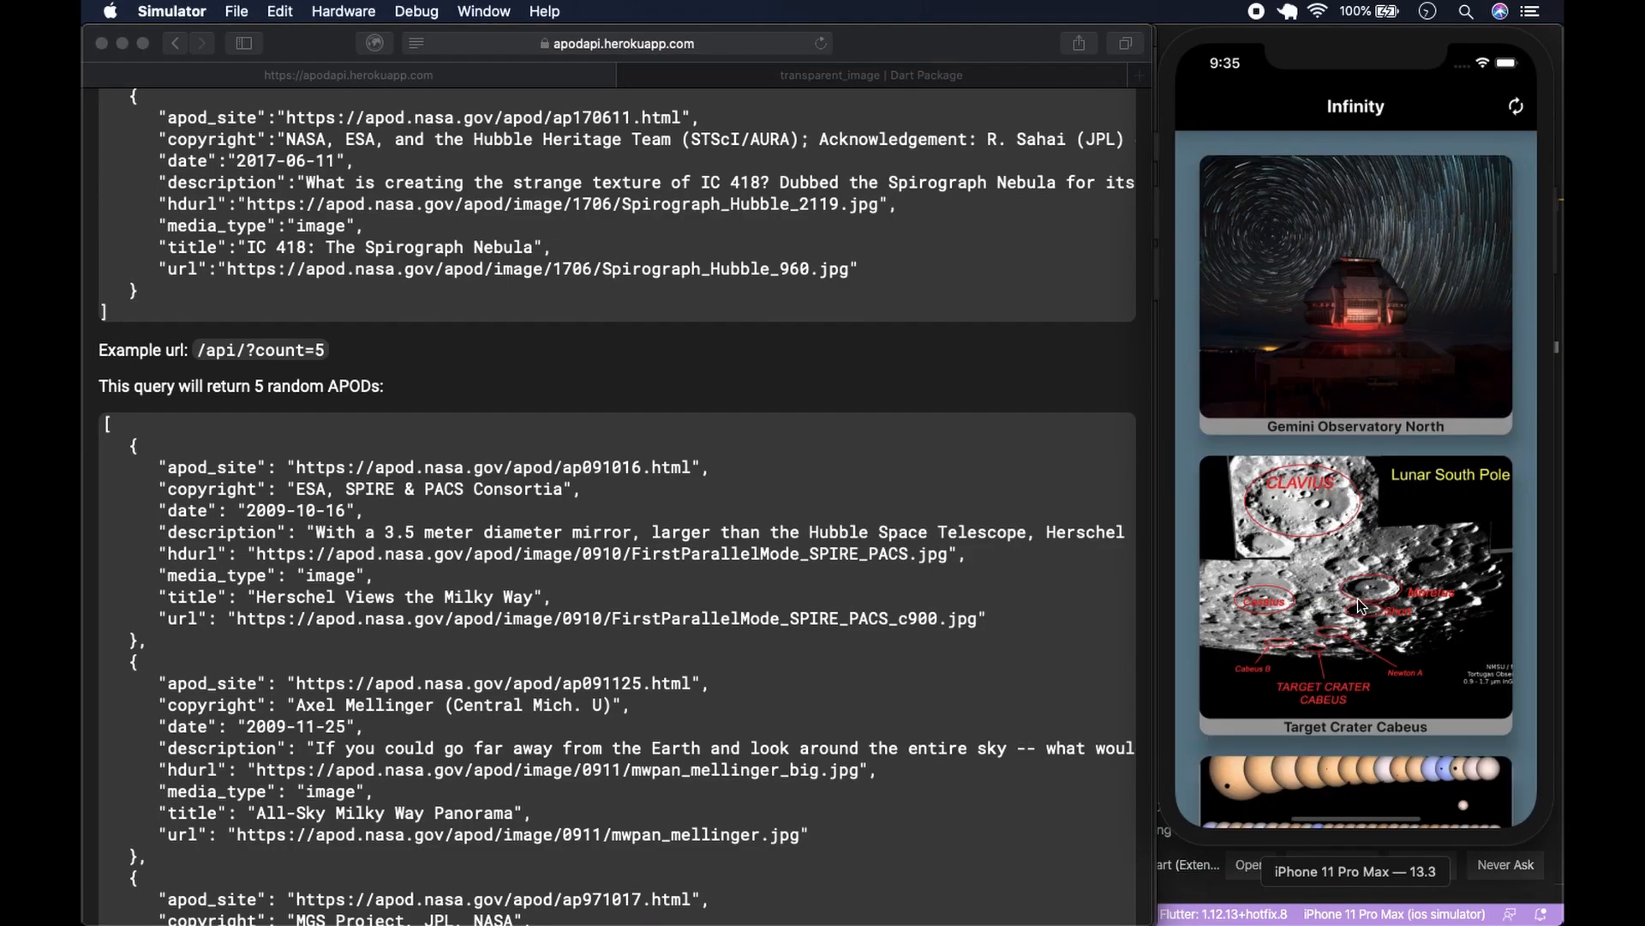
{"action": "scroll", "scroll_direction": "down", "scroll_amount": 3}
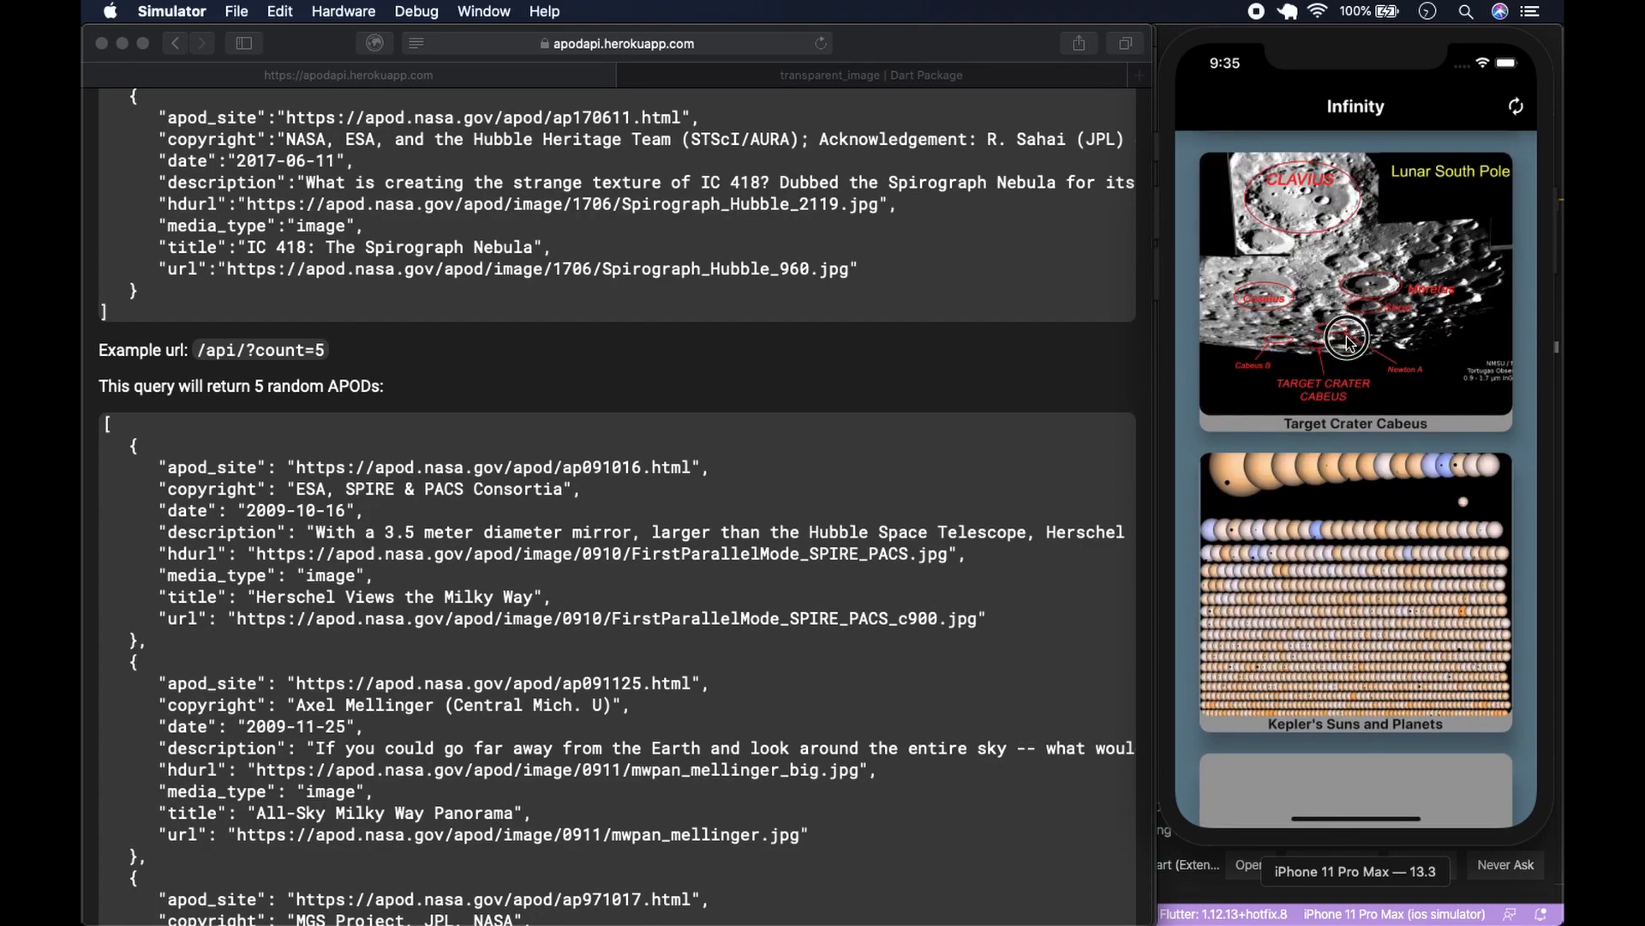
{"action": "scroll", "scroll_direction": "down", "scroll_amount": 3}
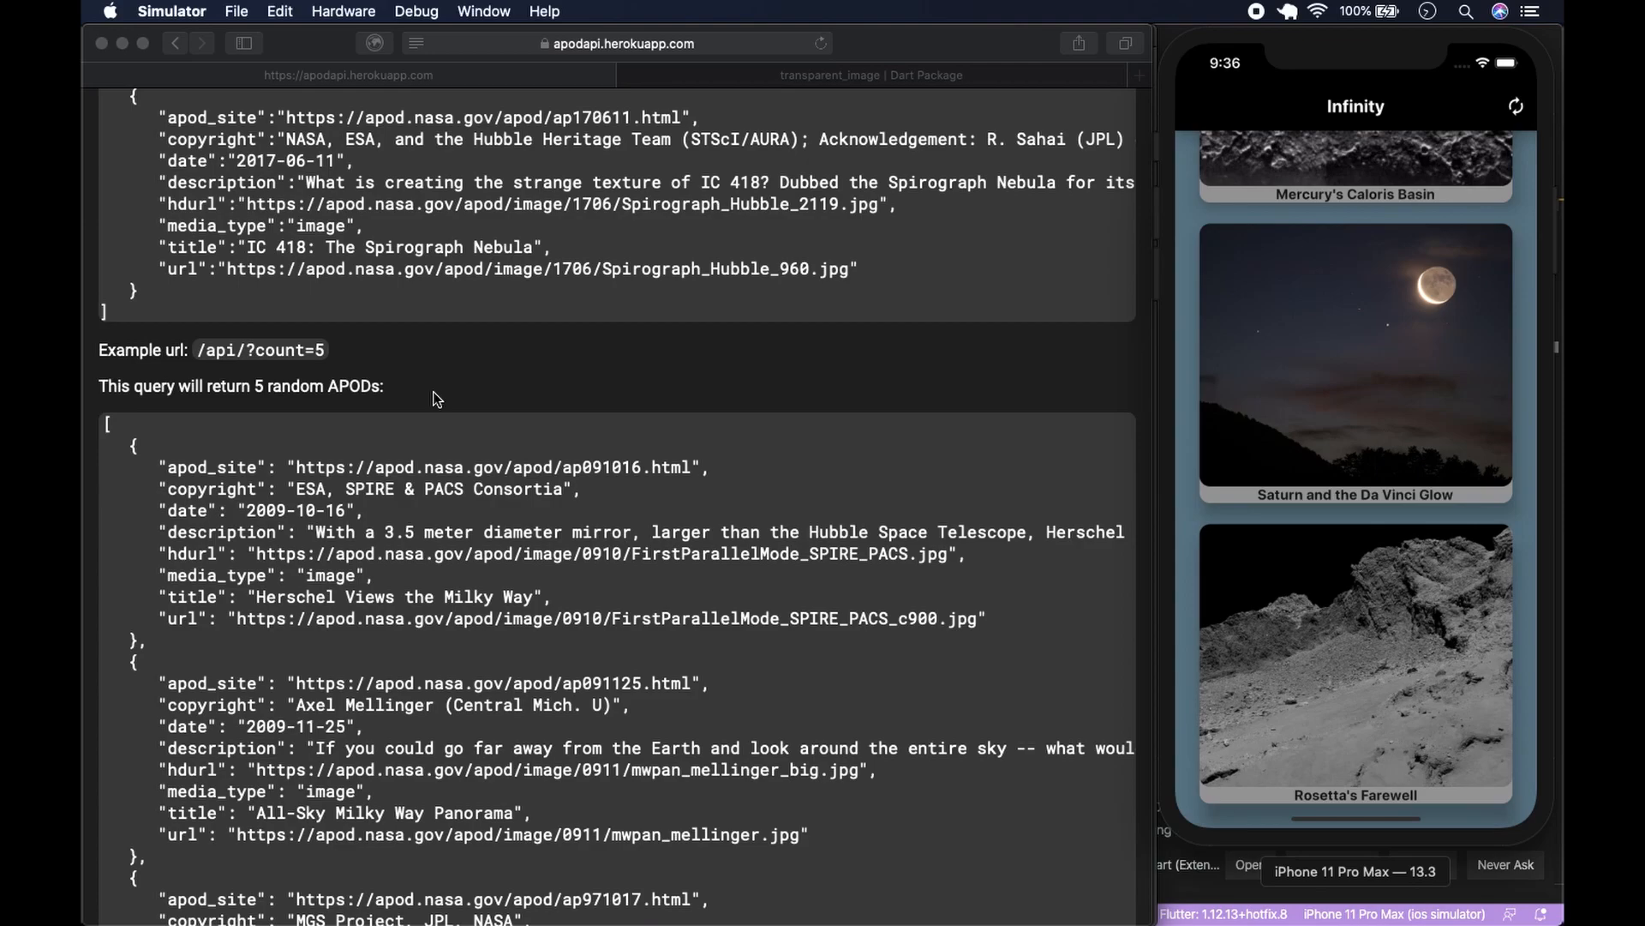
{"action": "mouse_move", "coordinate": [144, 451]}
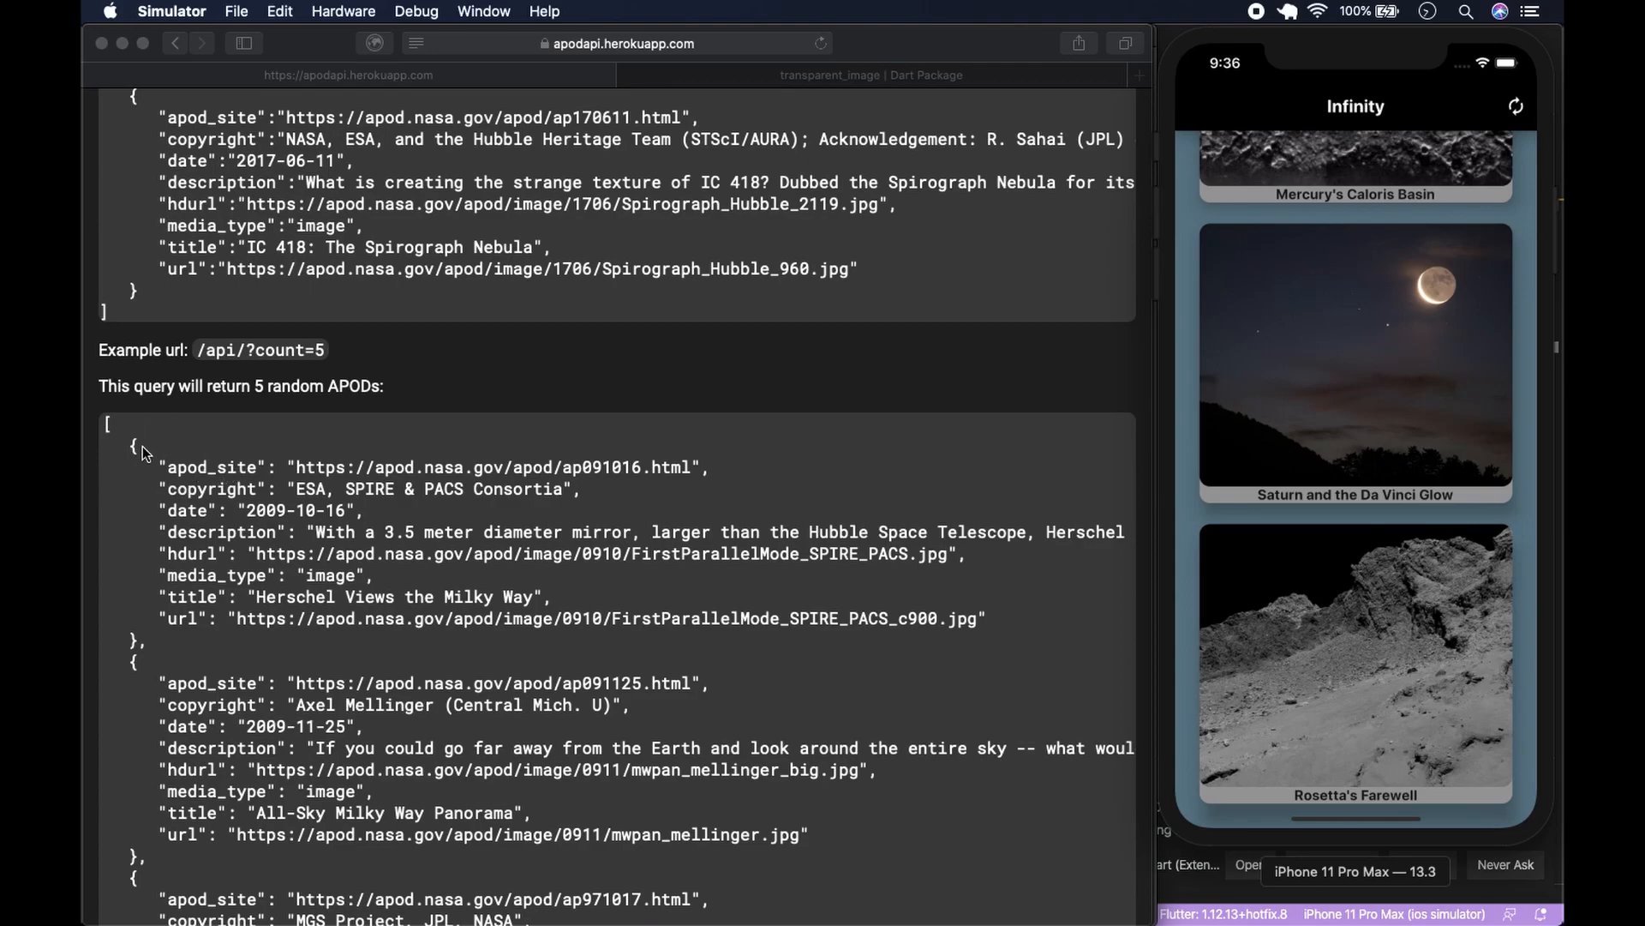
{"action": "mouse_move", "coordinate": [288, 509]}
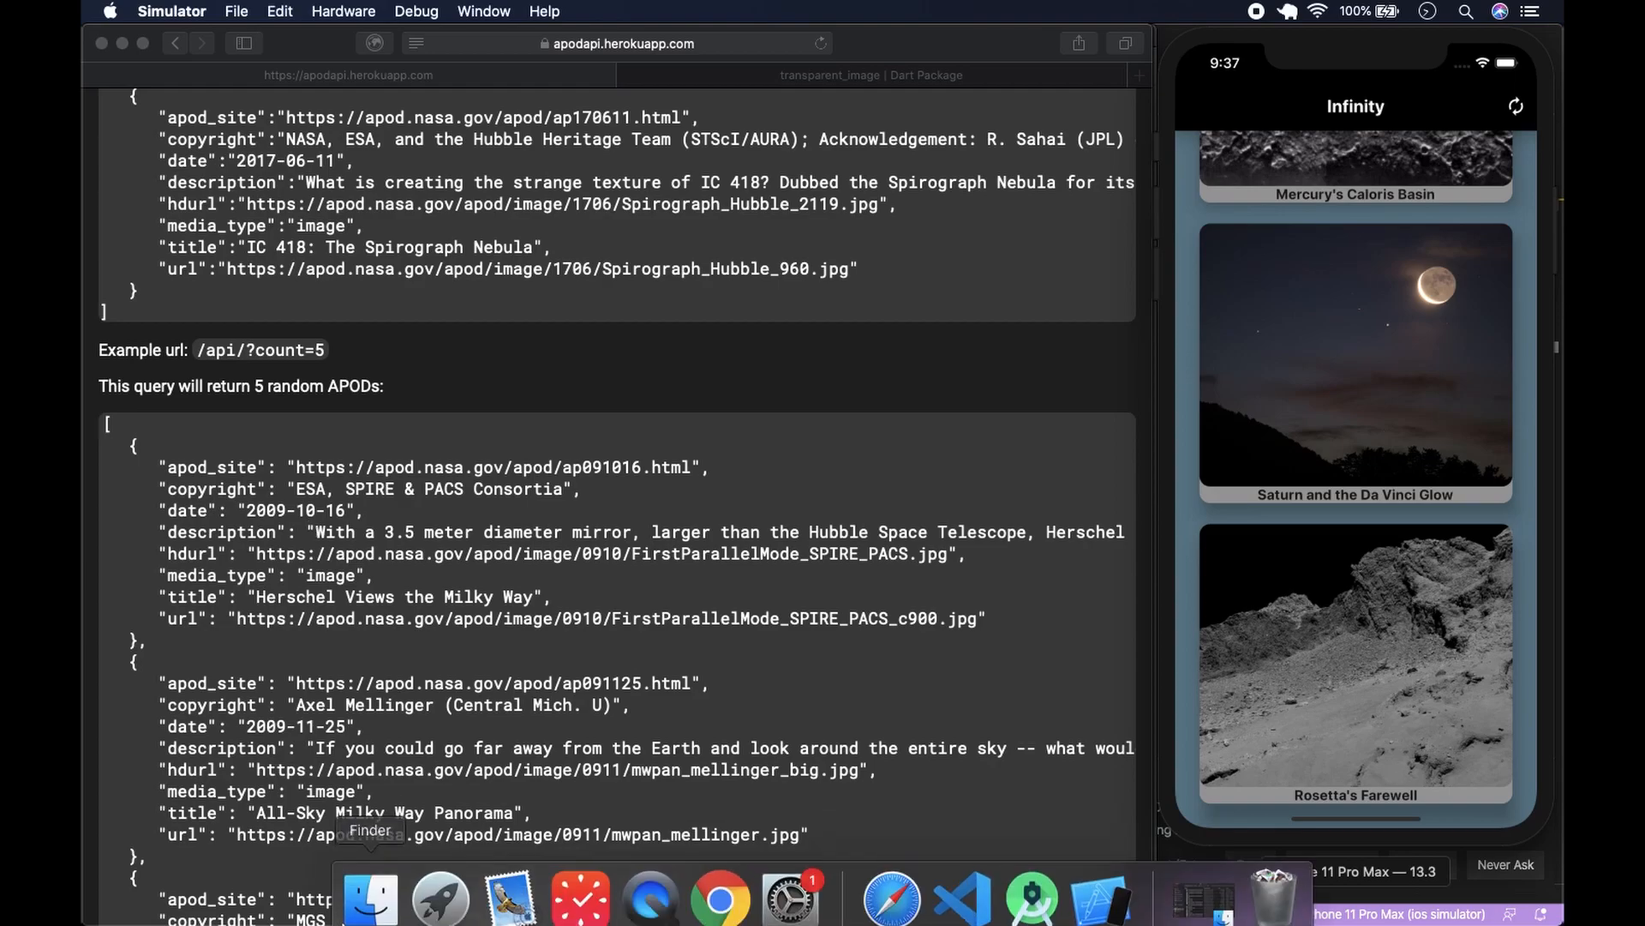
{"action": "mouse_move", "coordinate": [891, 892]}
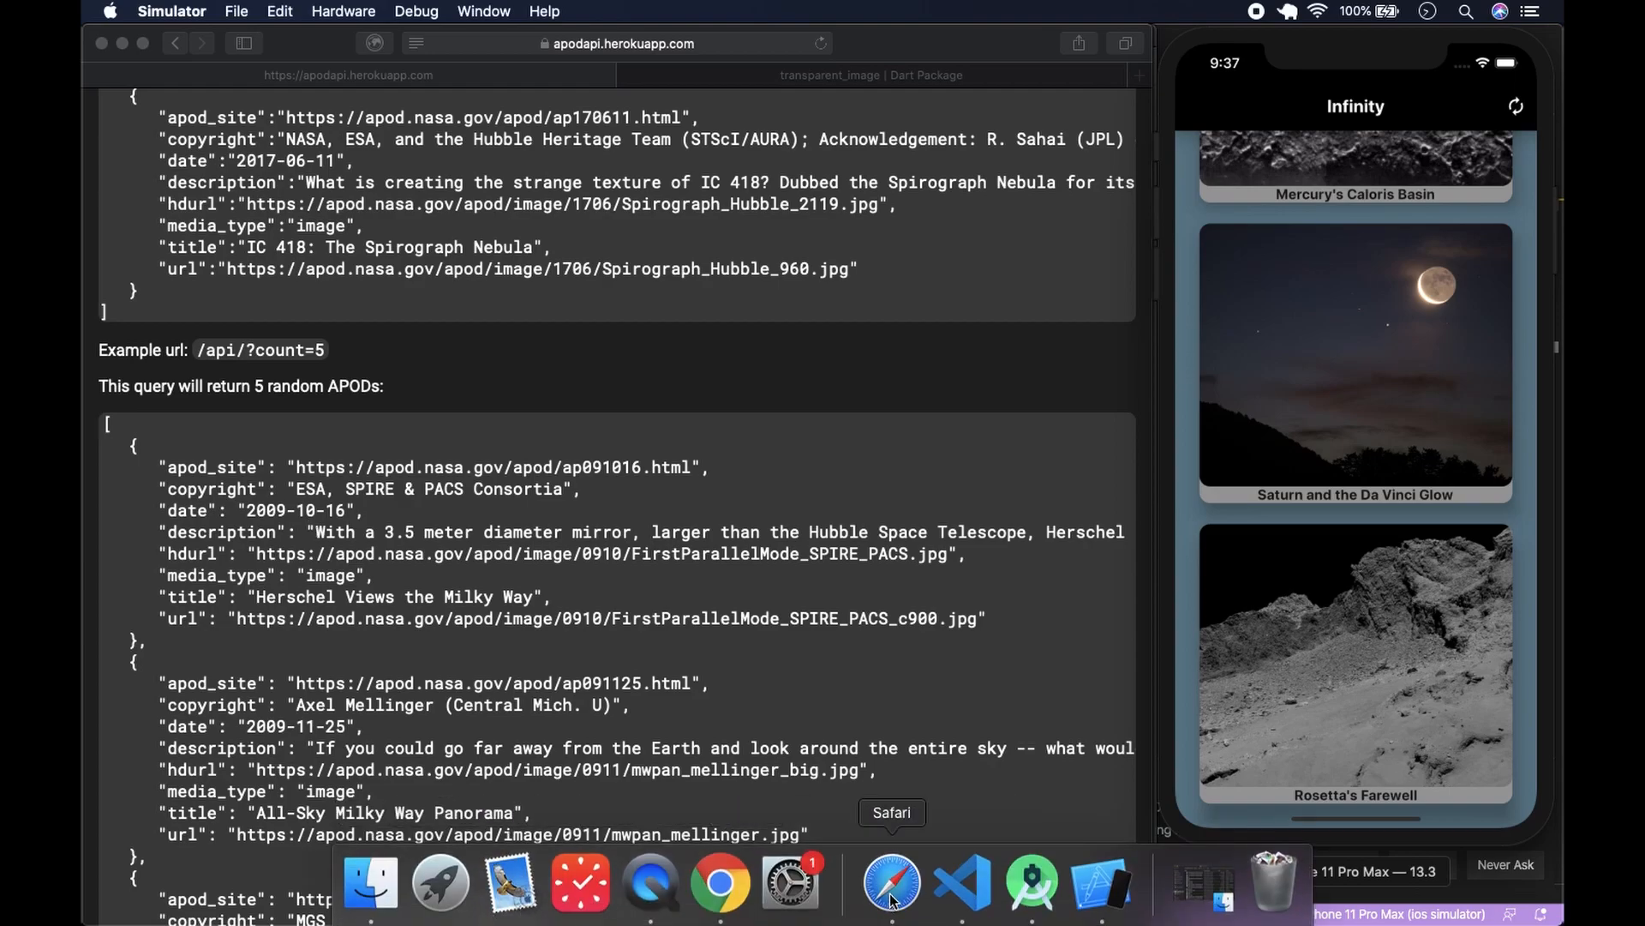
- Search pub.dev for json_annotation and open the json_annotation 3.0.1 package page
{"action": "left_click", "coordinate": [891, 881]}
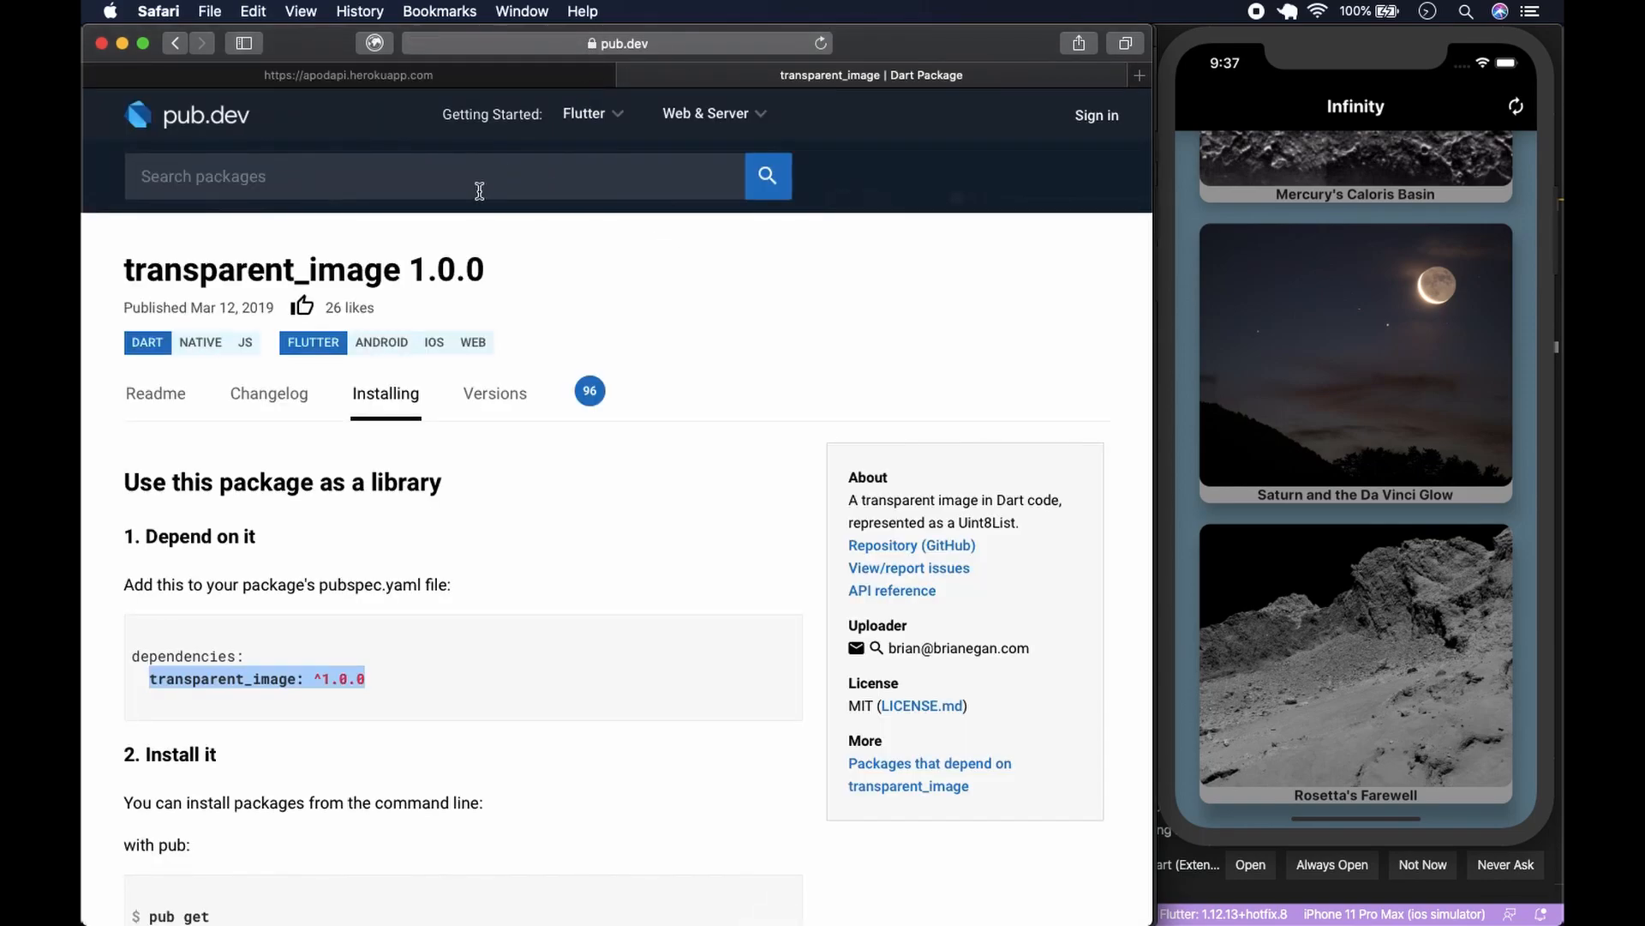
{"action": "type", "text": "js"}
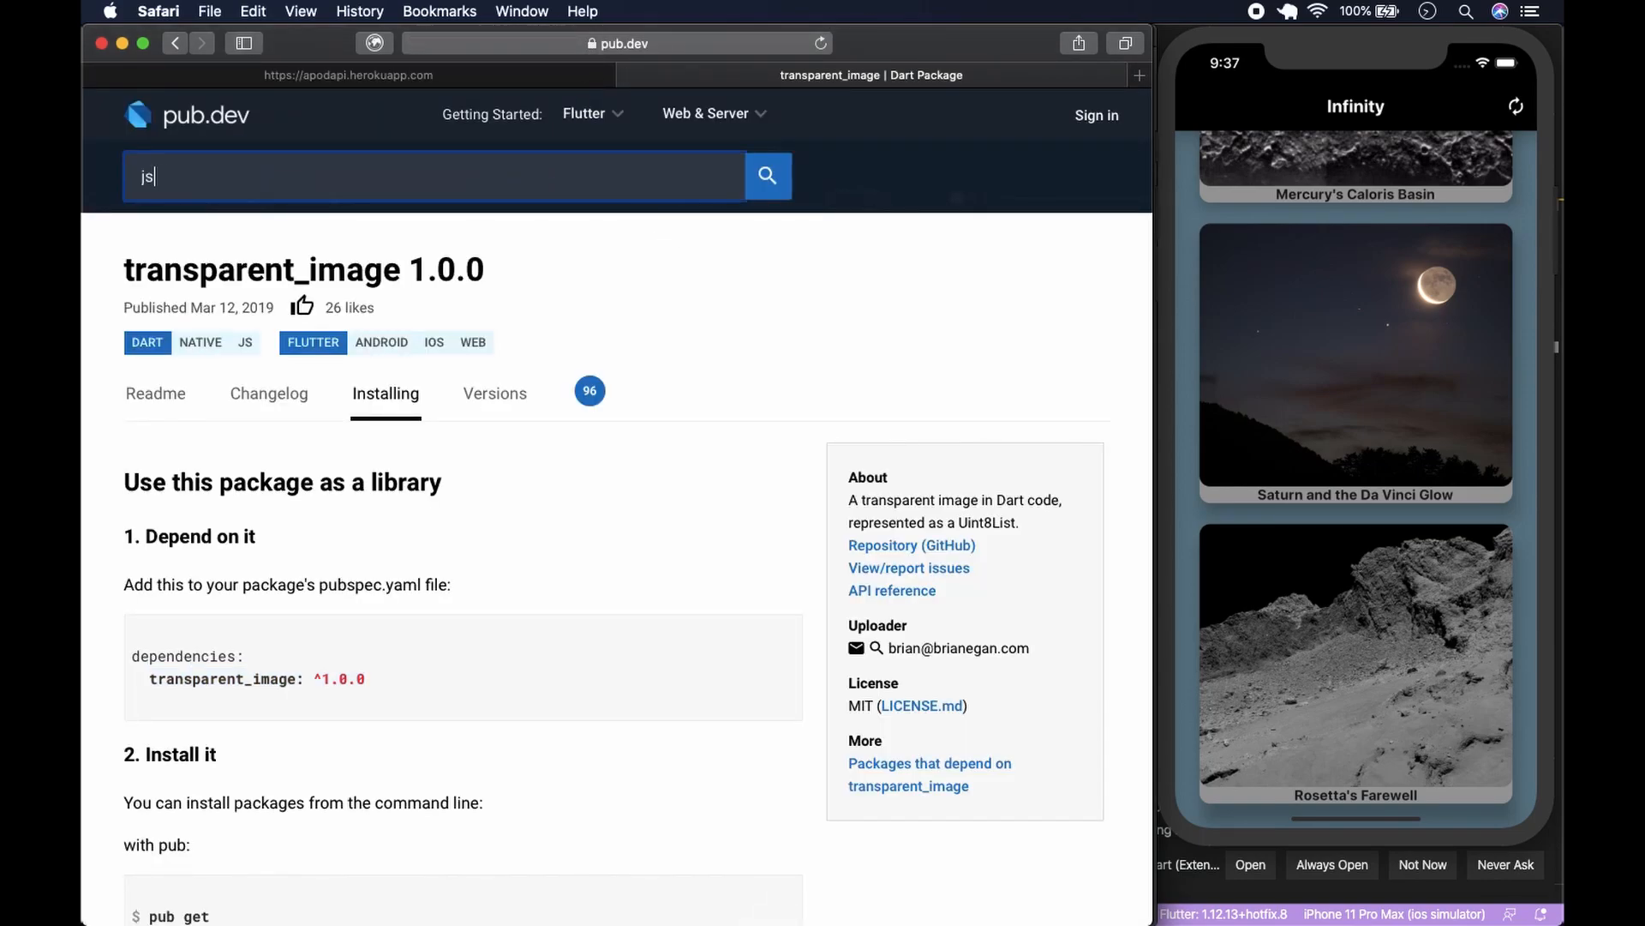
{"action": "type", "text": "json_anno"}
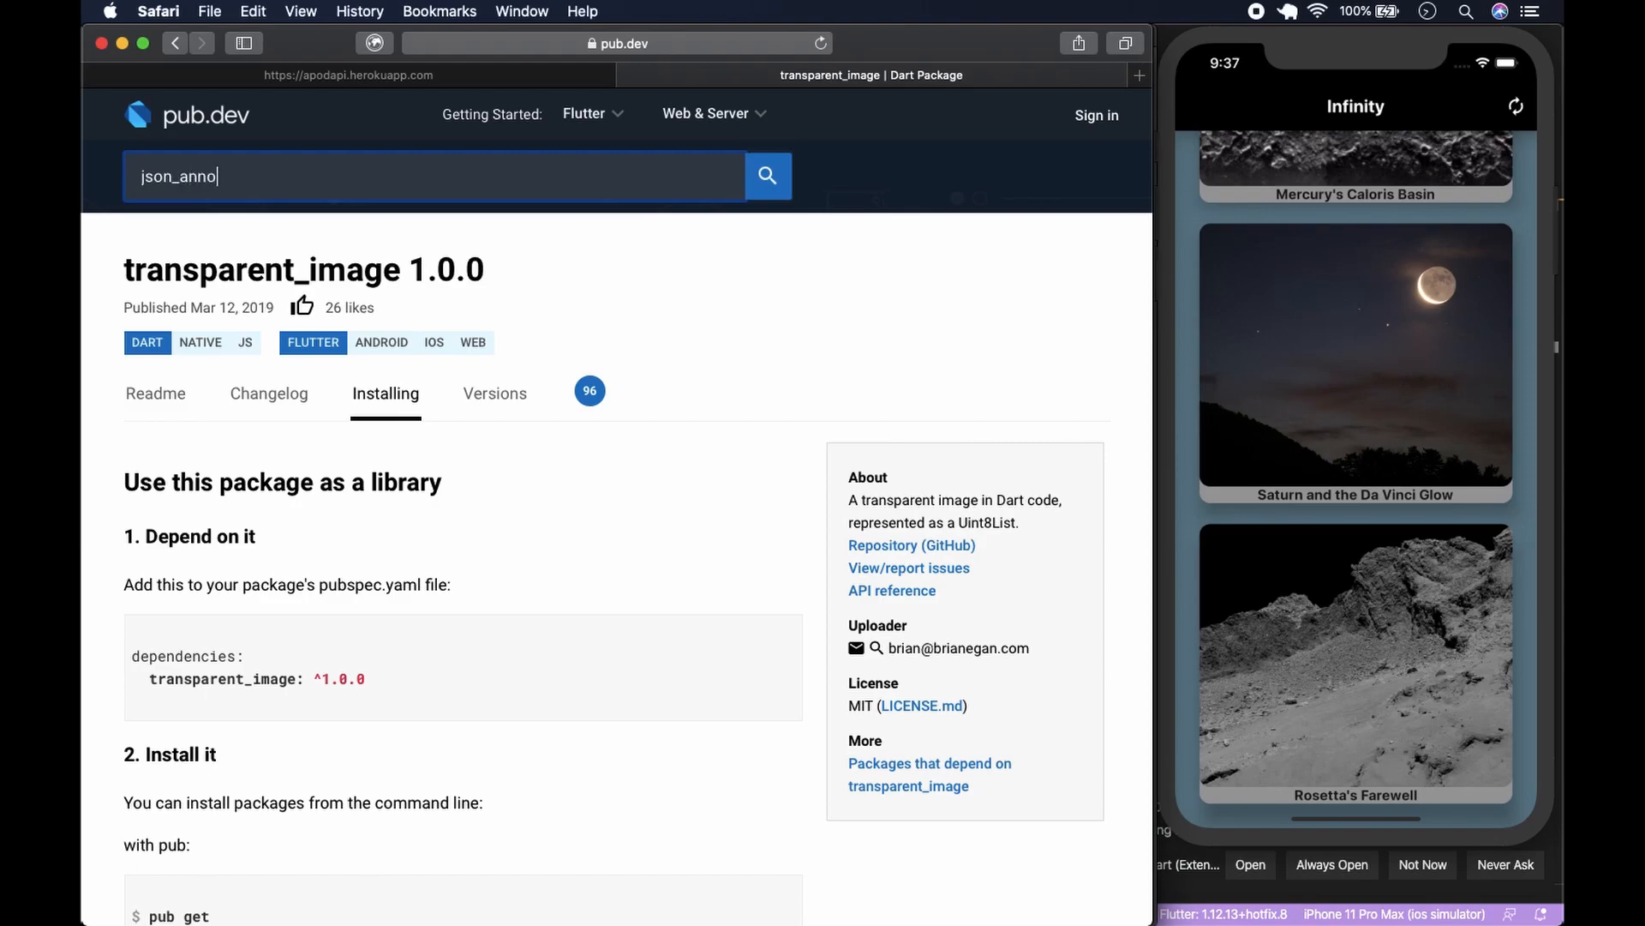
{"action": "type", "text": "tatio"}
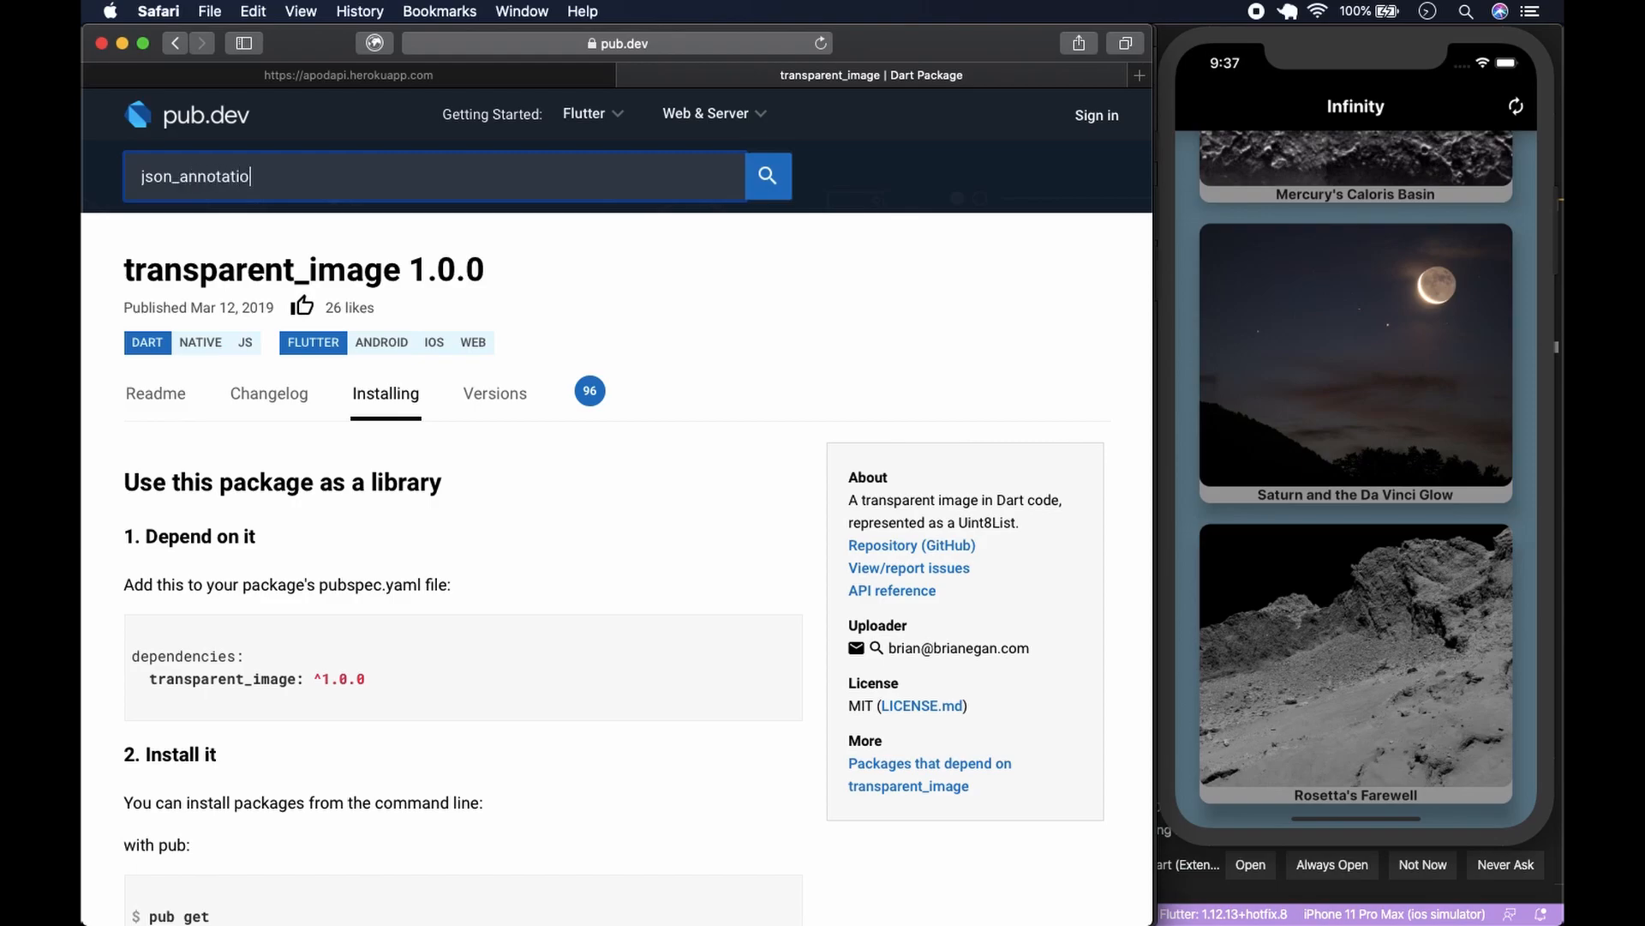
{"action": "left_click", "coordinate": [768, 174]}
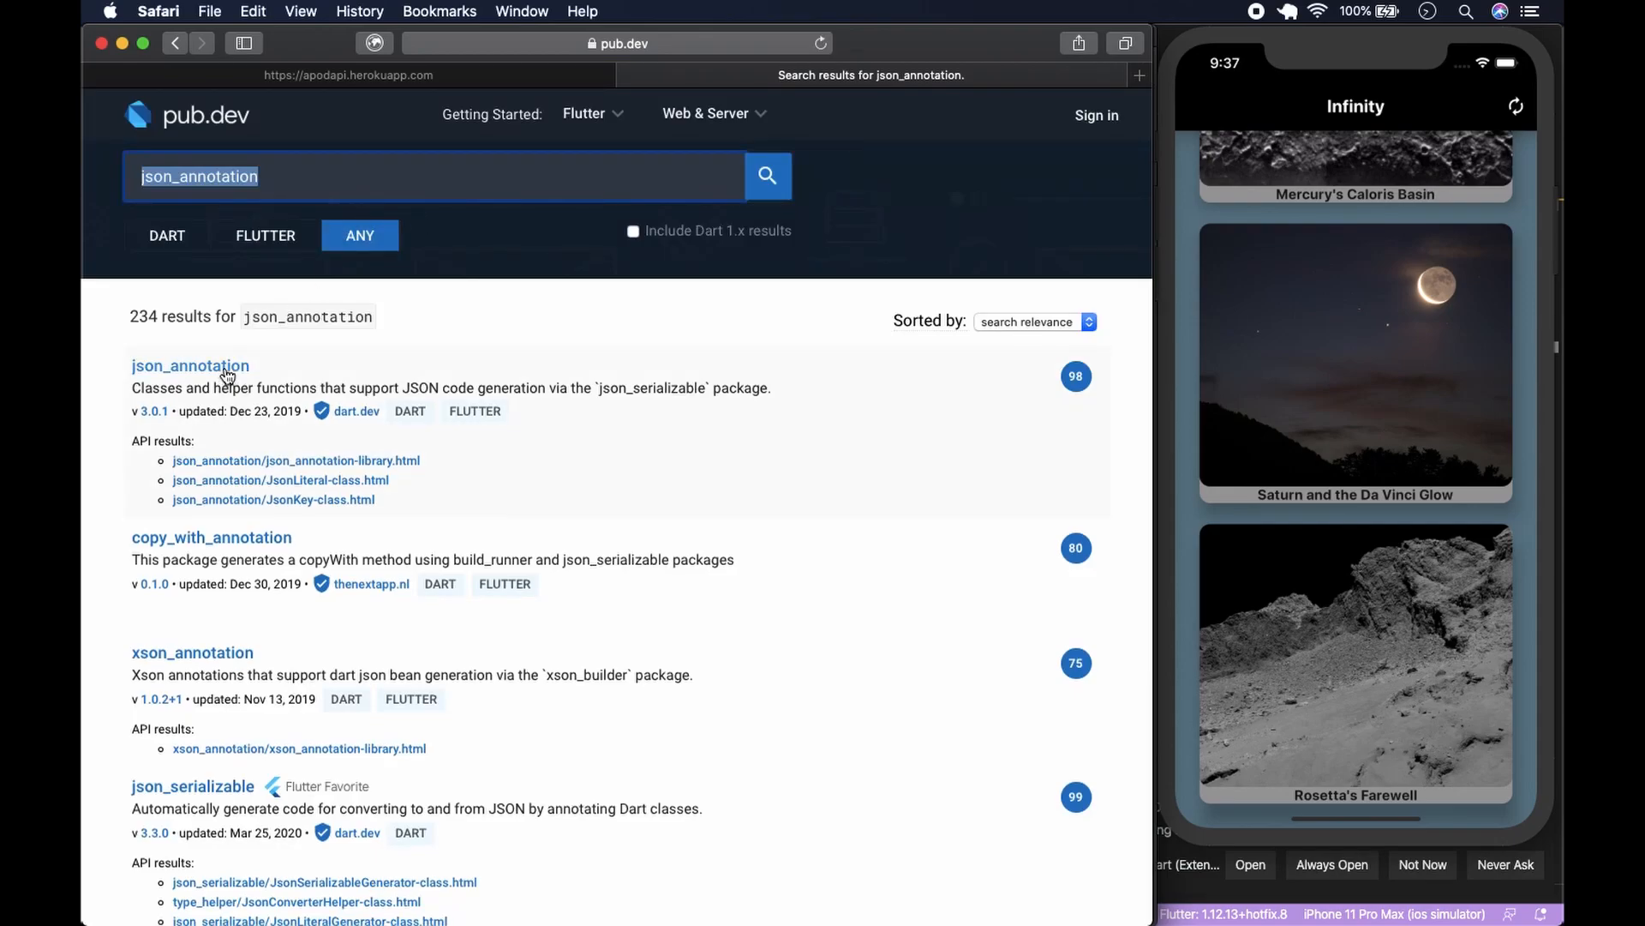
{"action": "left_click", "coordinate": [190, 365]}
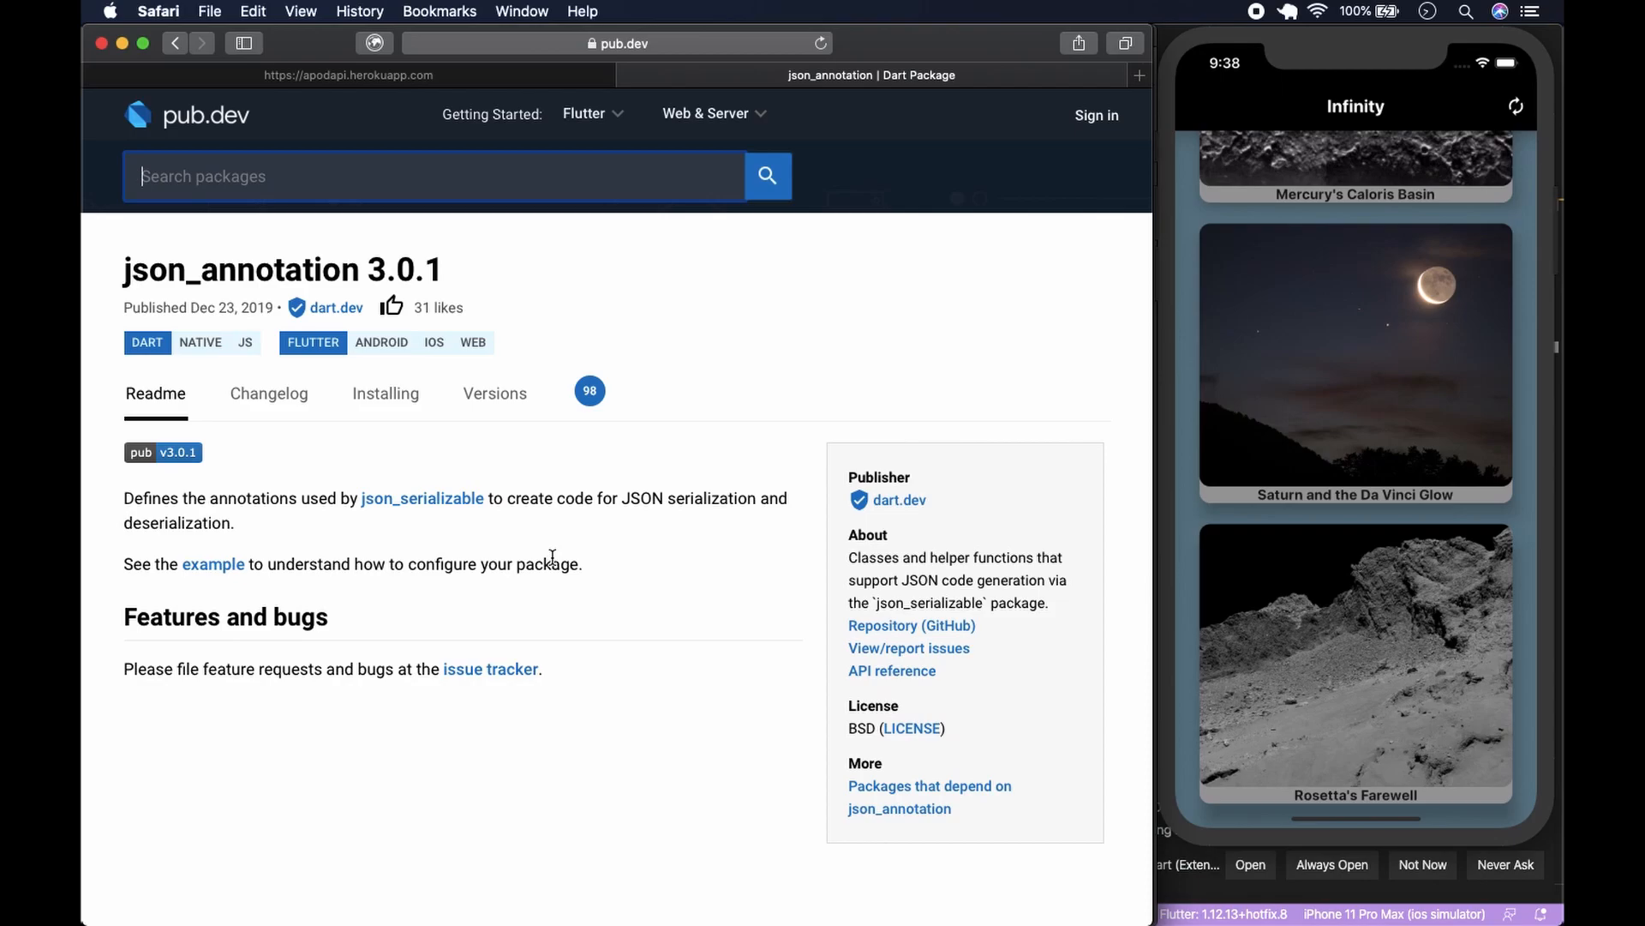
{"action": "mouse_move", "coordinate": [580, 881]}
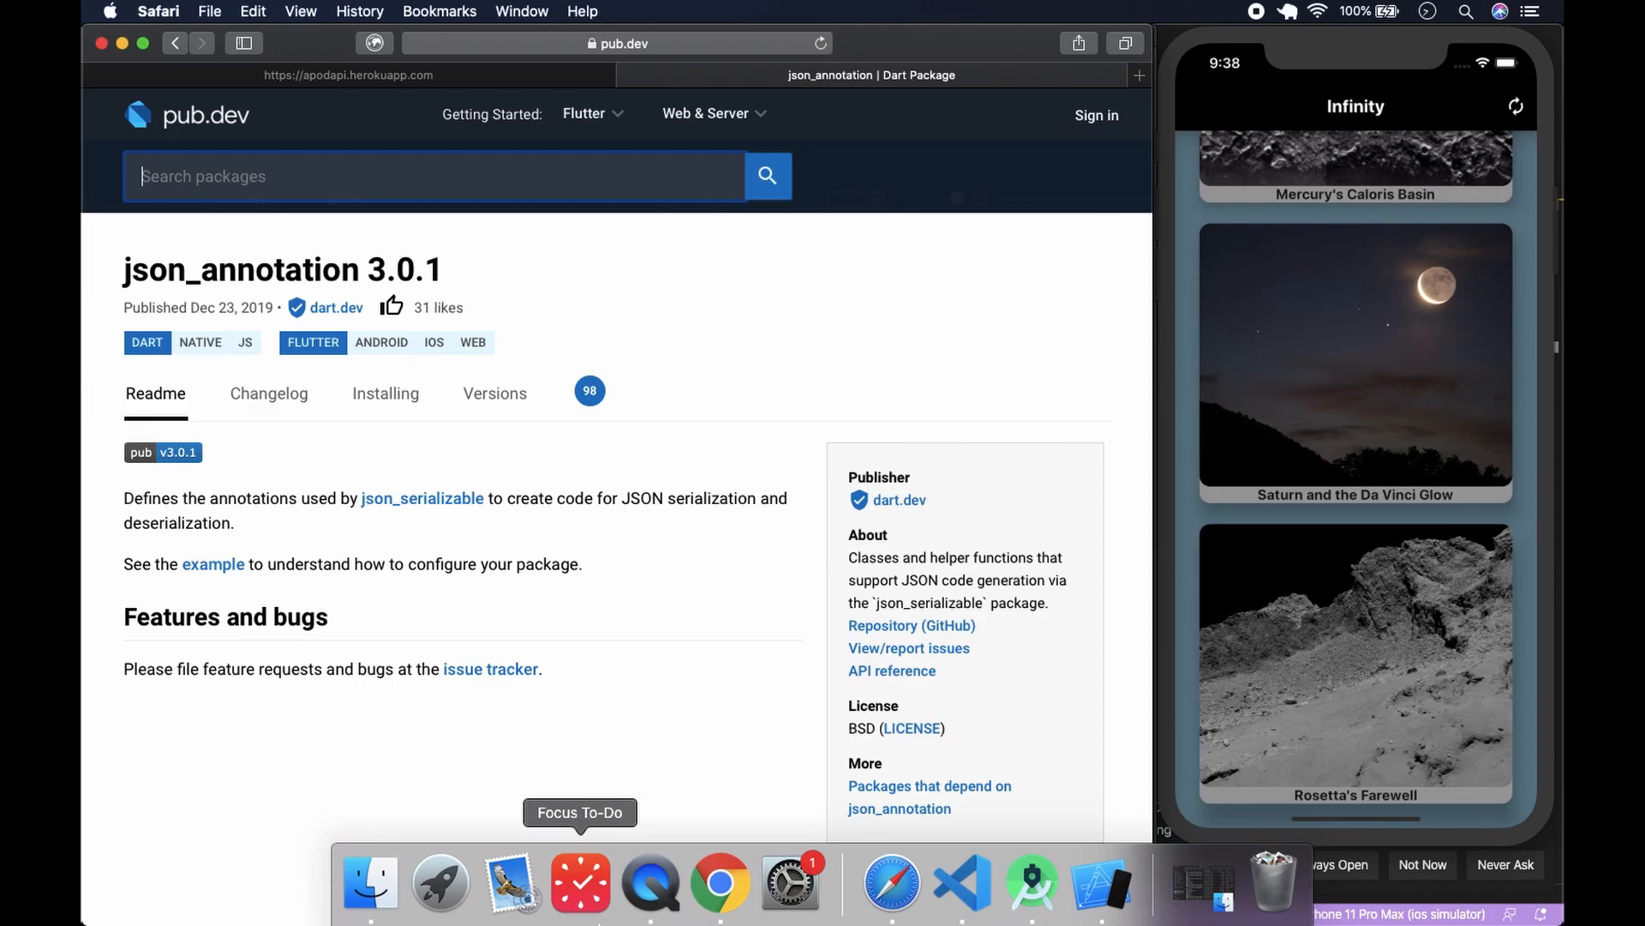
{"action": "mouse_move", "coordinate": [1033, 881]}
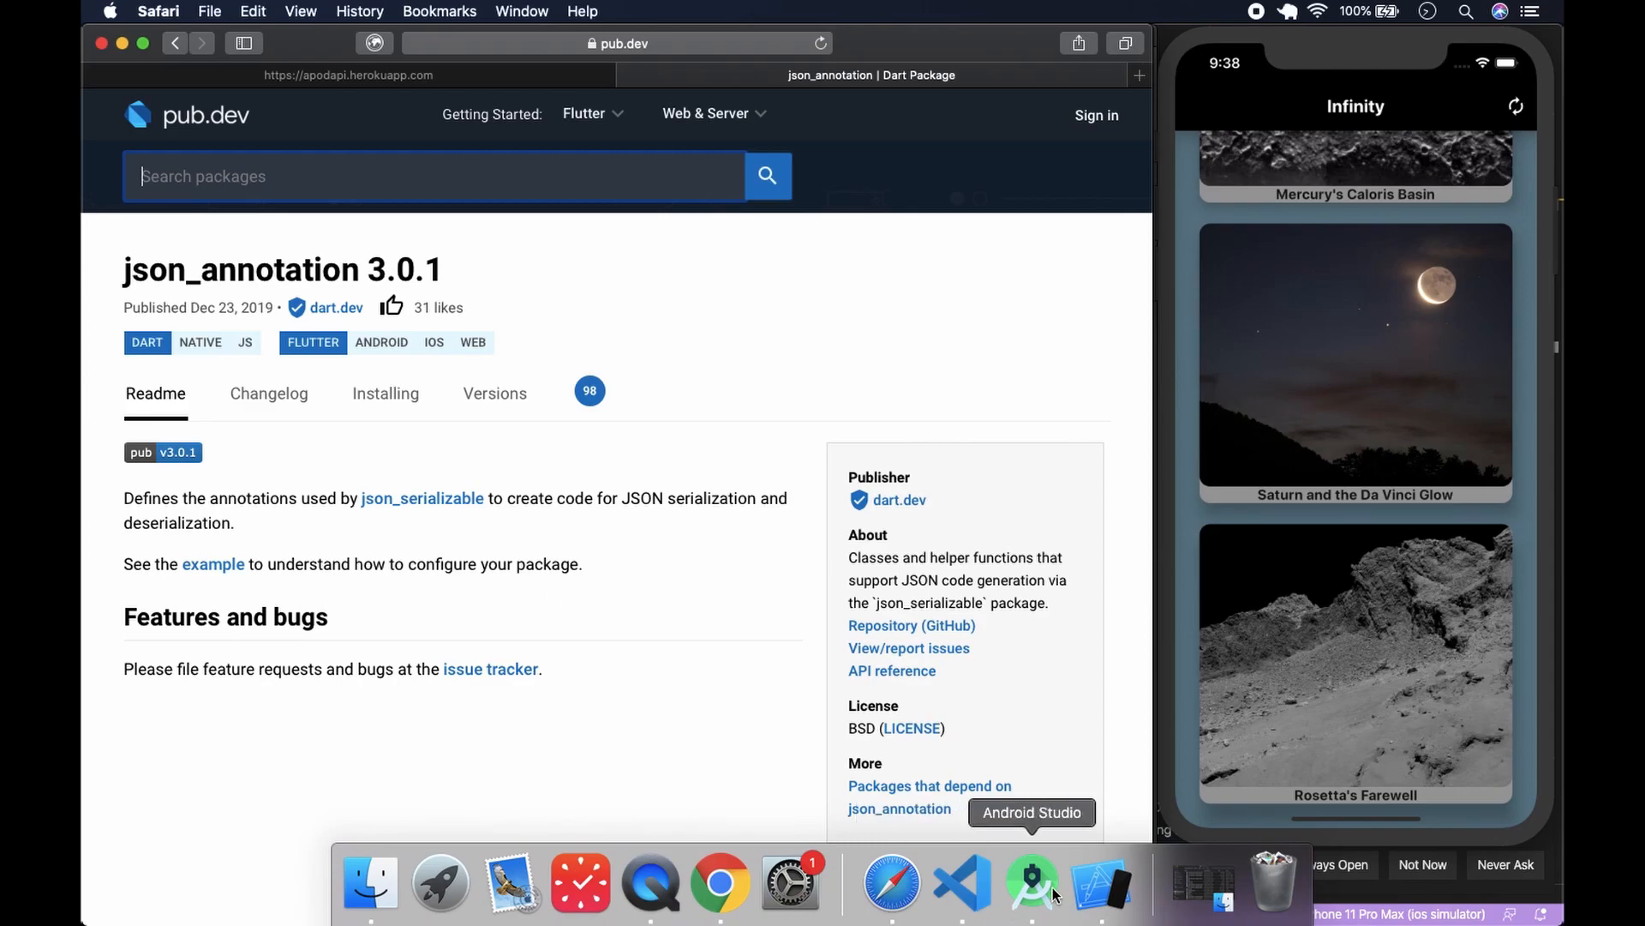
{"action": "mouse_move", "coordinate": [1037, 880]}
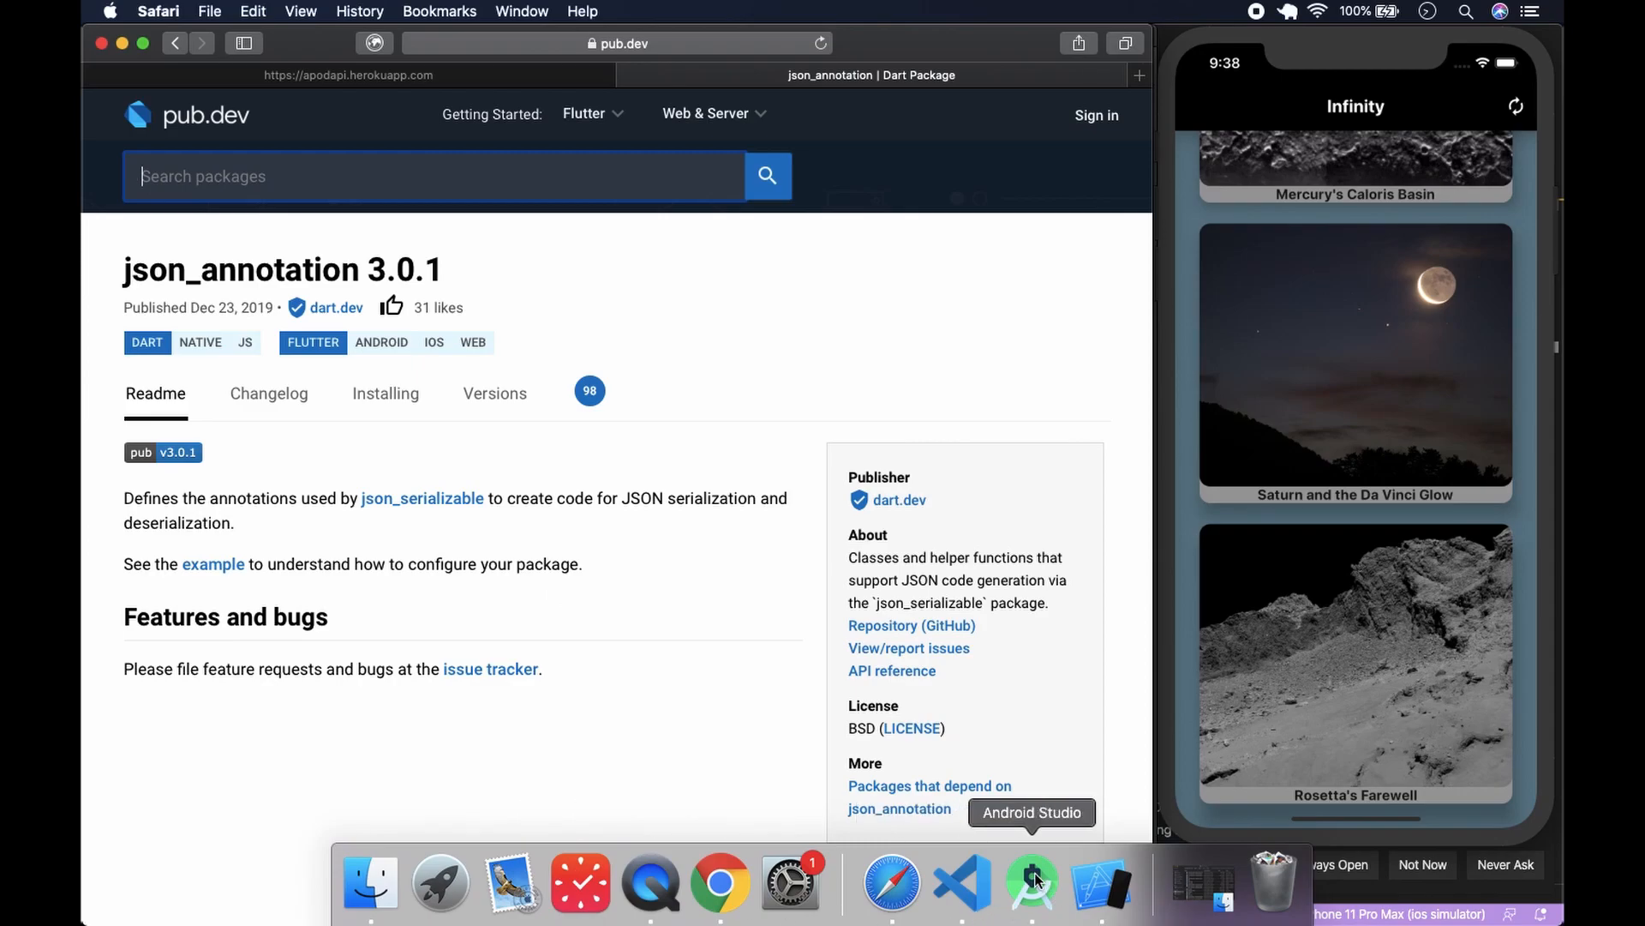
- Switch back to Android Studio and open its application menu for Preferences
{"action": "left_click", "coordinate": [1030, 879]}
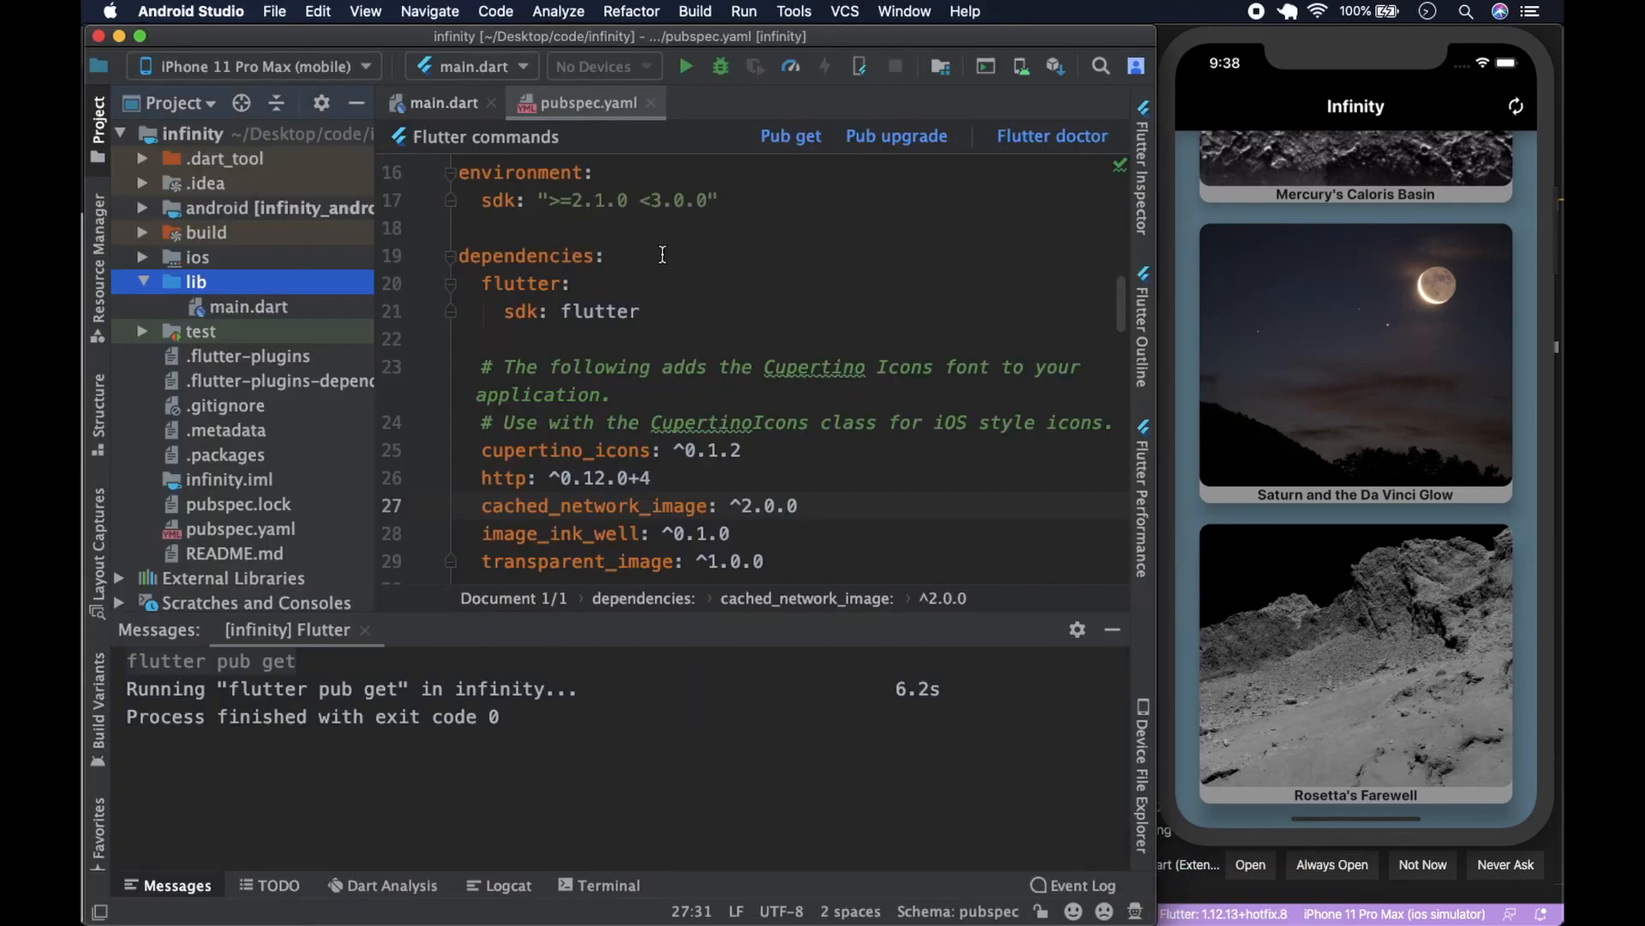
{"action": "mouse_move", "coordinate": [776, 269]}
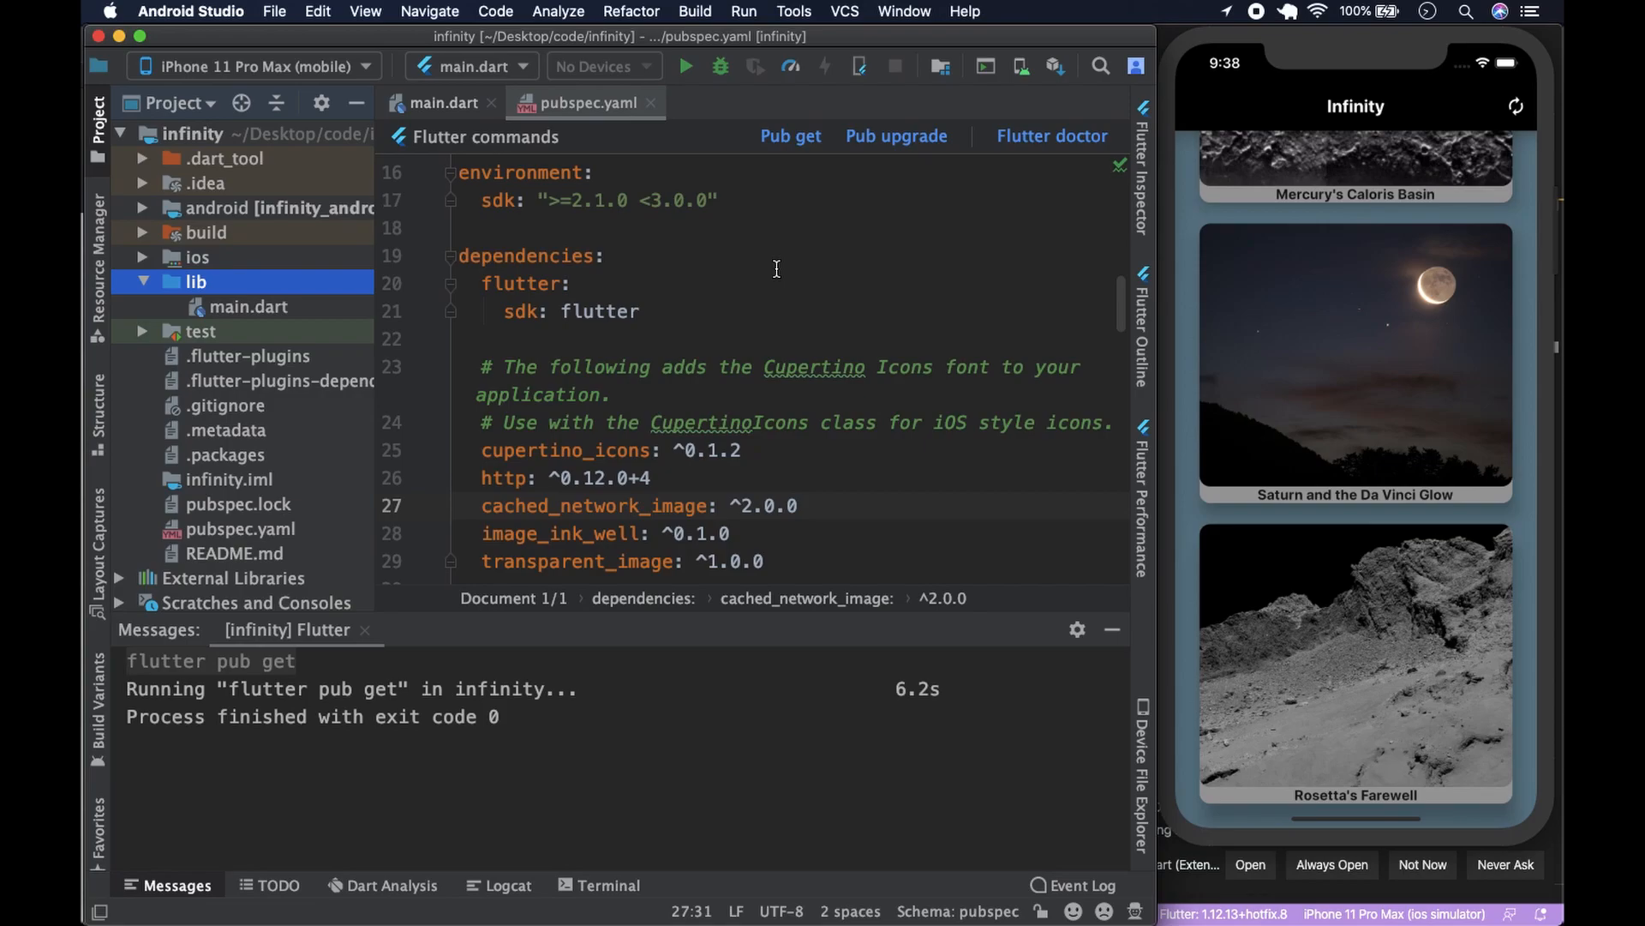
{"action": "left_click", "coordinate": [190, 12]}
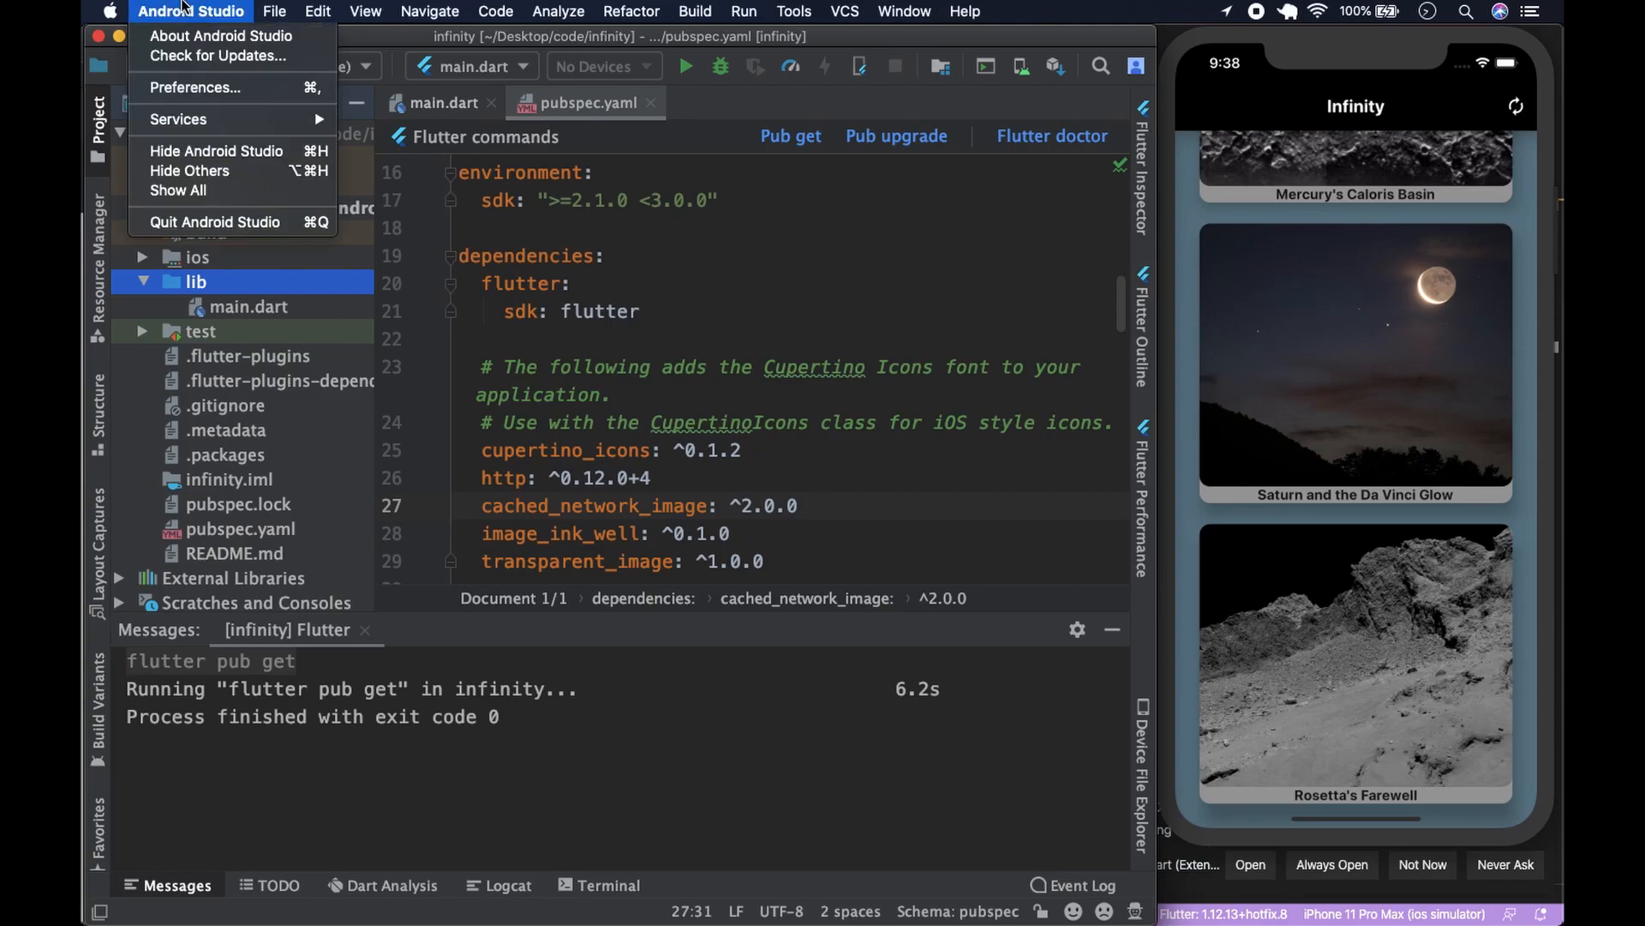
{"action": "mouse_move", "coordinate": [193, 87]}
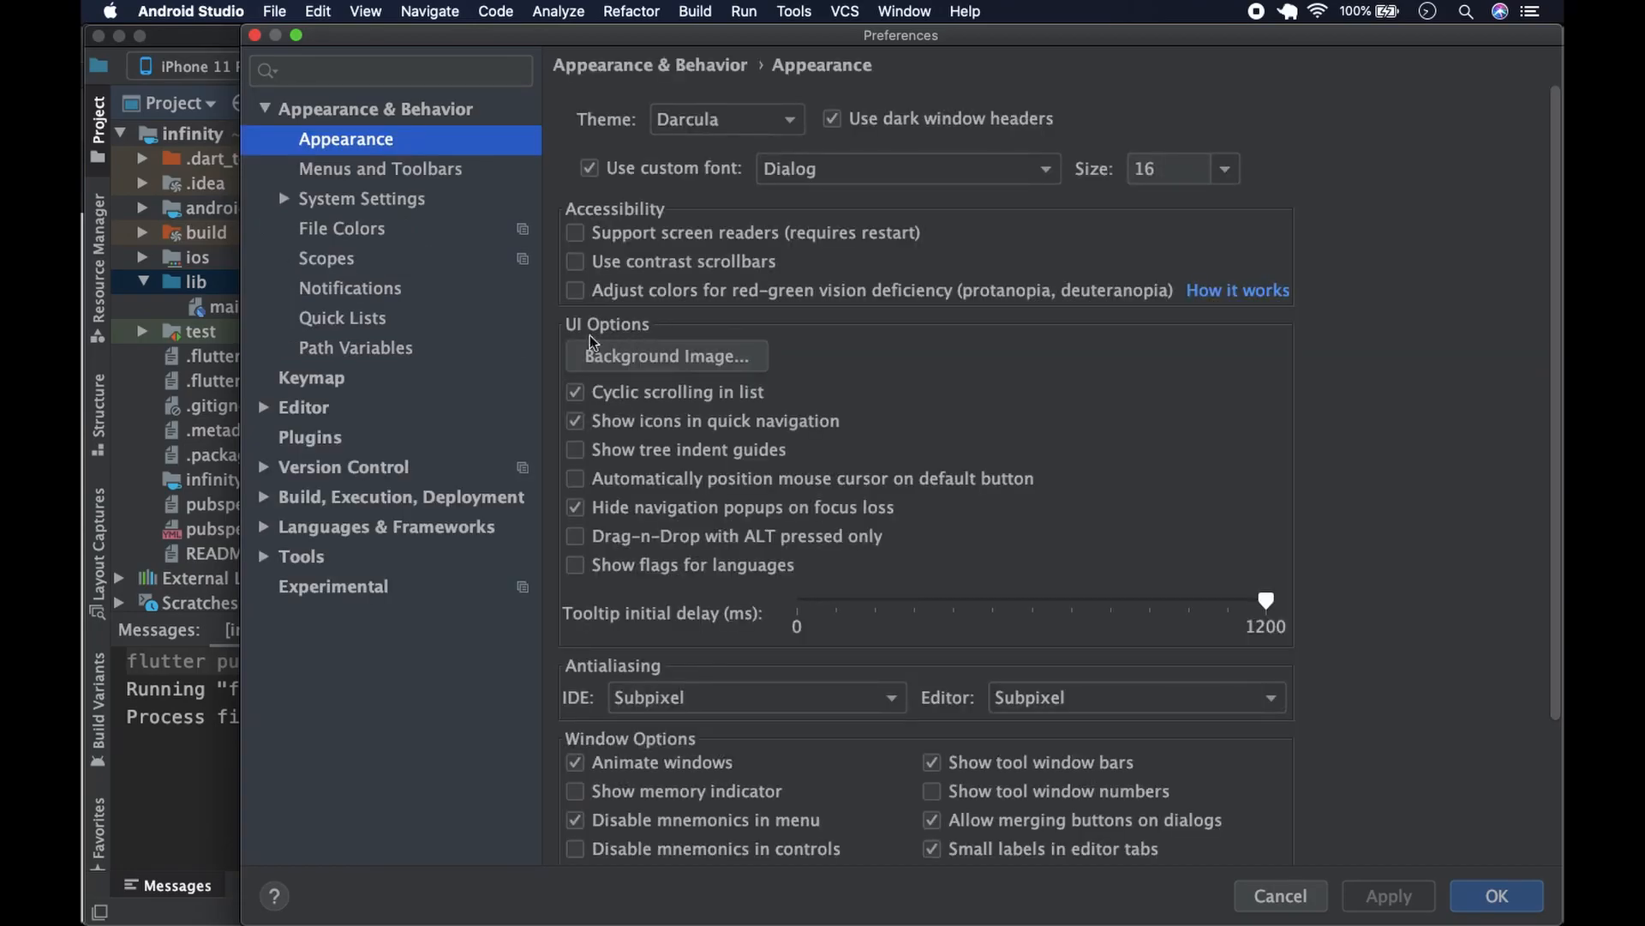
- View the Installed plugins list showing JSON To Dart Class enabled, then close Preferences
{"action": "left_click", "coordinate": [309, 438]}
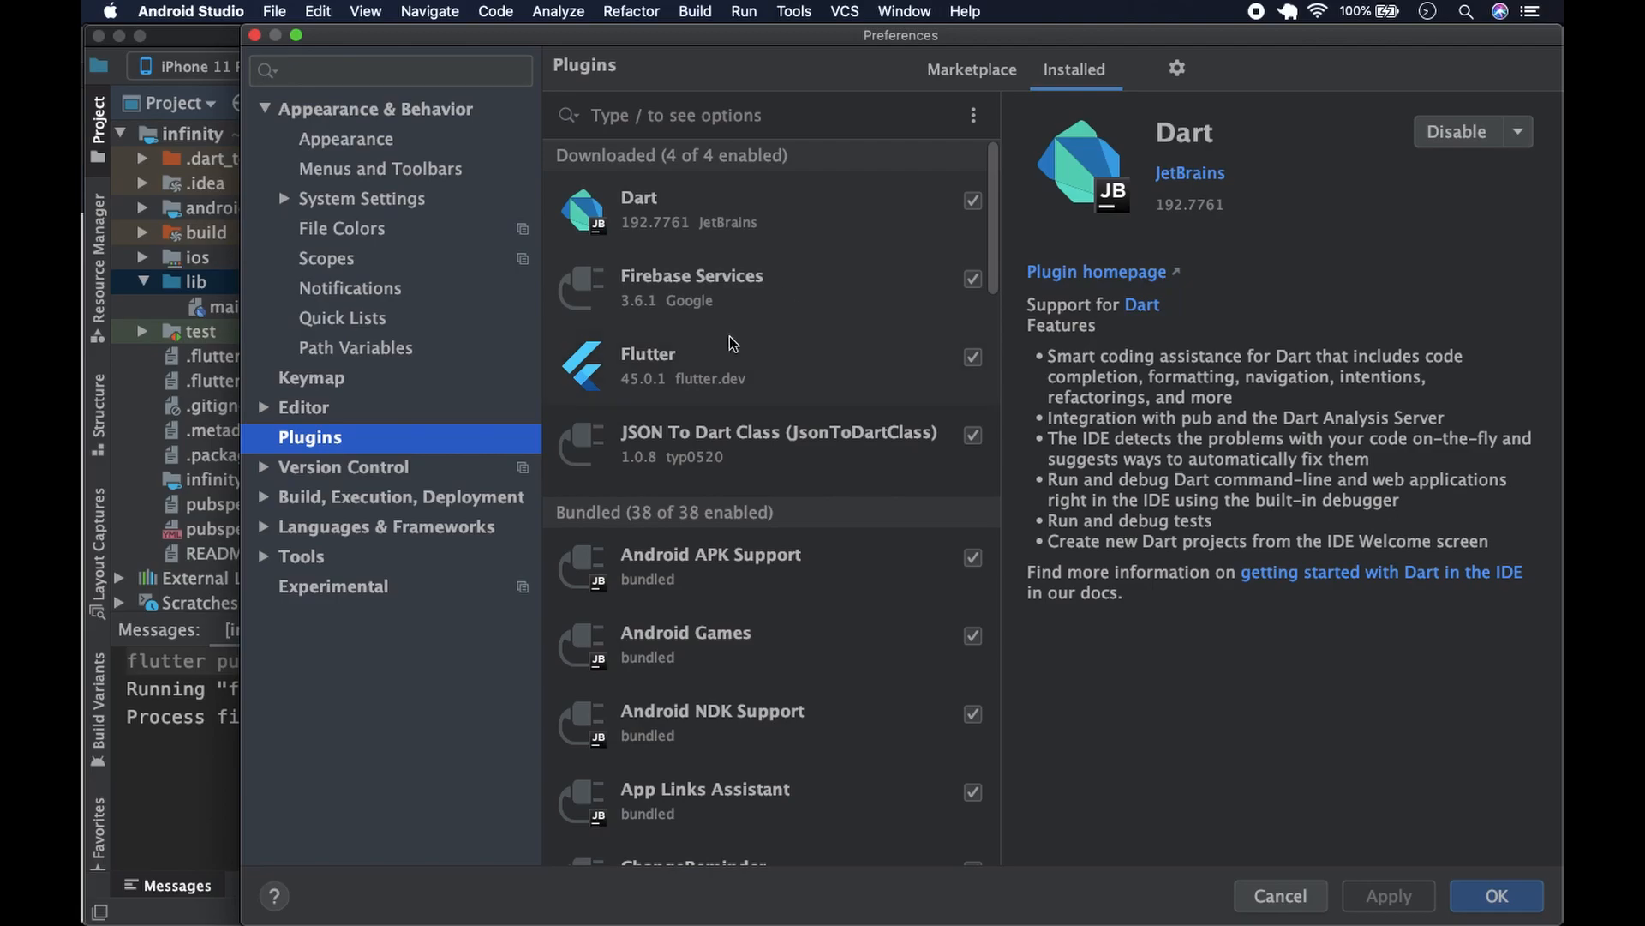
{"action": "mouse_move", "coordinate": [705, 484]}
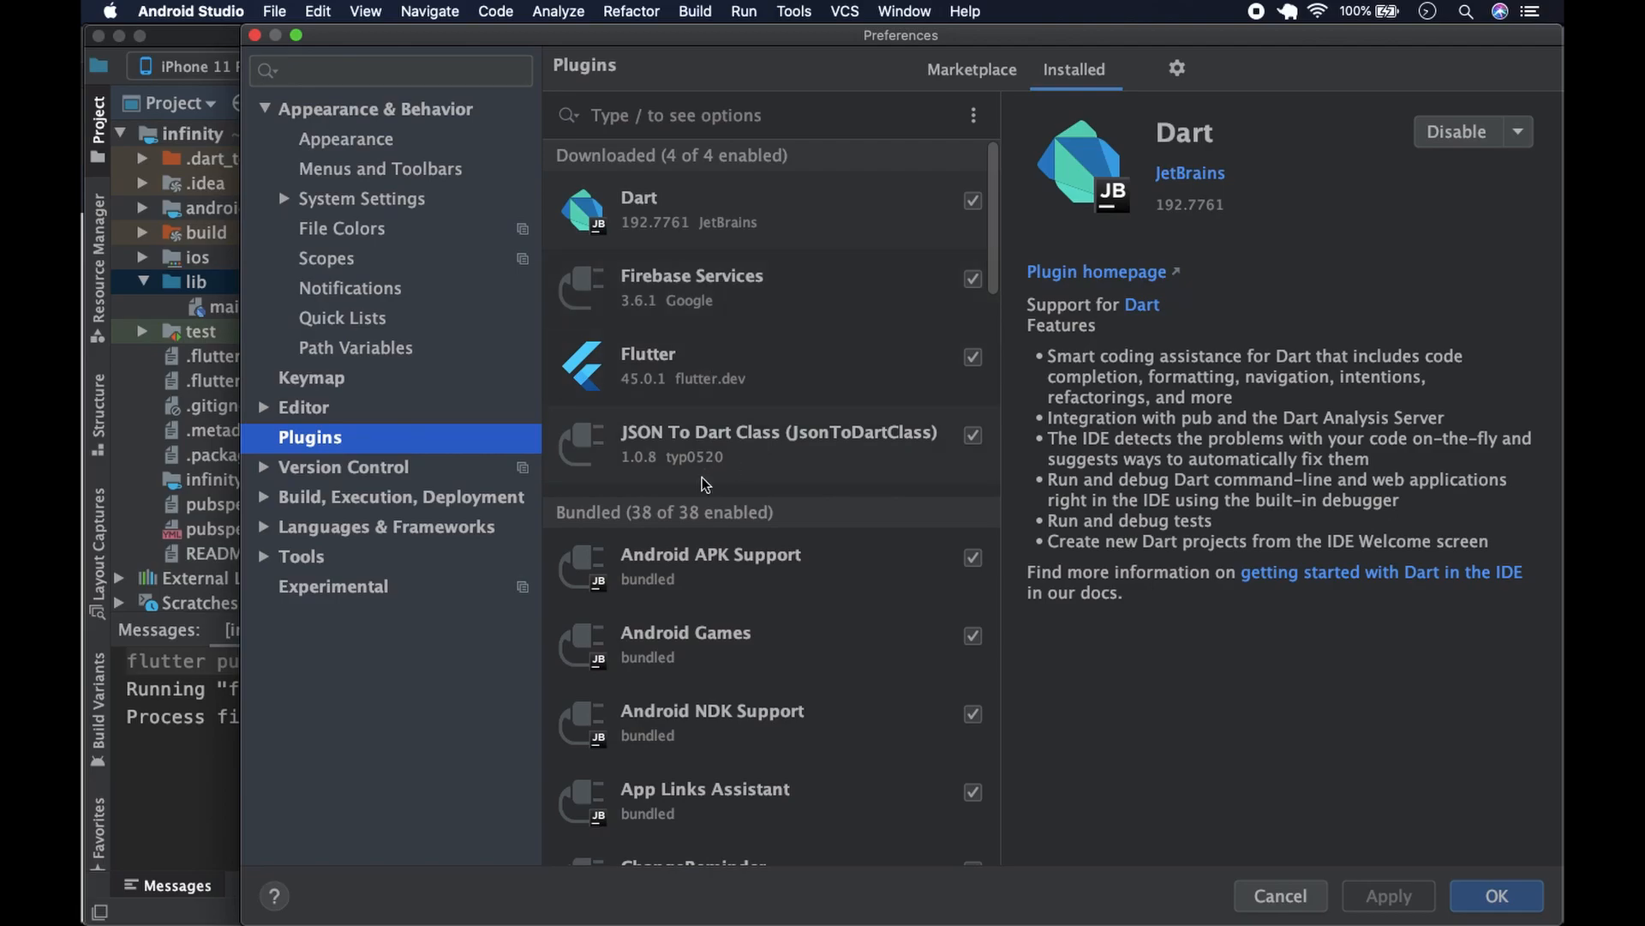
{"action": "mouse_move", "coordinate": [656, 479]}
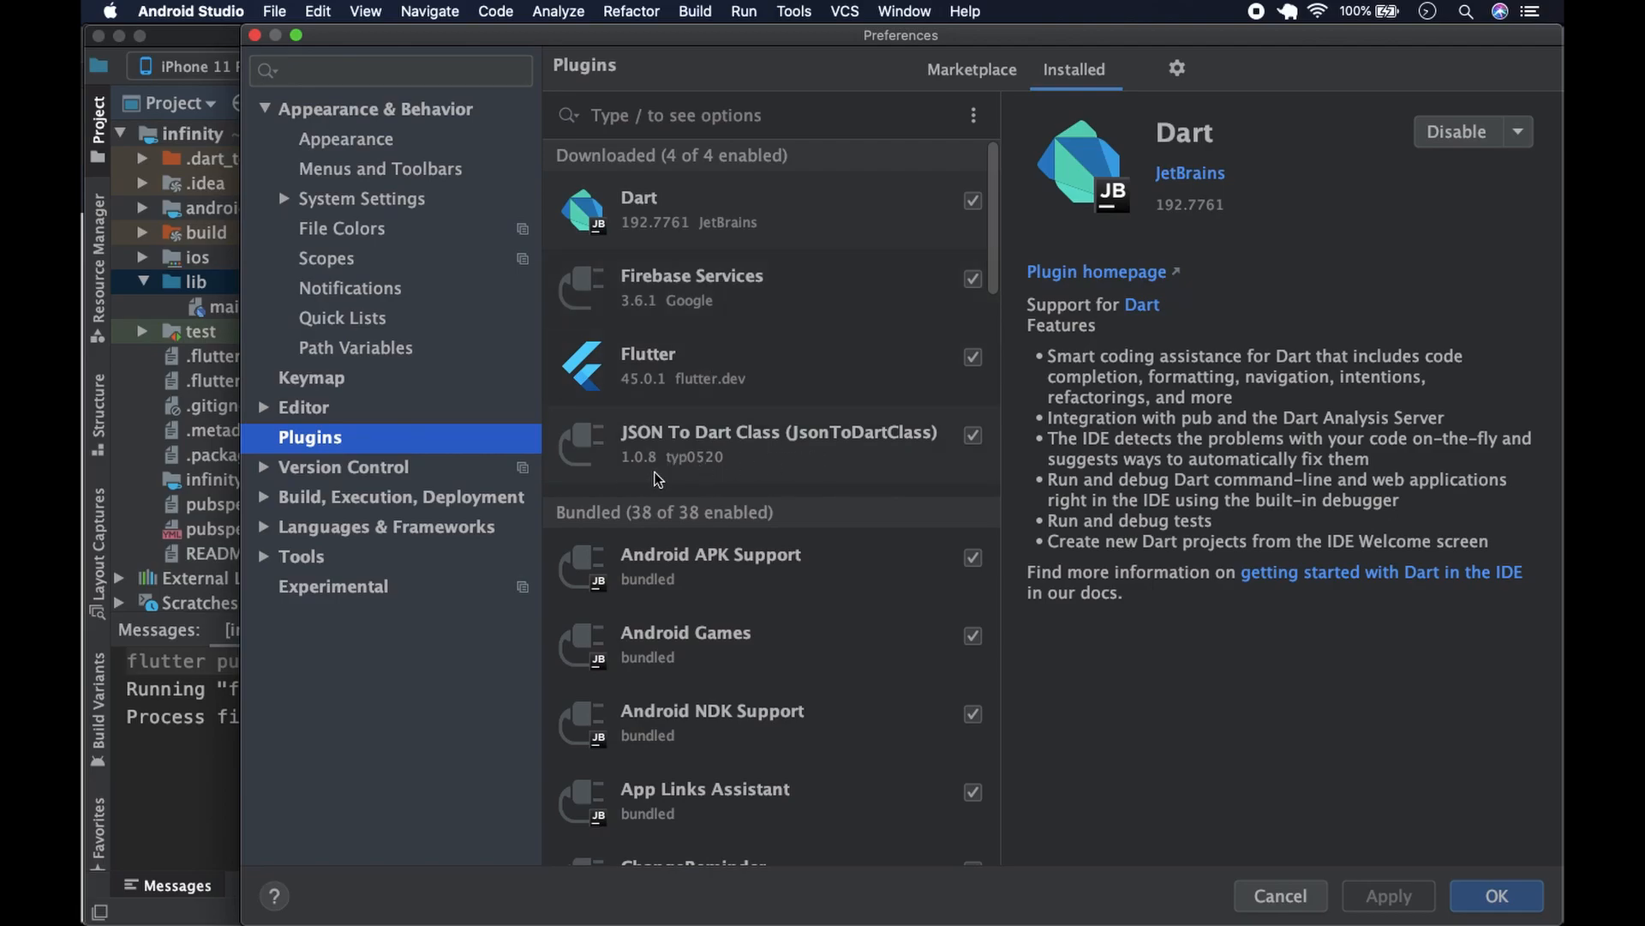
{"action": "mouse_move", "coordinate": [656, 443]}
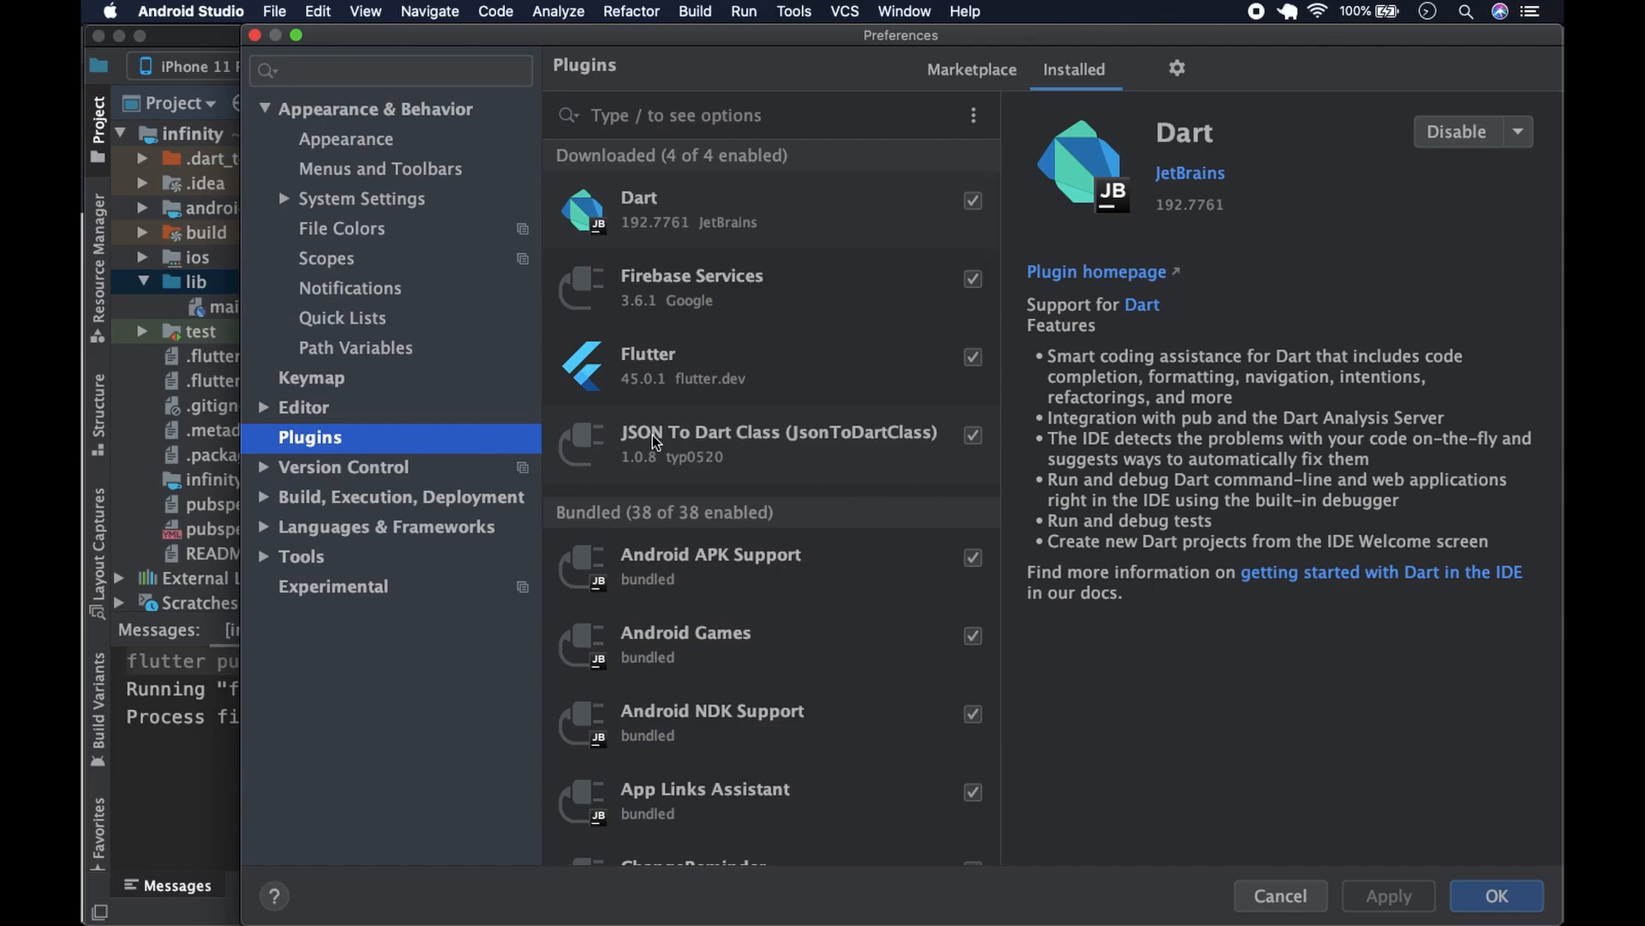
{"action": "mouse_move", "coordinate": [317, 39]}
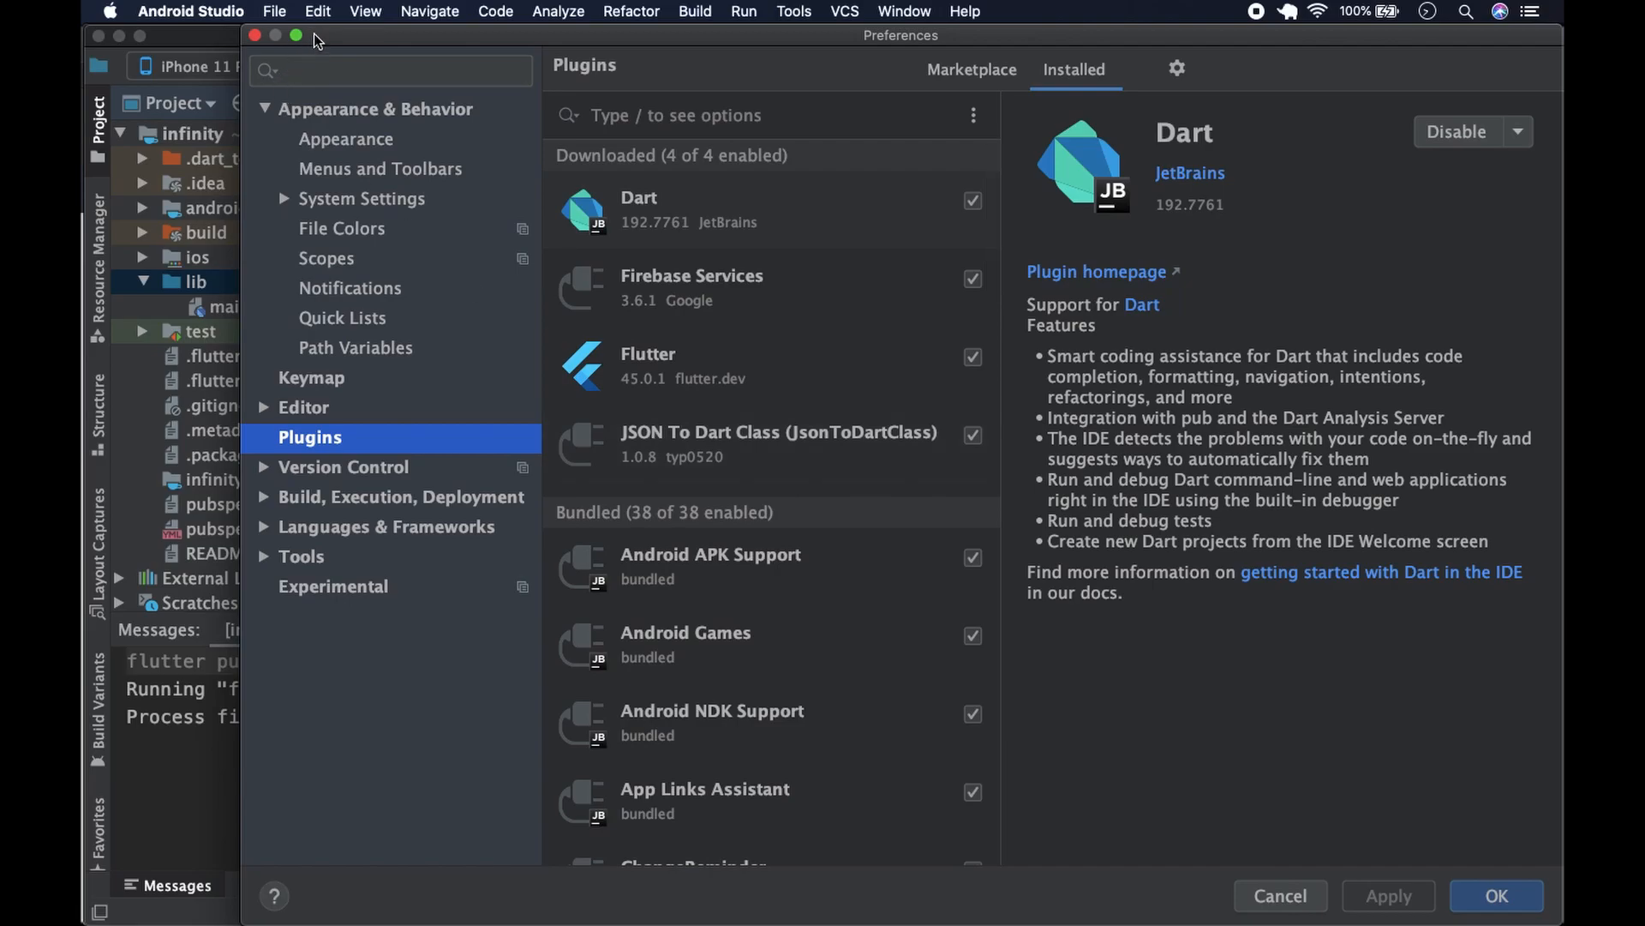
{"action": "left_click", "coordinate": [296, 34]}
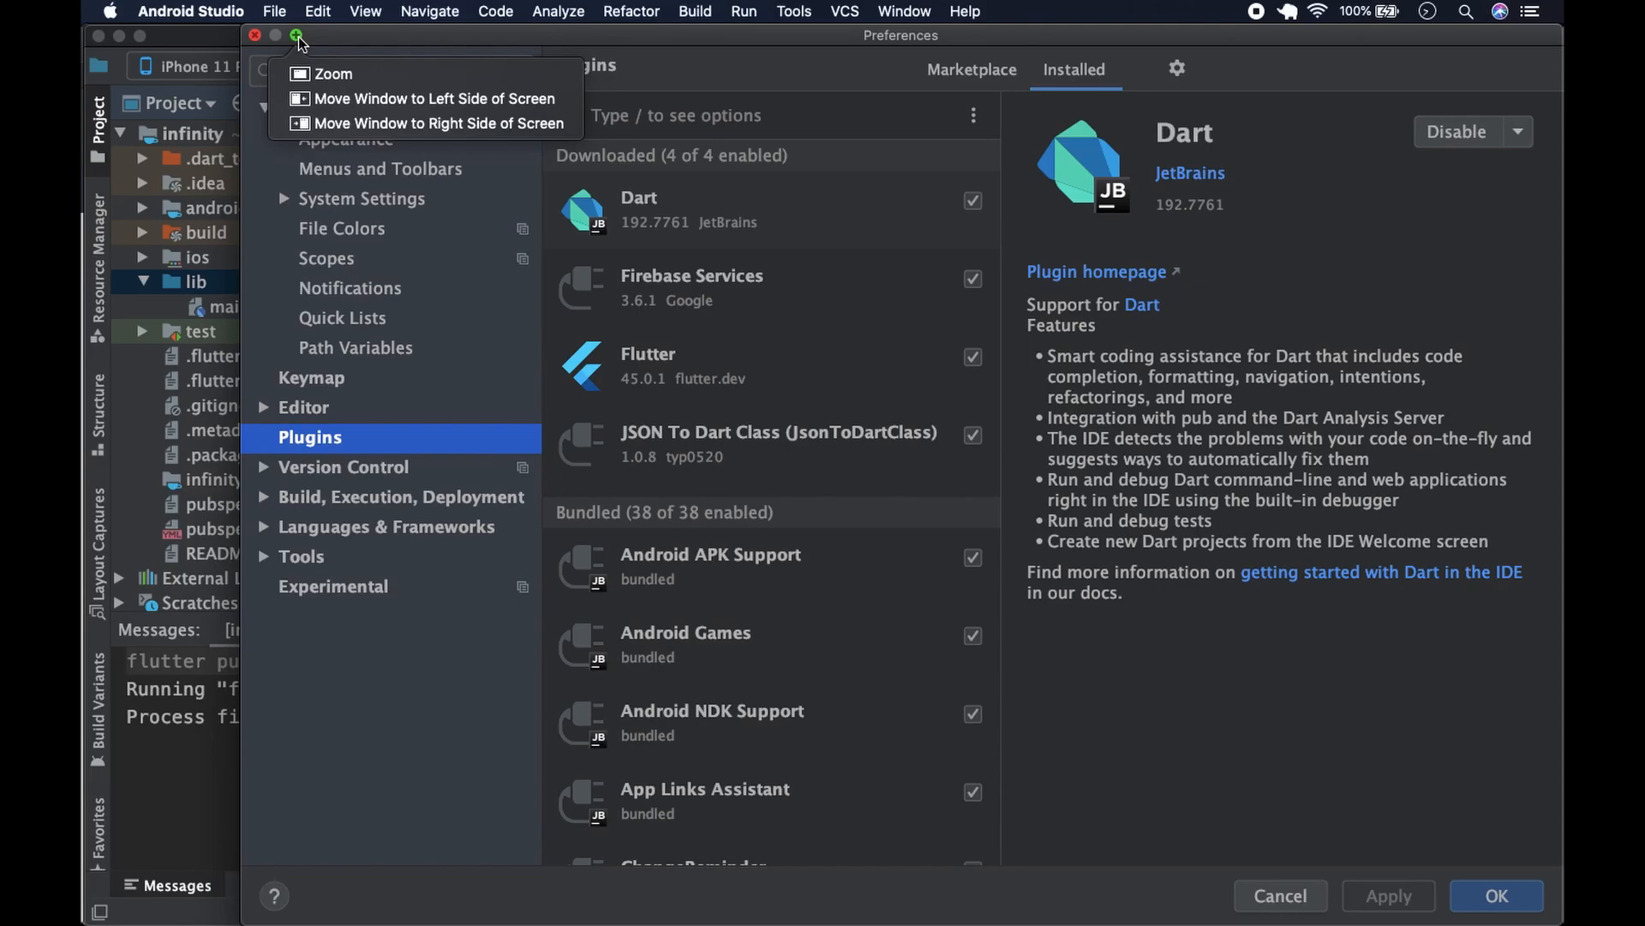
{"action": "mouse_move", "coordinate": [251, 41]}
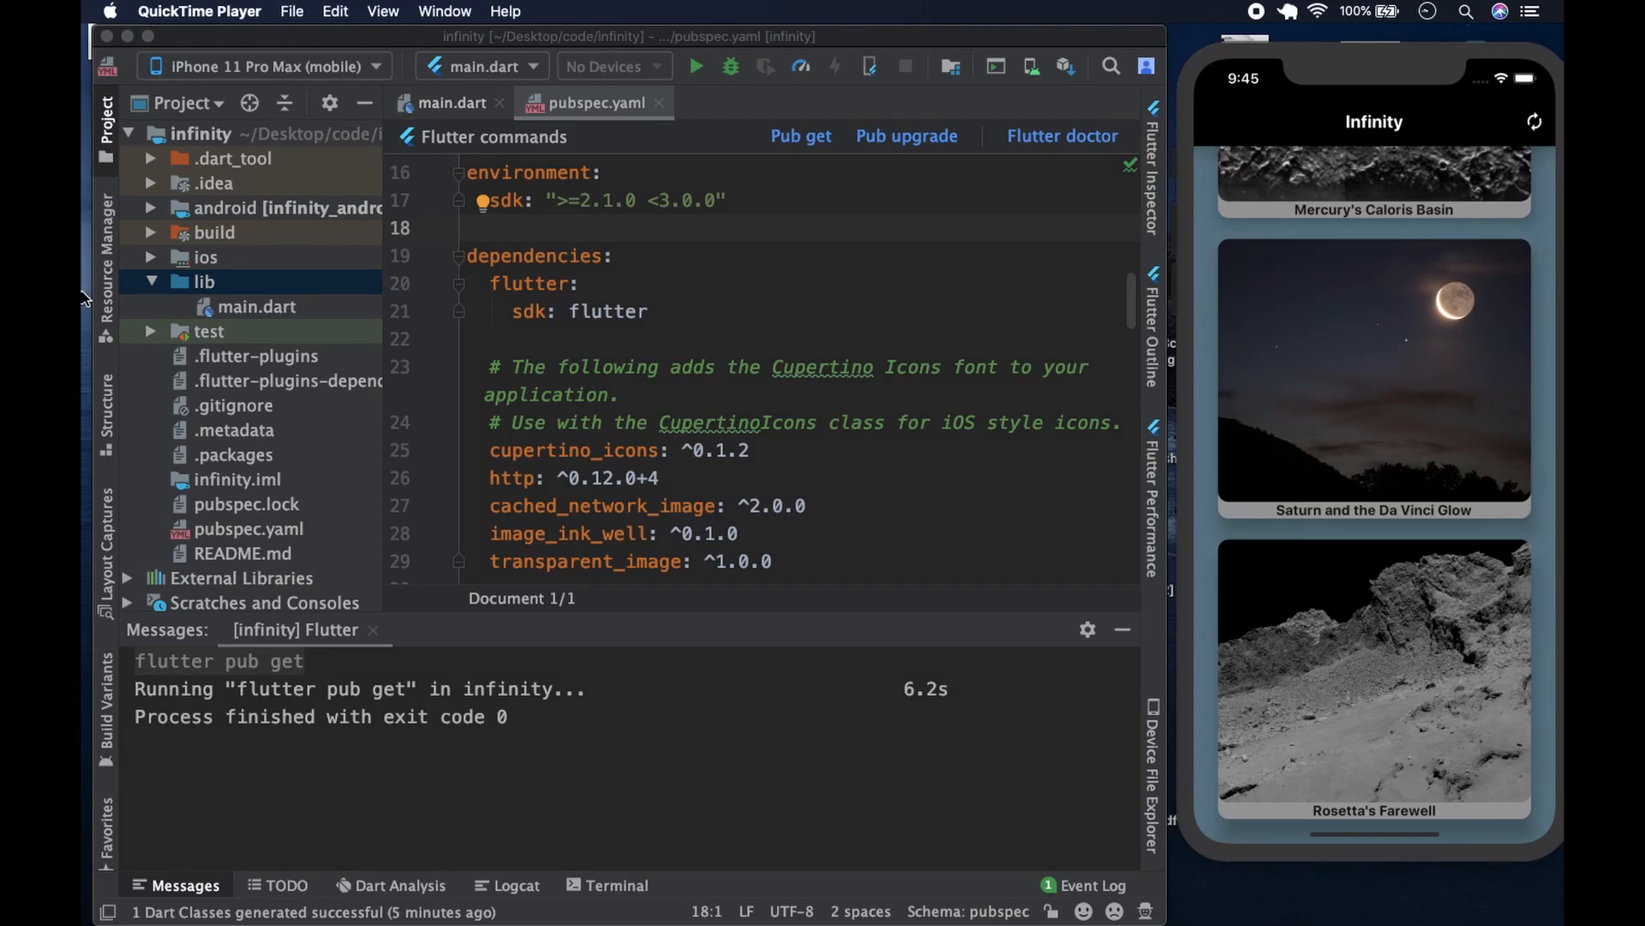
- Start a new Dart file named 'models' in lib, then cancel the name prompt
{"action": "left_click", "coordinate": [204, 281]}
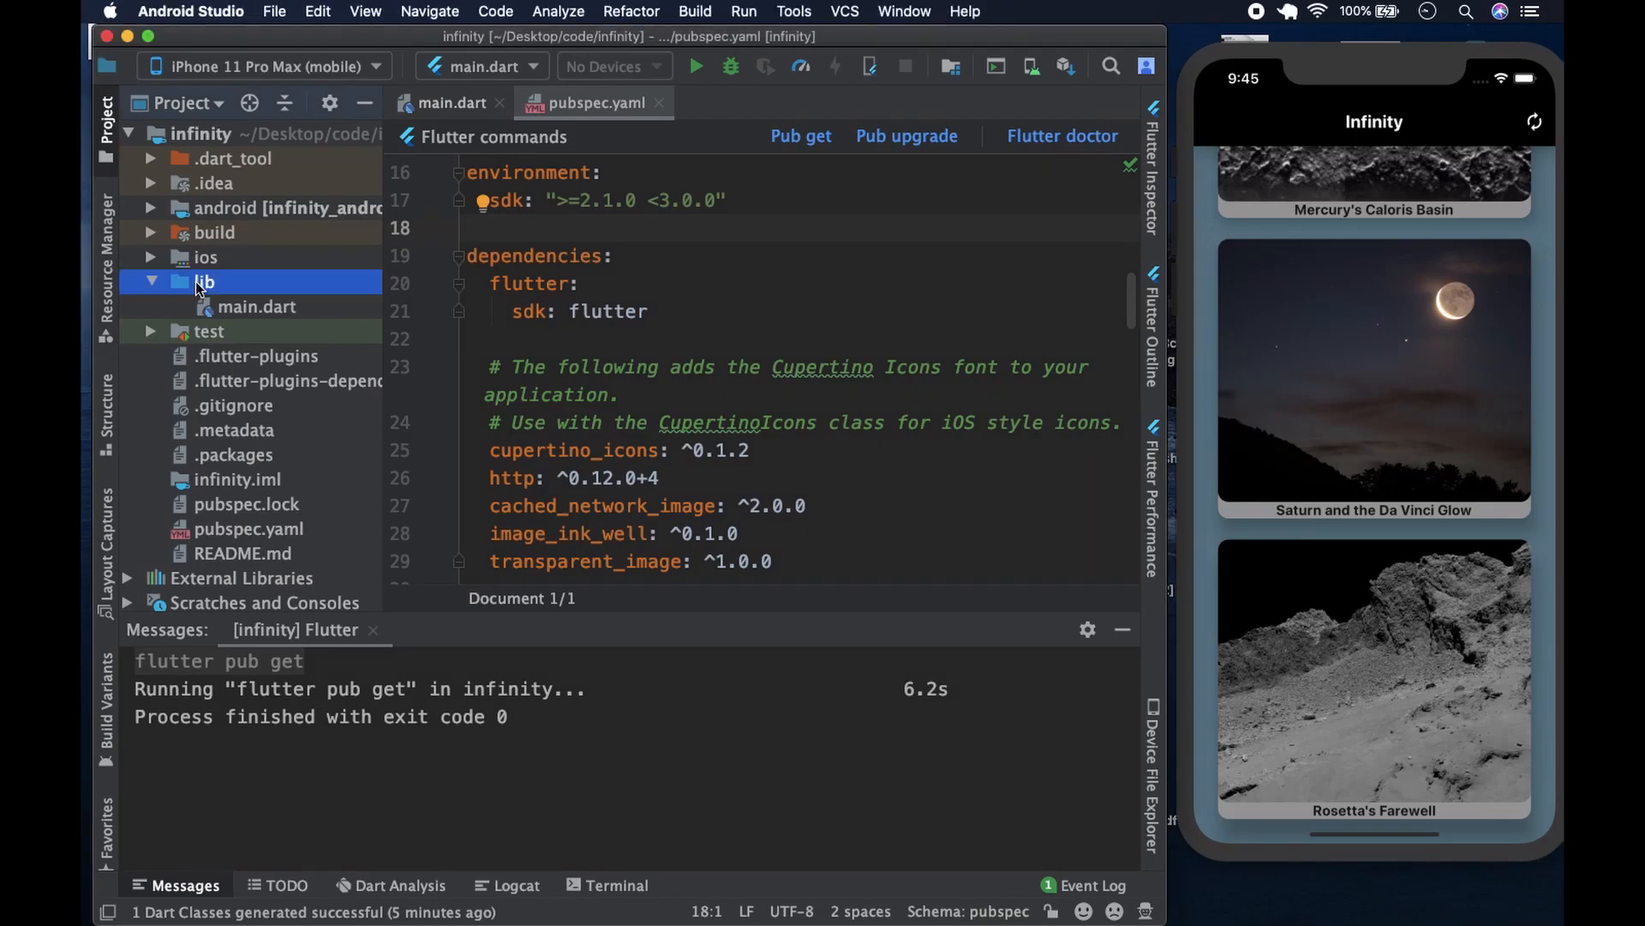
{"action": "right_click", "coordinate": [202, 281]}
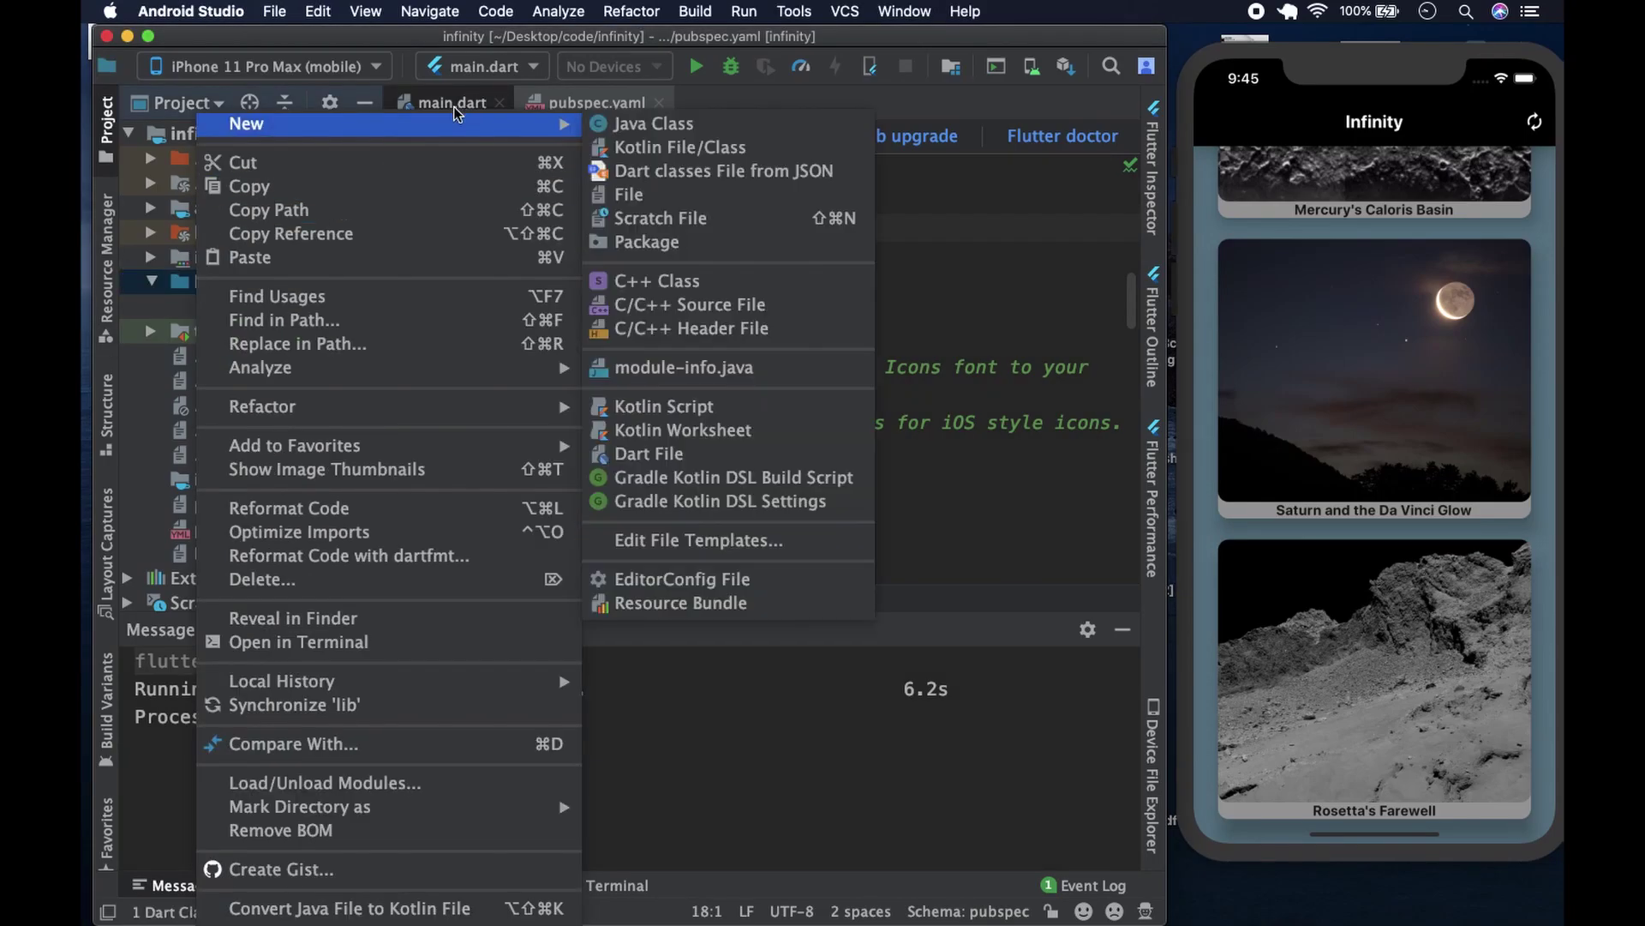
{"action": "left_click", "coordinate": [648, 452]}
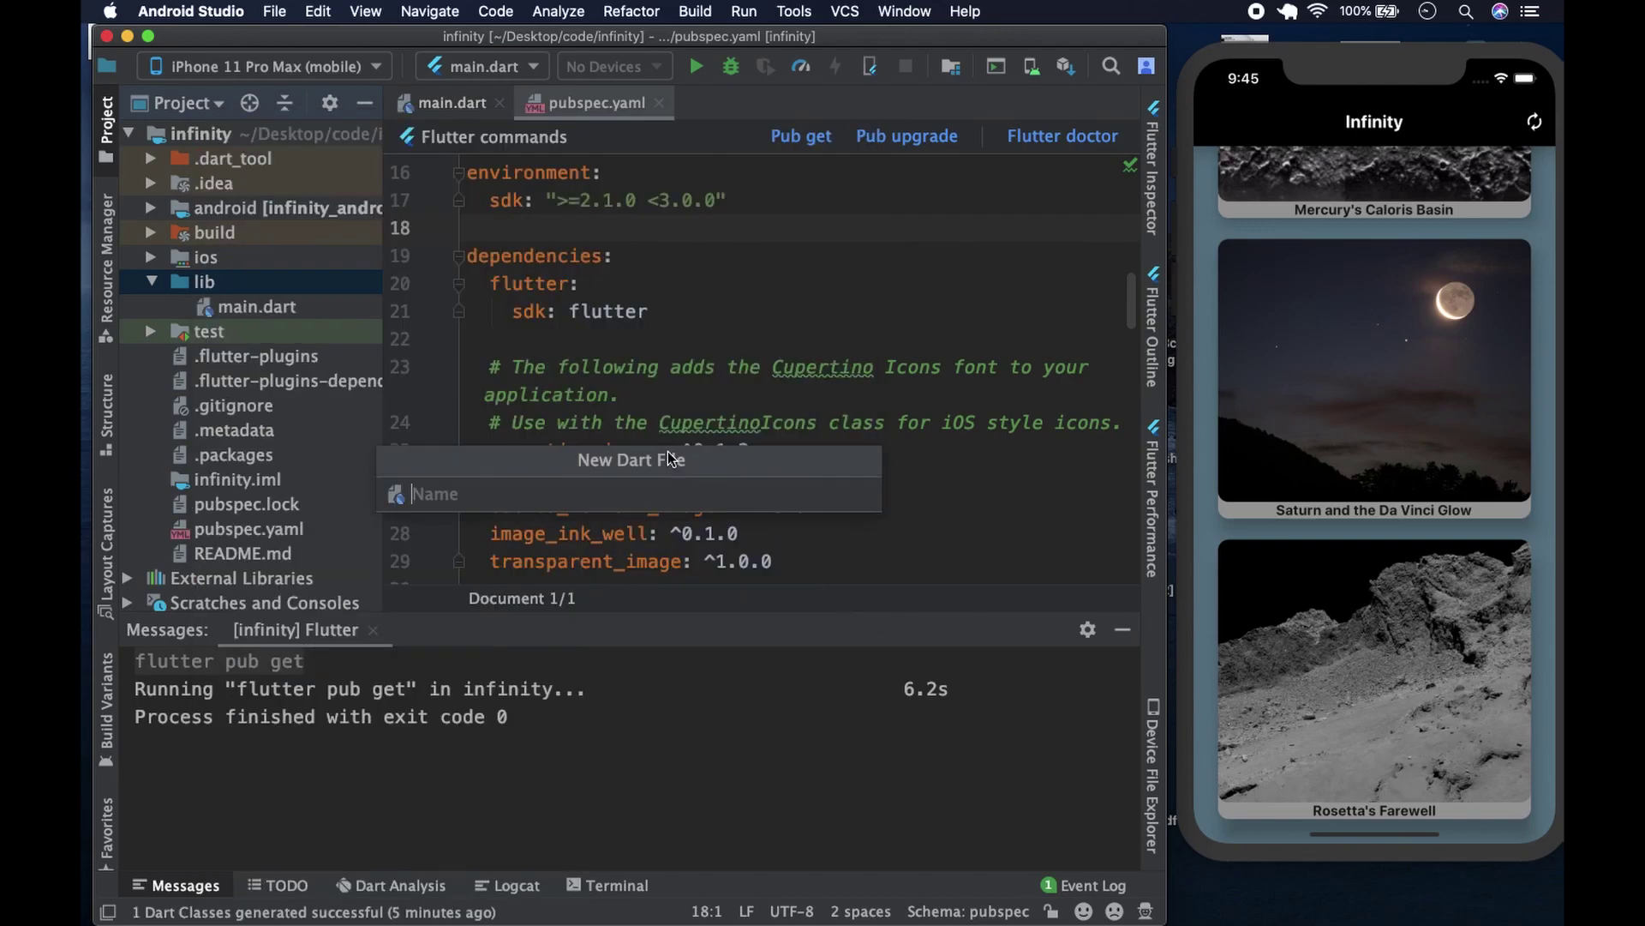
{"action": "type", "text": "models"}
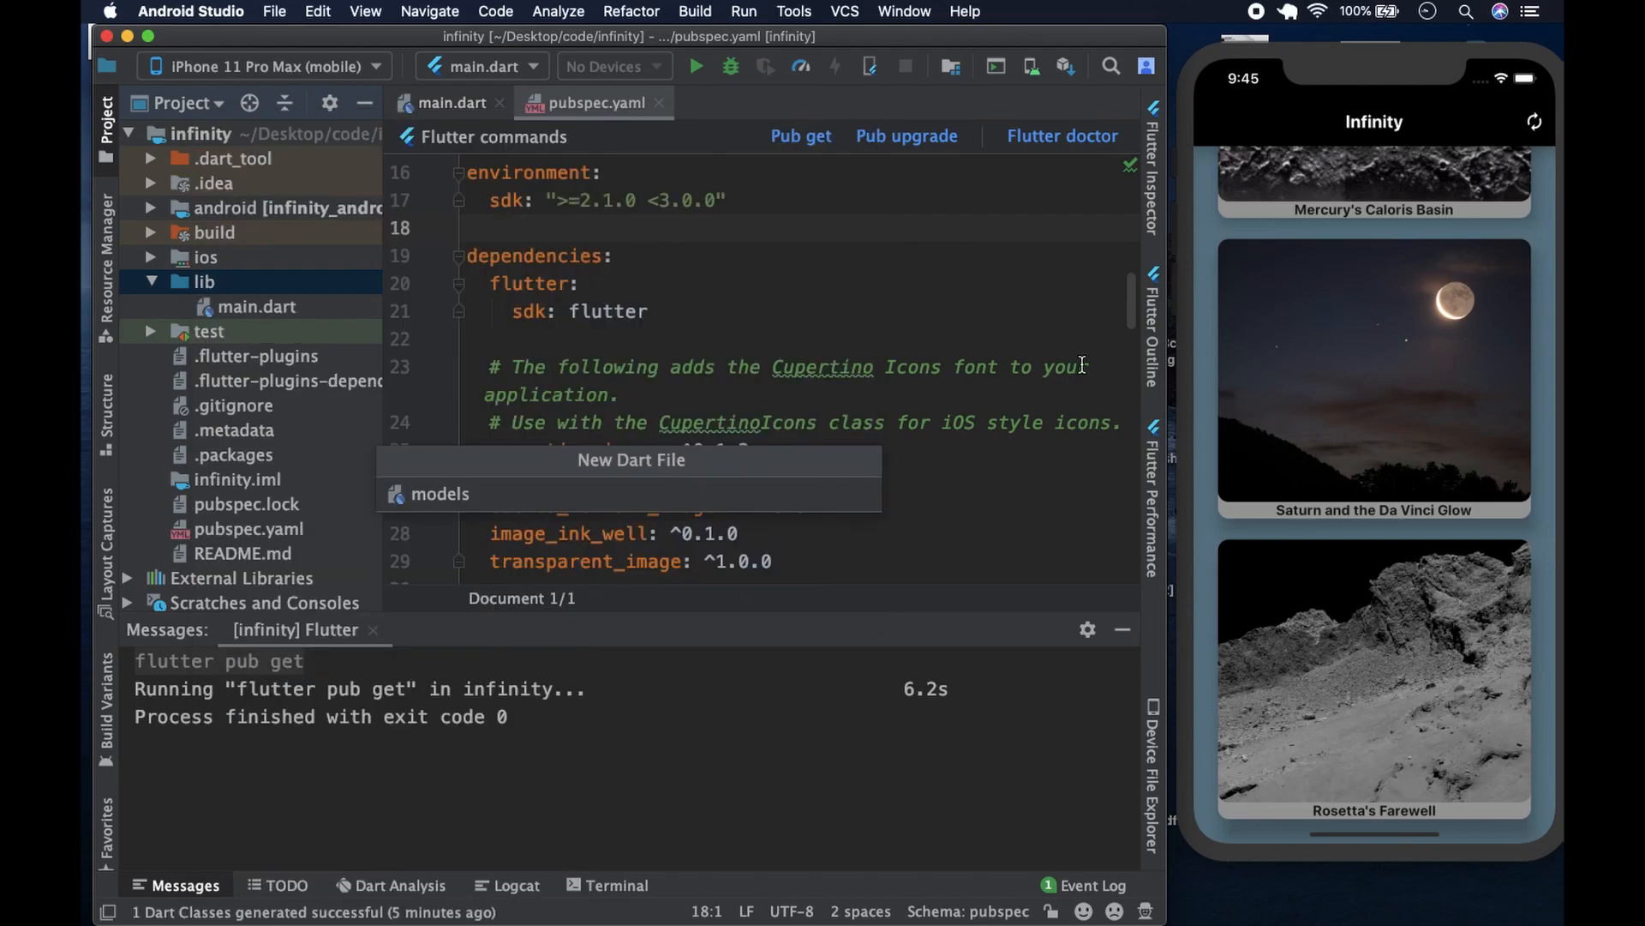
{"action": "left_click", "coordinate": [870, 283]}
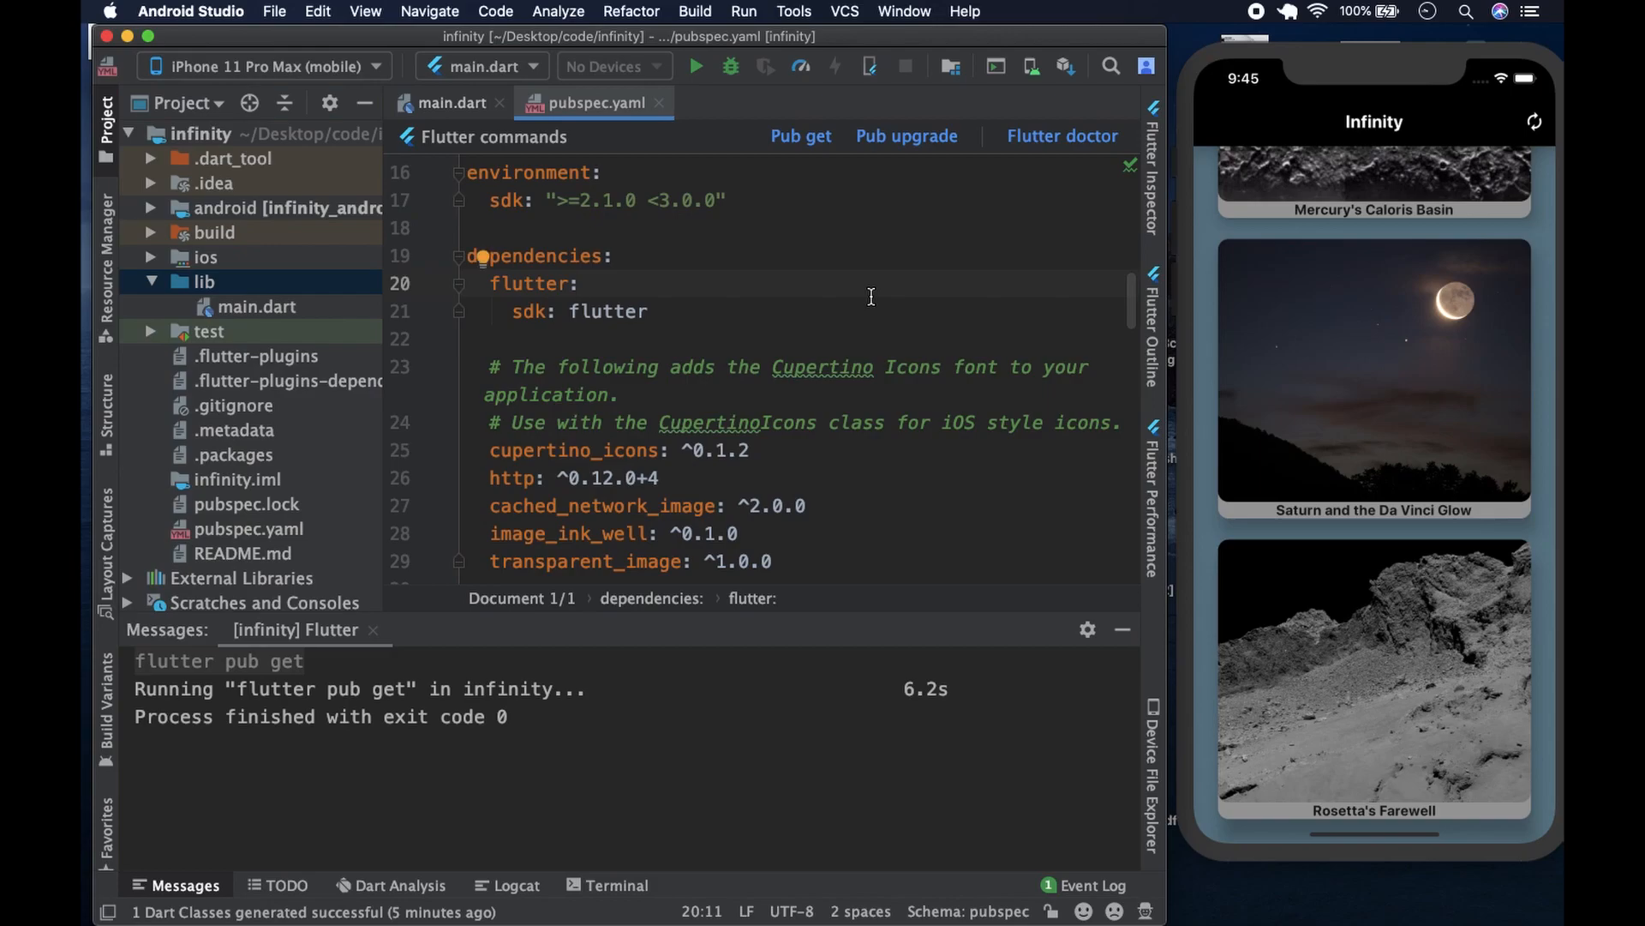
{"action": "mouse_move", "coordinate": [243, 281]}
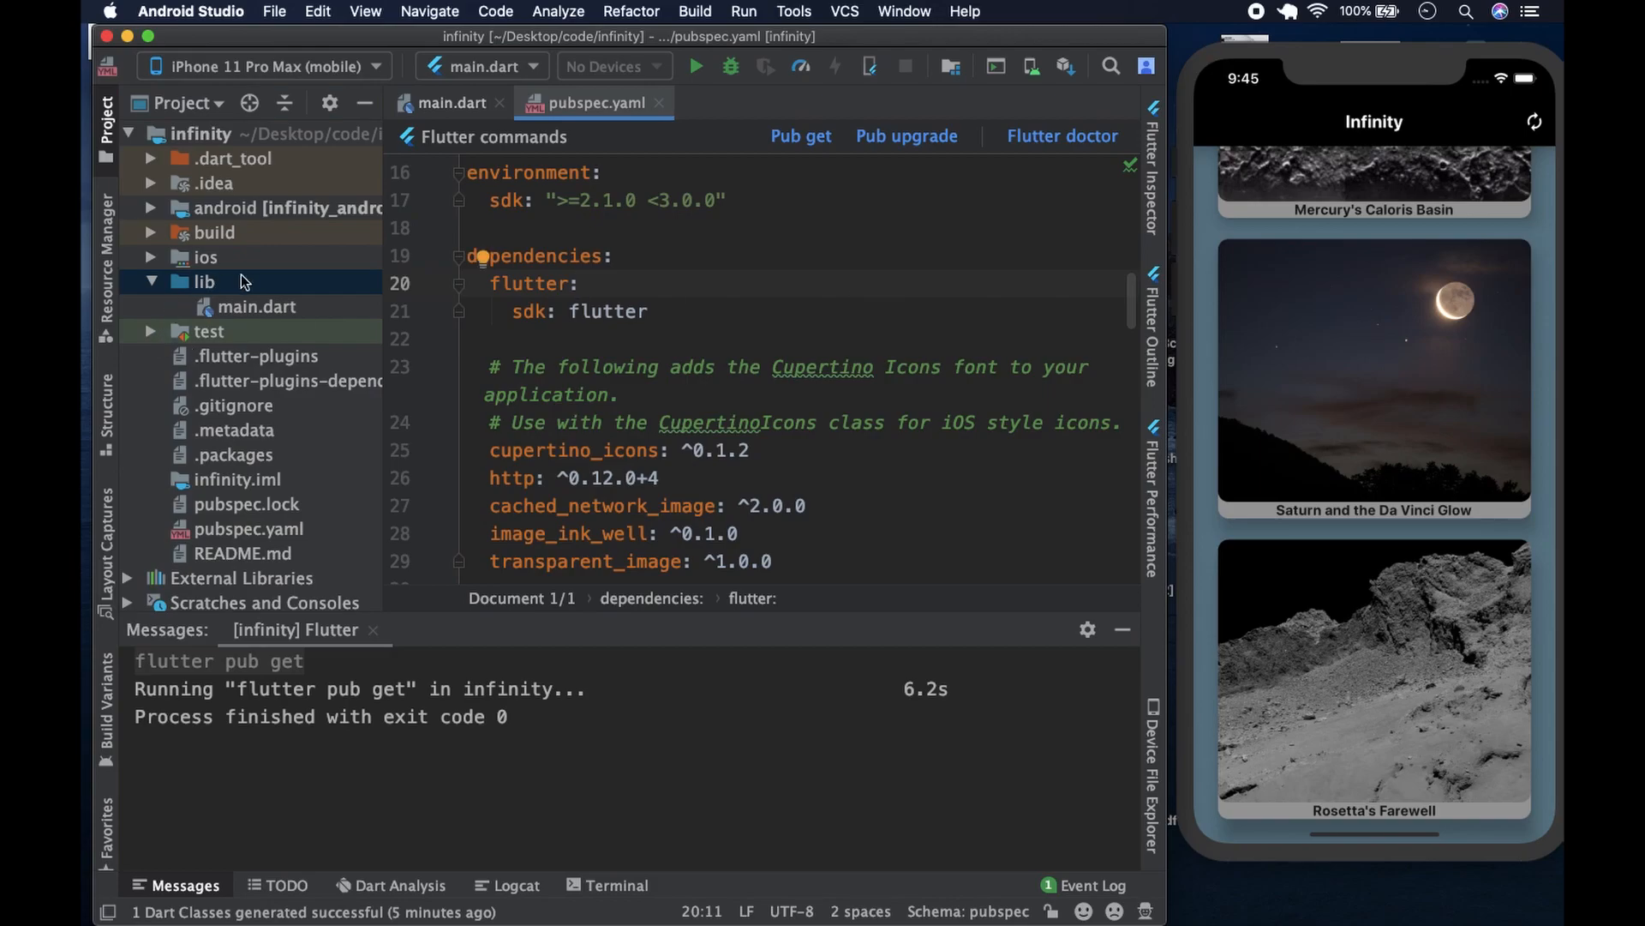
- Create the new Dart file in lib and open the empty model.dart editor
{"action": "right_click", "coordinate": [204, 281]}
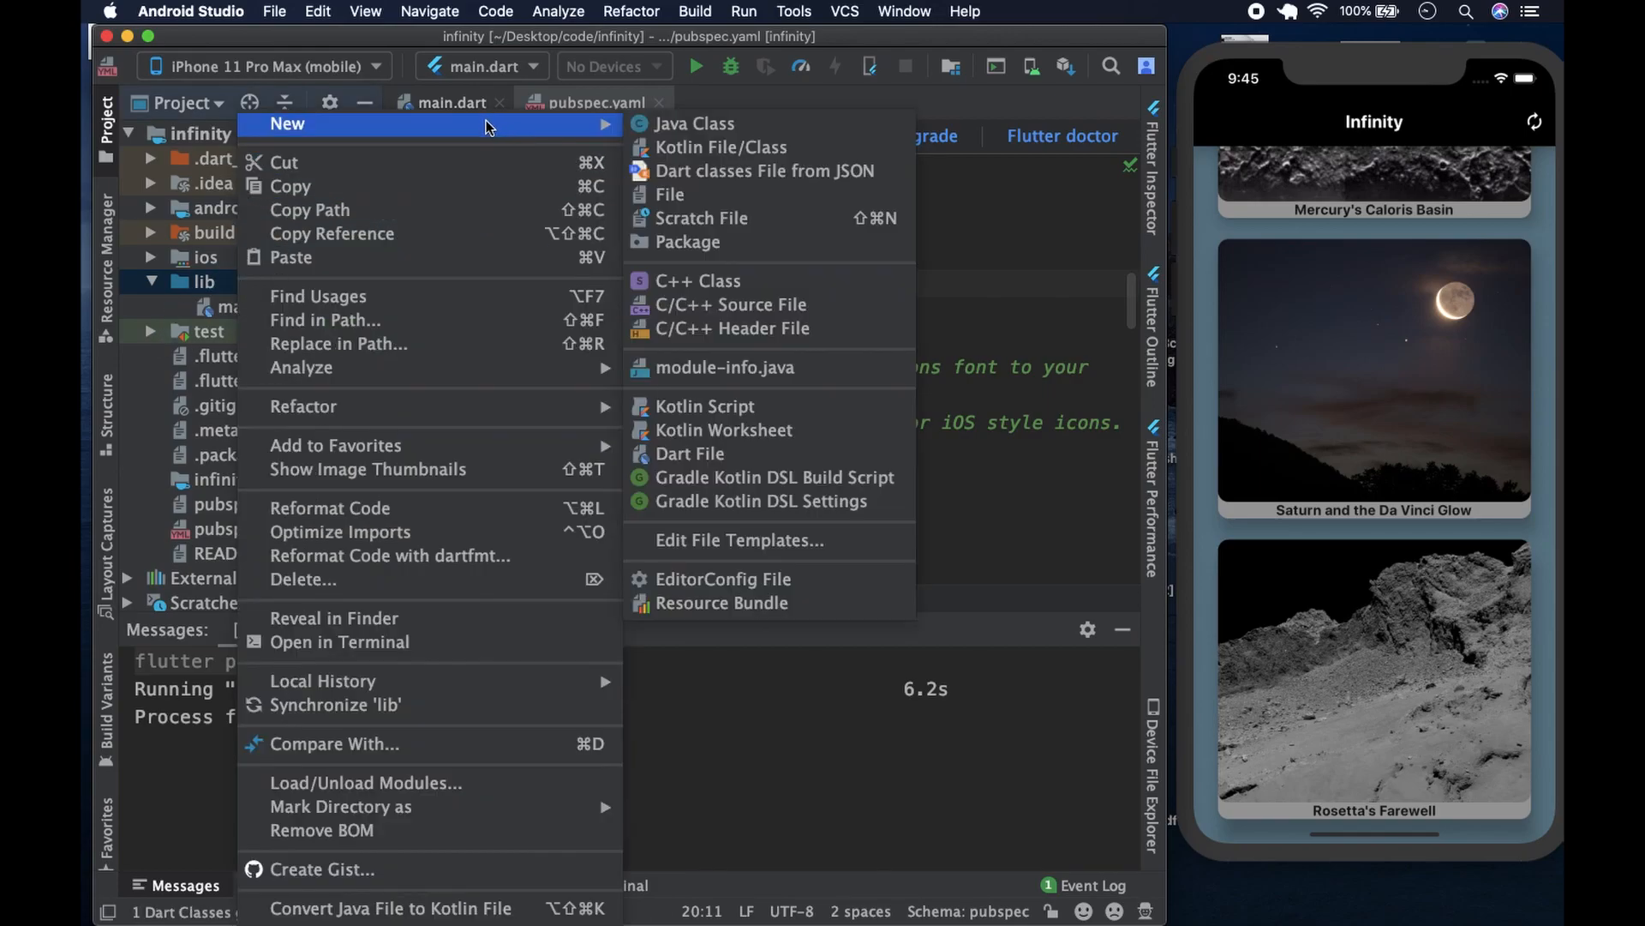
{"action": "left_click", "coordinate": [689, 453]}
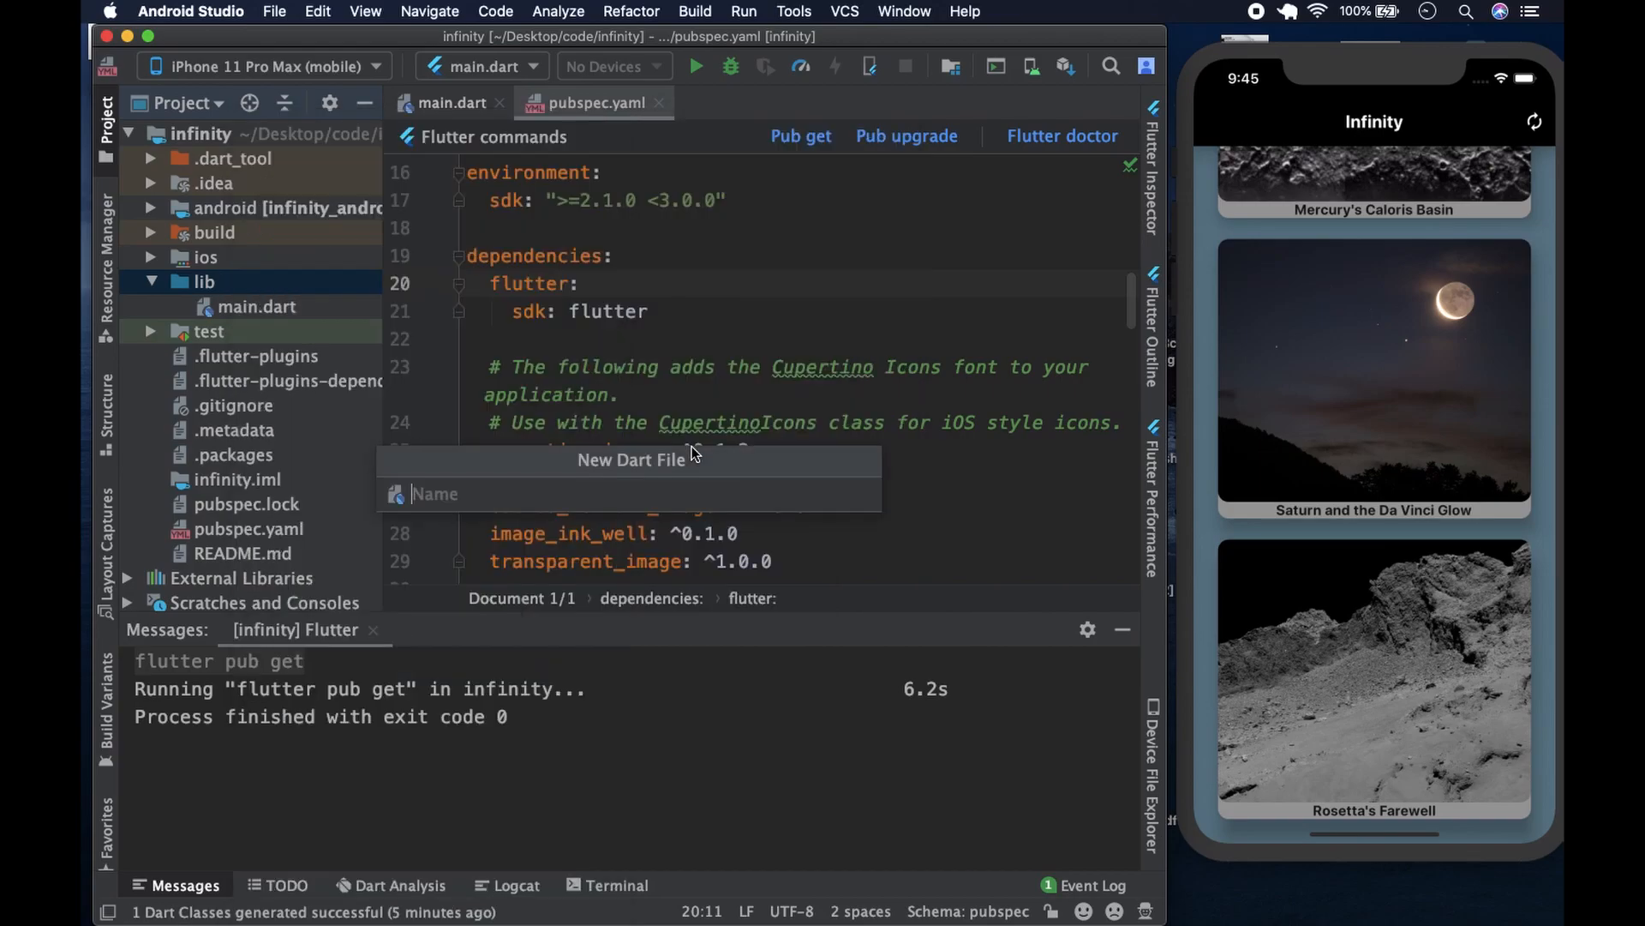
{"action": "type", "text": "mo"}
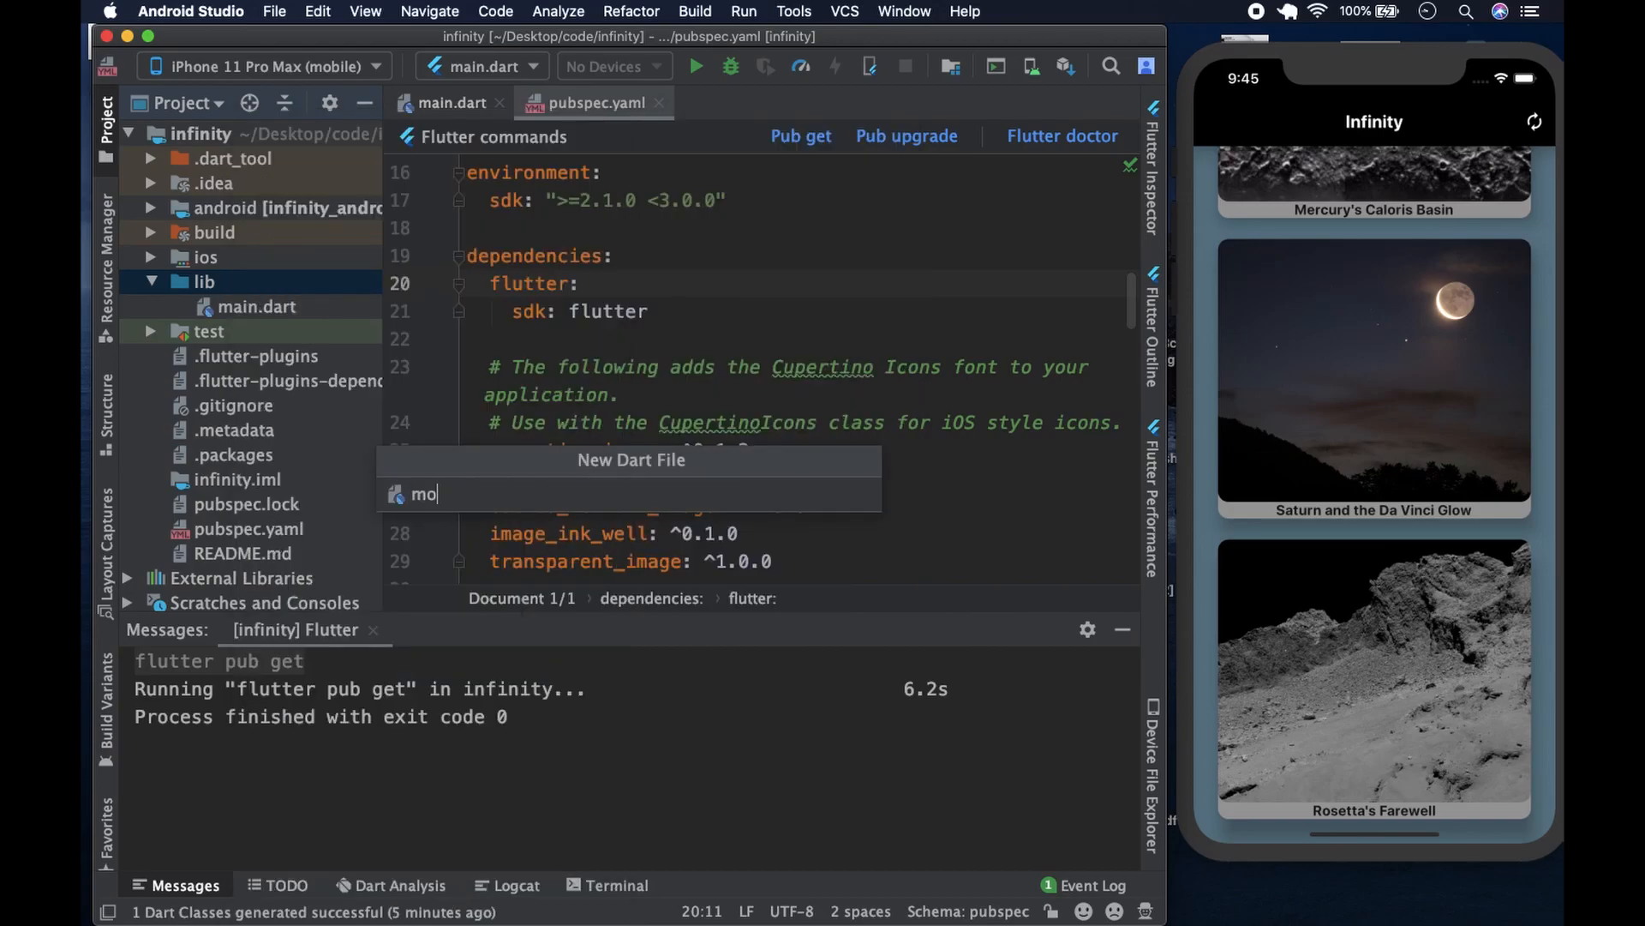
{"action": "type", "text": "dels"}
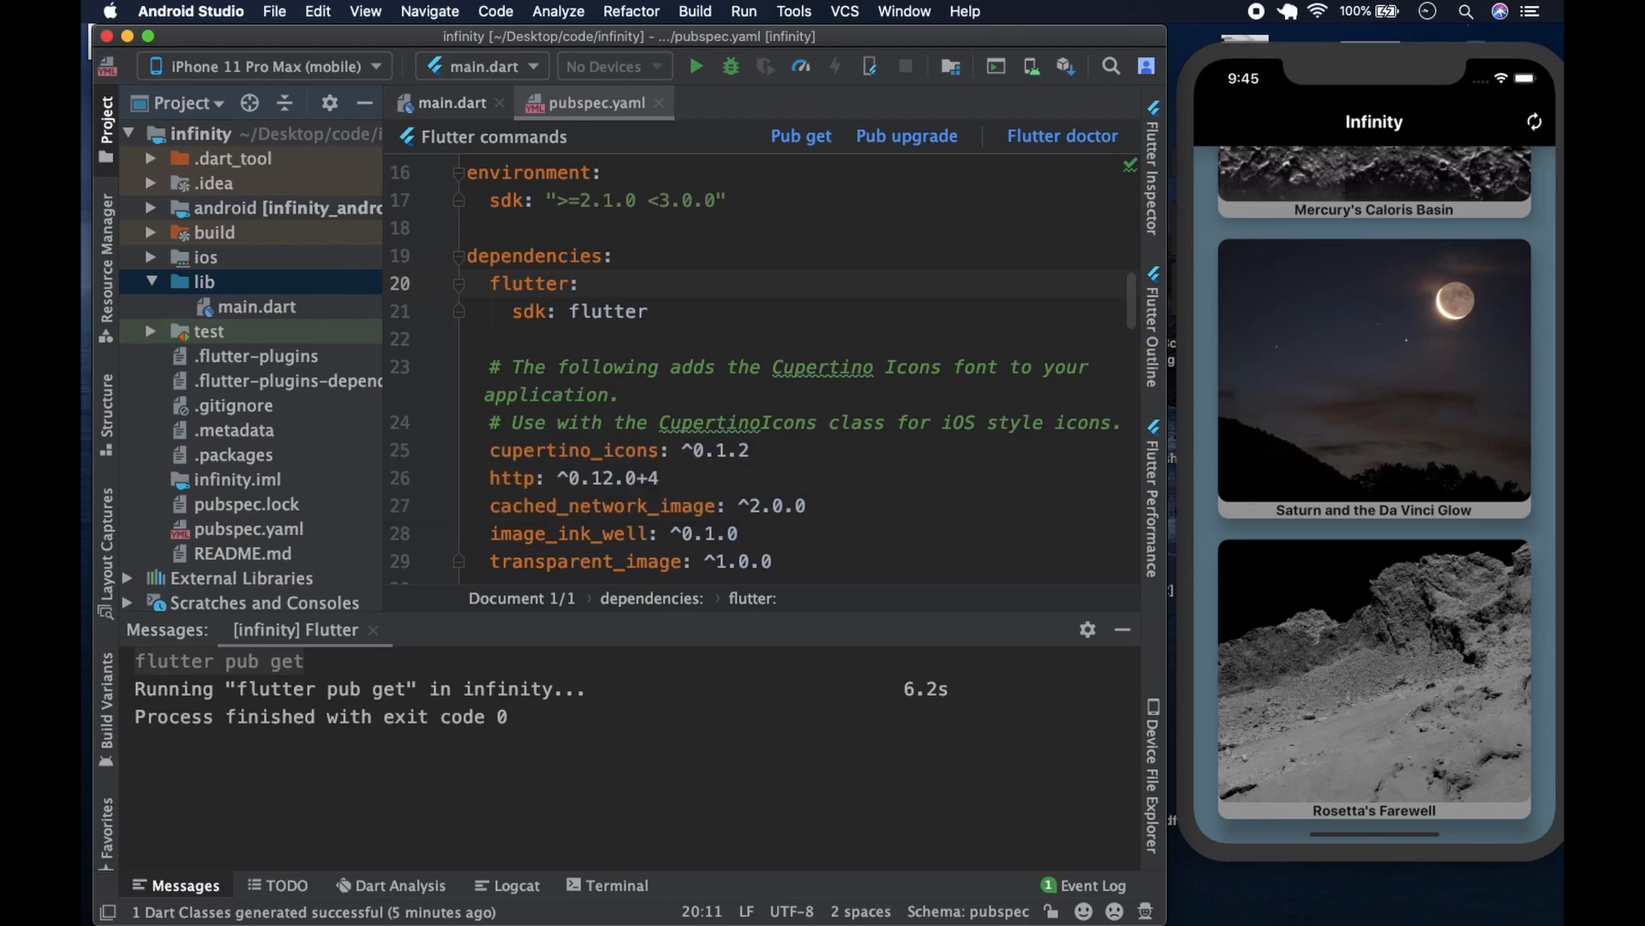
{"action": "mouse_move", "coordinate": [451, 413]}
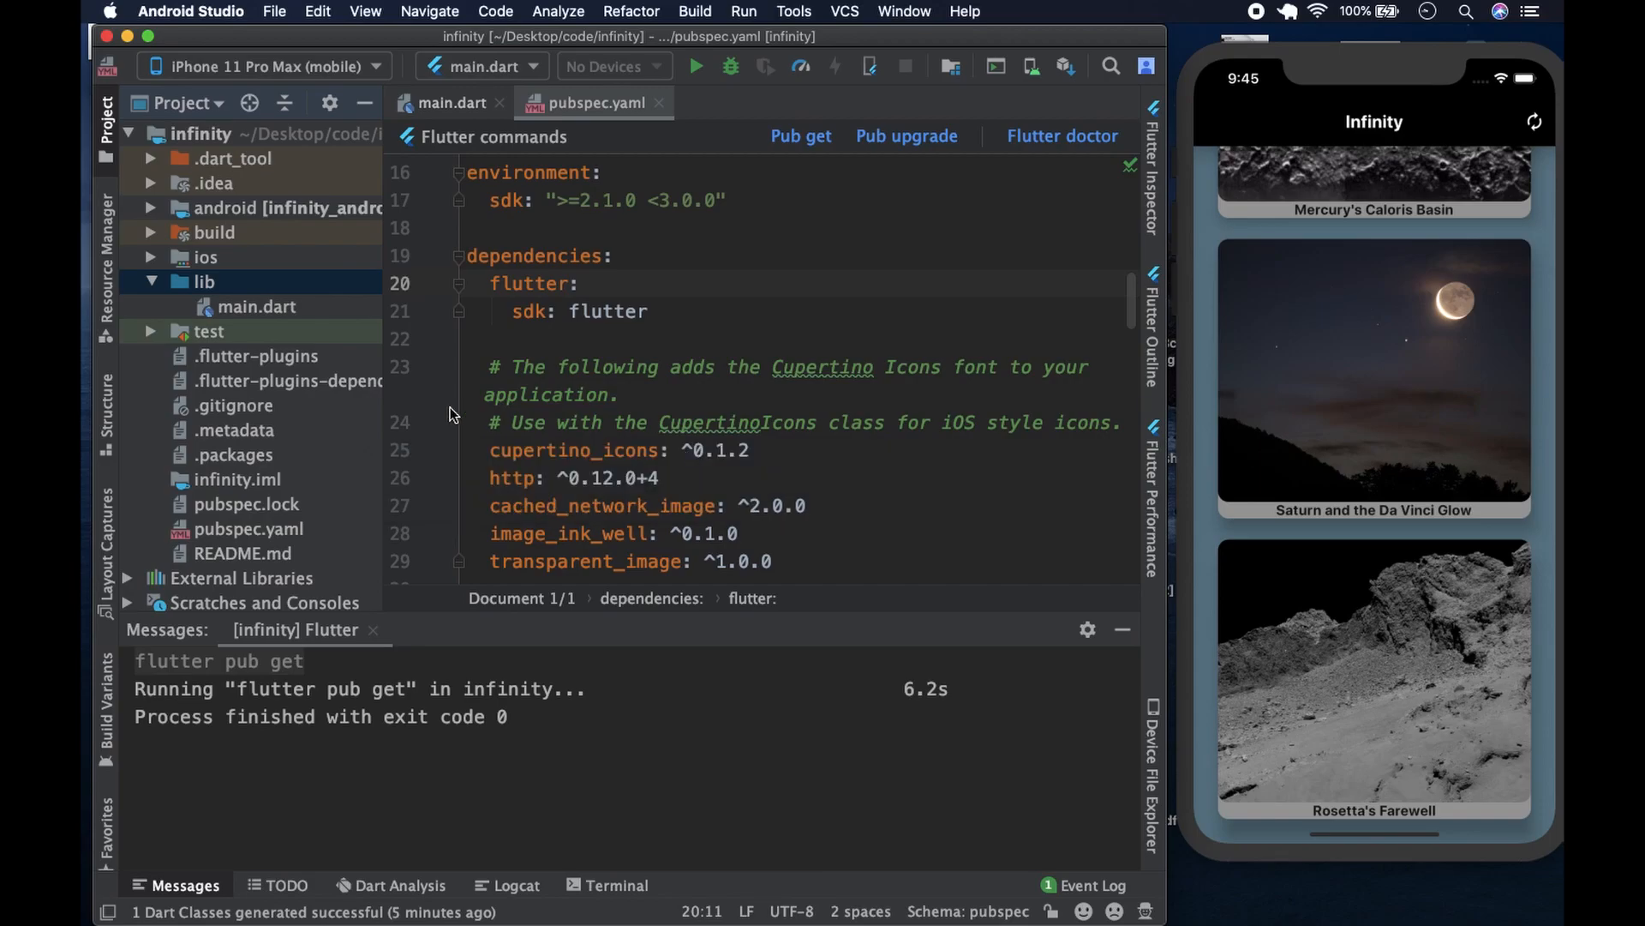
{"action": "left_click", "coordinate": [261, 331]}
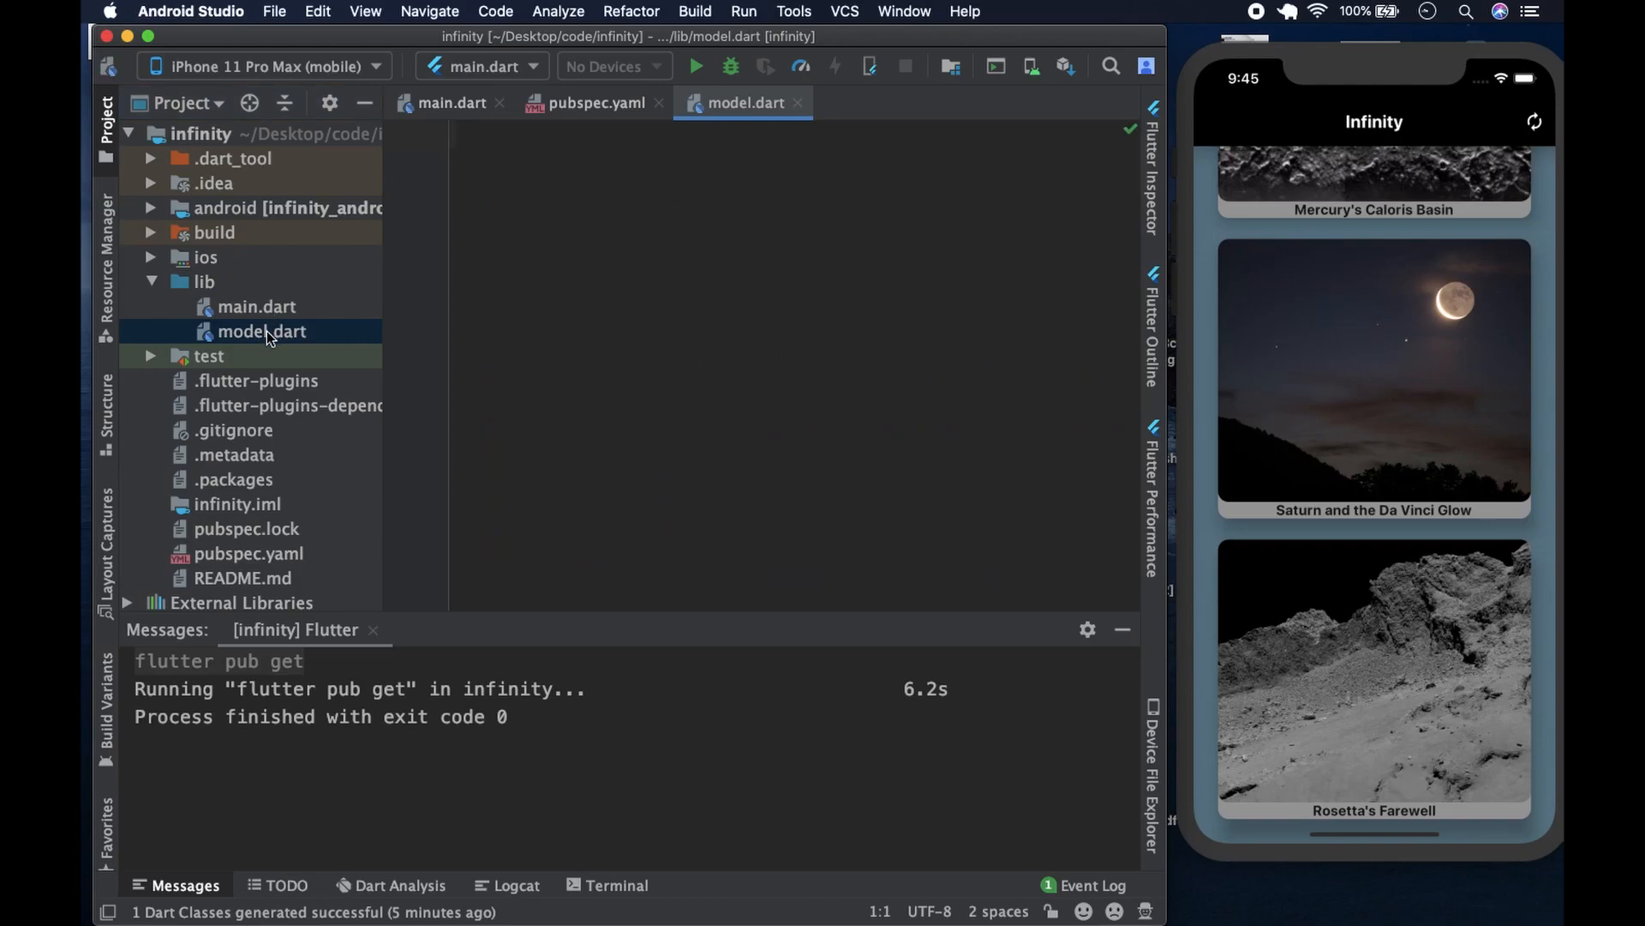
{"action": "left_click", "coordinate": [261, 331]}
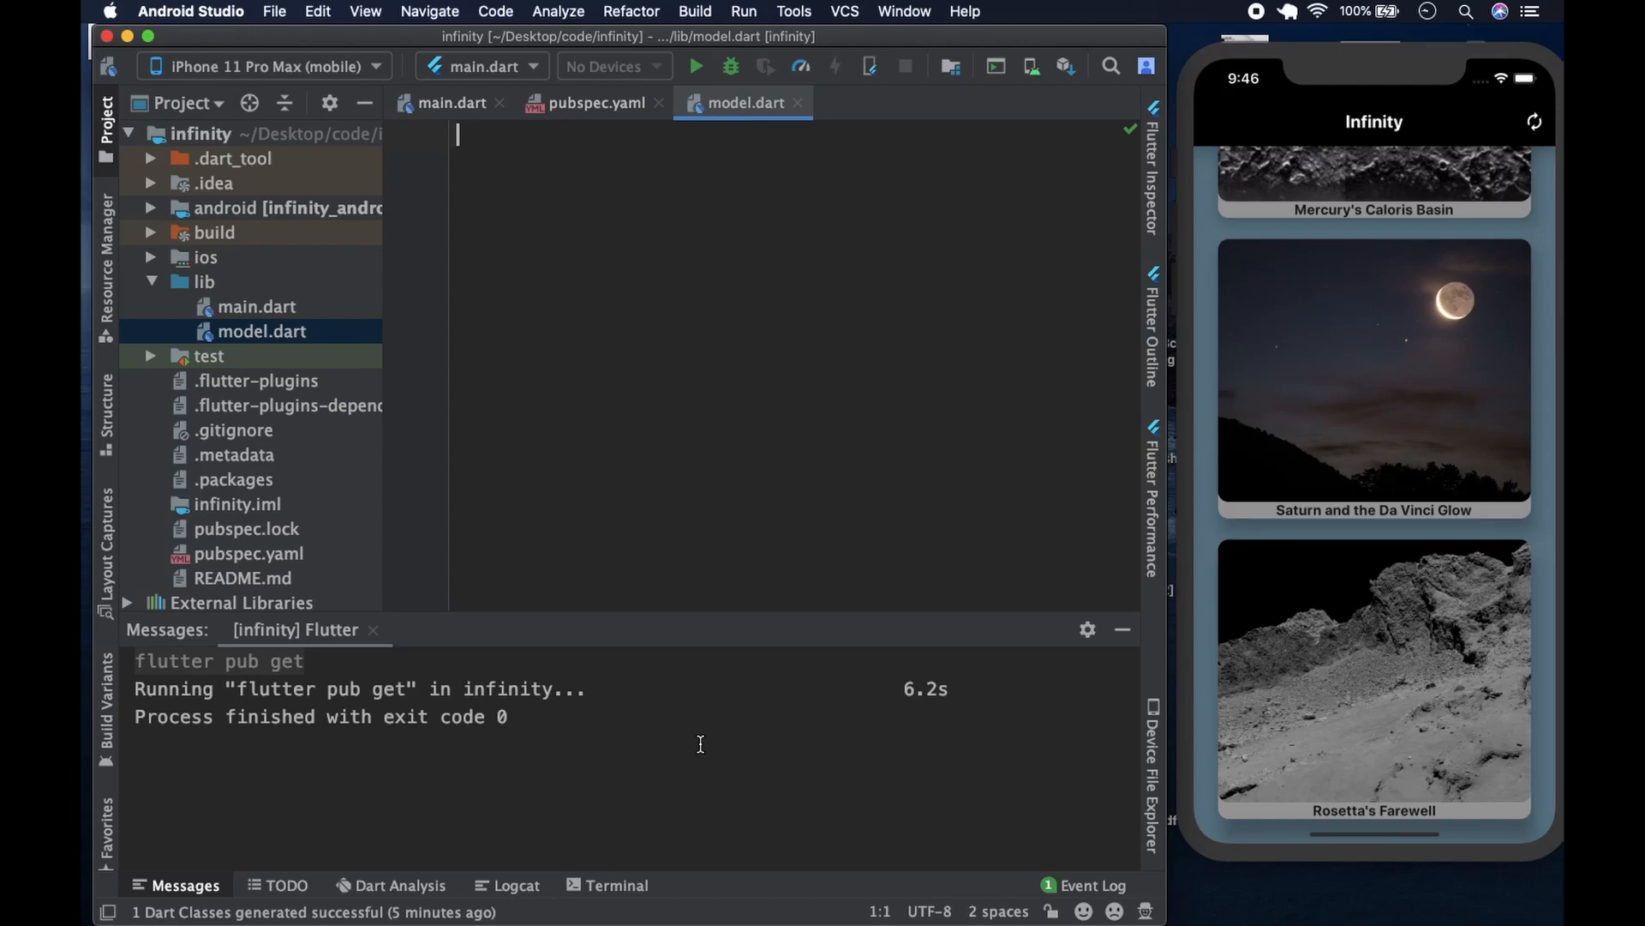
{"action": "mouse_move", "coordinate": [821, 884]}
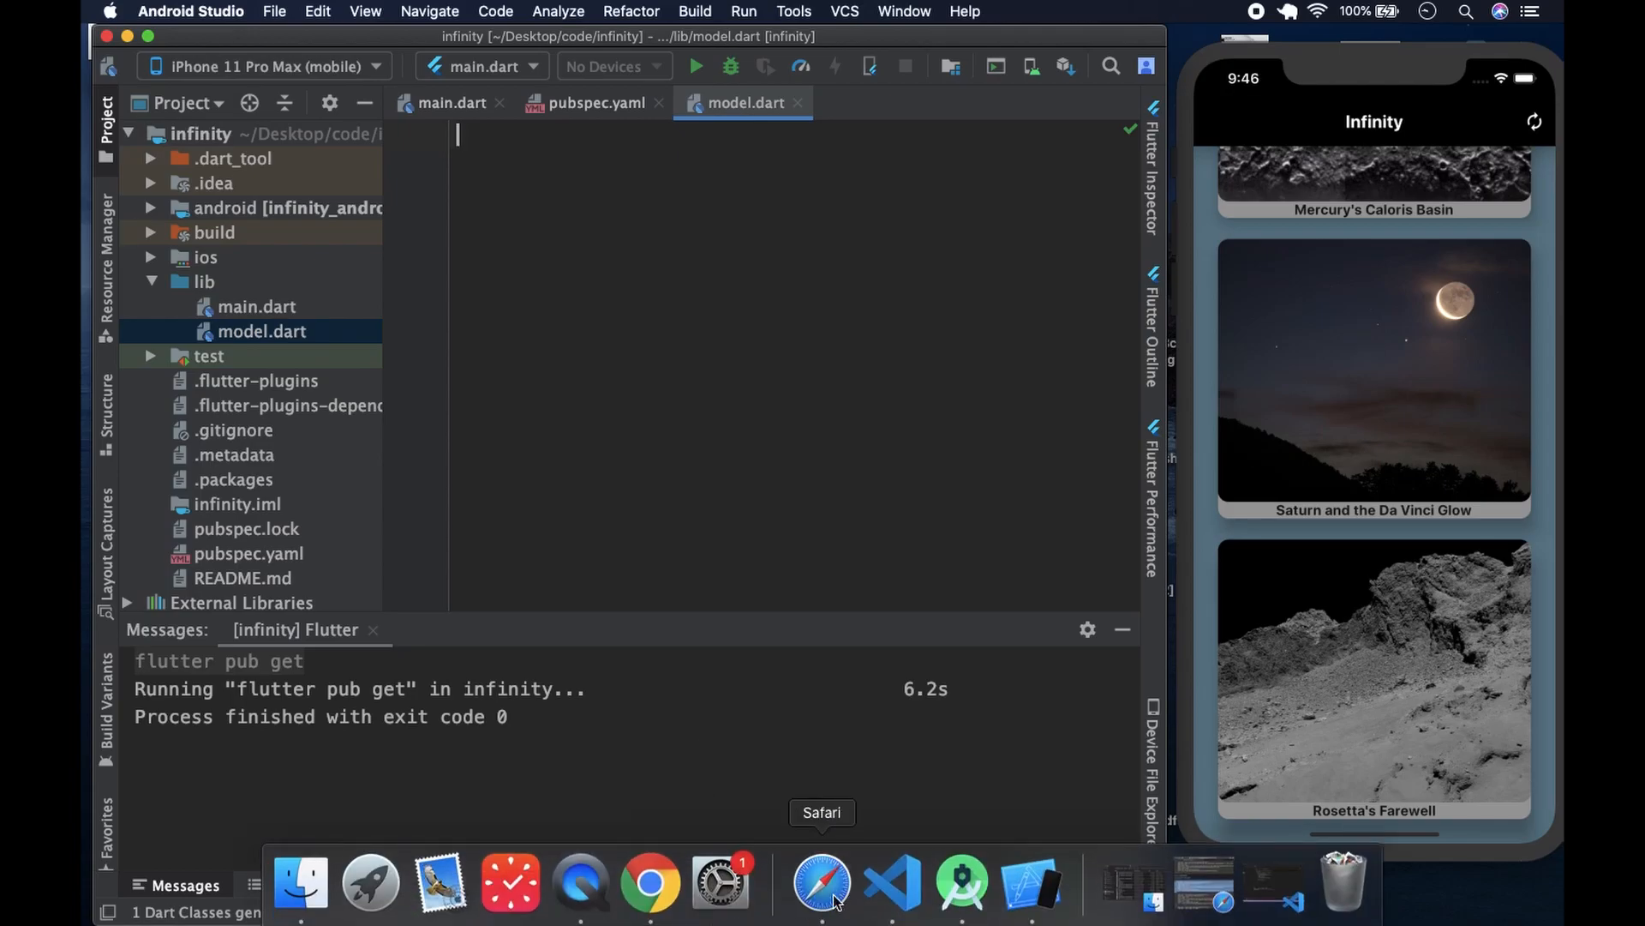
{"action": "mouse_move", "coordinate": [835, 895]}
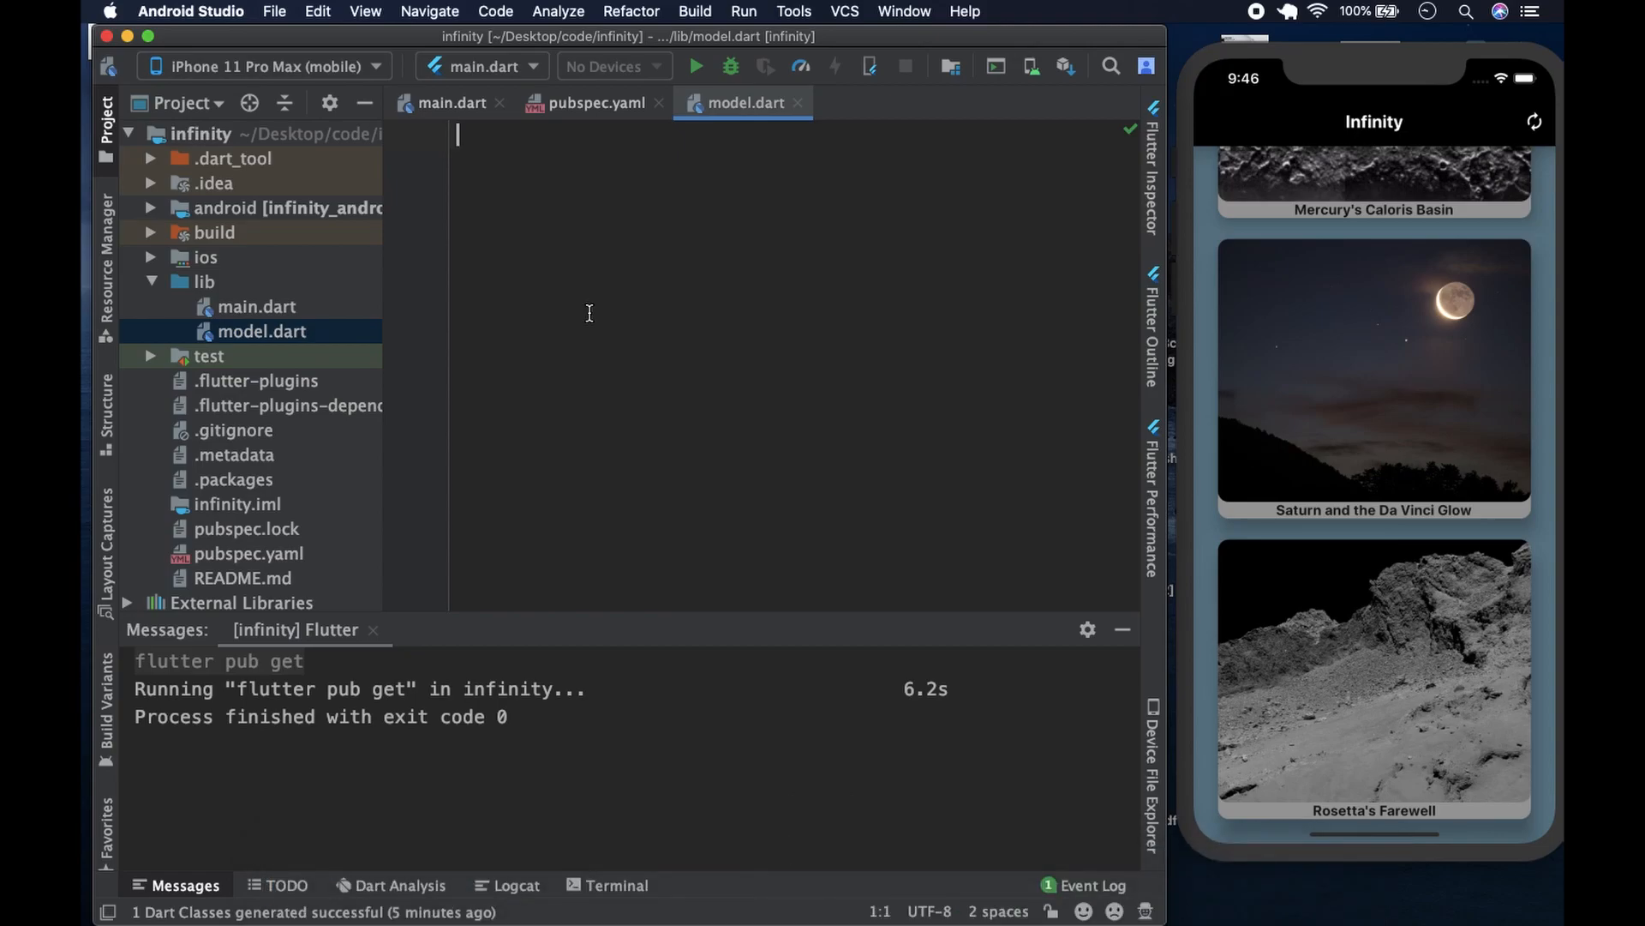
- Launch the Generate Dart Class from JSON dialog and name the class Nasa
{"action": "left_click", "coordinate": [496, 12]}
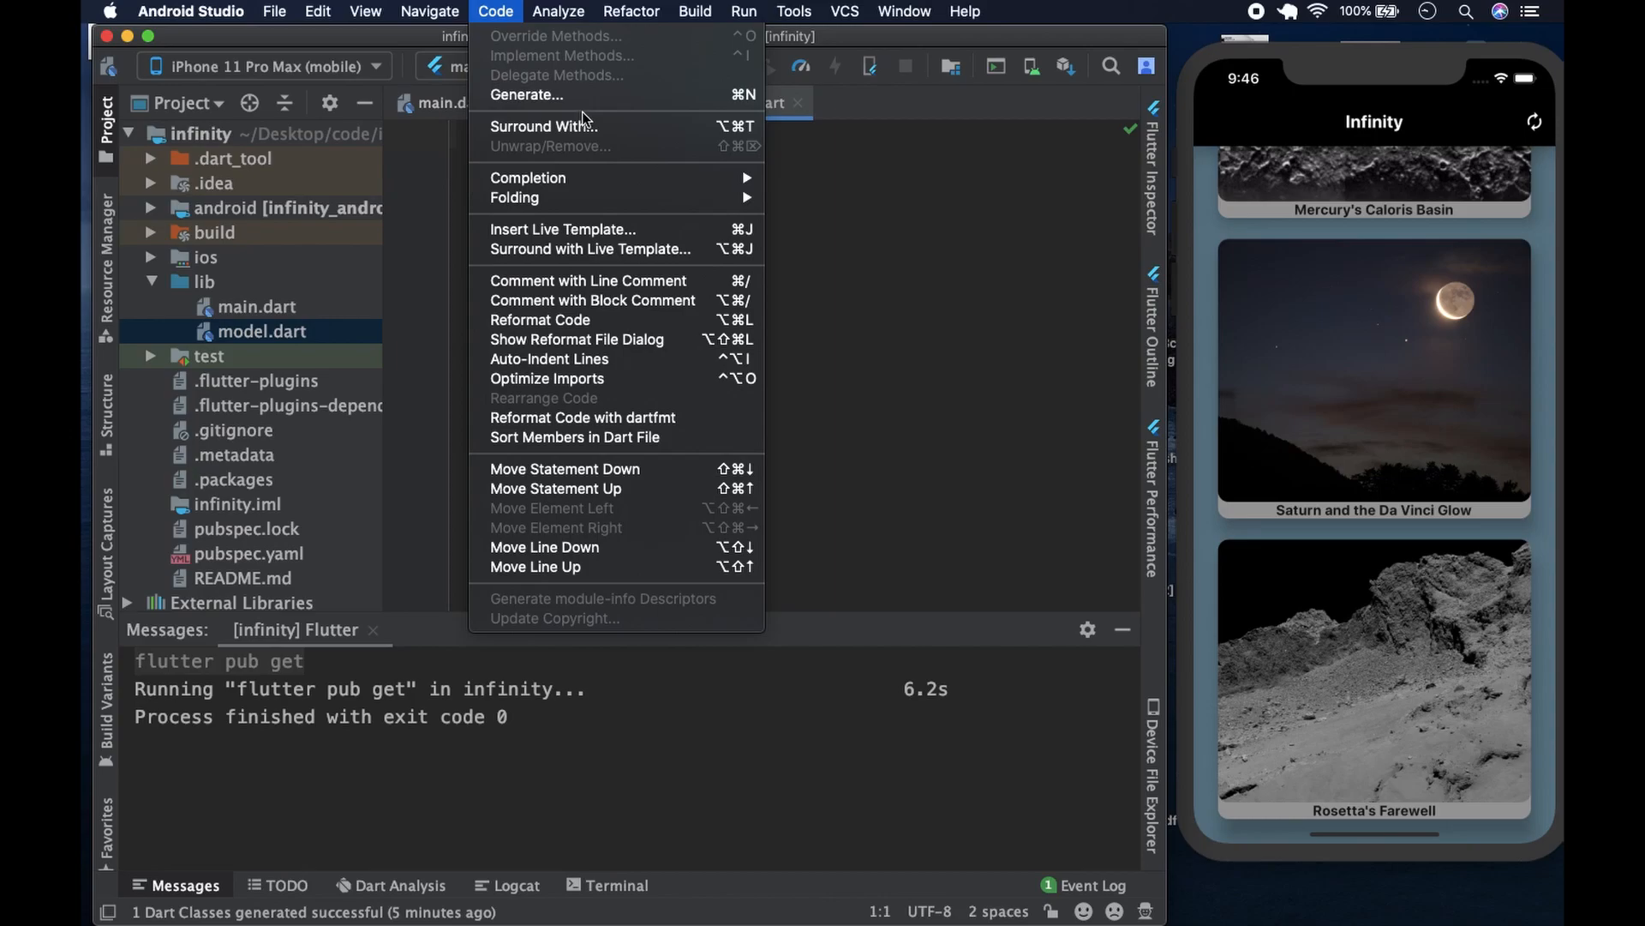
{"action": "left_click", "coordinate": [527, 94]}
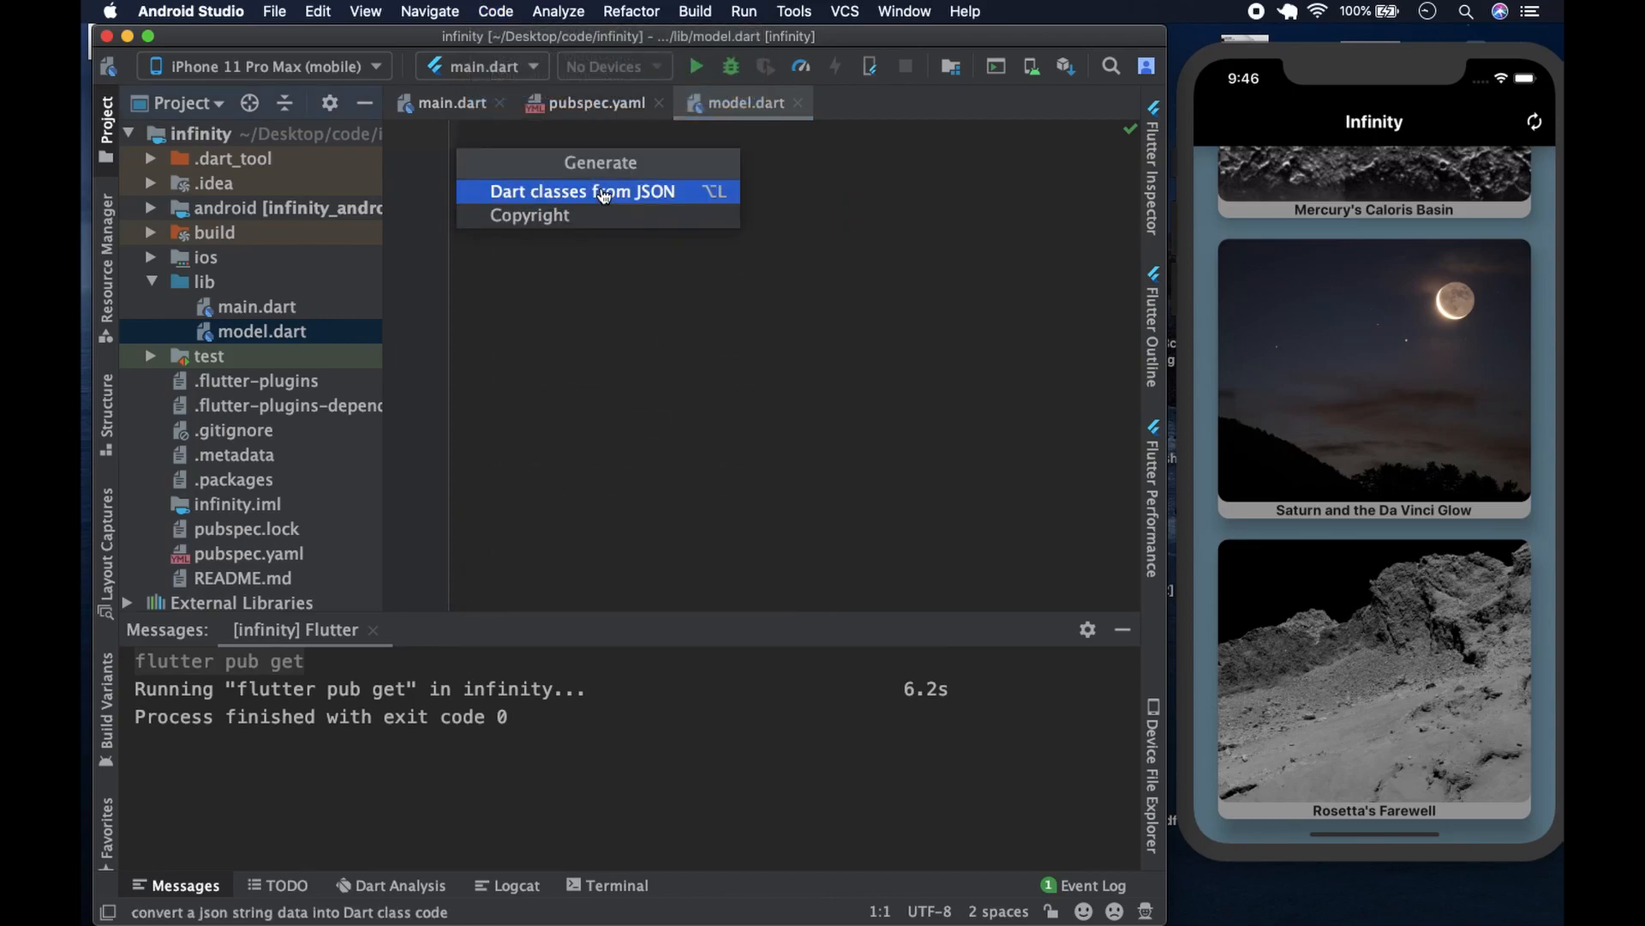
{"action": "left_click", "coordinate": [581, 190]}
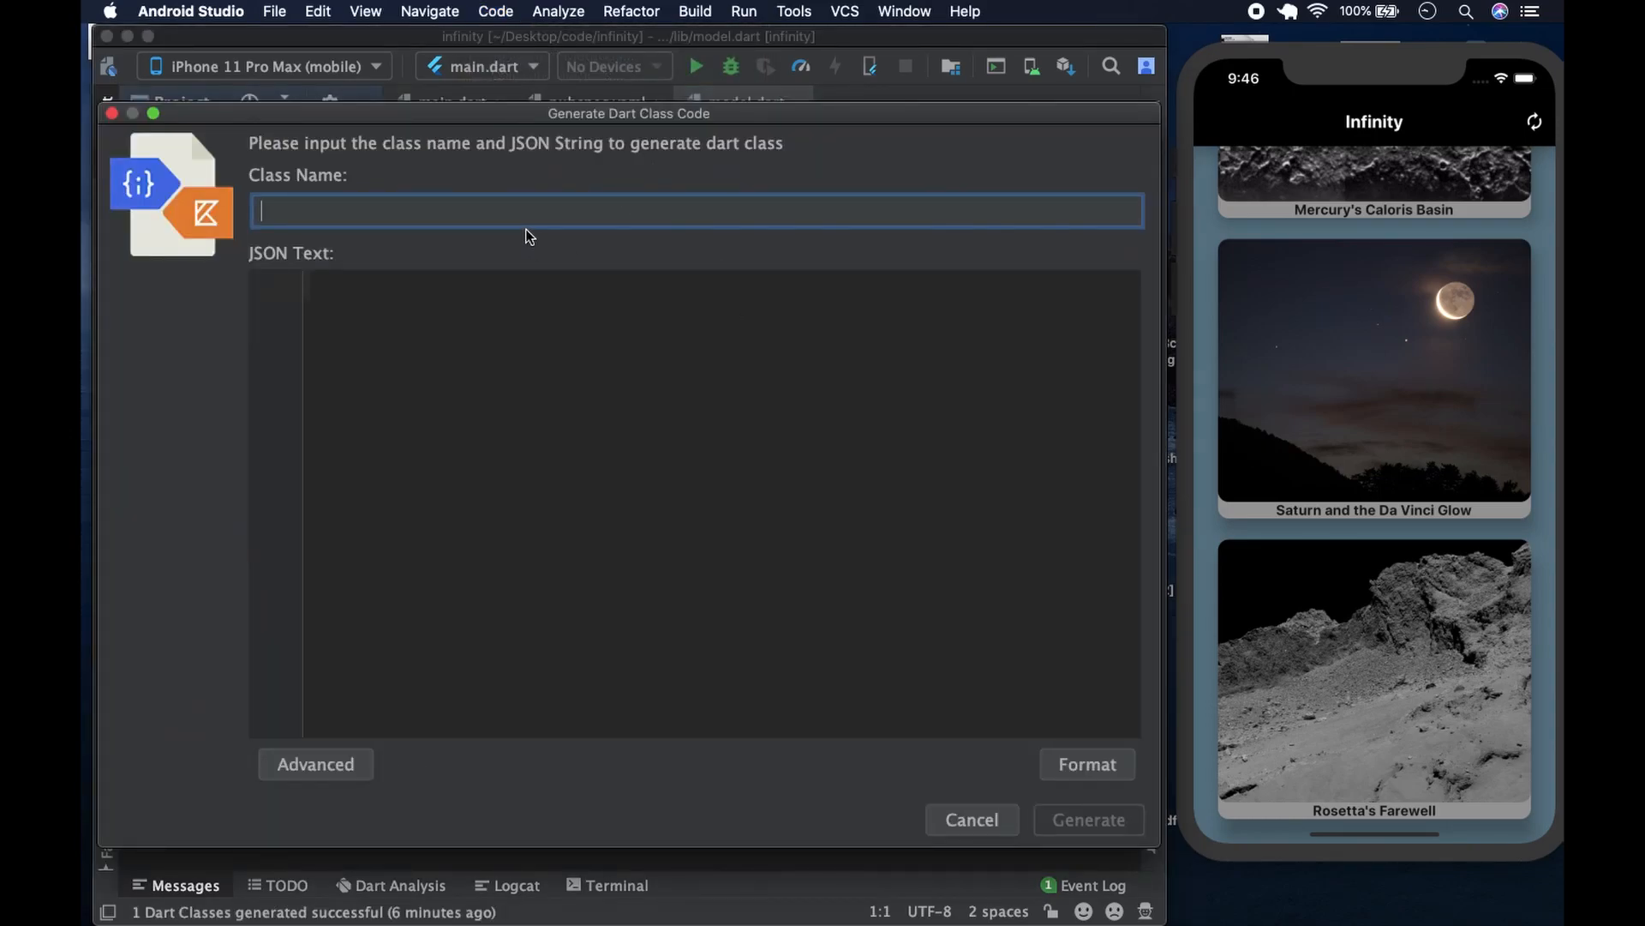
{"action": "mouse_move", "coordinate": [494, 208]}
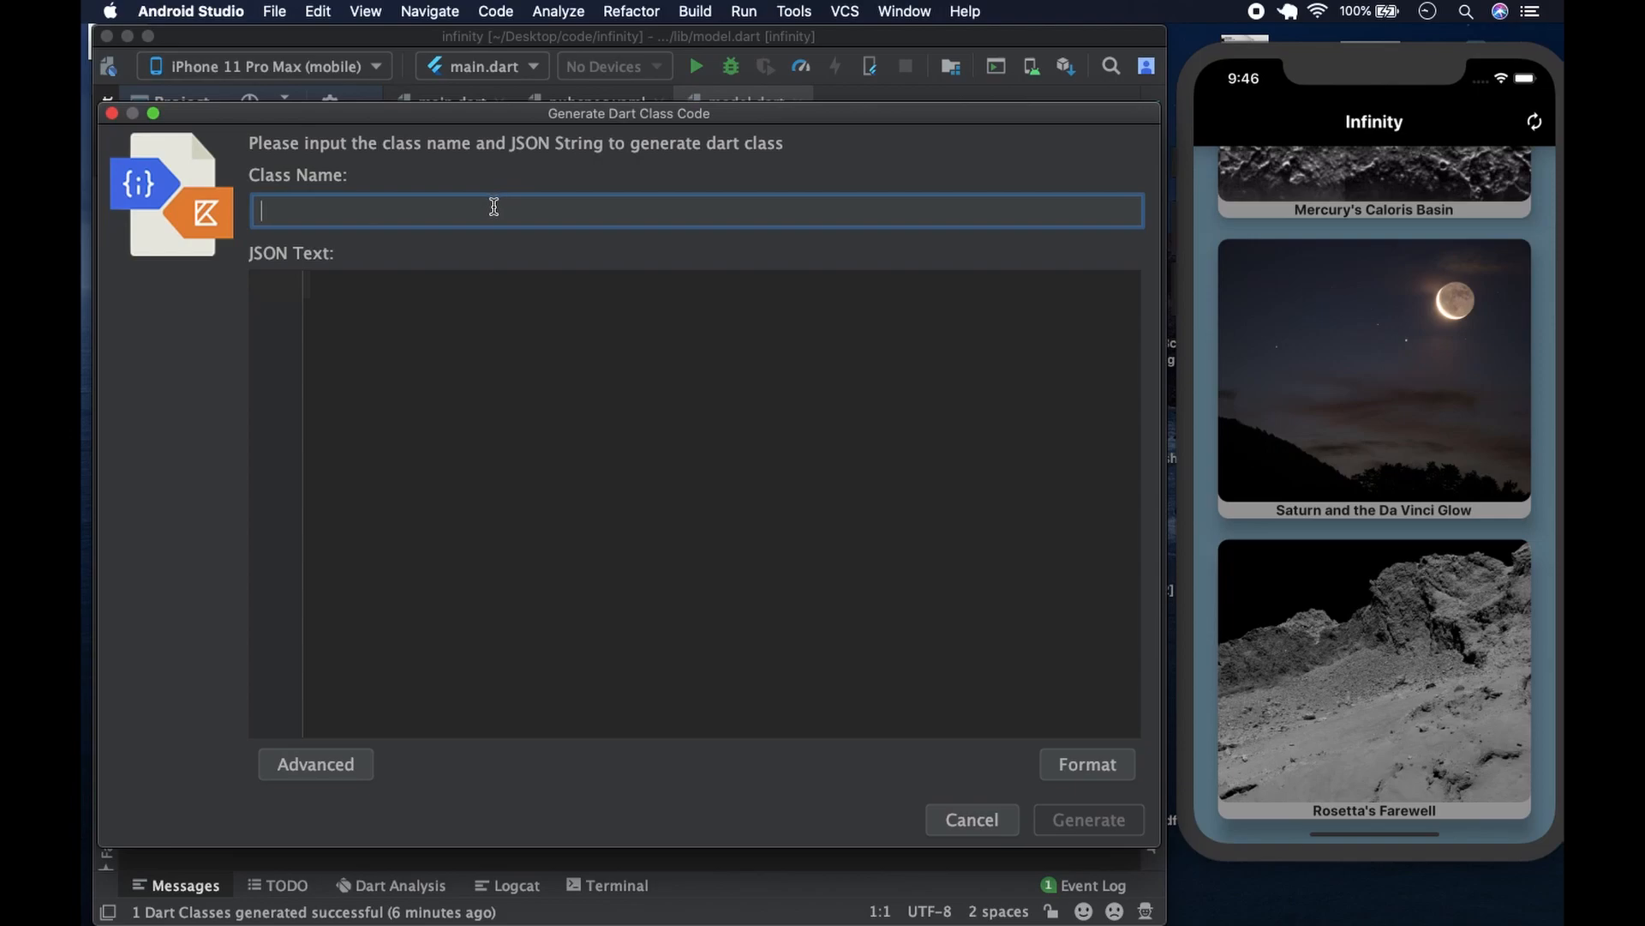
{"action": "type", "text": "Nasa"}
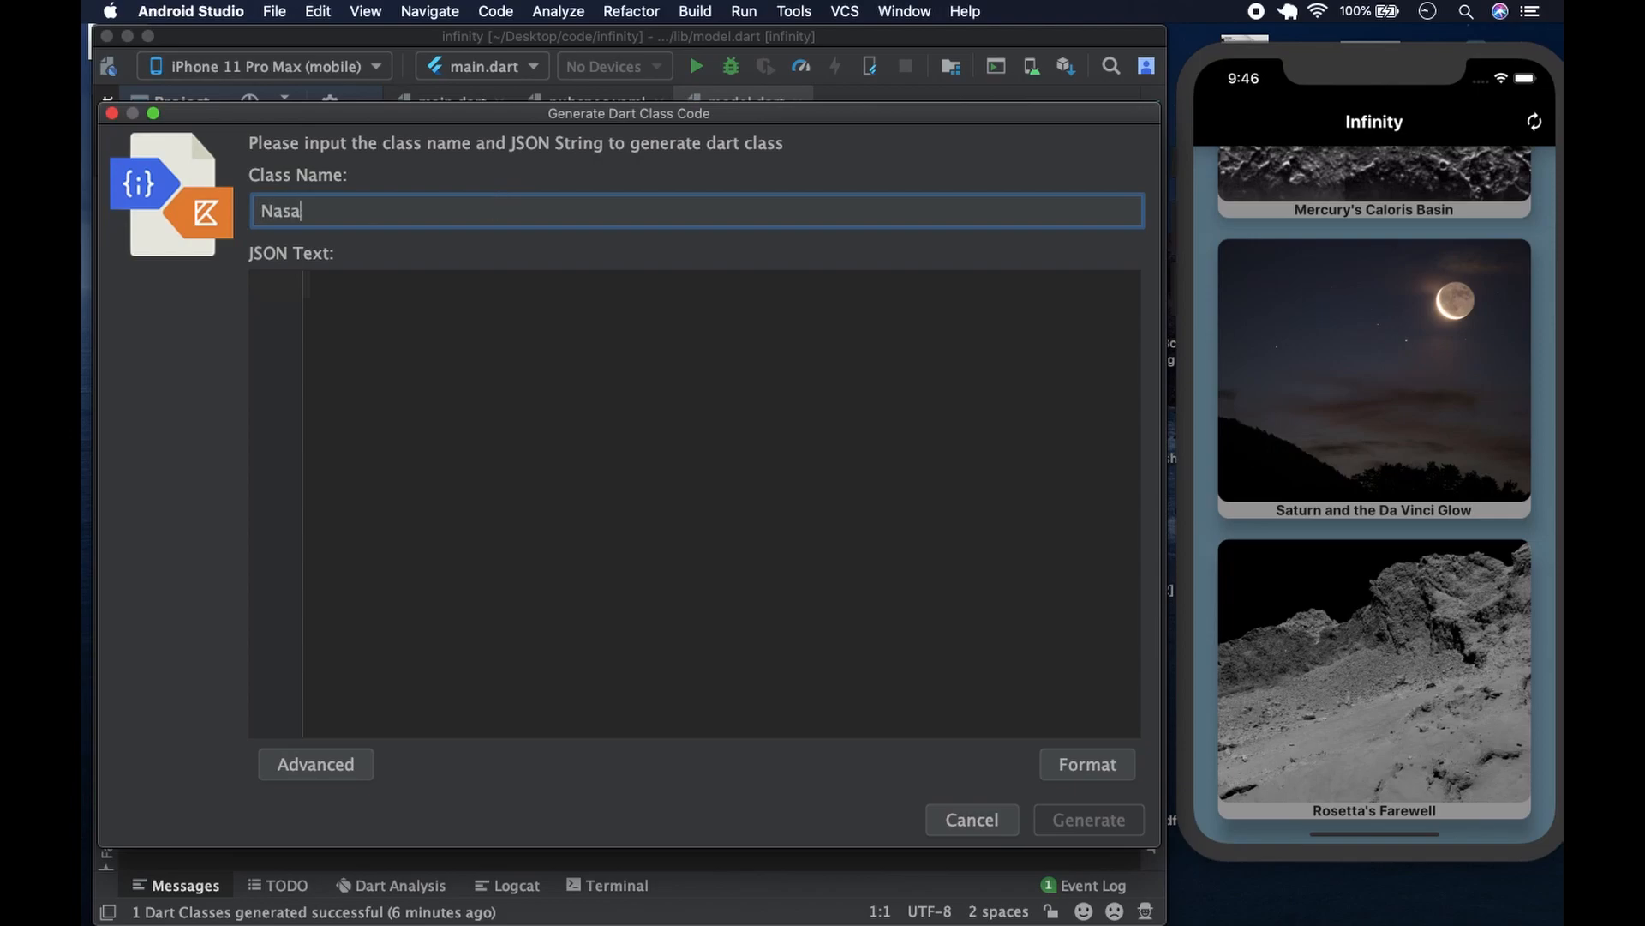
{"action": "mouse_move", "coordinate": [771, 887]}
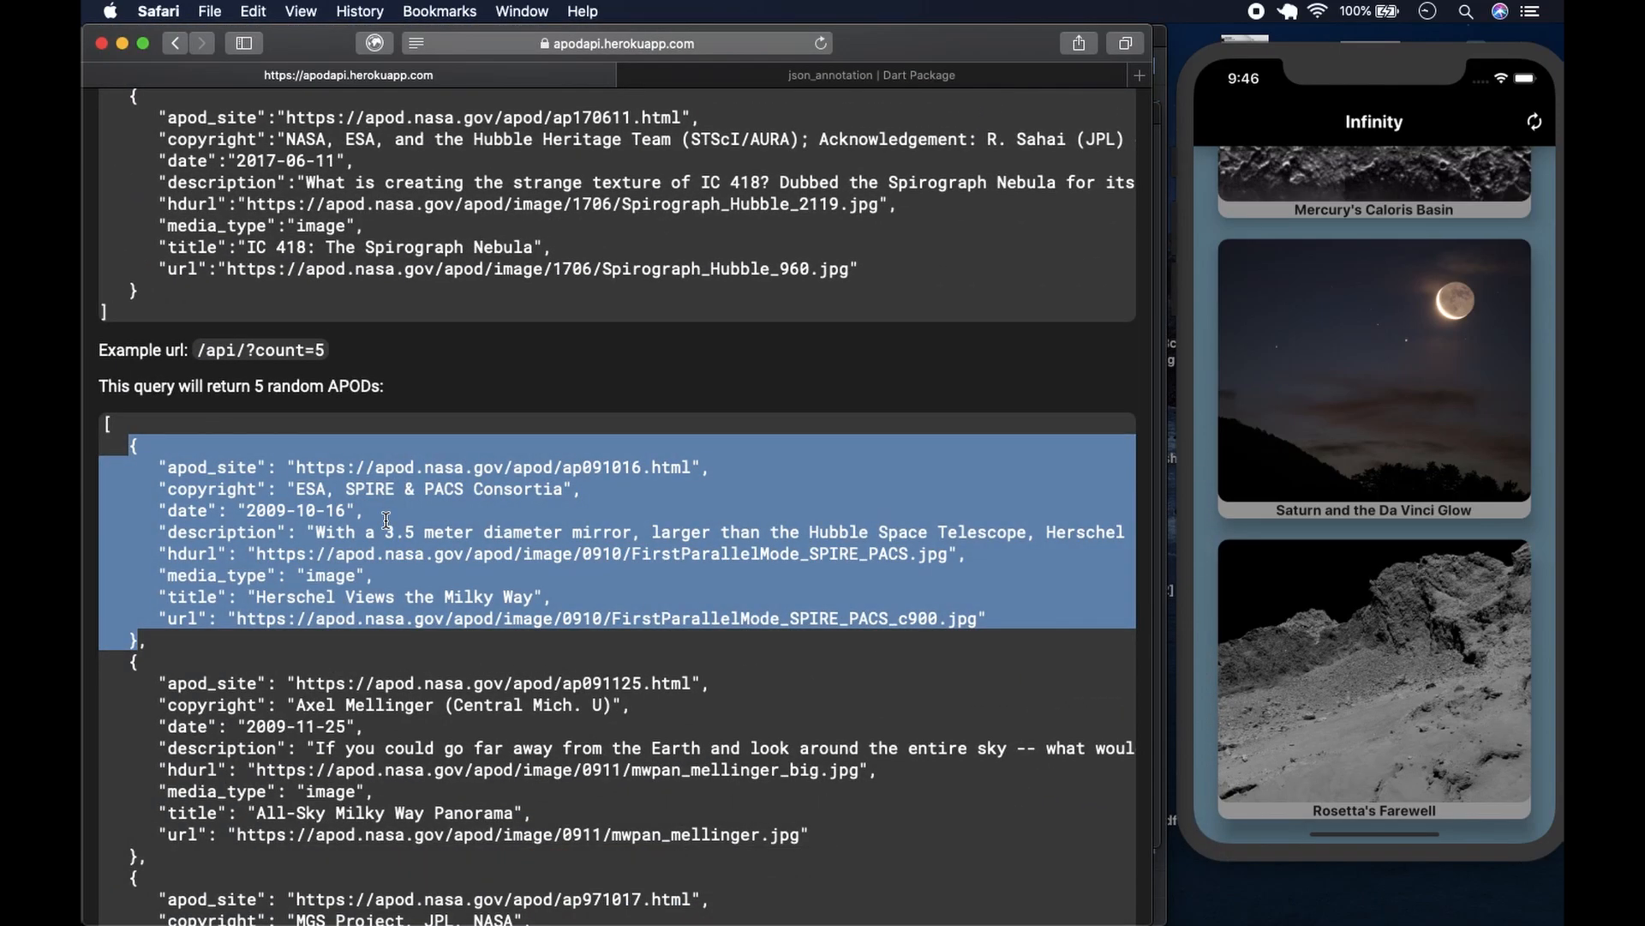
- Copy the Dec 24, 2005 Earthrise example JSON object from the APOD API docs in Safari
{"action": "left_click", "coordinate": [129, 440]}
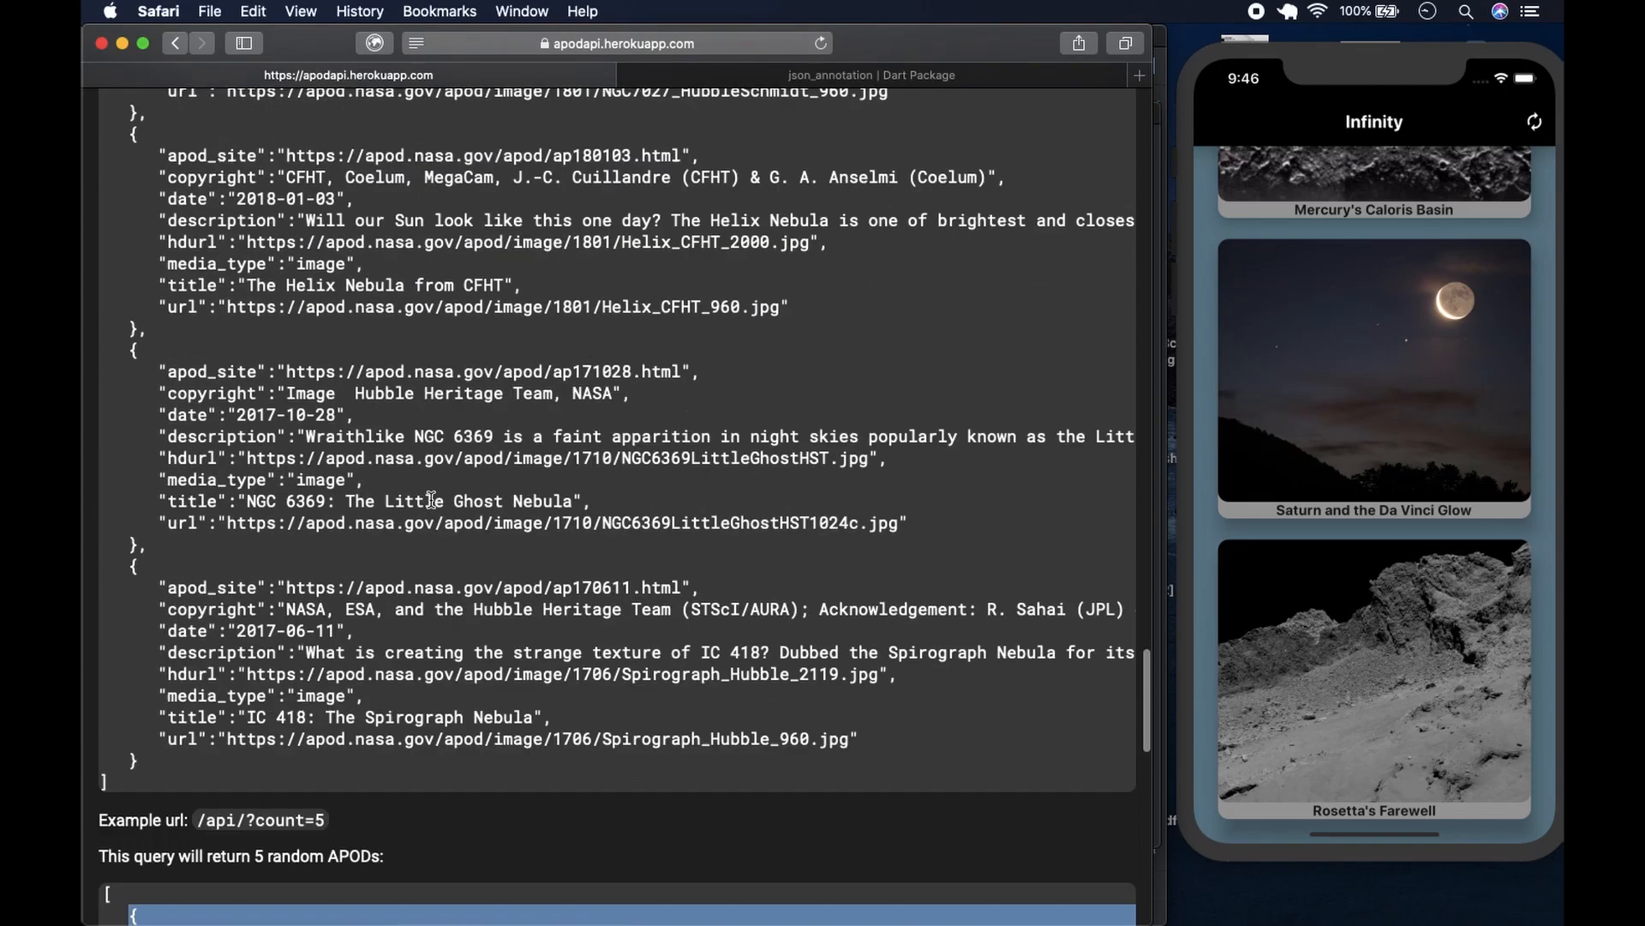
{"action": "scroll", "scroll_direction": "down", "scroll_amount": 3}
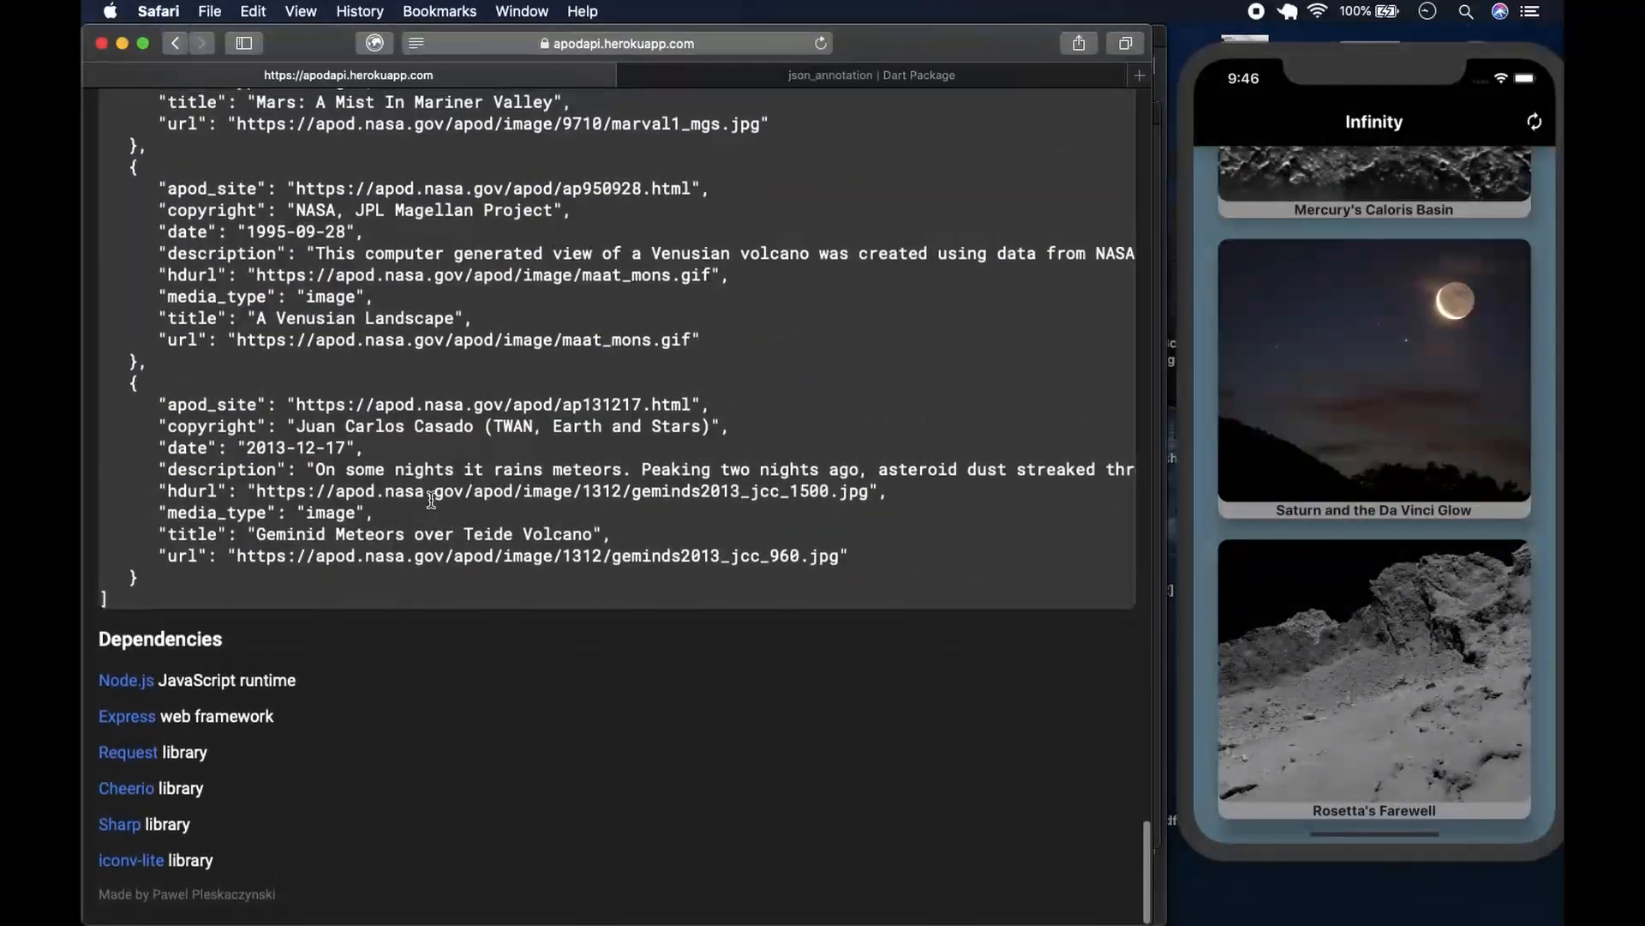
{"action": "scroll", "scroll_direction": "up", "scroll_amount": 3}
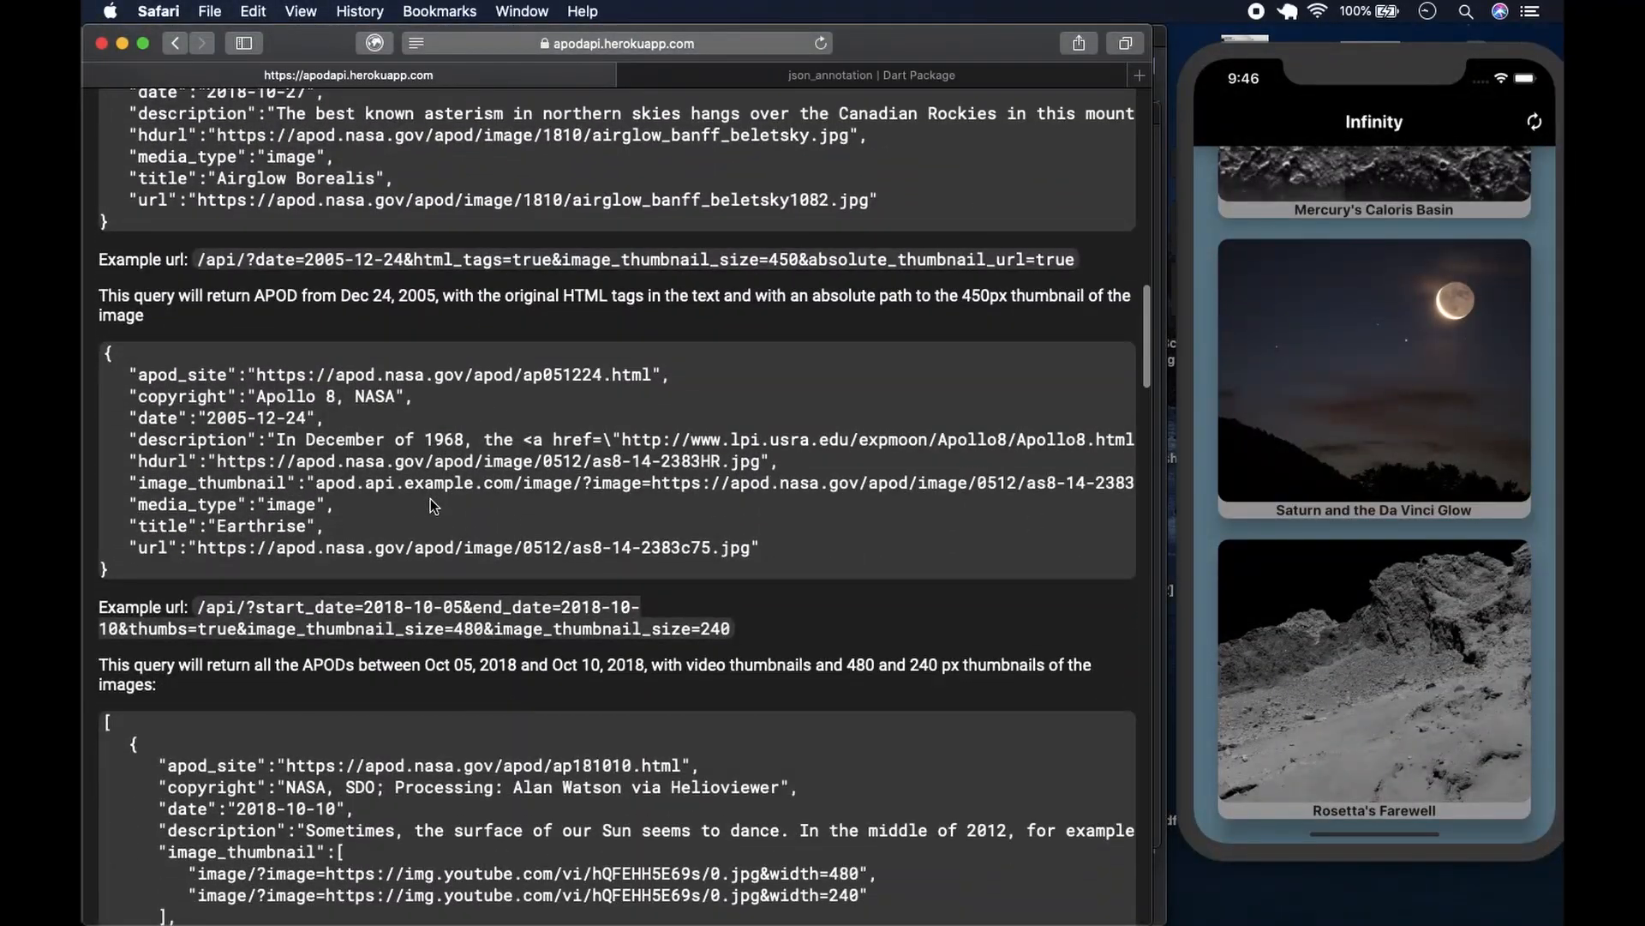
{"action": "mouse_move", "coordinate": [120, 576]}
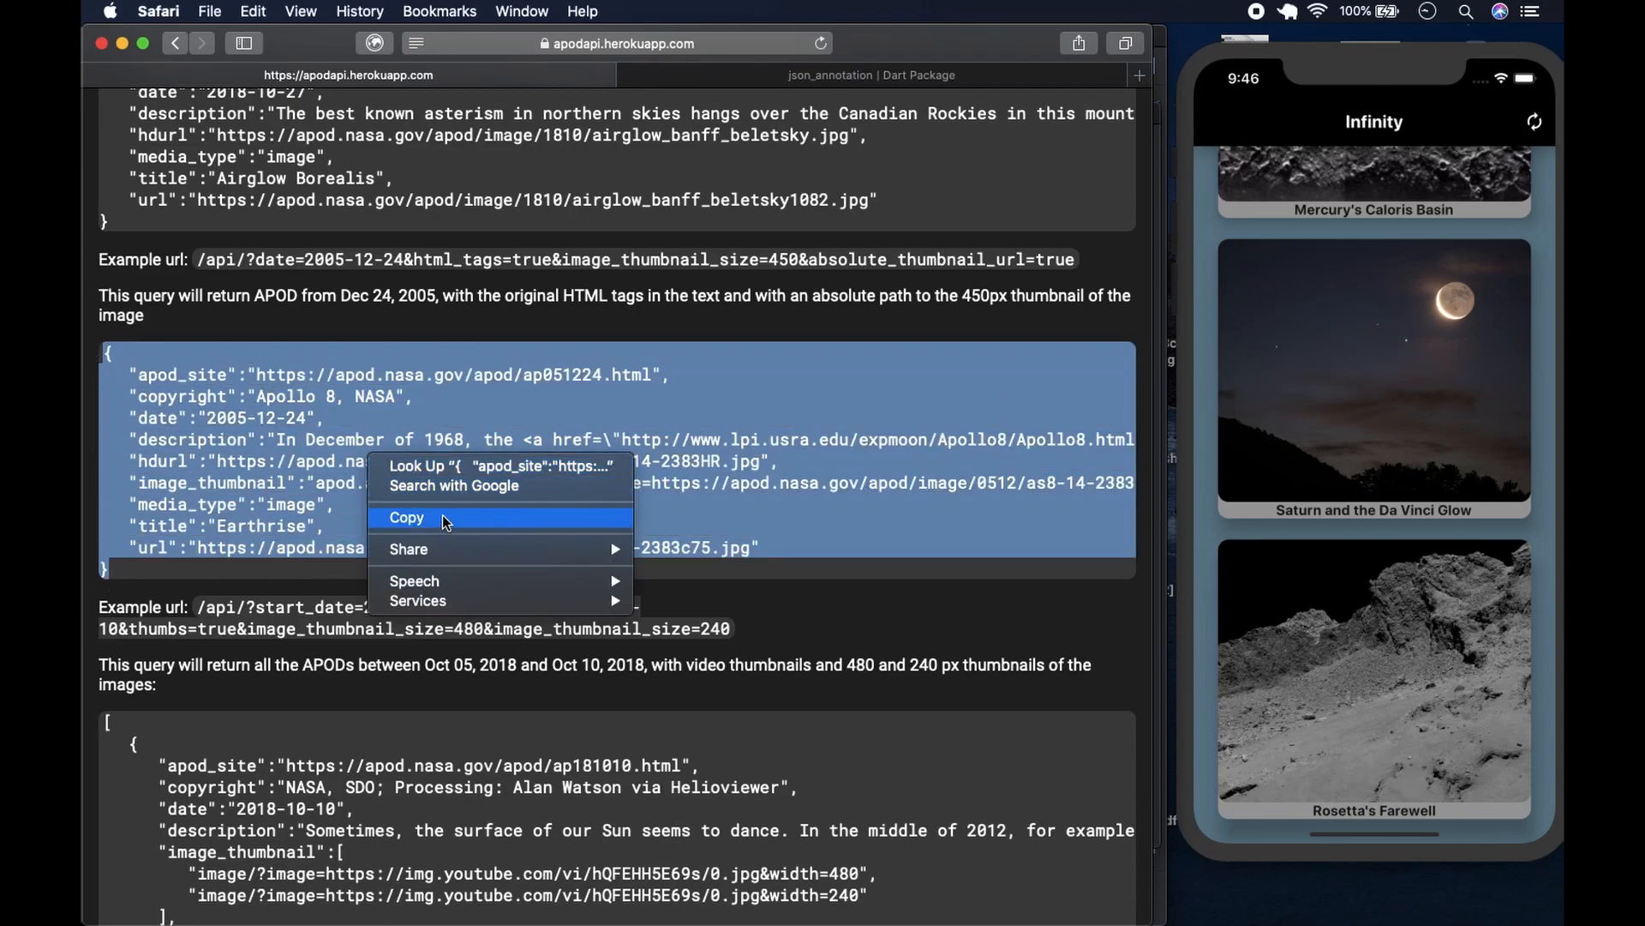
{"action": "left_click", "coordinate": [406, 516]}
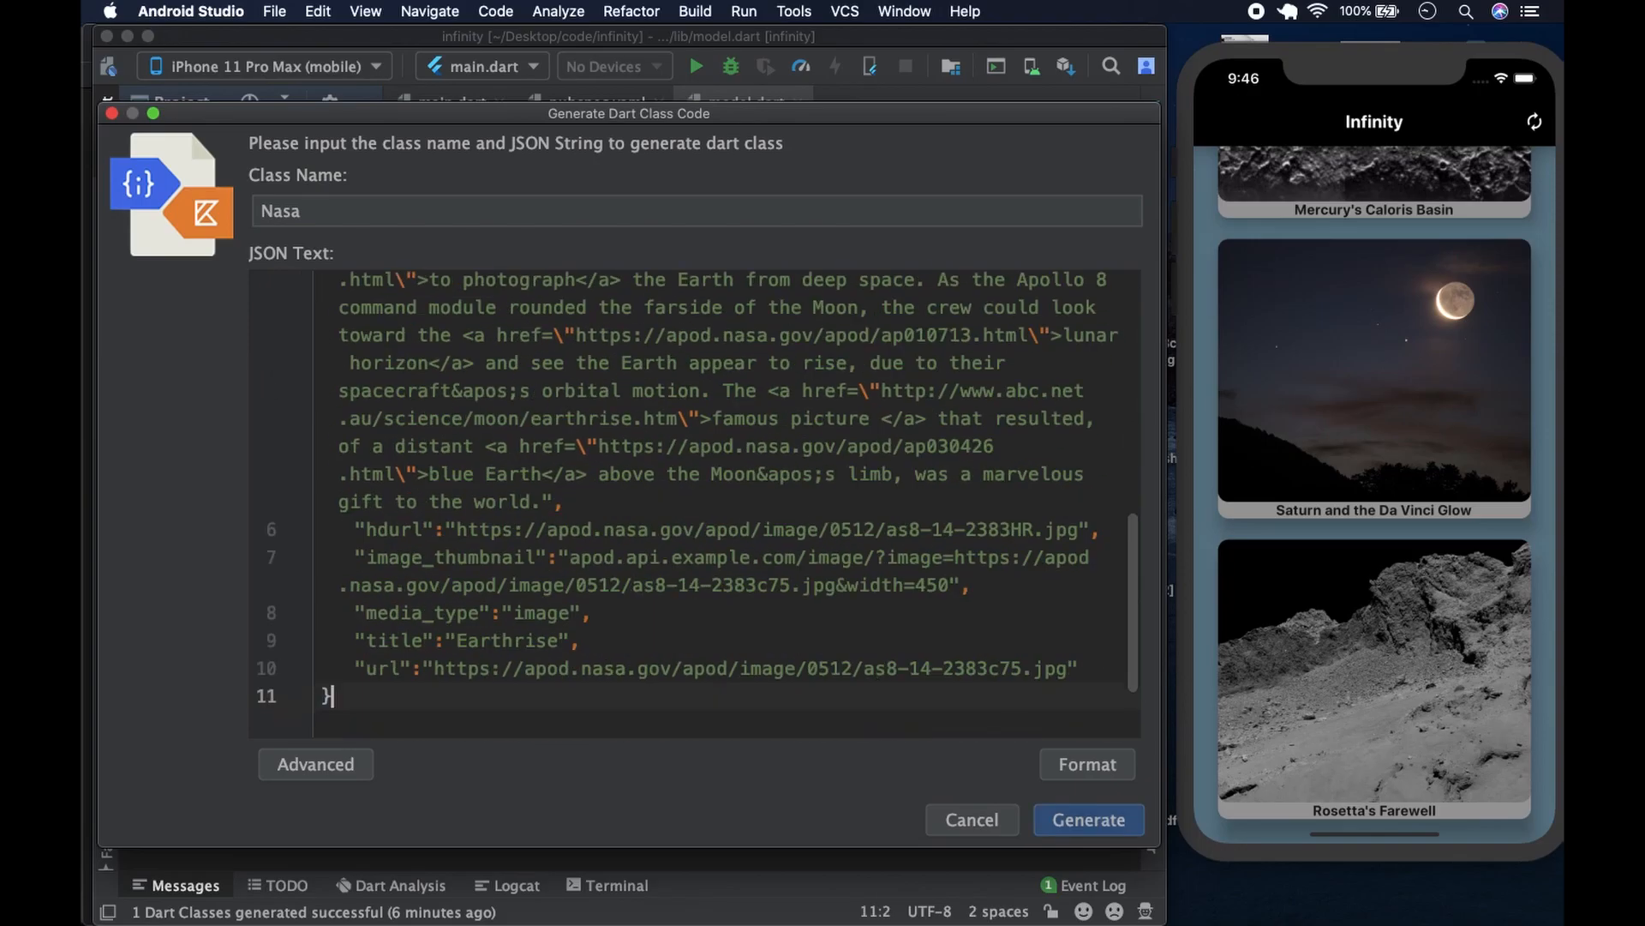
{"action": "mouse_move", "coordinate": [996, 689]}
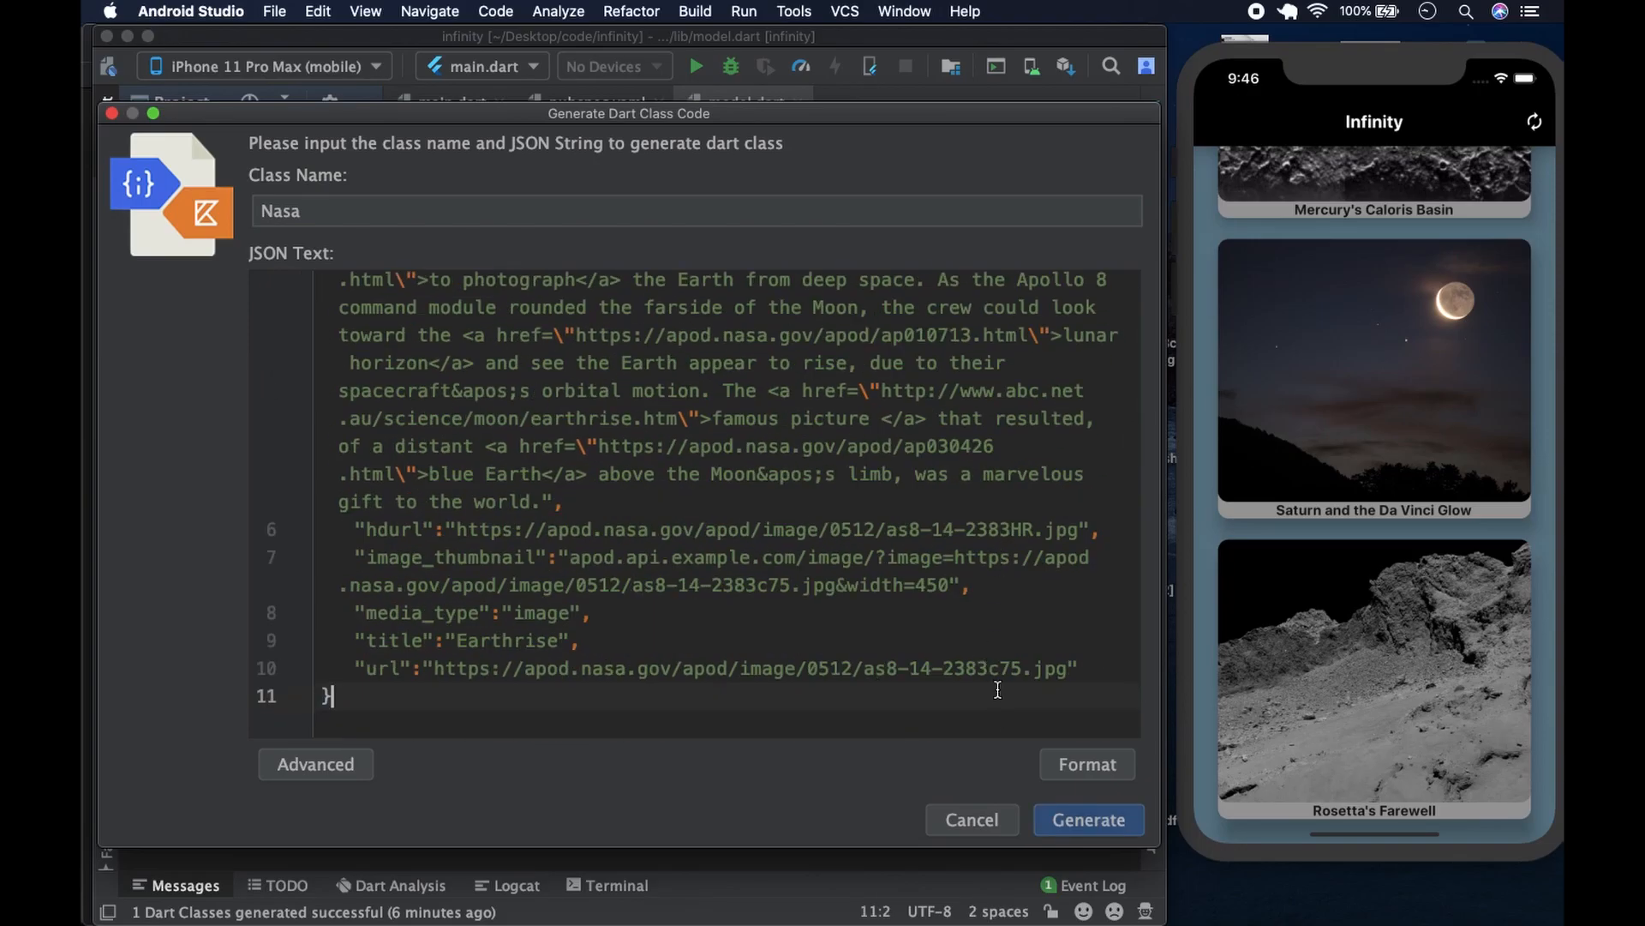
- Generate the Nasa class with fields like apod_site and copyright plus a fromJson factory into model.dart
{"action": "left_click", "coordinate": [1087, 819]}
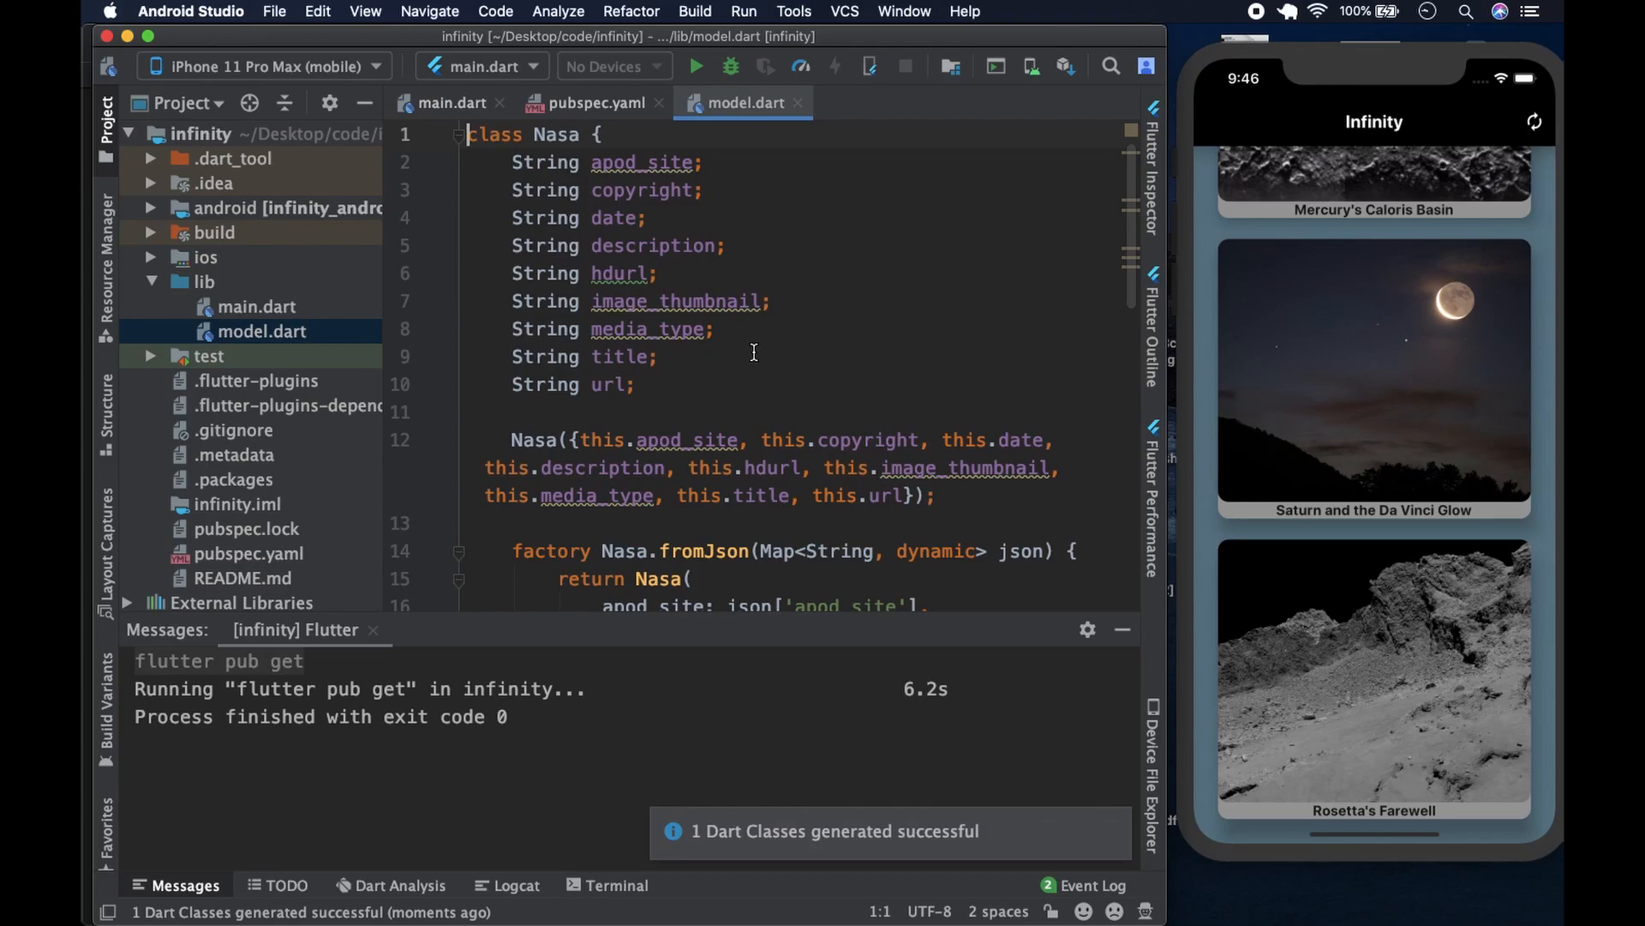
{"action": "mouse_move", "coordinate": [788, 451]}
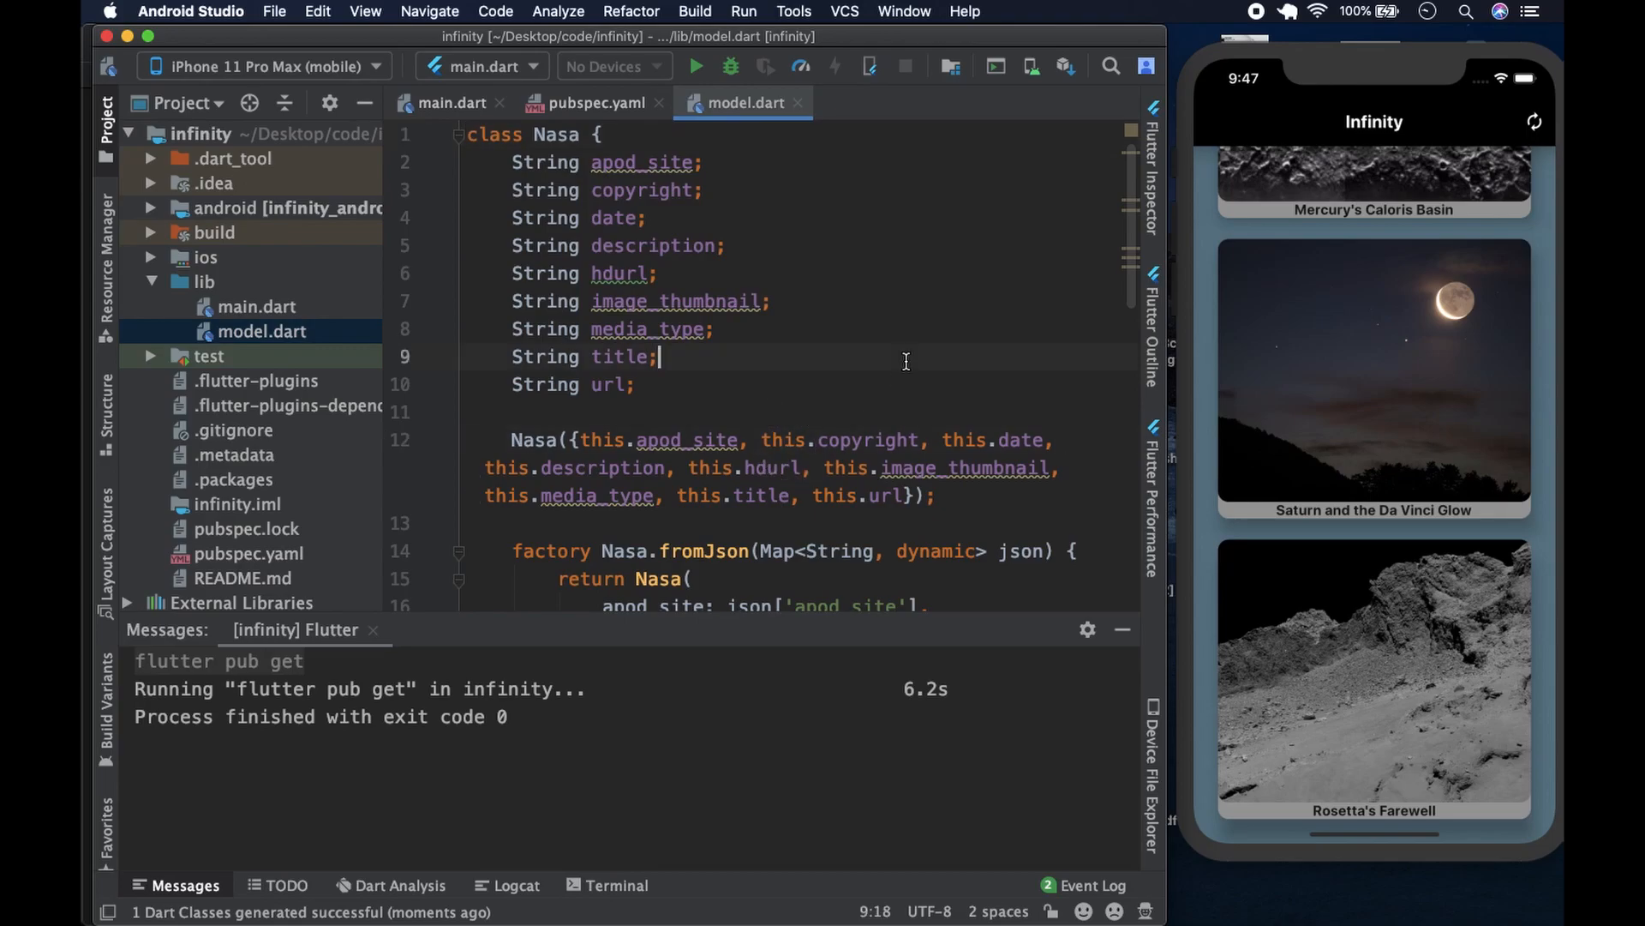
{"action": "scroll", "scroll_direction": "down", "scroll_amount": 3}
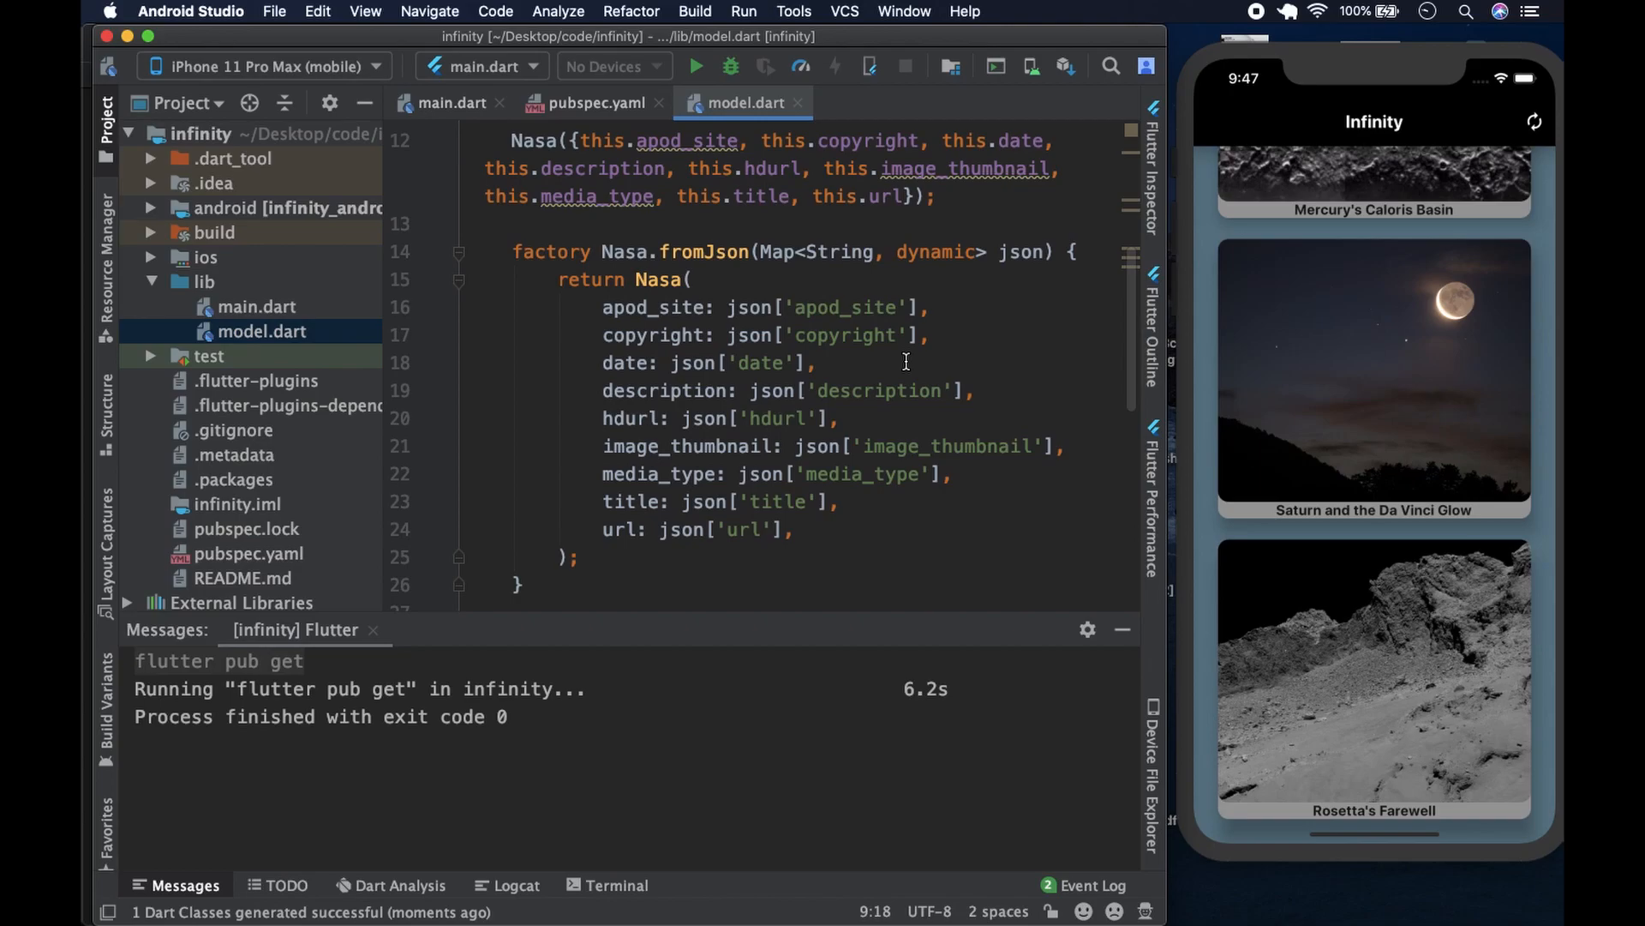
{"action": "mouse_move", "coordinate": [739, 271]}
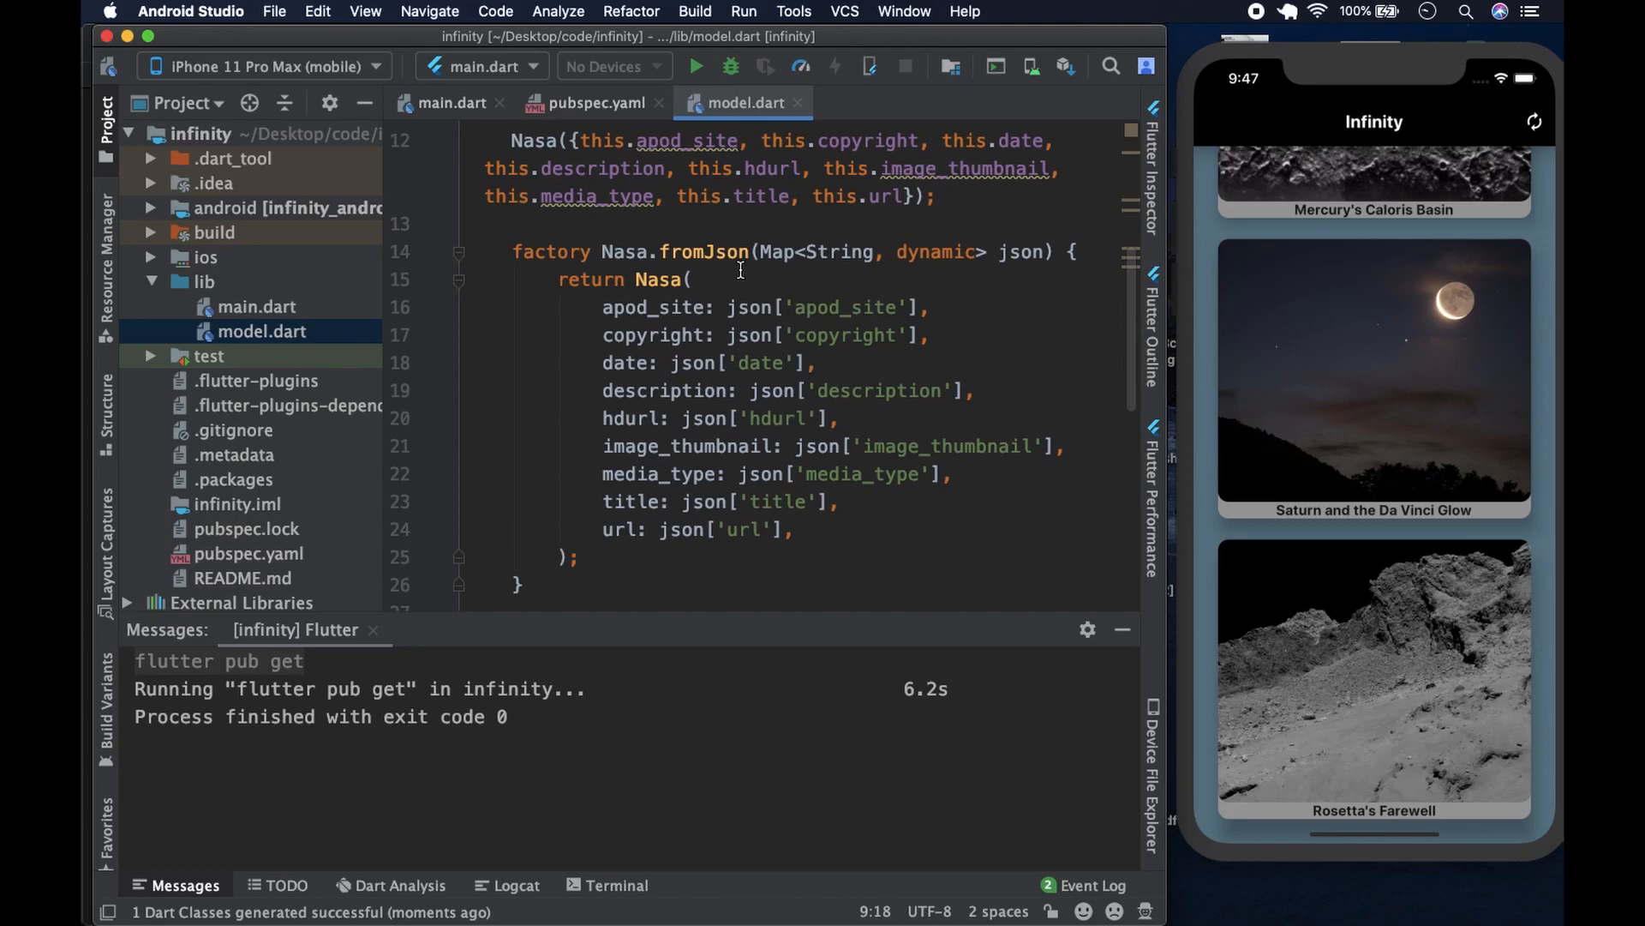
{"action": "mouse_move", "coordinate": [786, 274]}
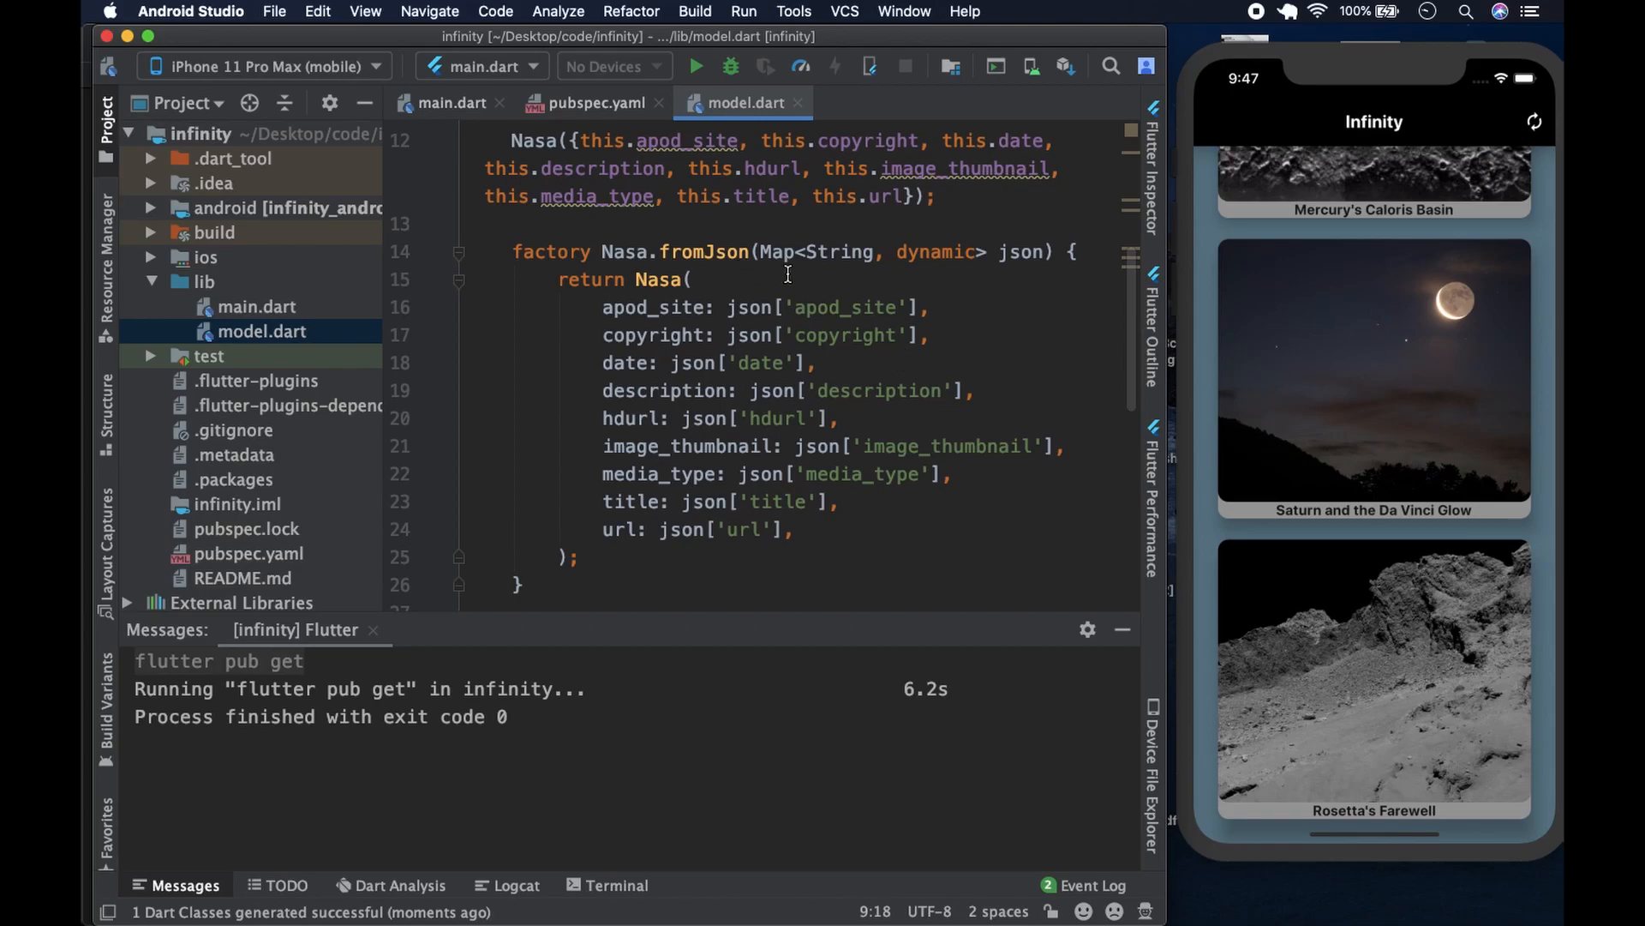
{"action": "left_click", "coordinate": [910, 552]}
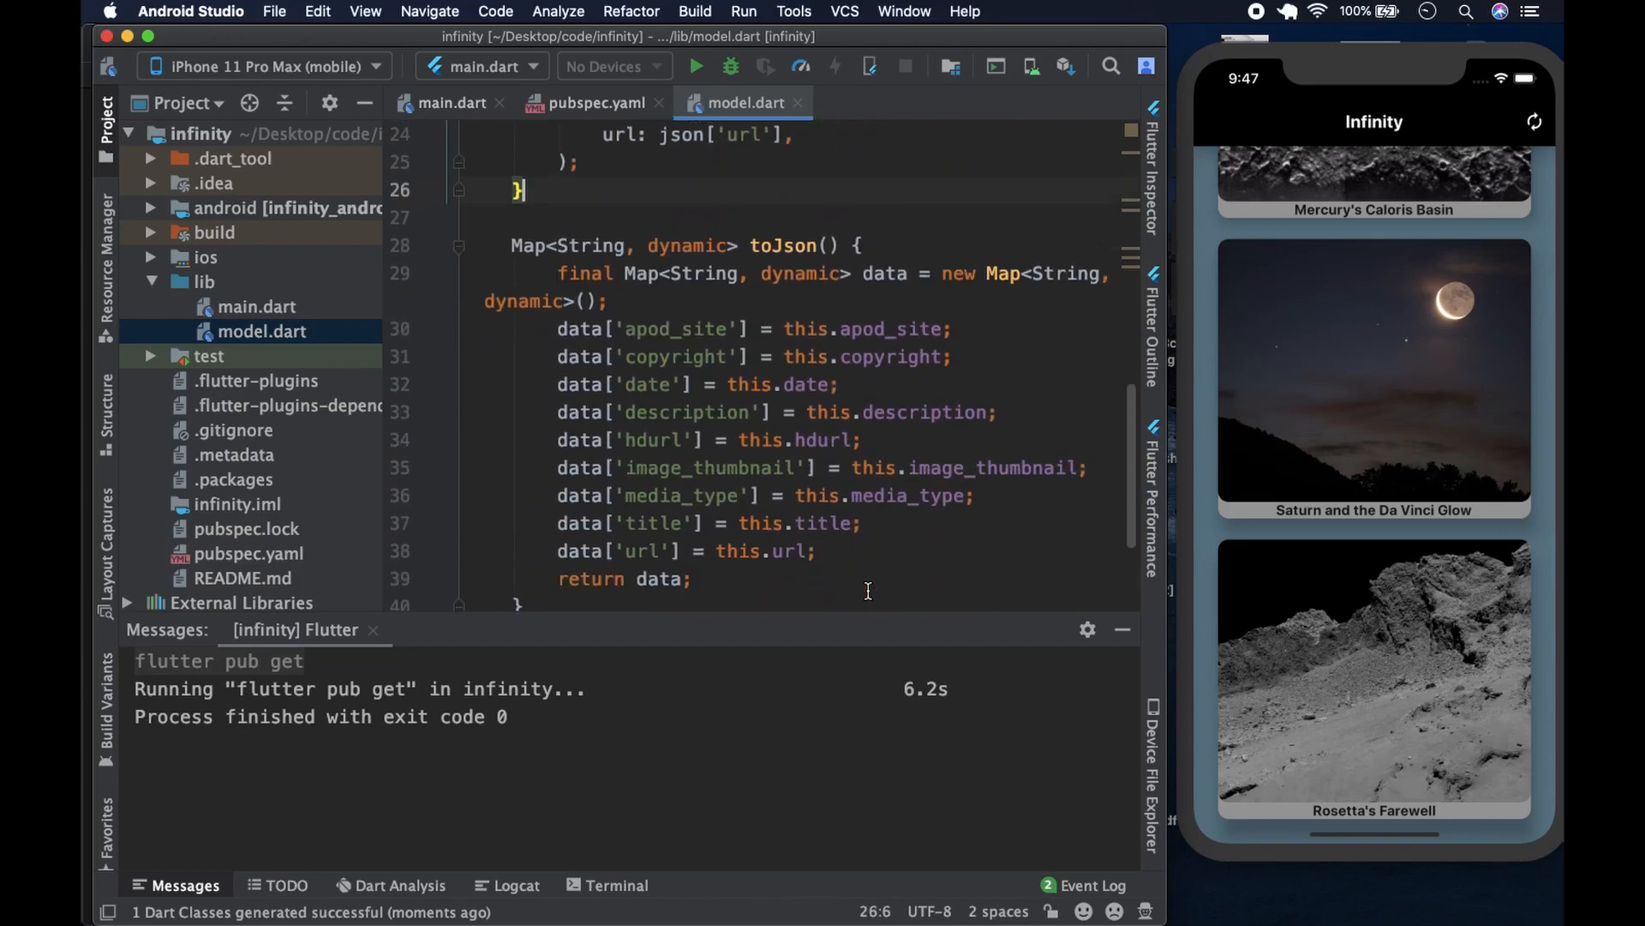
{"action": "scroll", "scroll_direction": "up", "scroll_amount": 3}
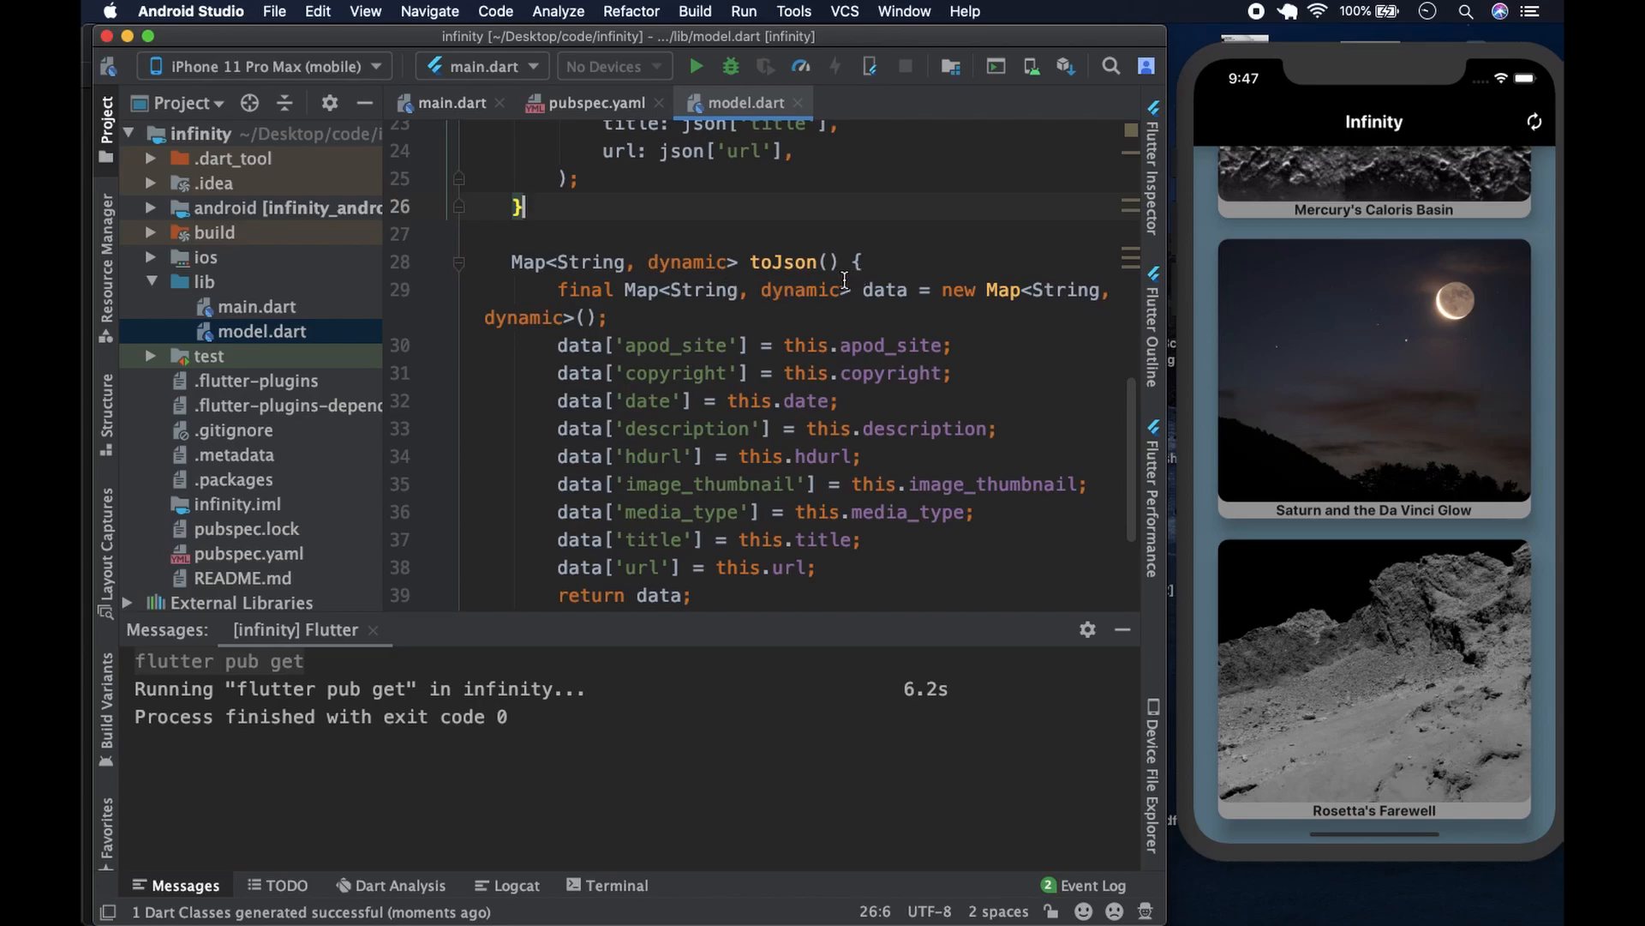
{"action": "scroll", "scroll_direction": "up", "scroll_amount": 3}
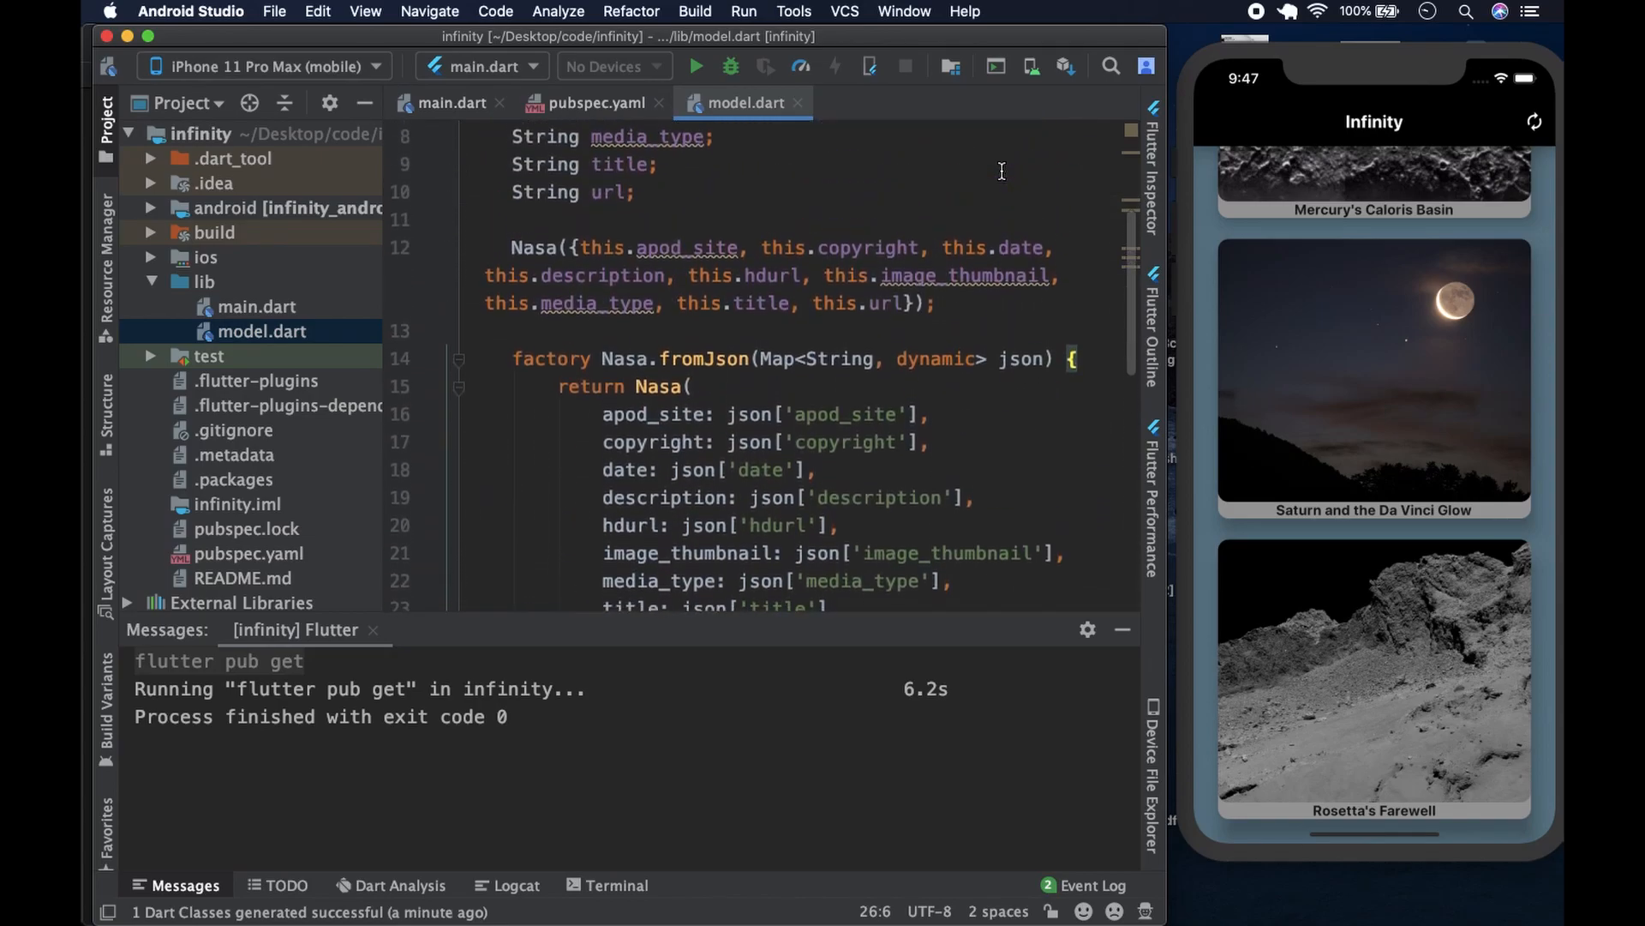
{"action": "scroll", "scroll_direction": "down", "scroll_amount": 3}
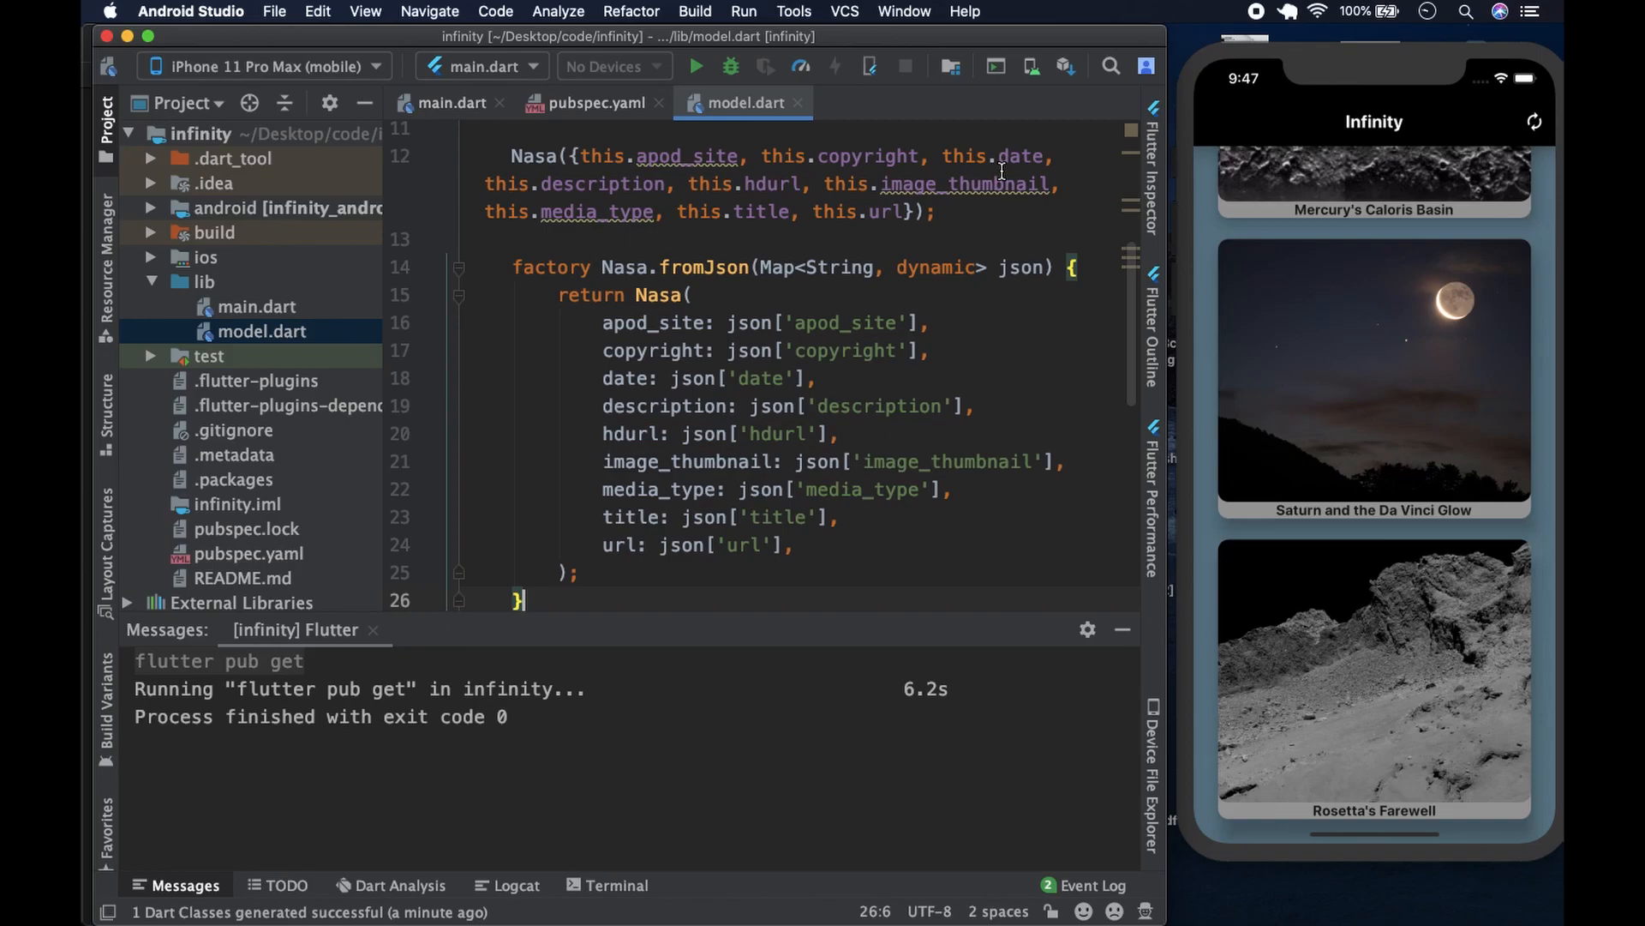
{"action": "scroll", "scroll_direction": "up", "scroll_amount": 3}
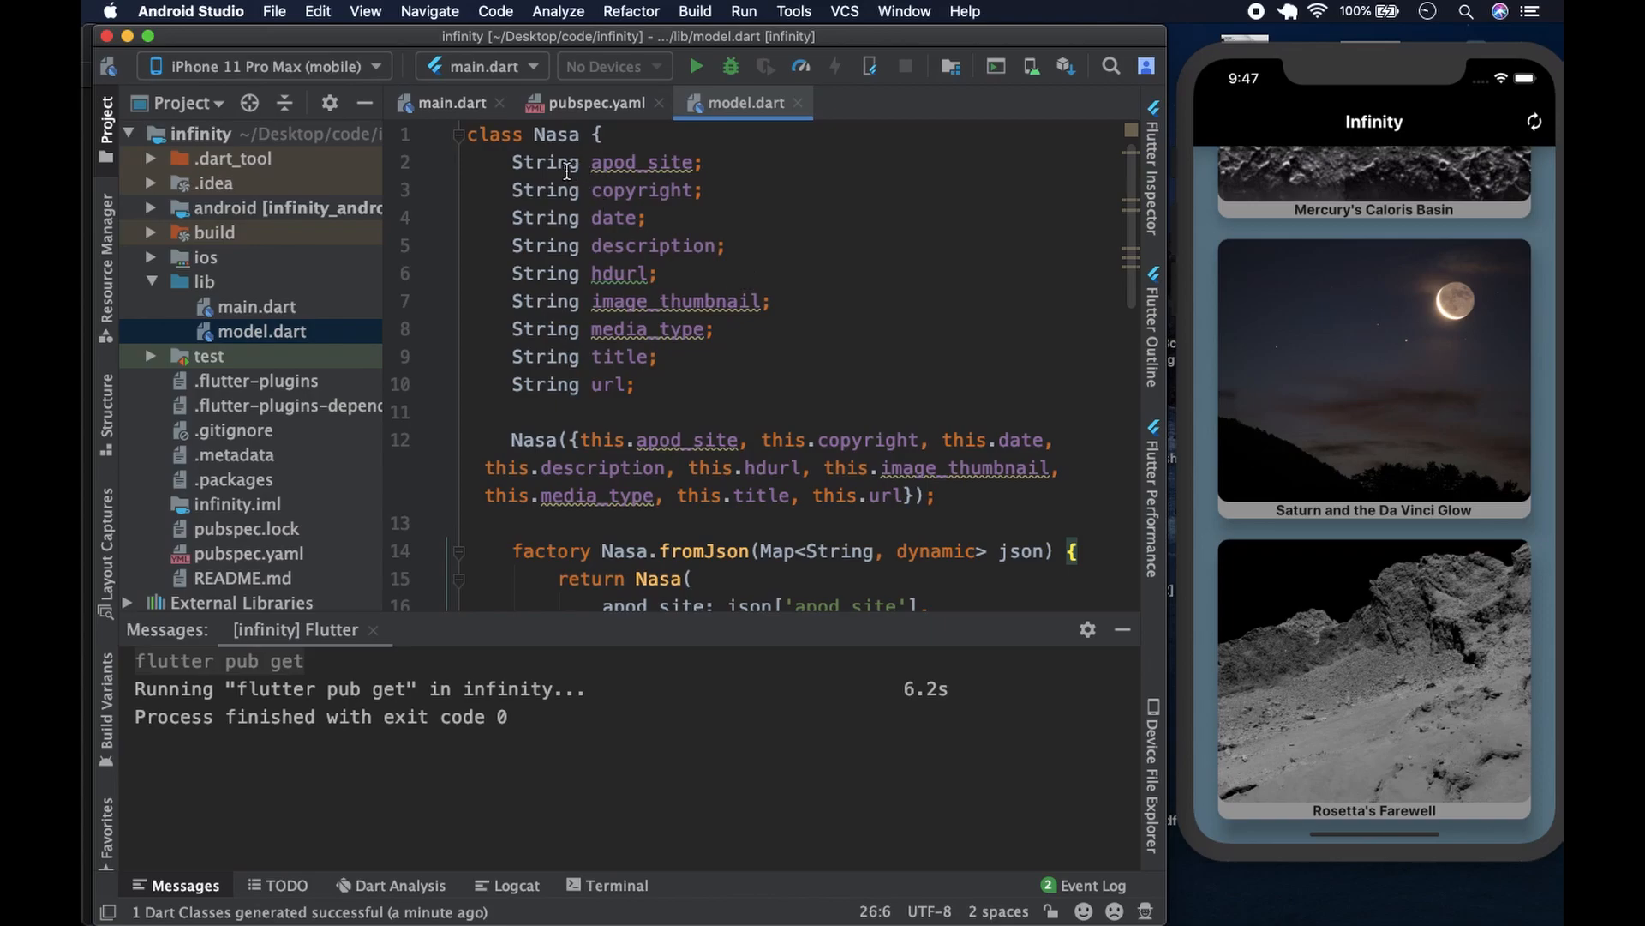
{"action": "mouse_move", "coordinate": [641, 161]}
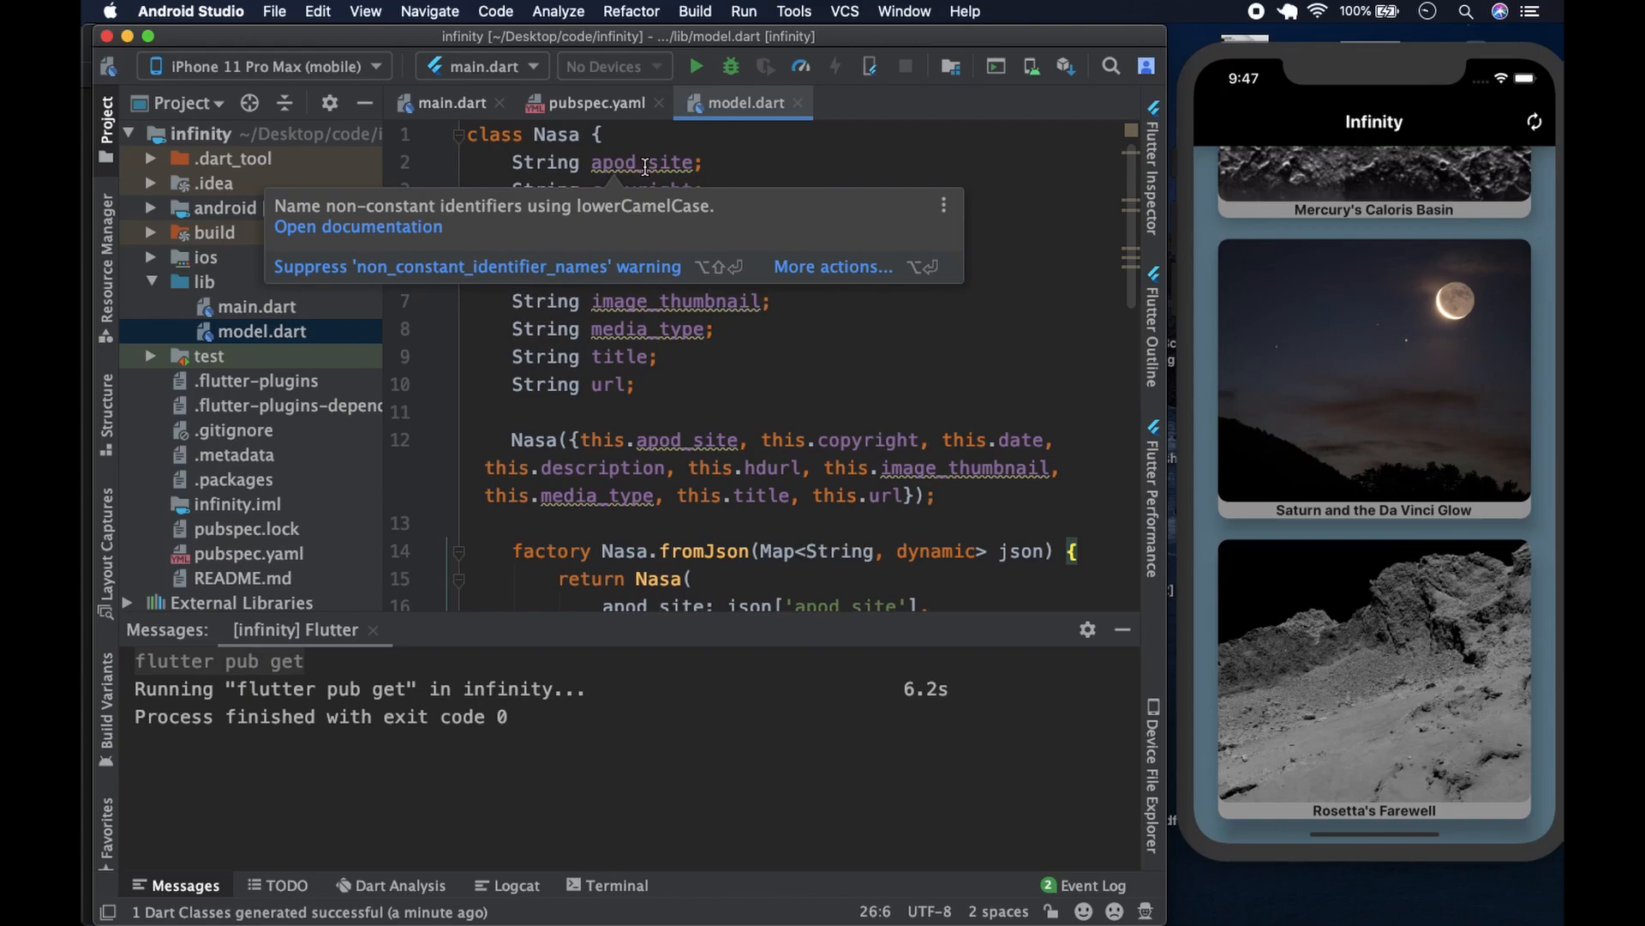
{"action": "left_click", "coordinate": [823, 164]}
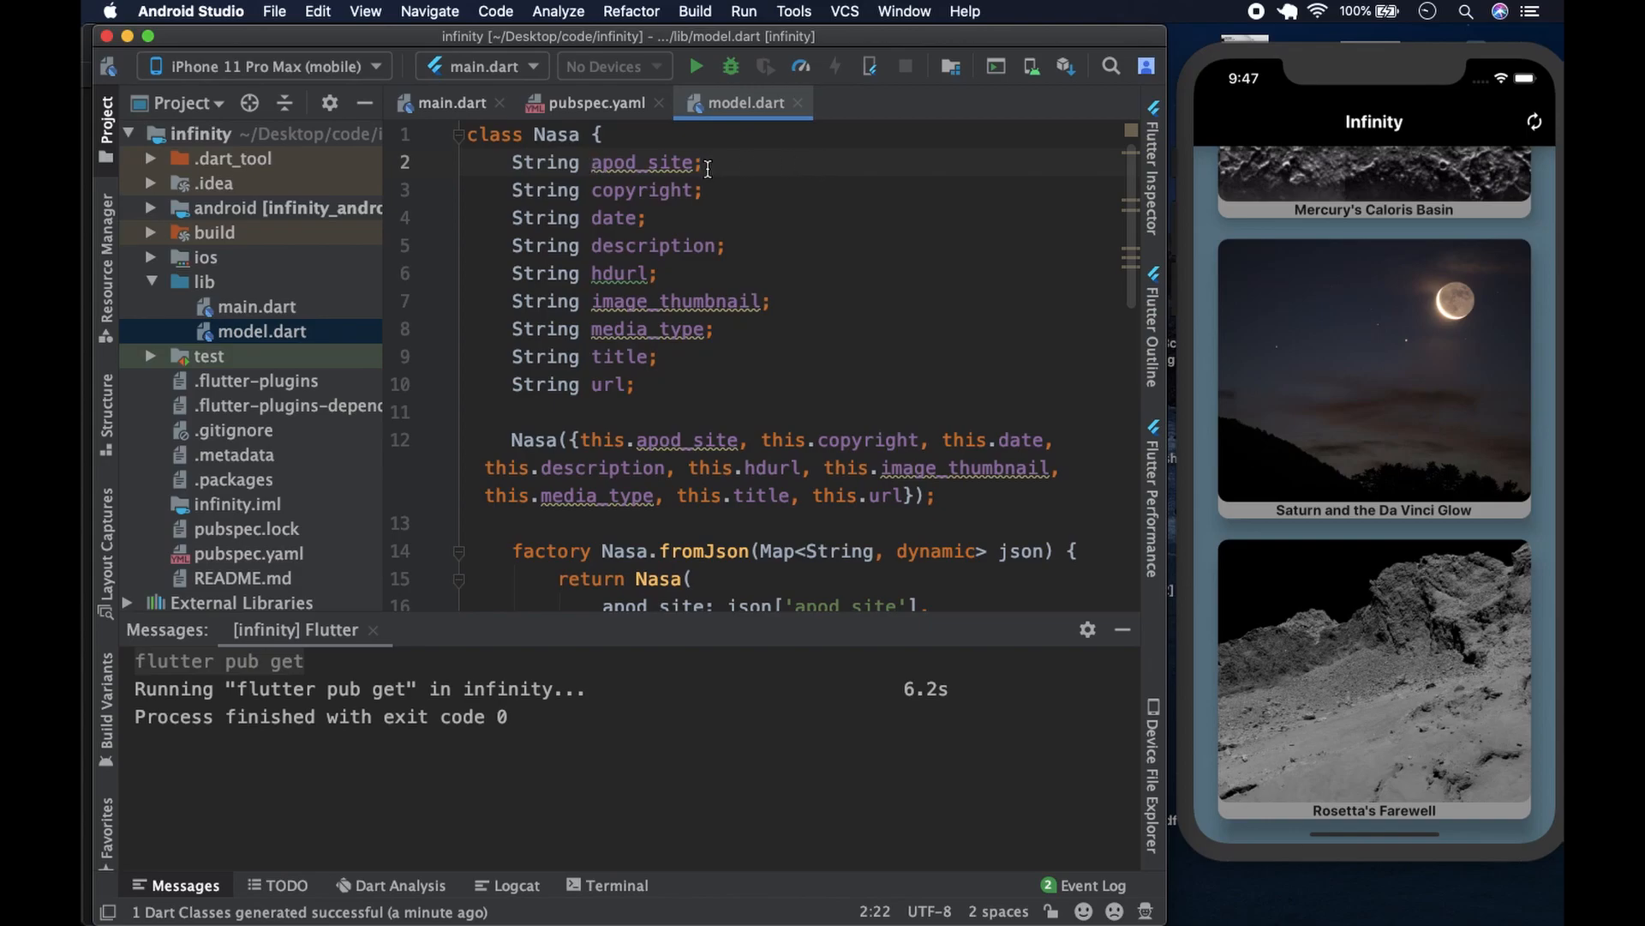
{"action": "mouse_move", "coordinate": [593, 190]}
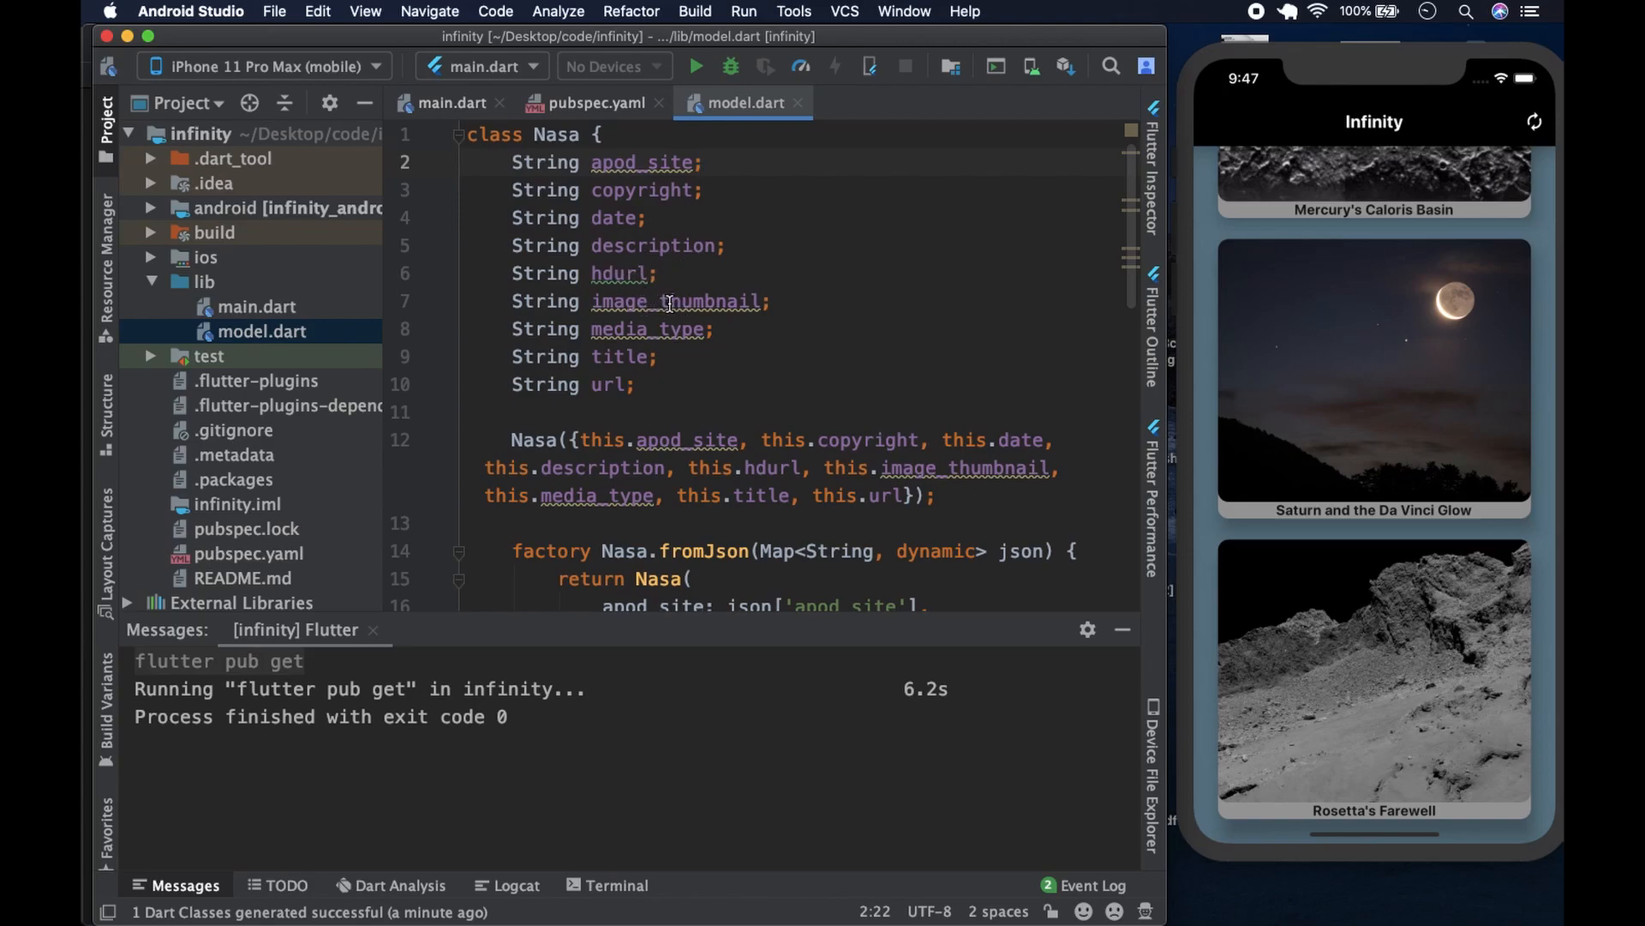
{"action": "mouse_move", "coordinate": [629, 377]}
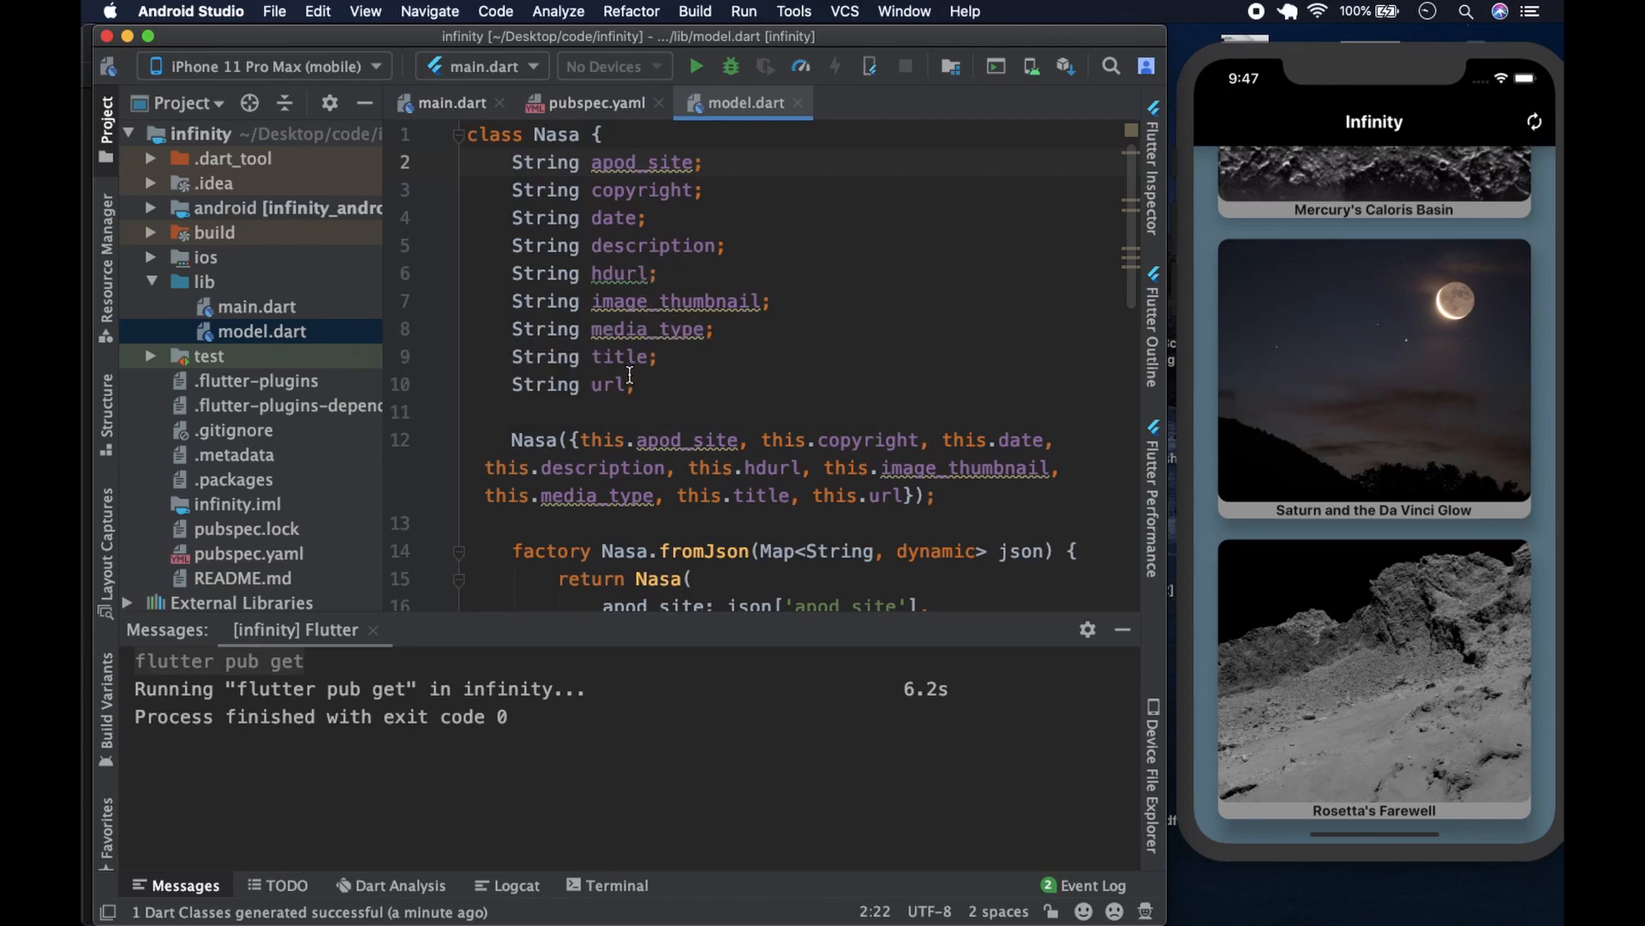
{"action": "mouse_move", "coordinate": [613, 386]}
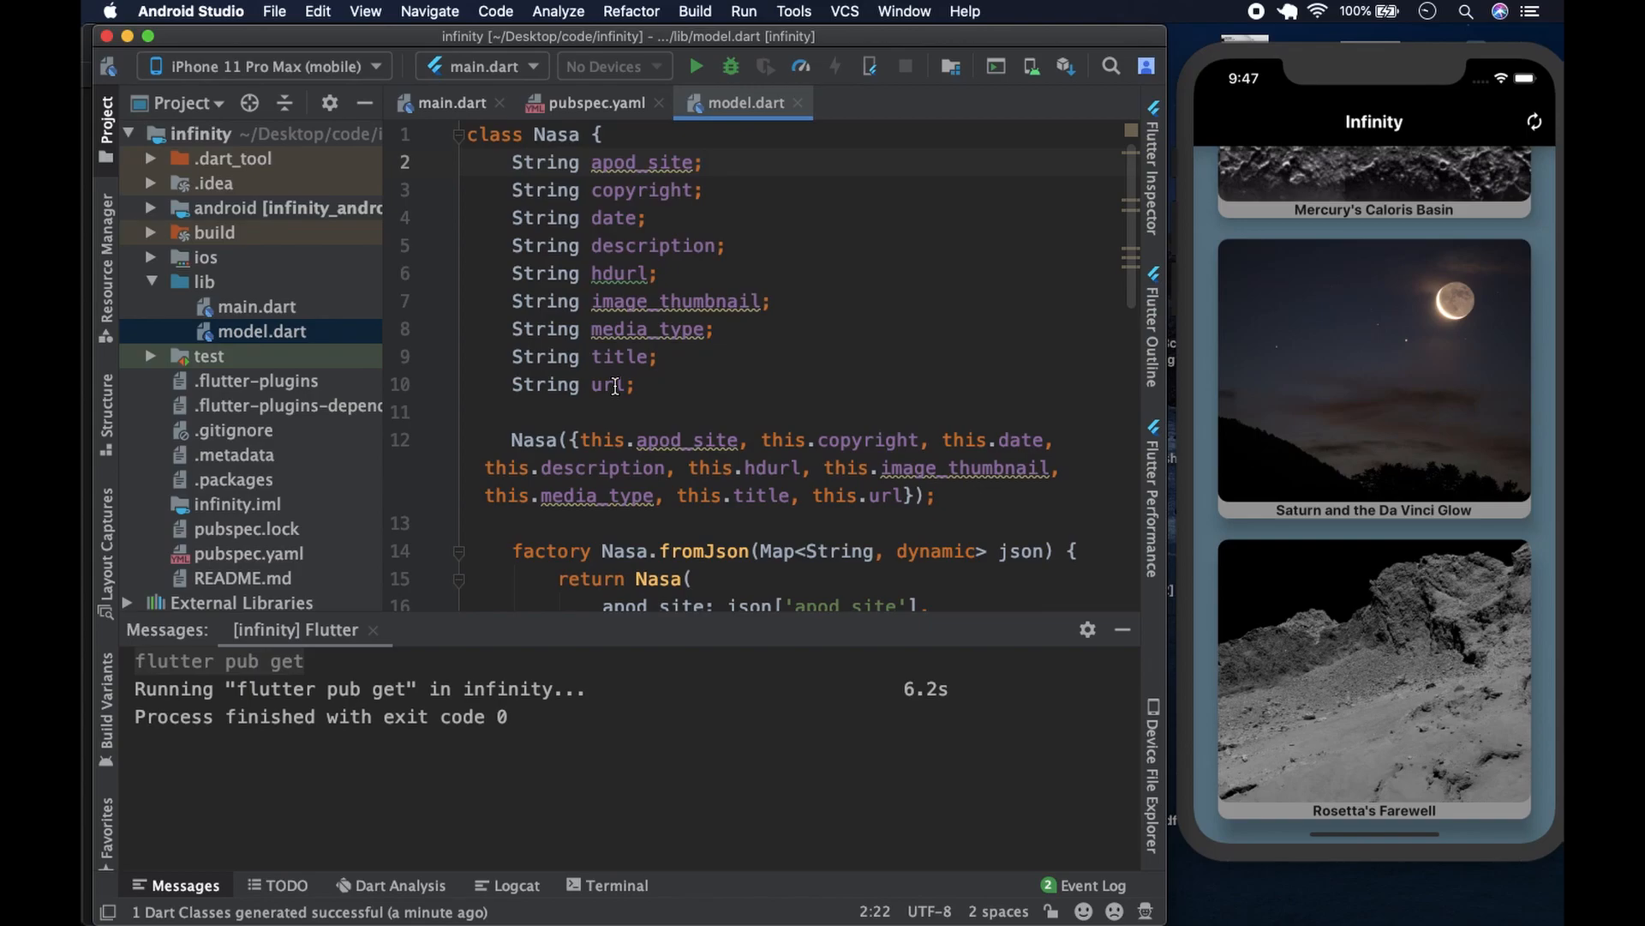
{"action": "mouse_move", "coordinate": [740, 495]}
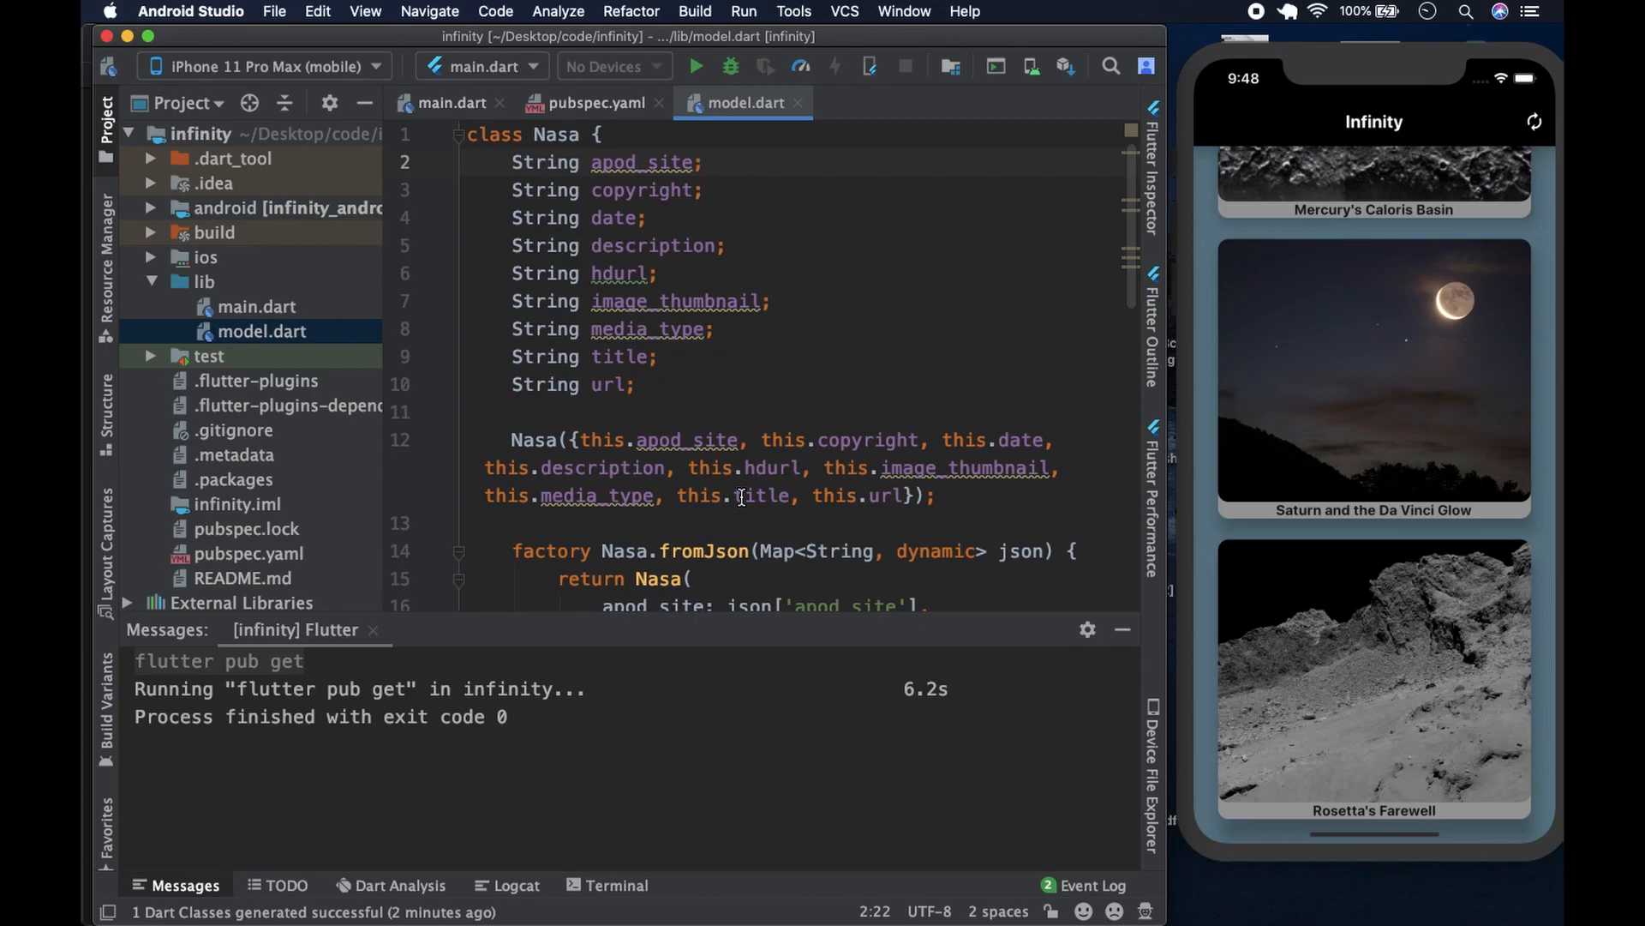
{"action": "scroll", "scroll_direction": "down", "scroll_amount": 3}
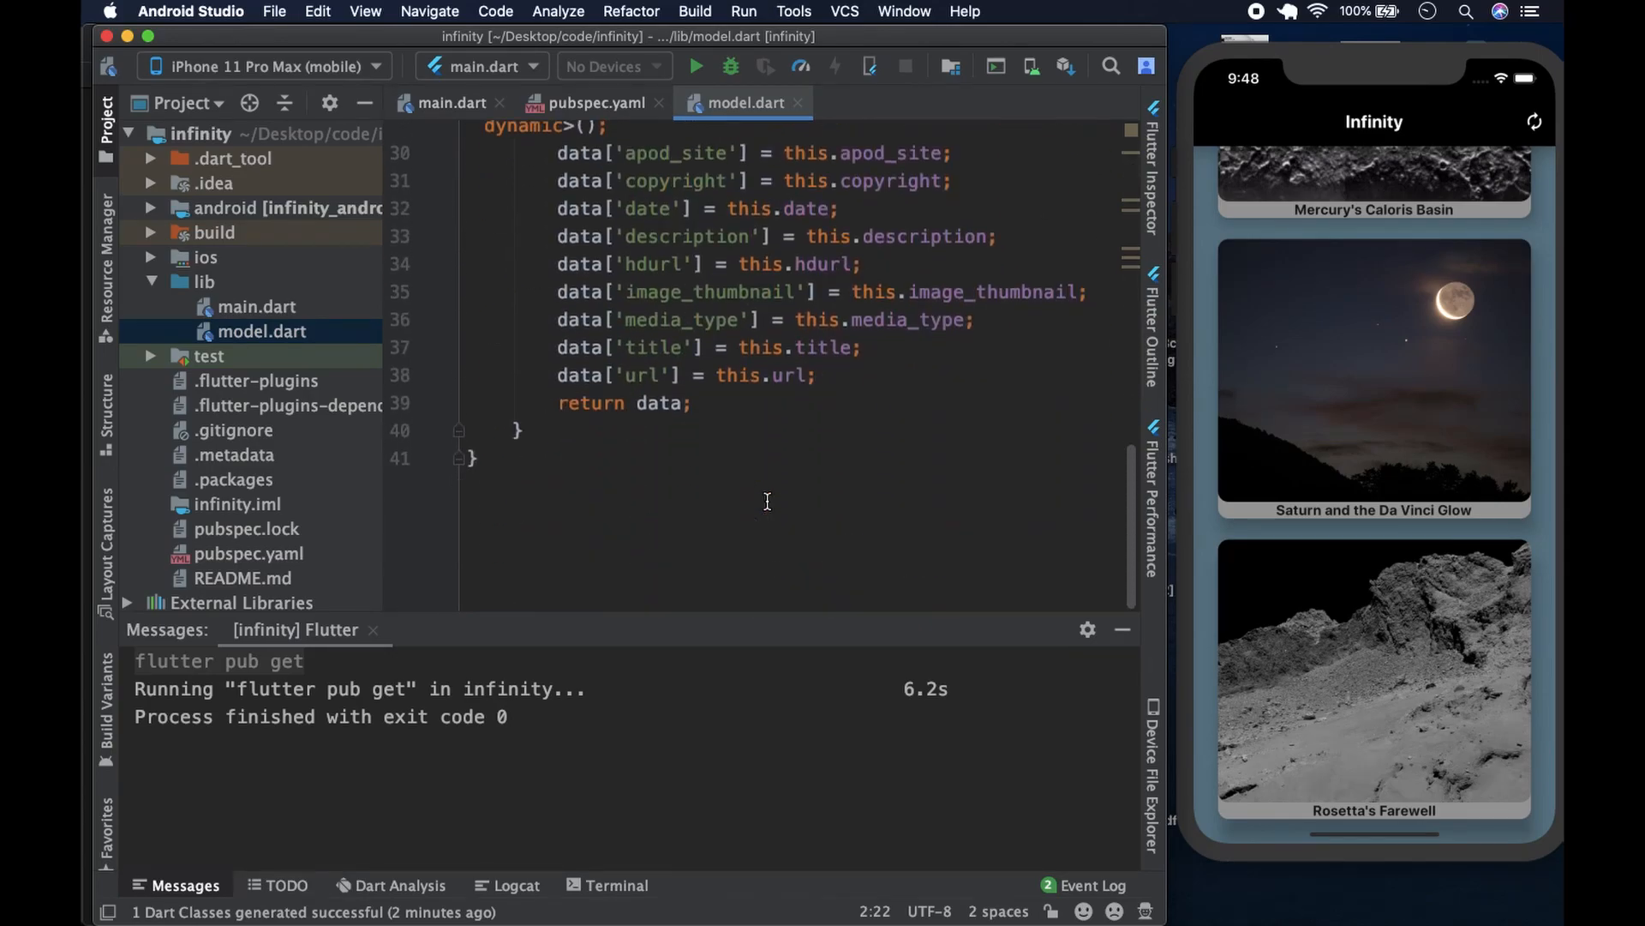
{"action": "scroll", "scroll_direction": "up", "scroll_amount": 3}
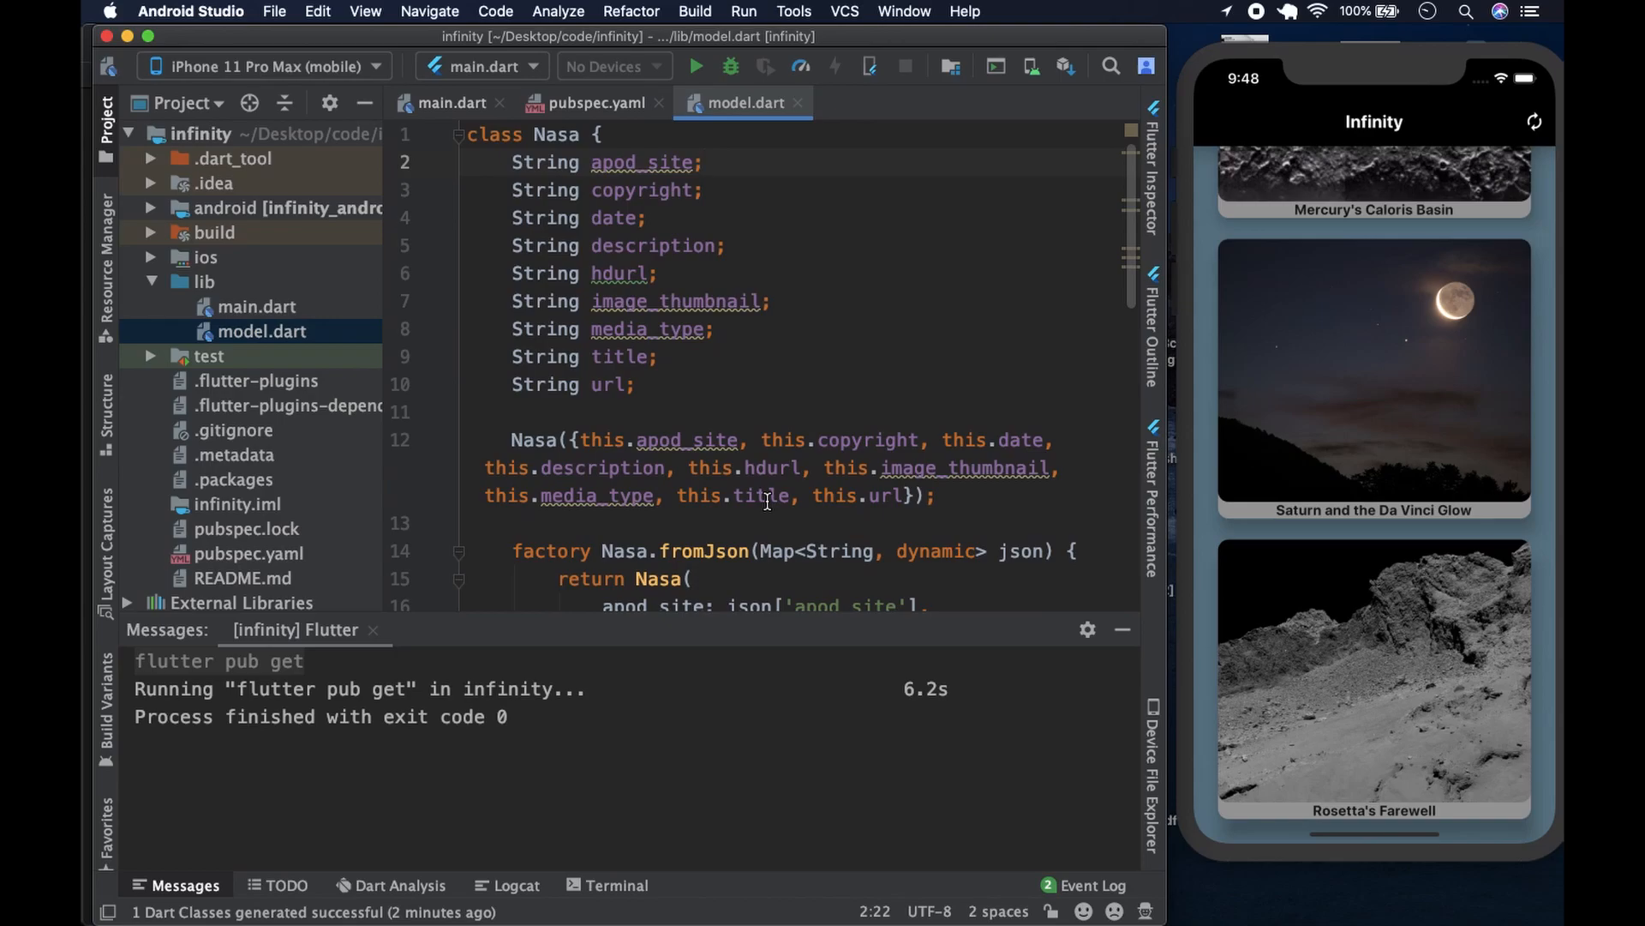
{"action": "scroll", "scroll_direction": "down", "scroll_amount": 3}
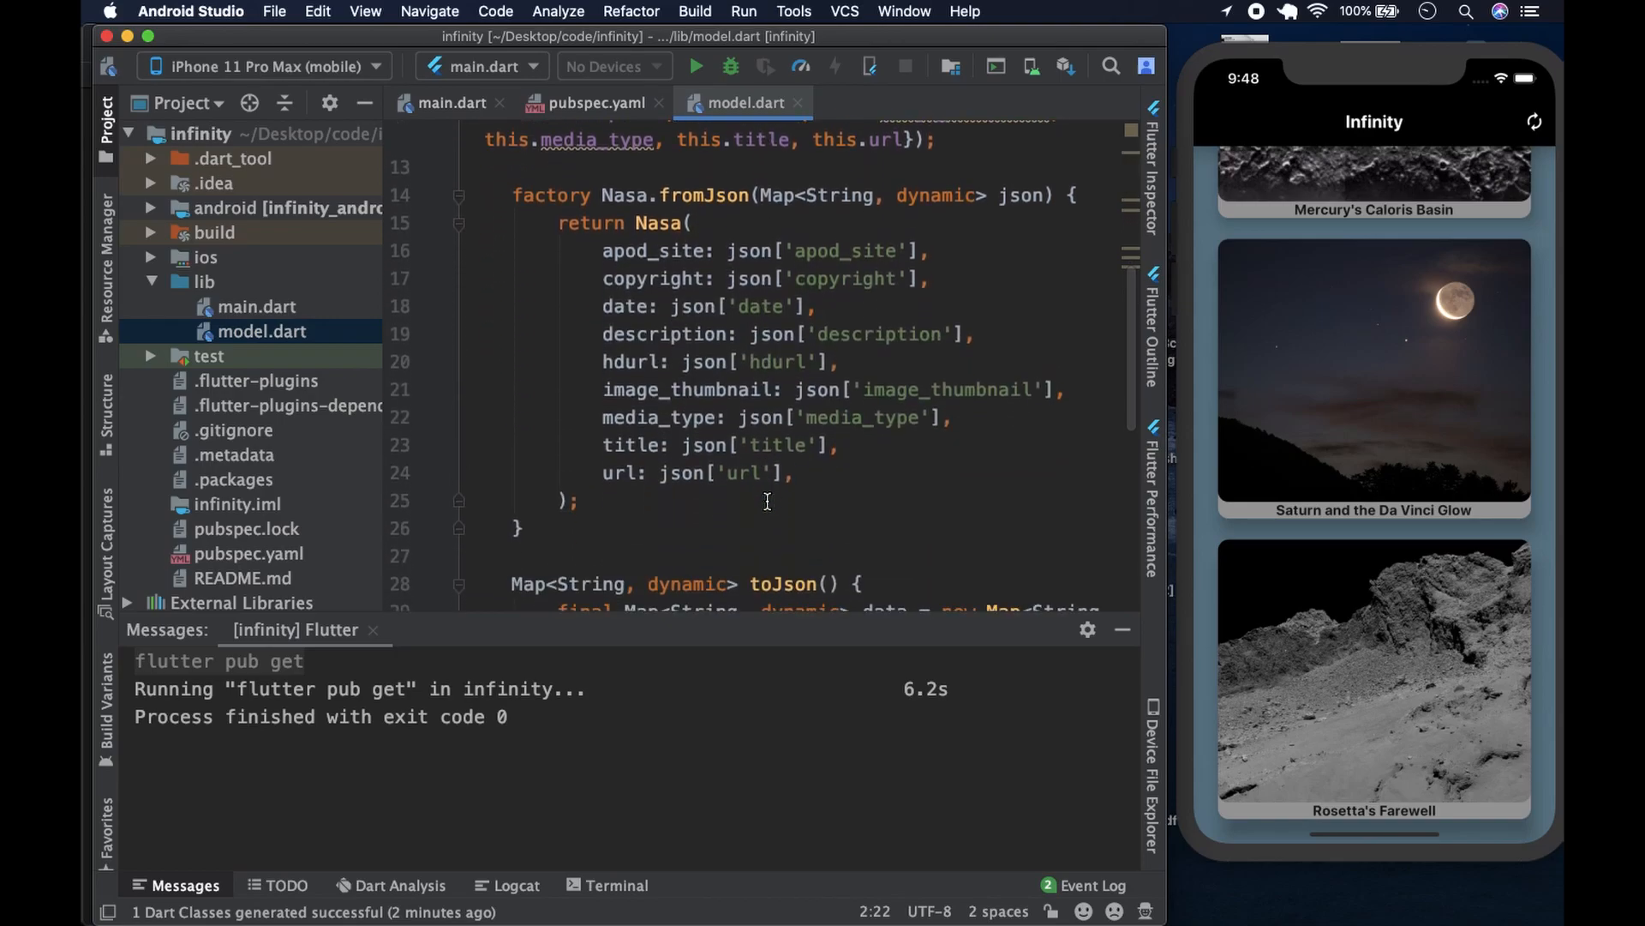